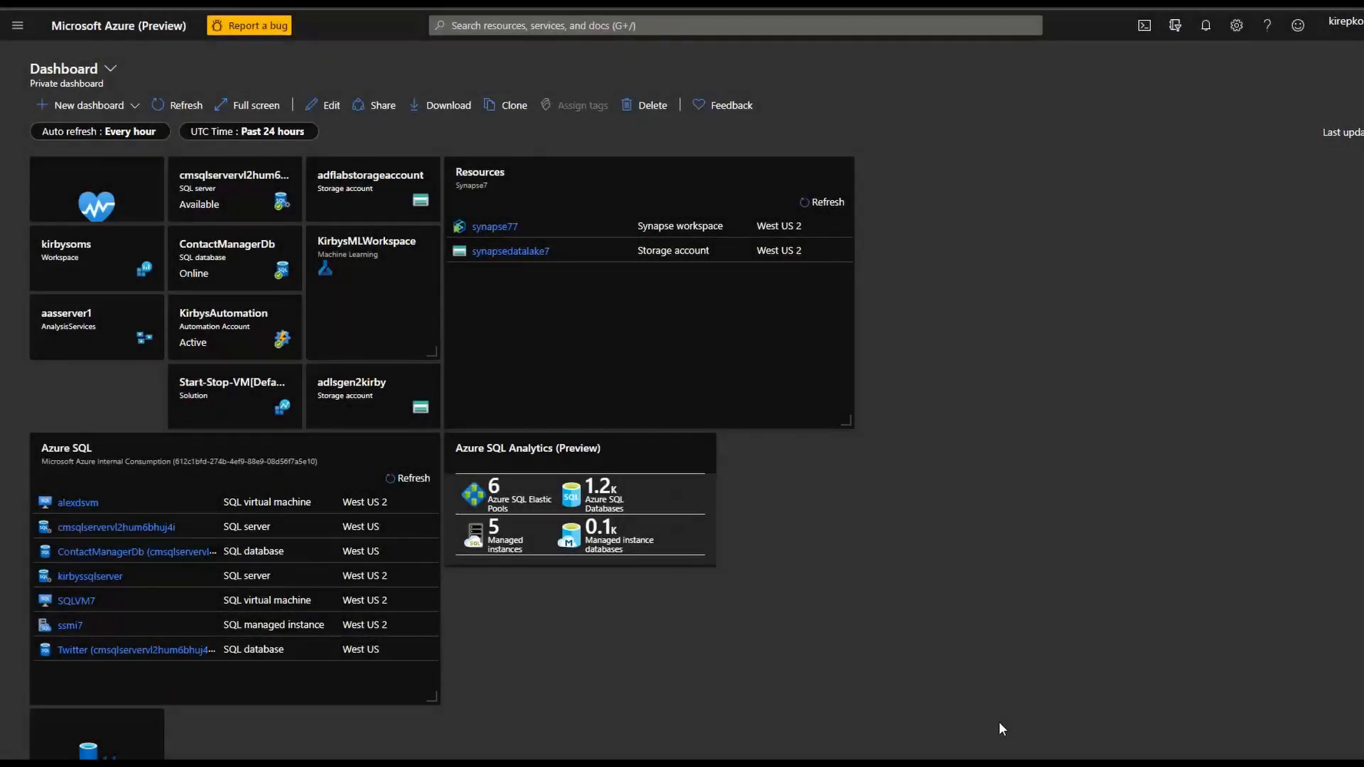
mouse_move(15, 26)
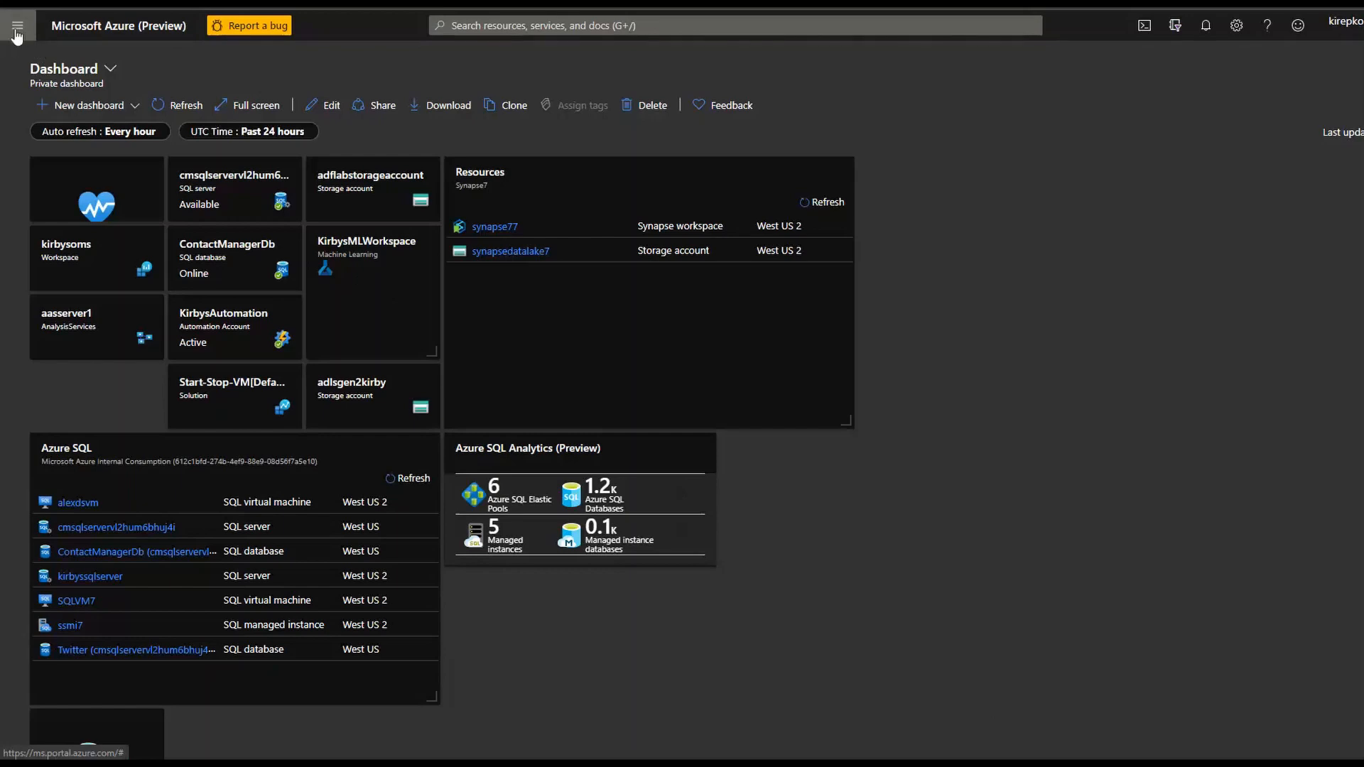
From Create a resource, search 'synapse' and open the Azure Synapse Analytics (workspaces preview) offer.
left_click(16, 26)
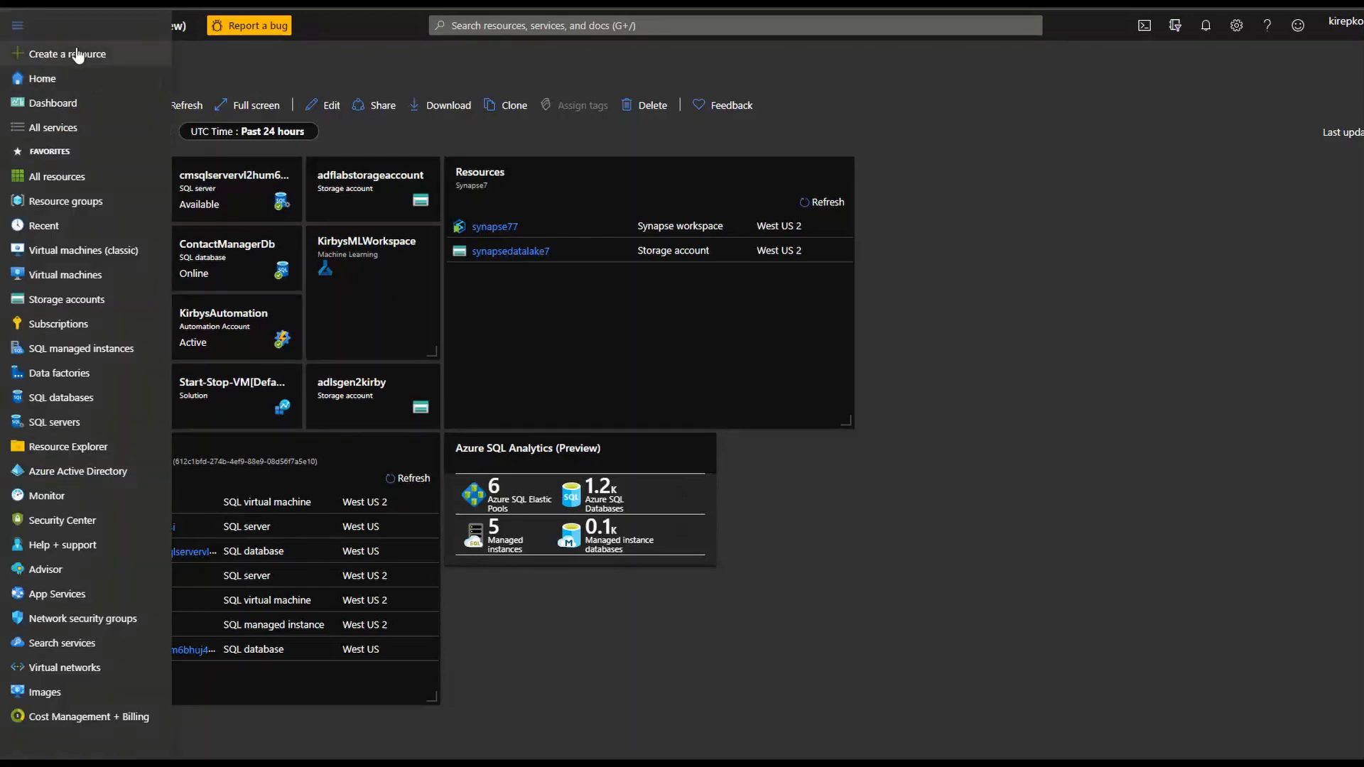
left_click(67, 53)
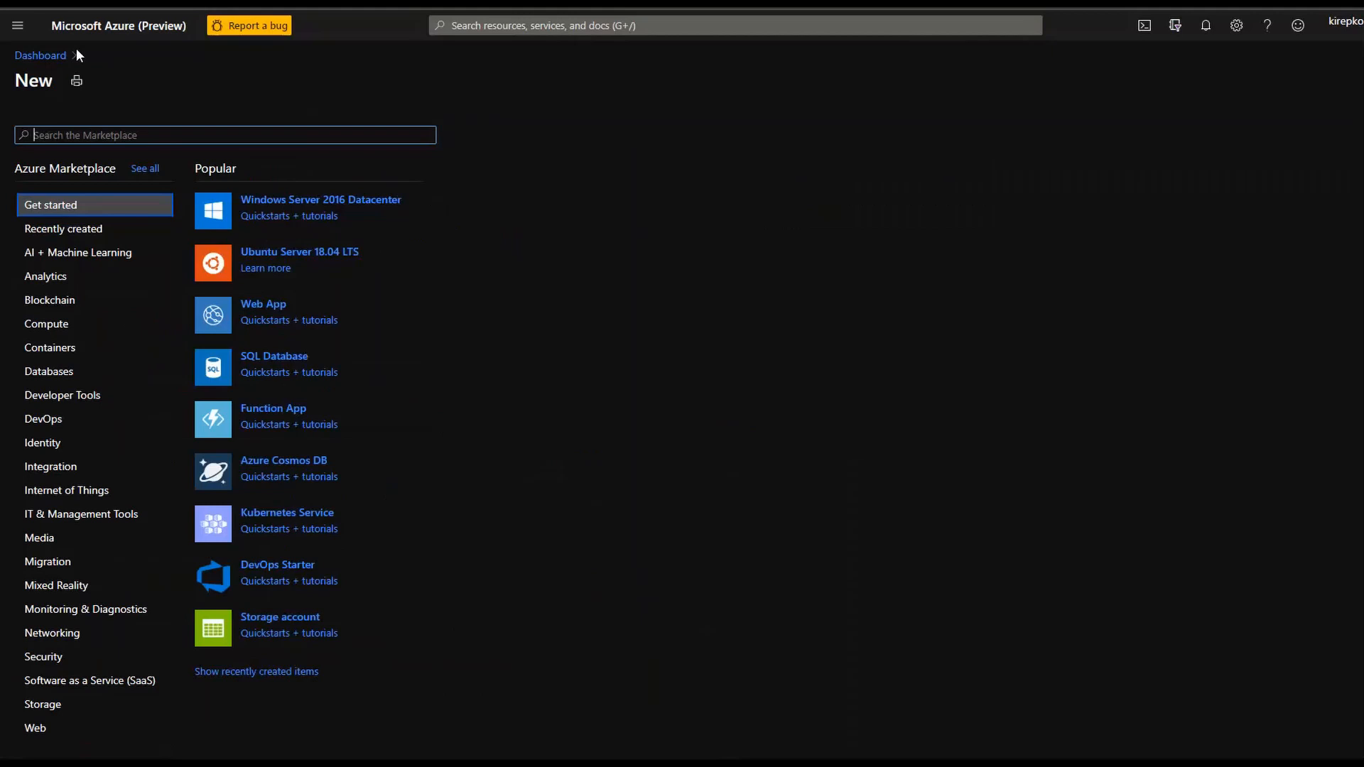
type("syna")
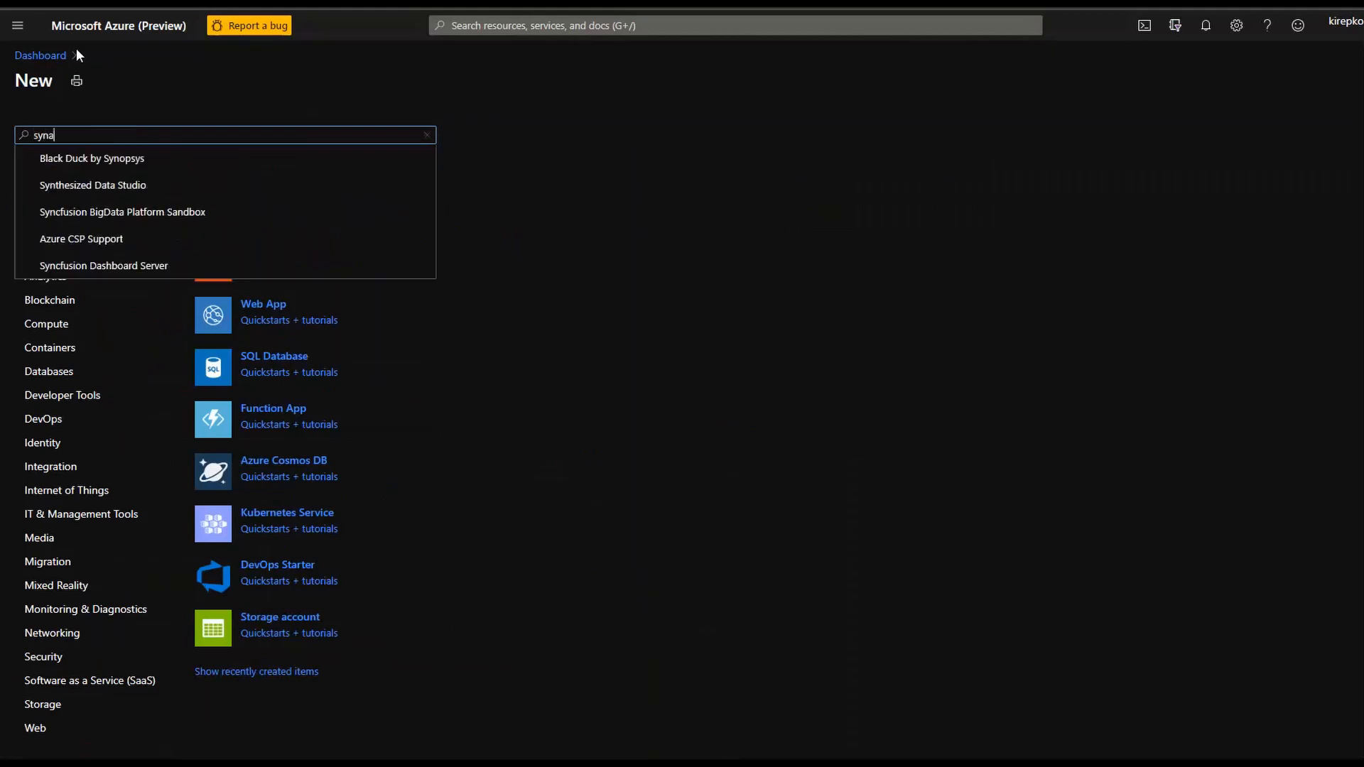
type("pse")
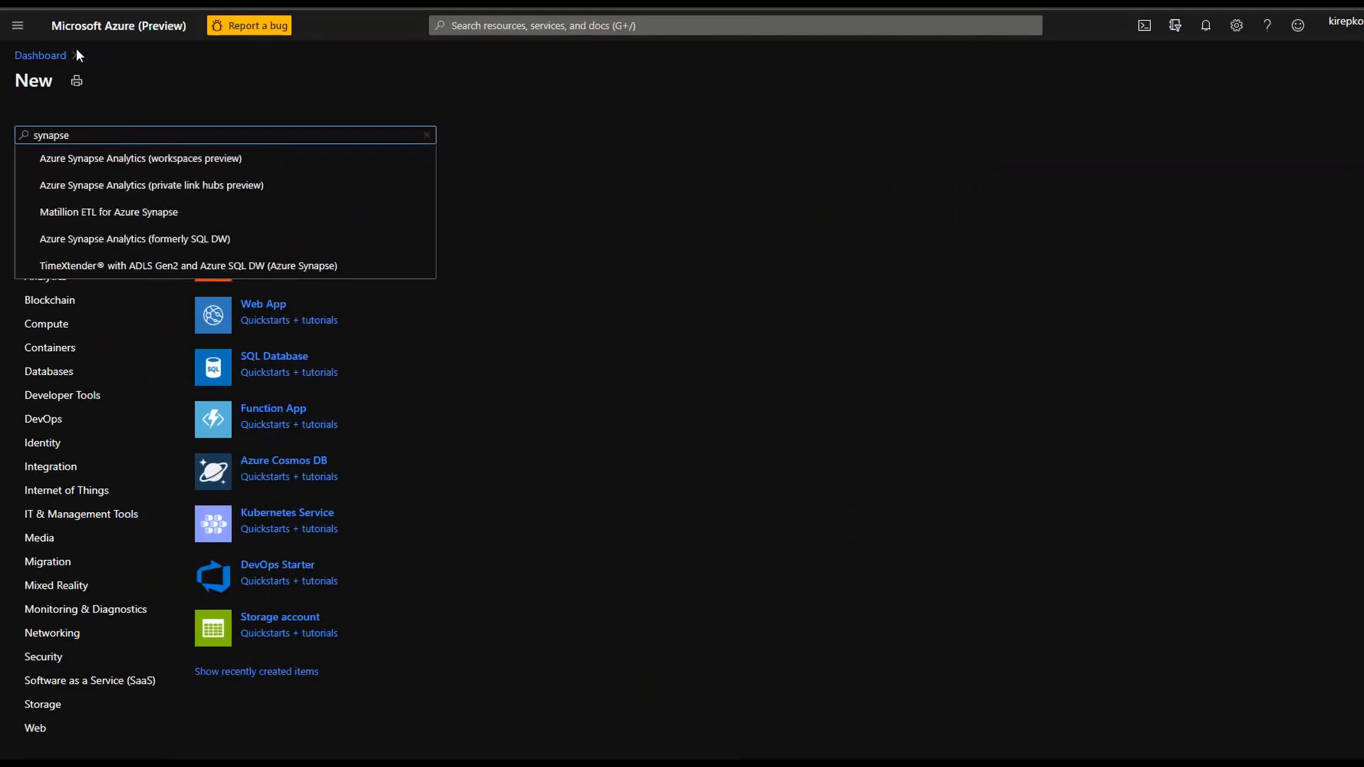
mouse_move(118, 165)
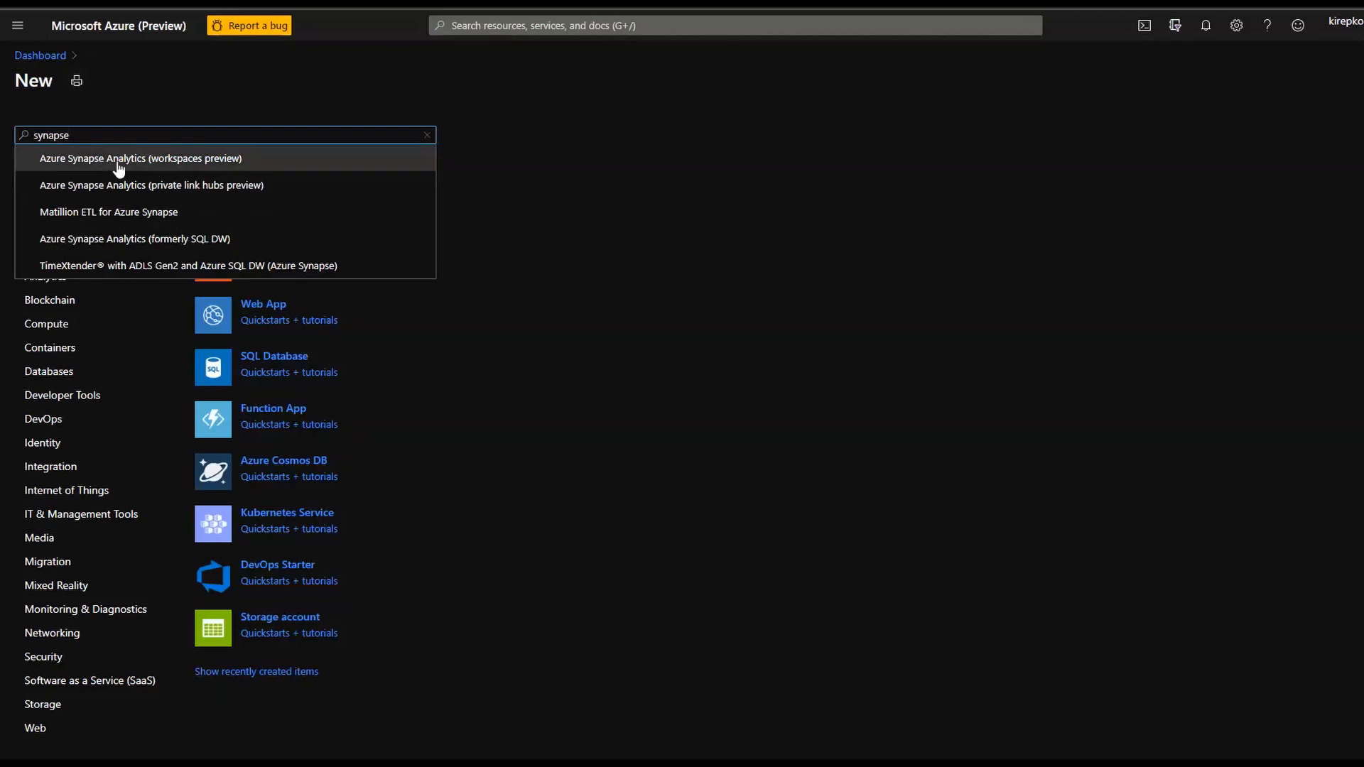
left_click(141, 158)
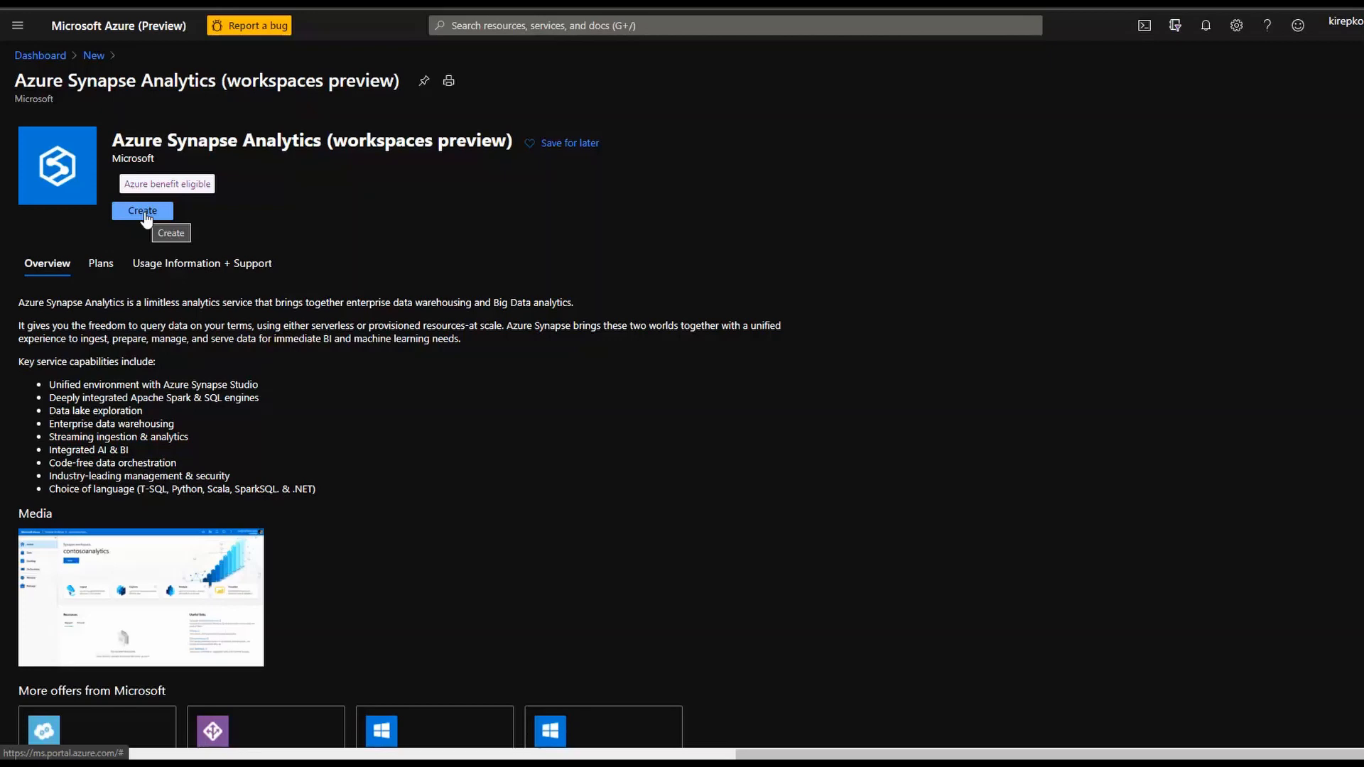
Begin a new Synapse workspace and choose resource group Synapse7.
left_click(140, 210)
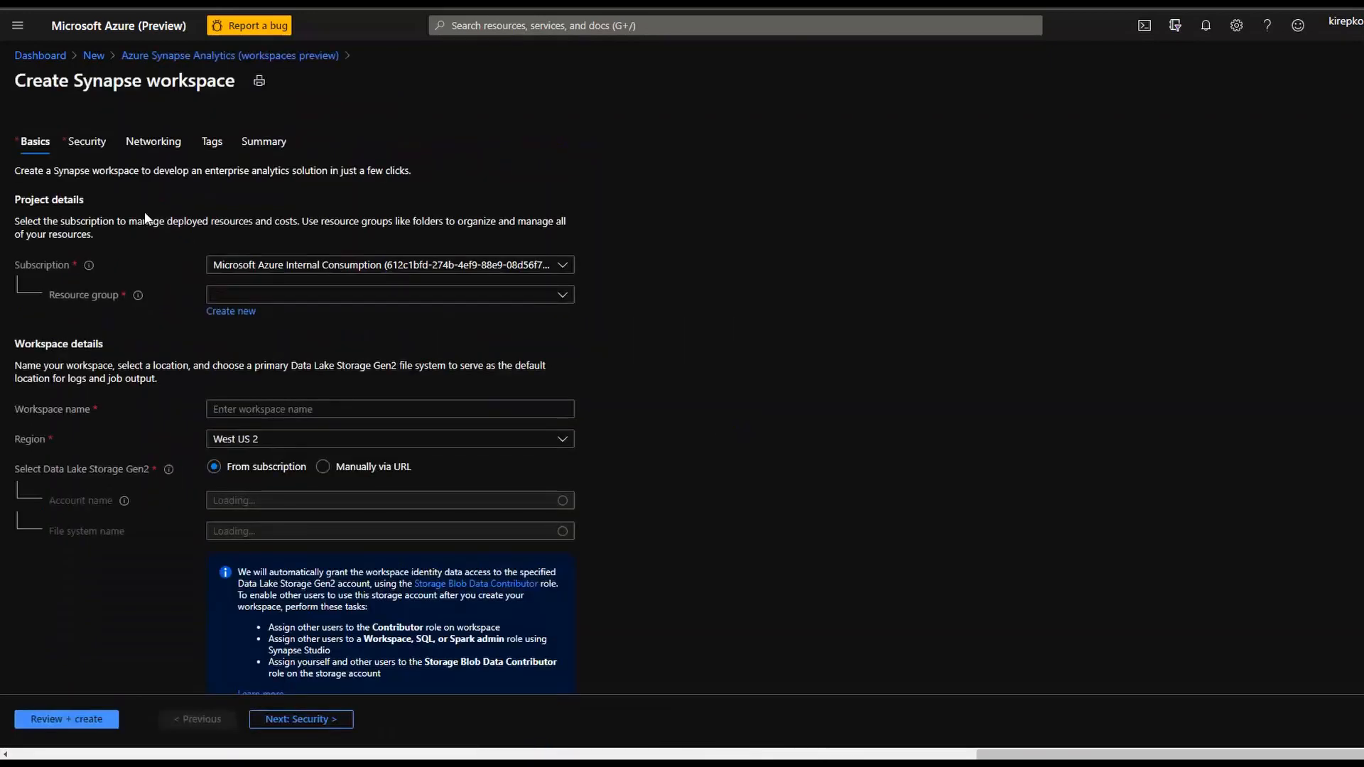
left_click(388, 294)
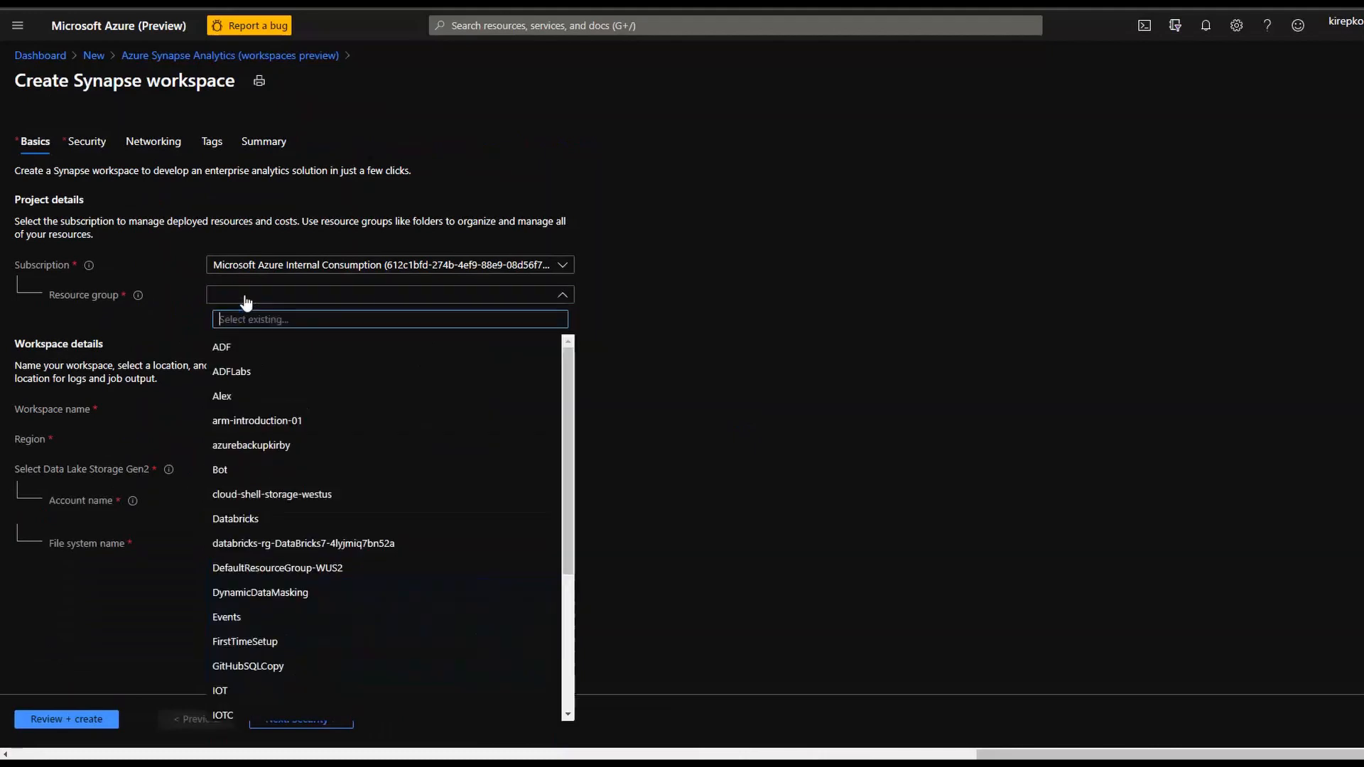
scroll("down", 3)
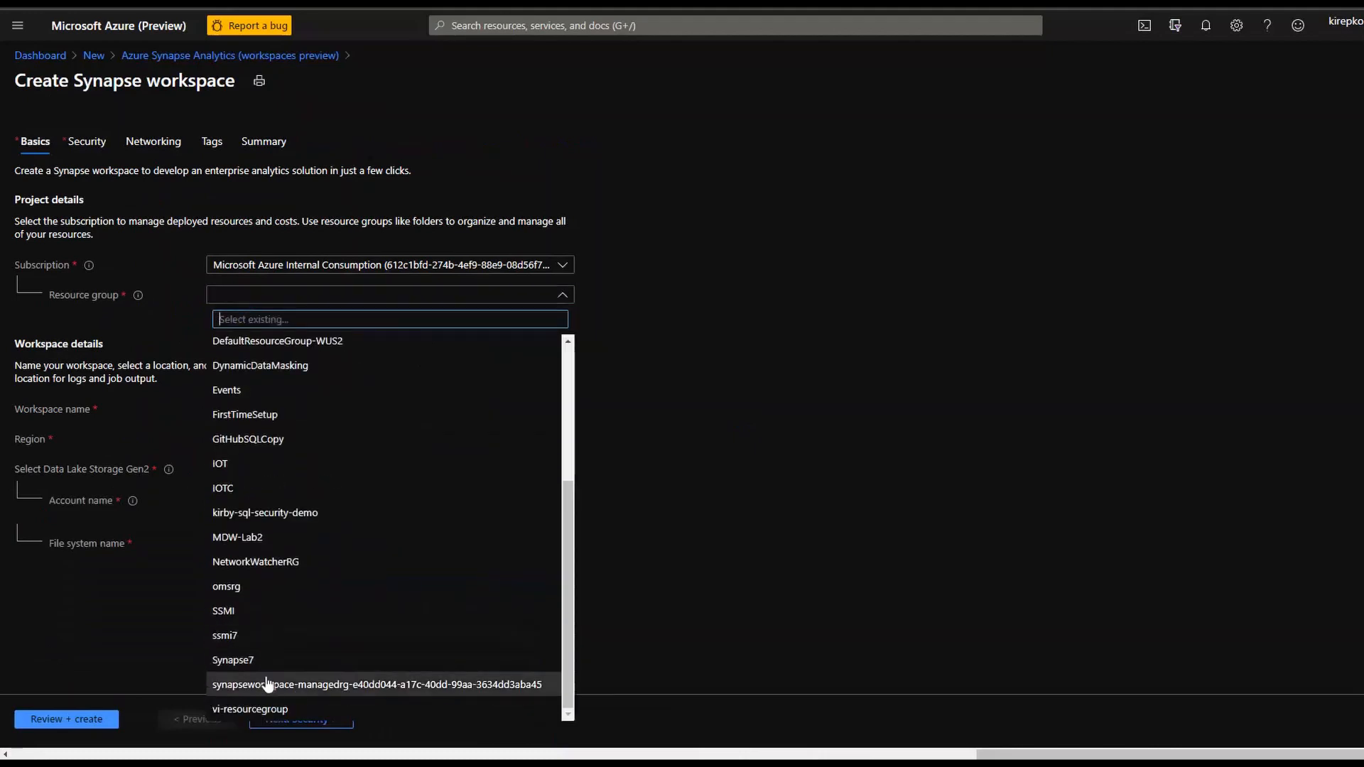
left_click(233, 659)
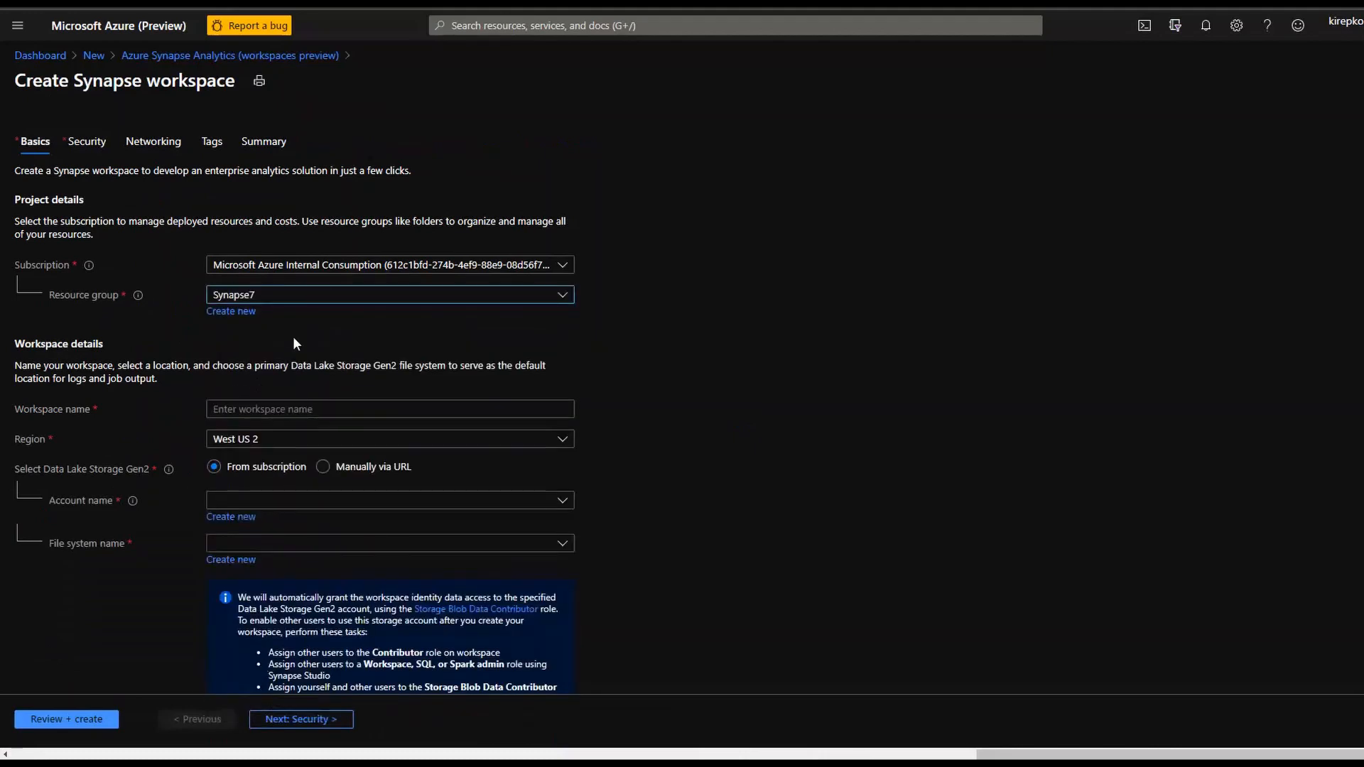
mouse_move(257, 297)
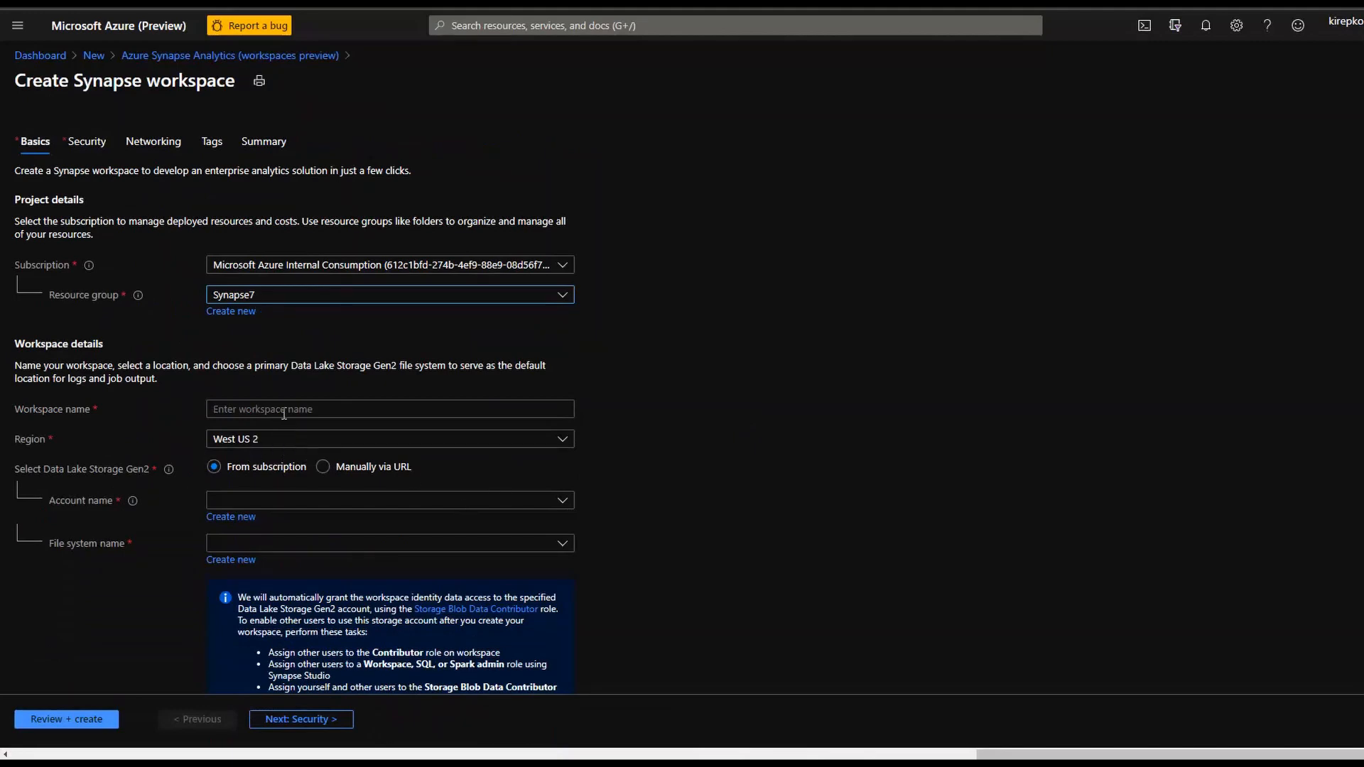
Name the workspace kirbyssynapse and choose storage account synapsedatalake7.
type("kirby")
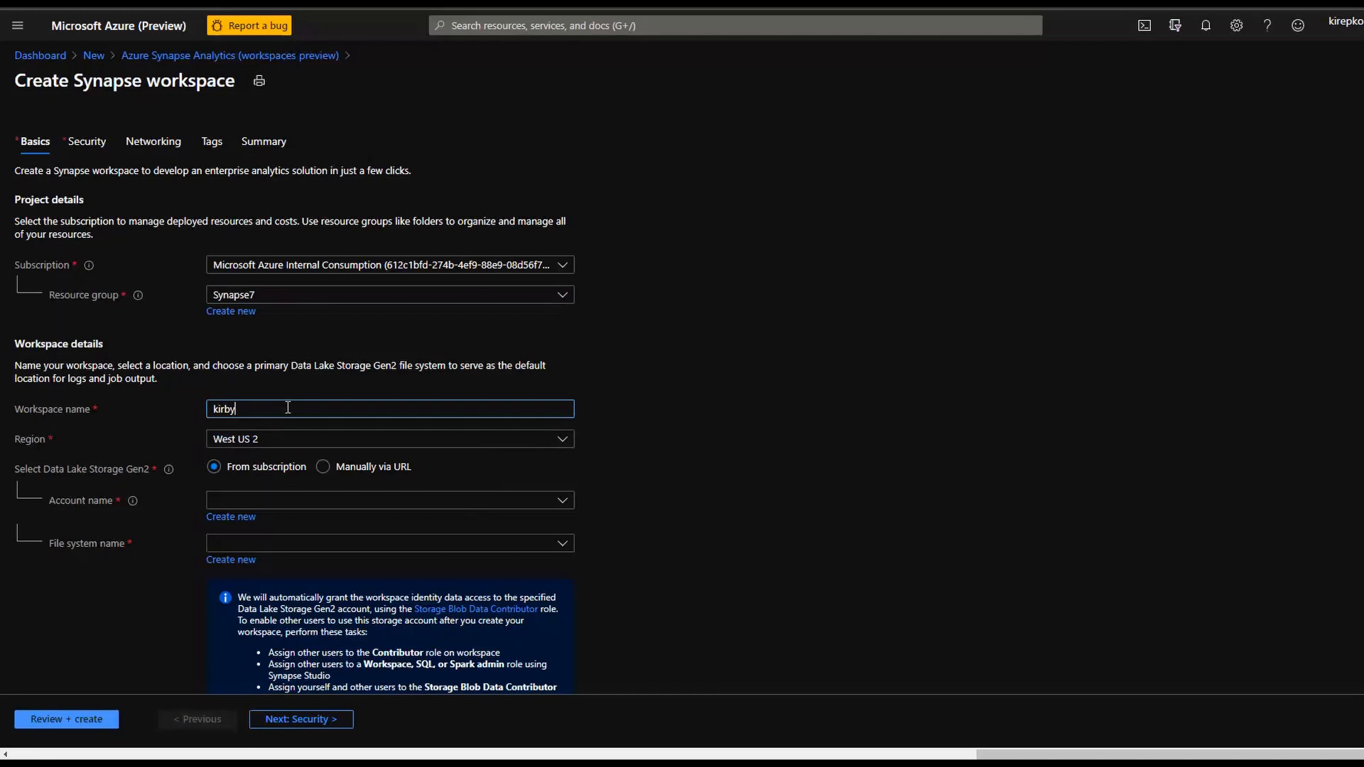
type("ssynapse")
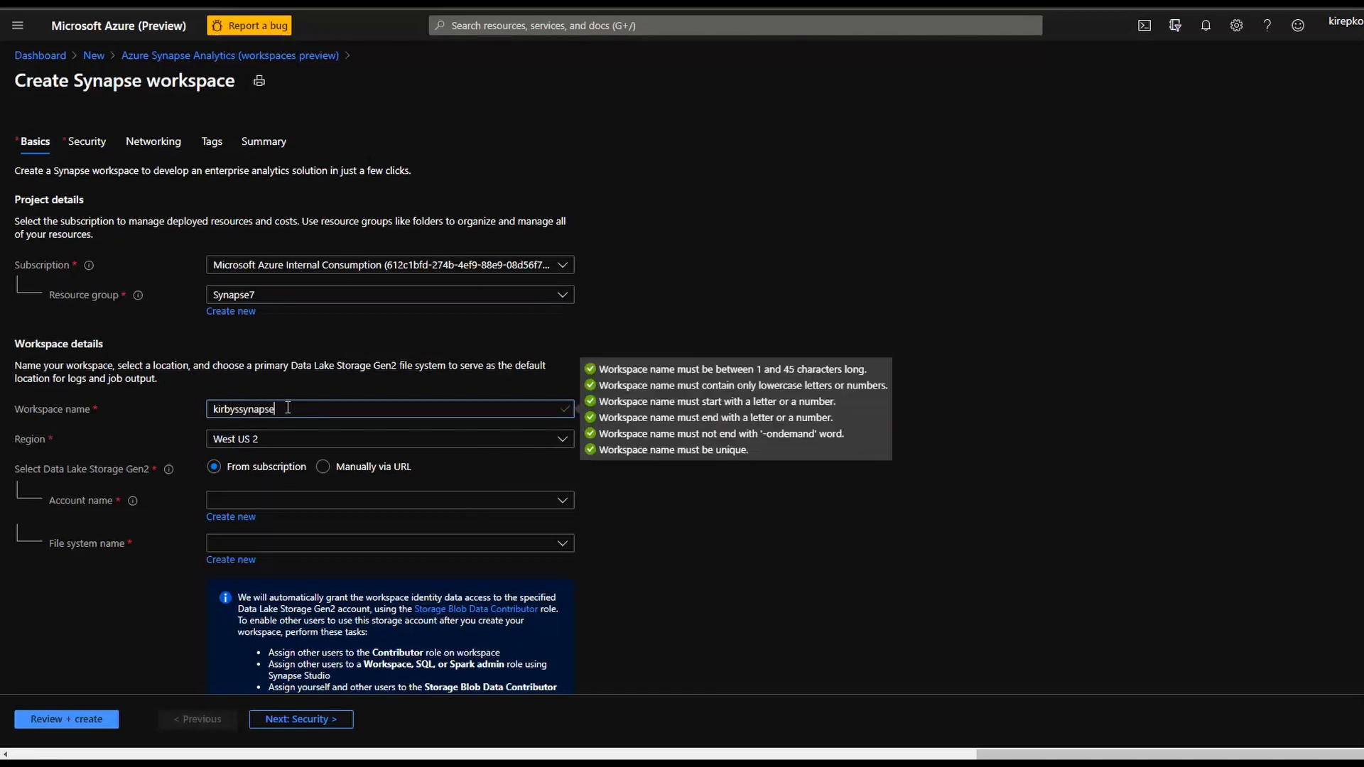
mouse_move(798, 470)
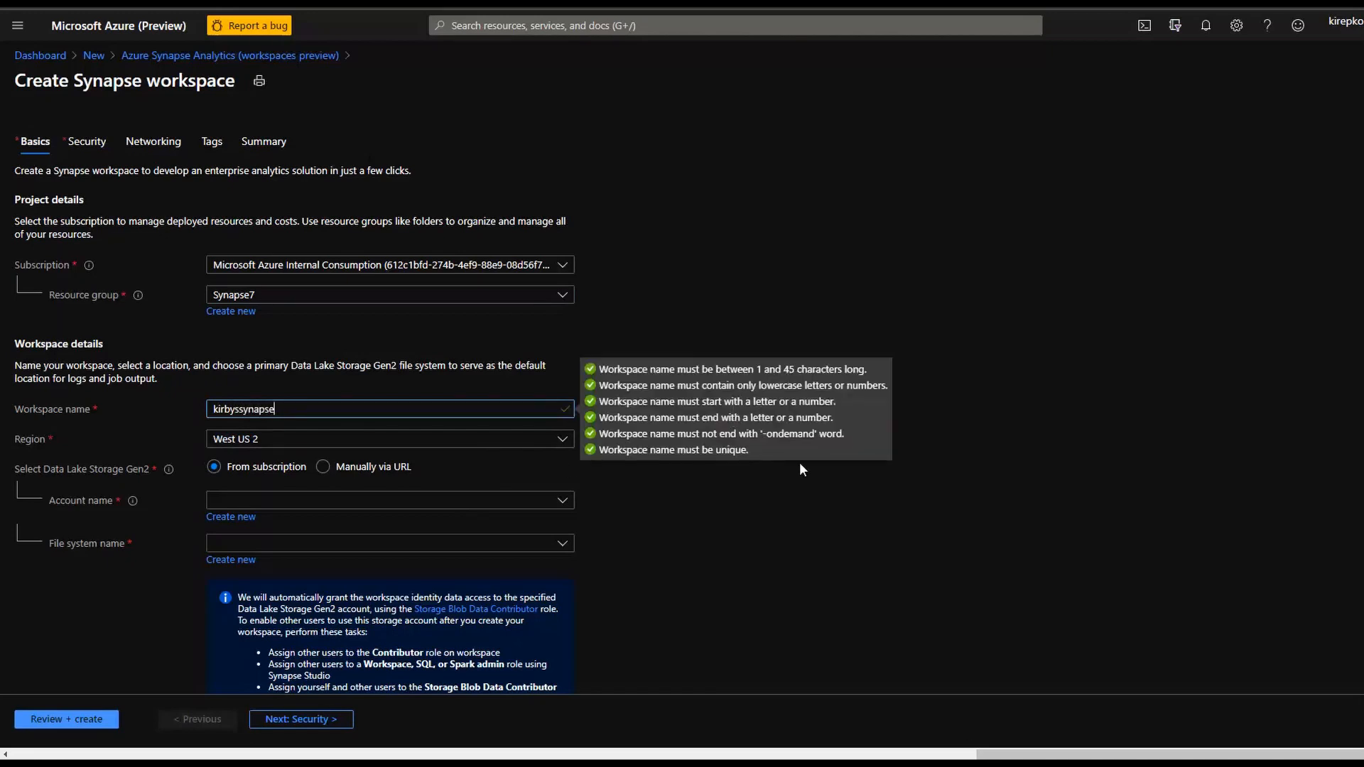
mouse_move(665, 533)
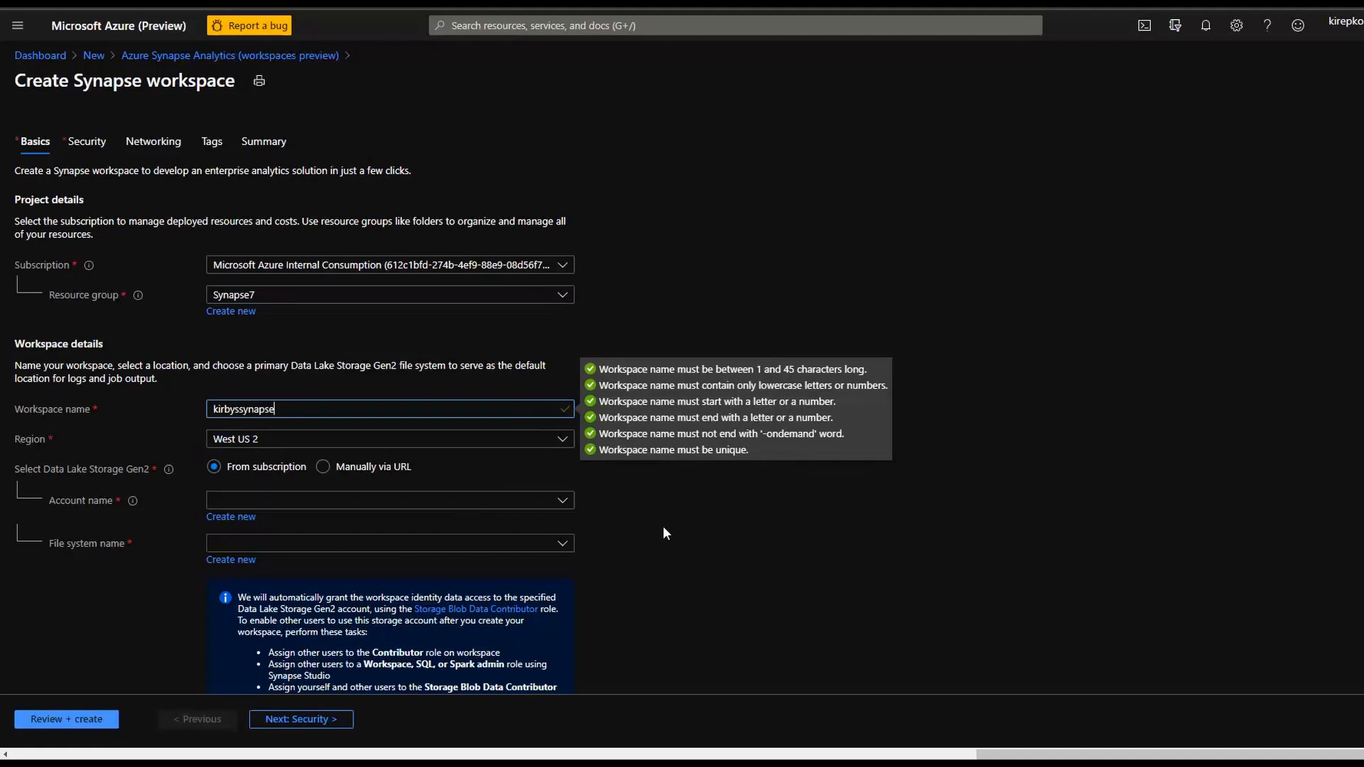
mouse_move(261, 513)
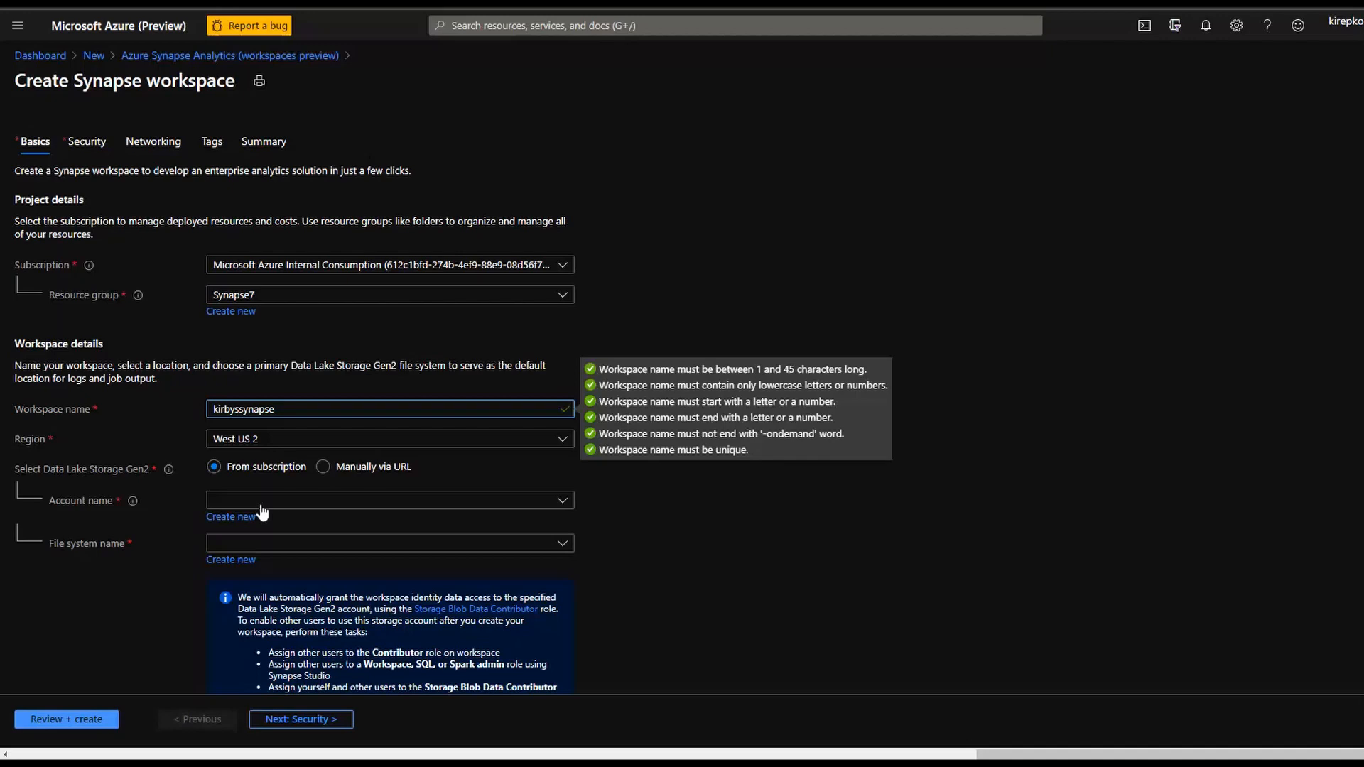
left_click(389, 501)
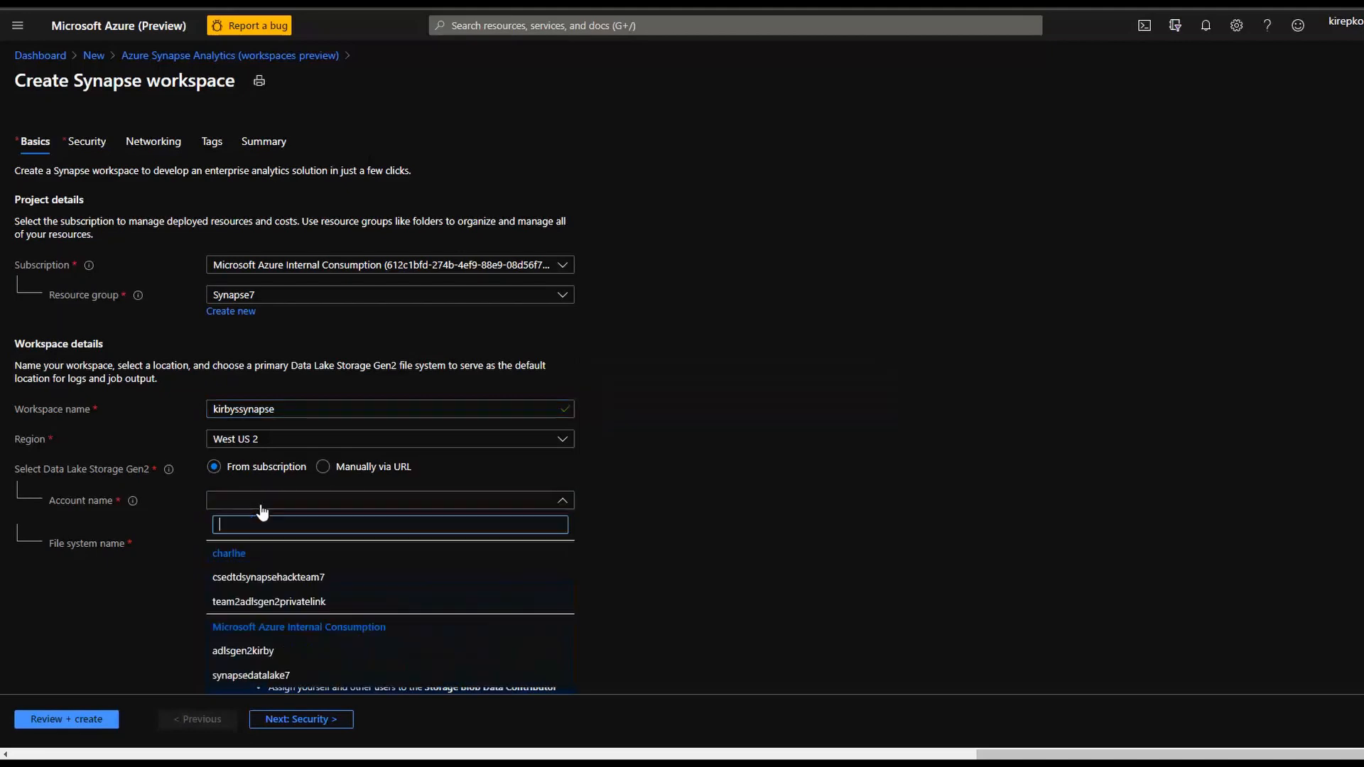
left_click(252, 675)
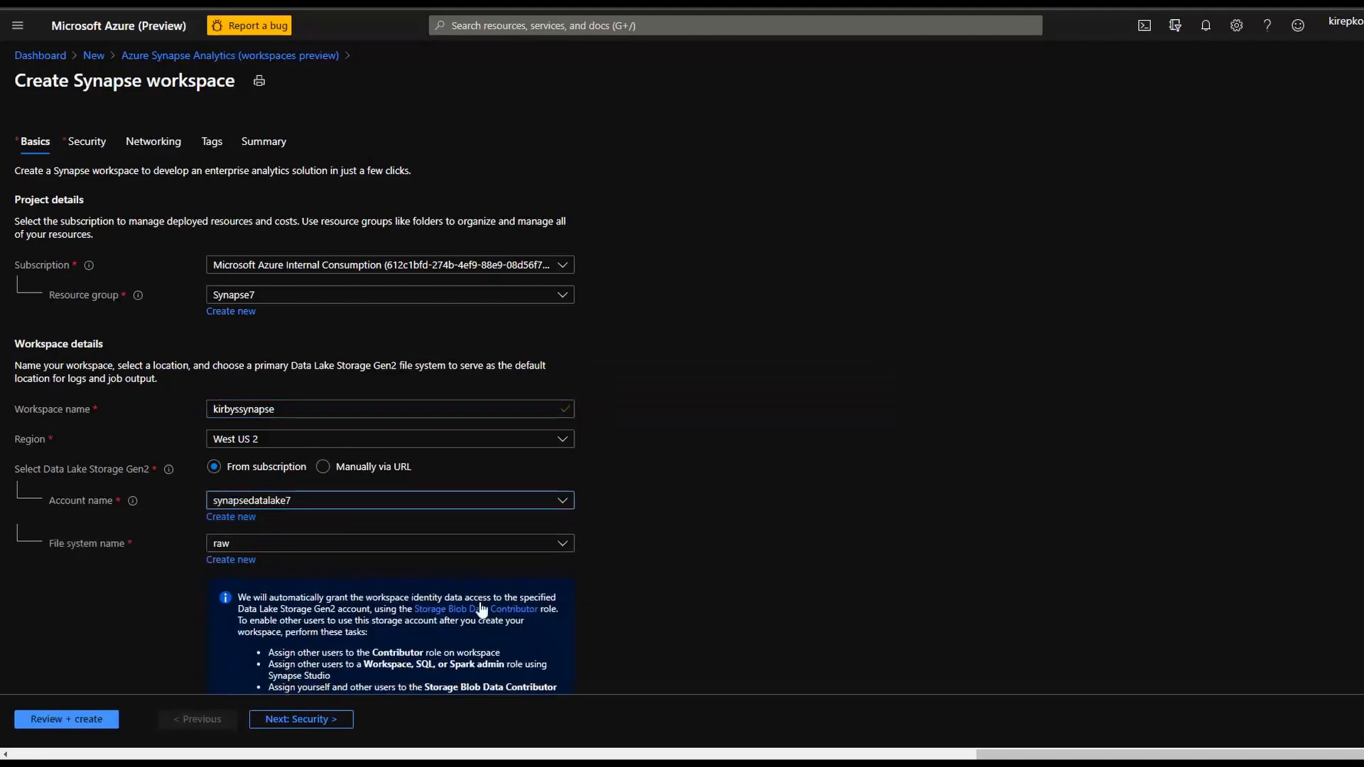
mouse_move(412, 611)
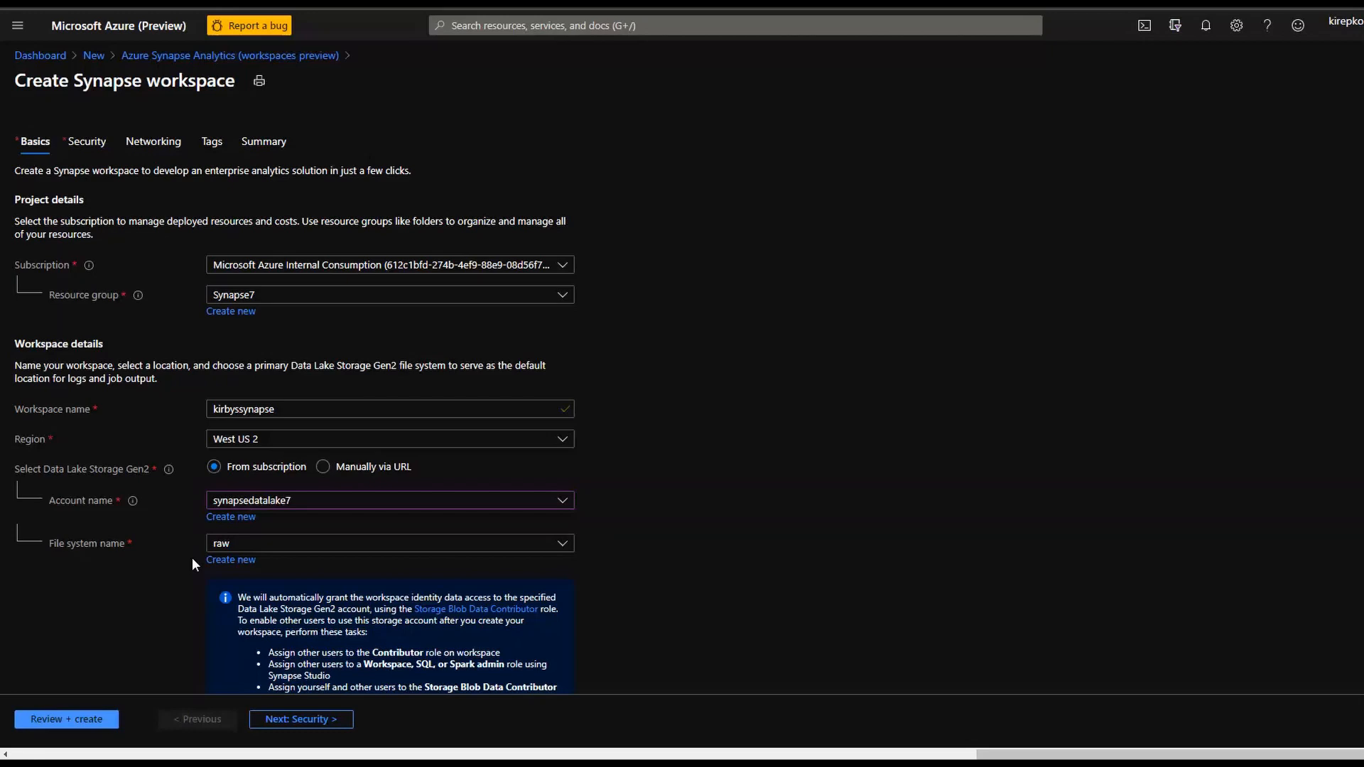
mouse_move(149, 606)
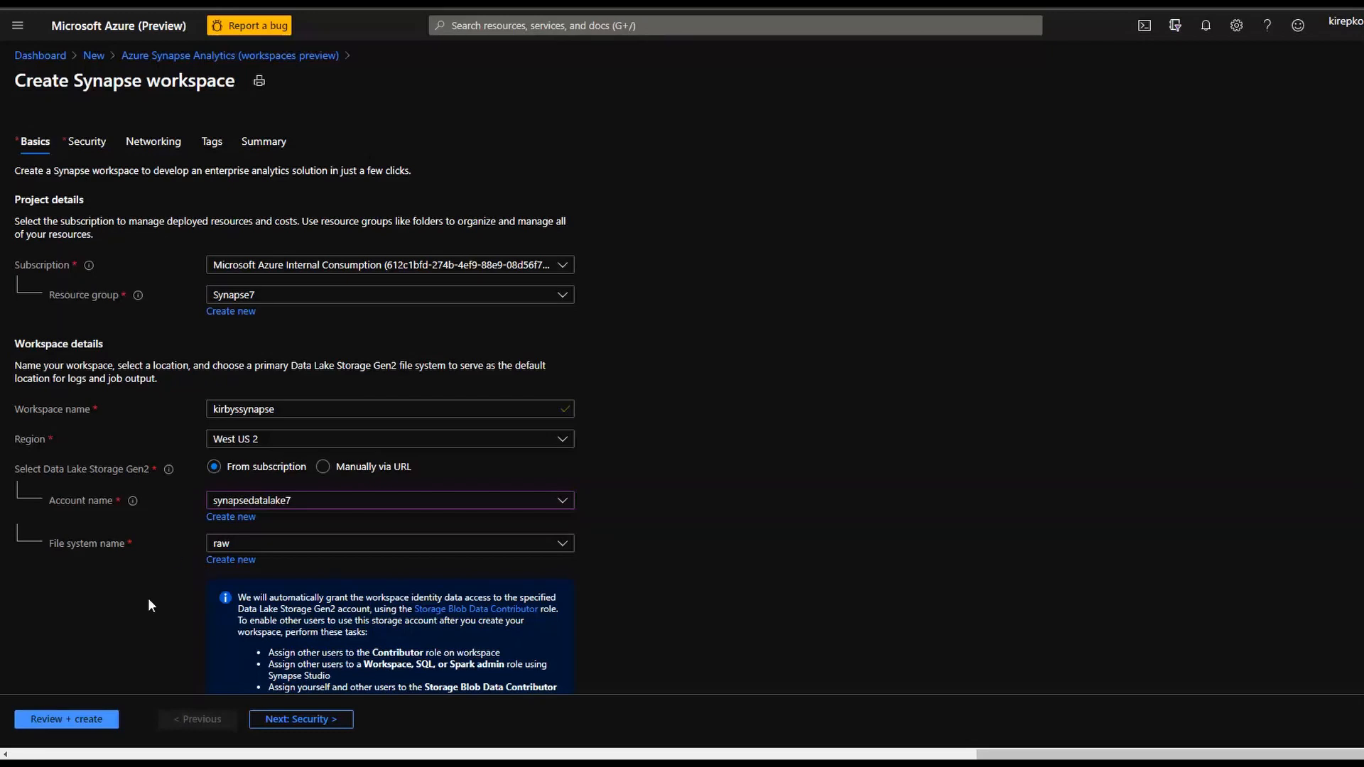
mouse_move(300, 720)
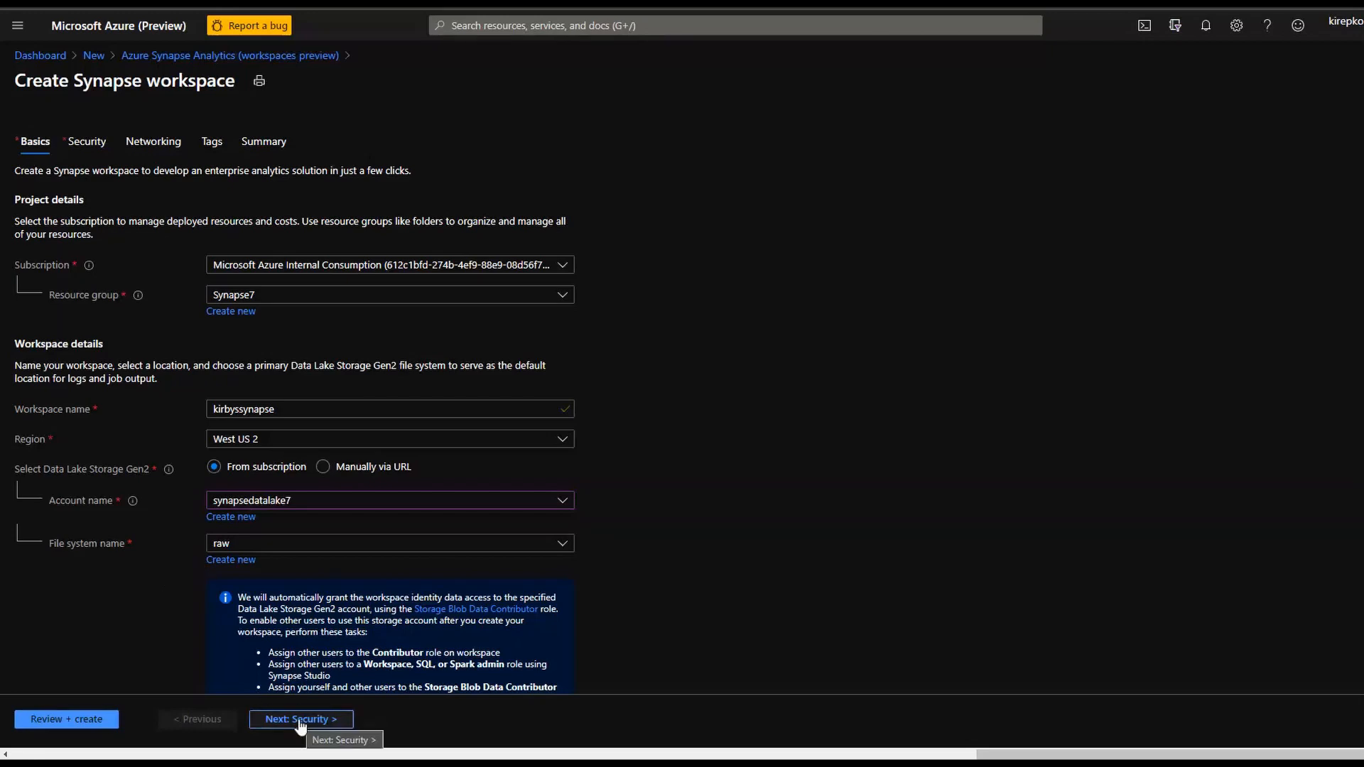
Fill the SQL administrator password on Security, then enable the managed virtual network on Networking.
left_click(300, 719)
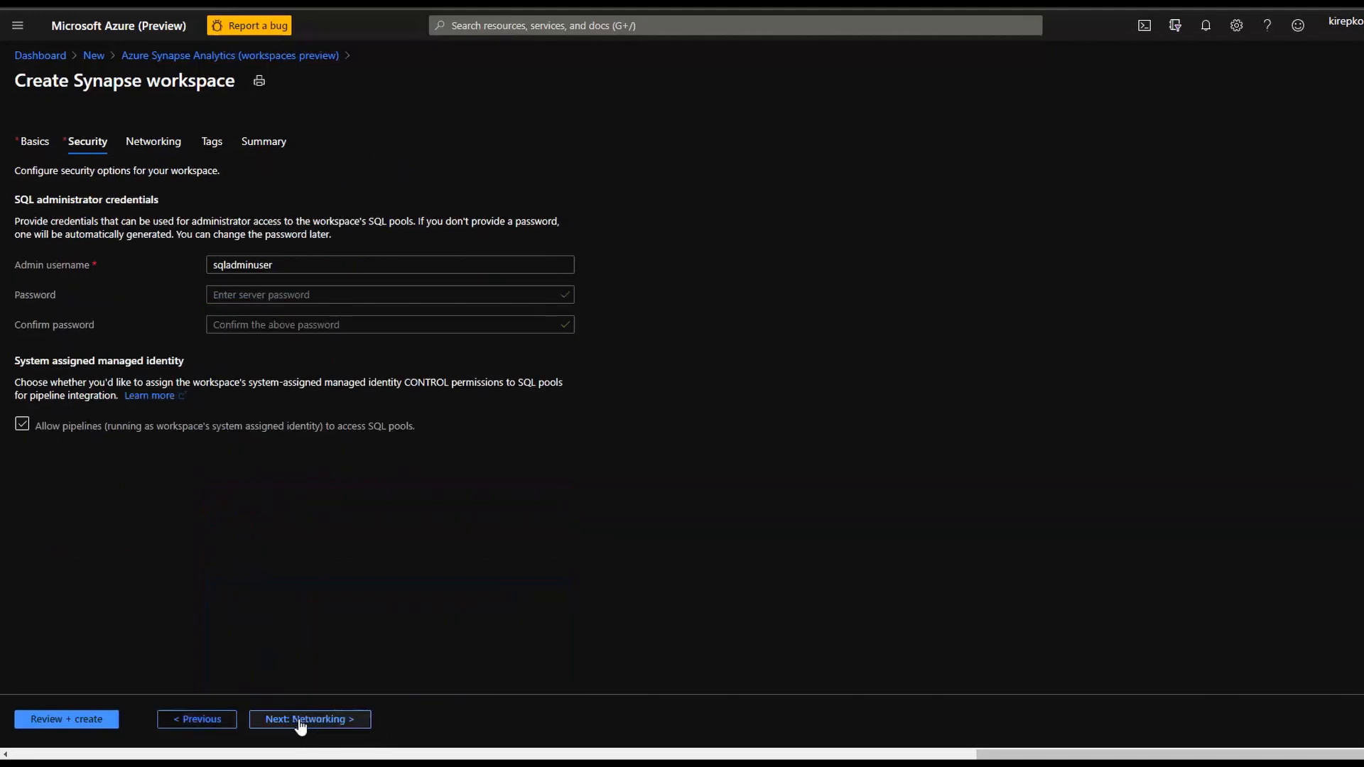
left_click(390, 294)
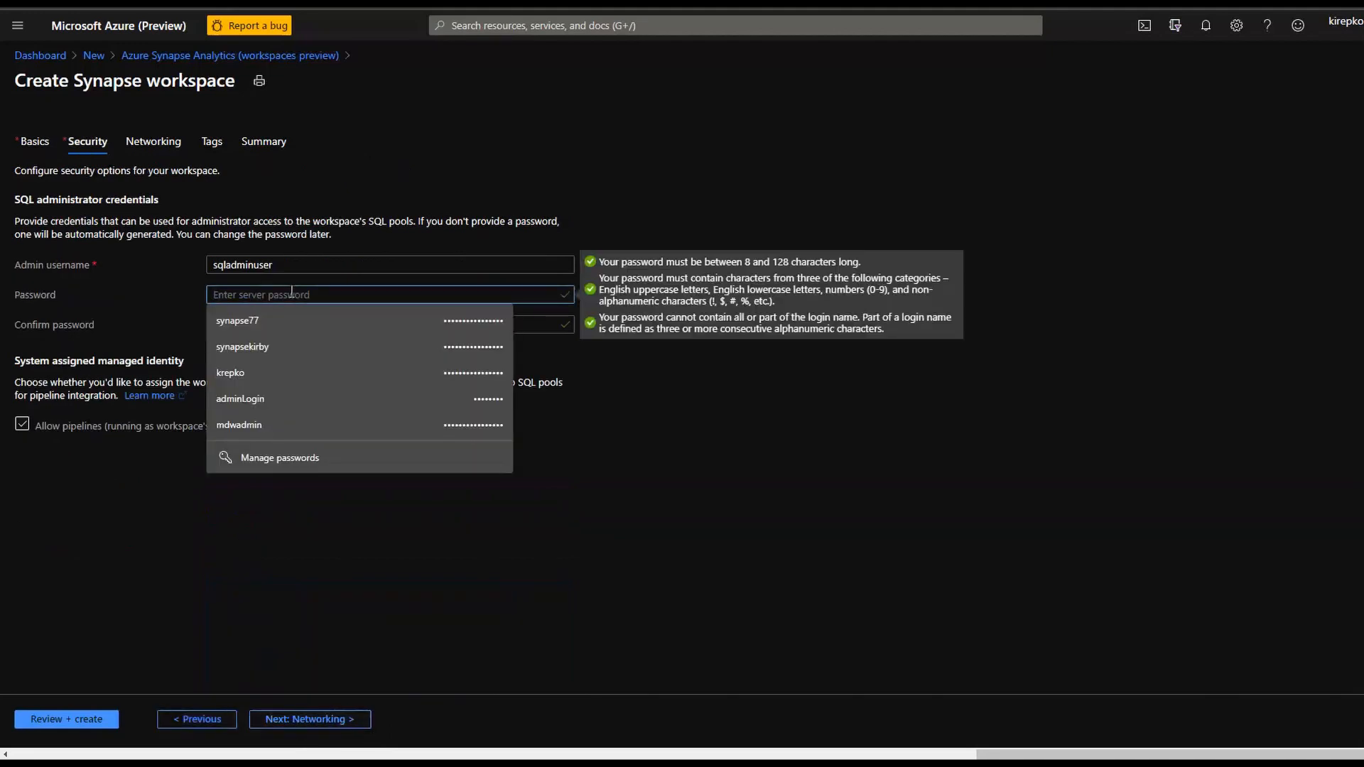
left_click(237, 320)
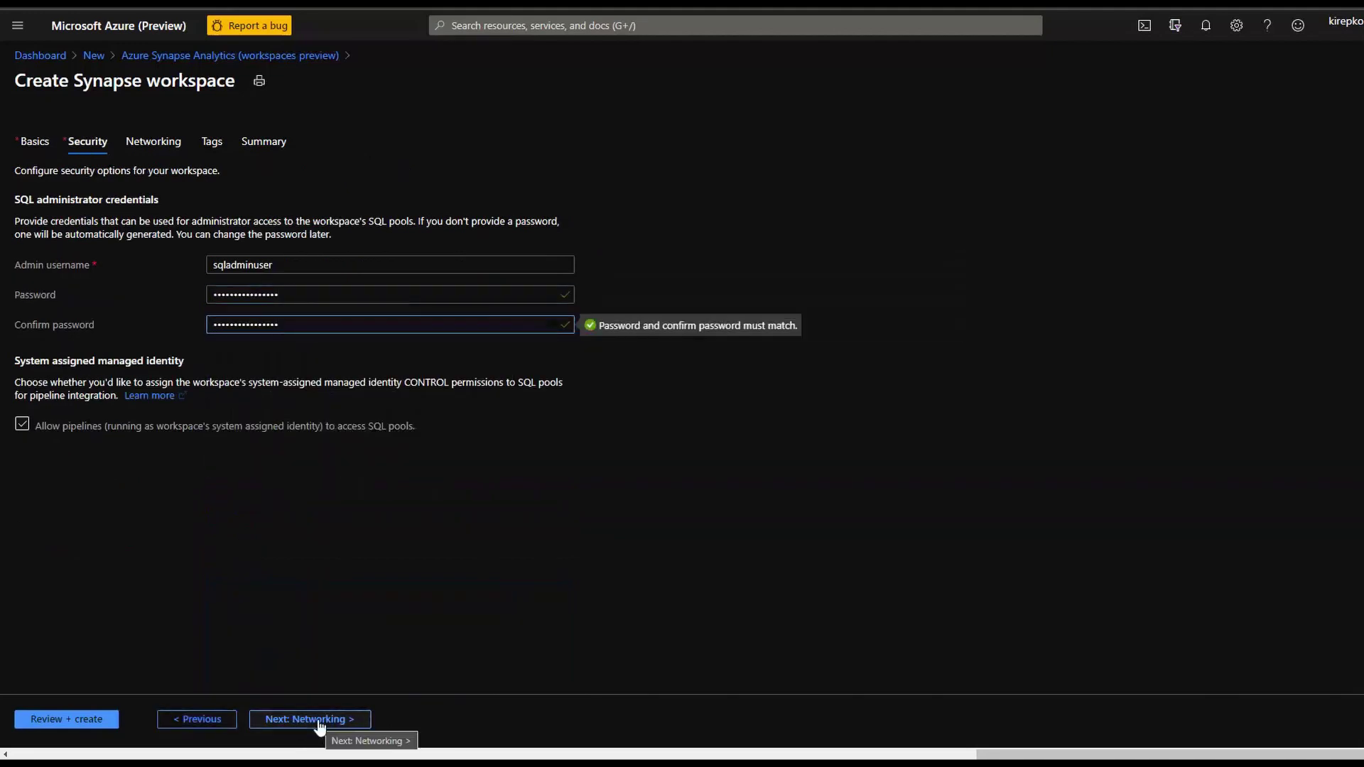
left_click(309, 720)
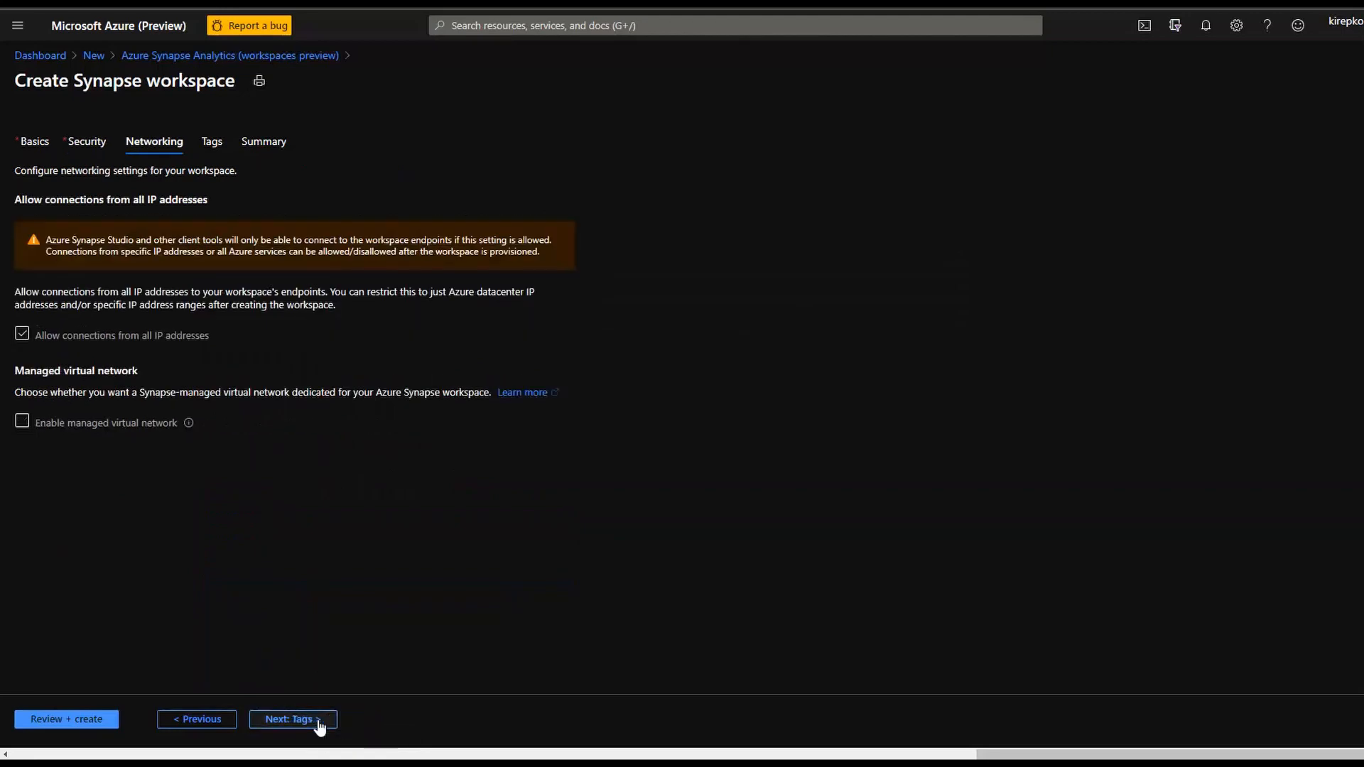
mouse_move(37, 440)
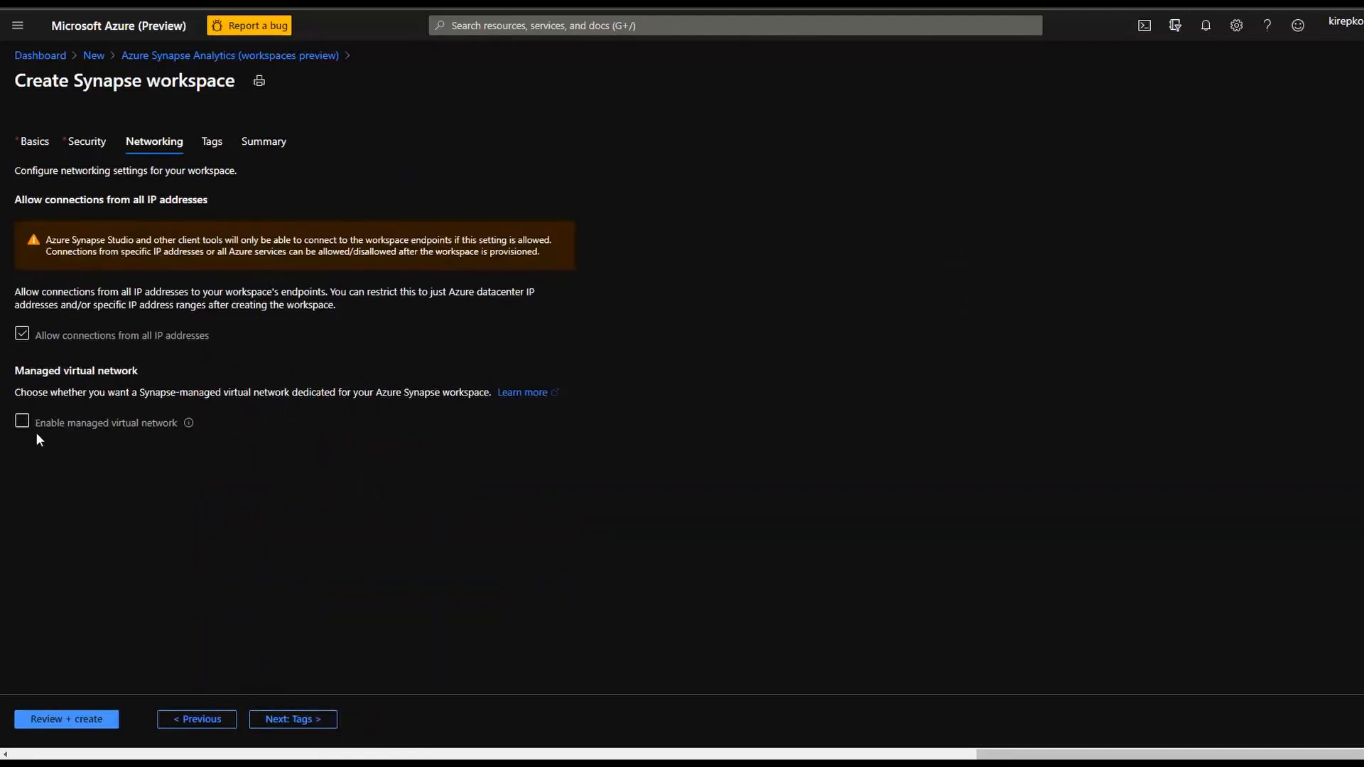
mouse_move(13, 435)
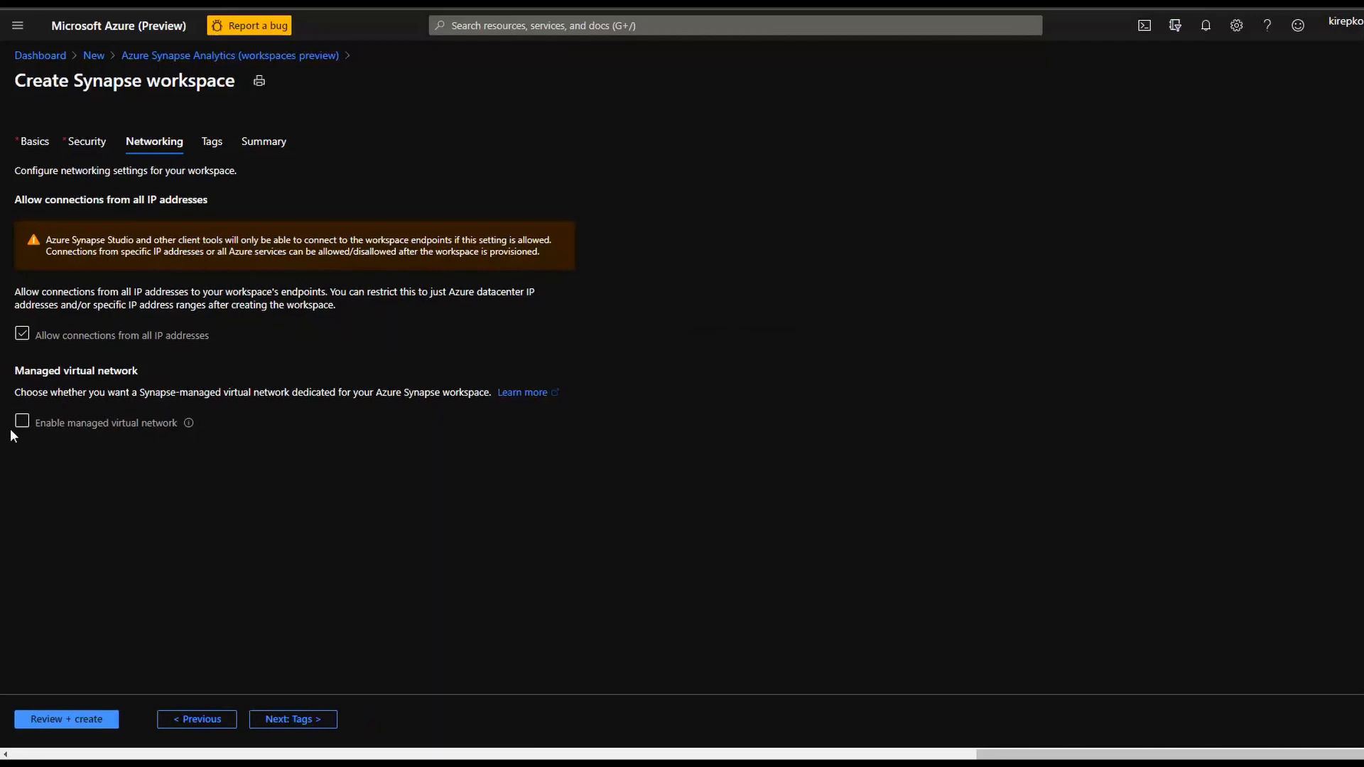
left_click(21, 424)
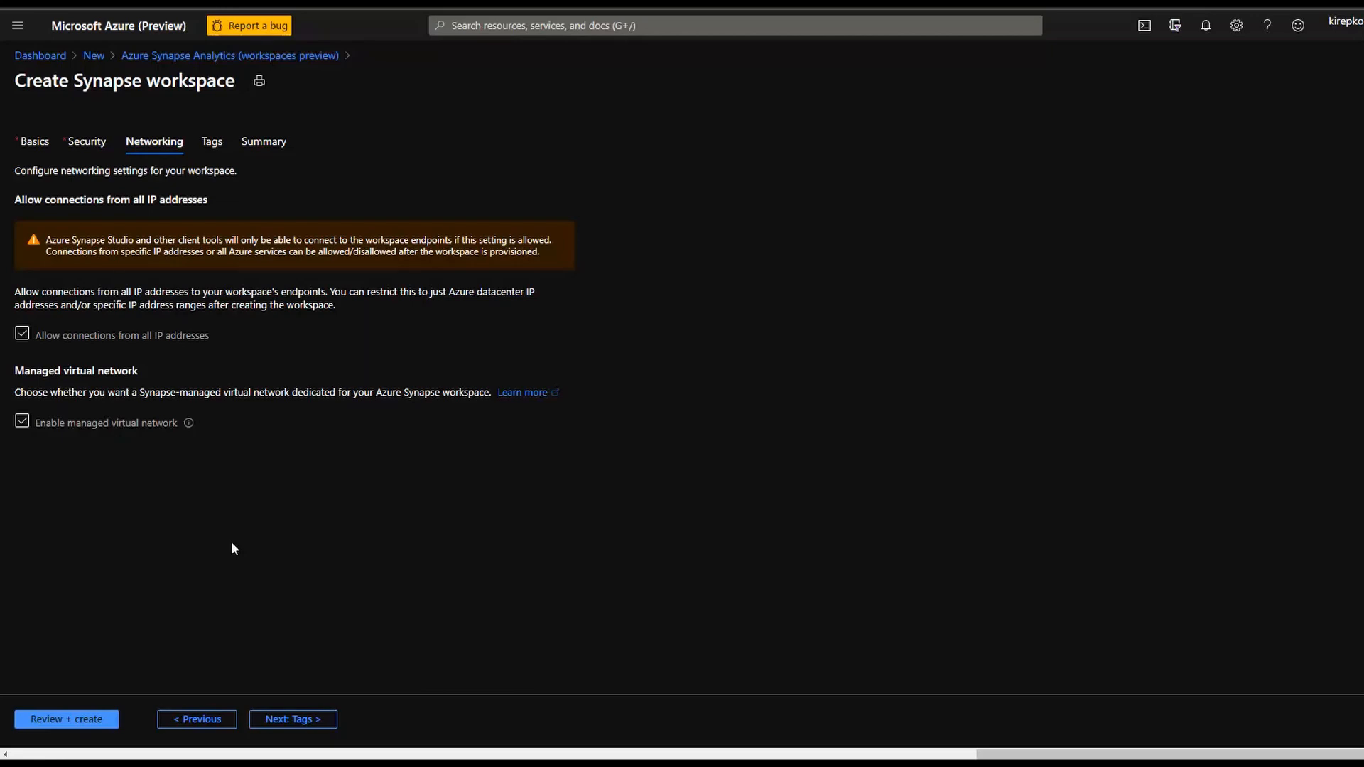
mouse_move(292, 719)
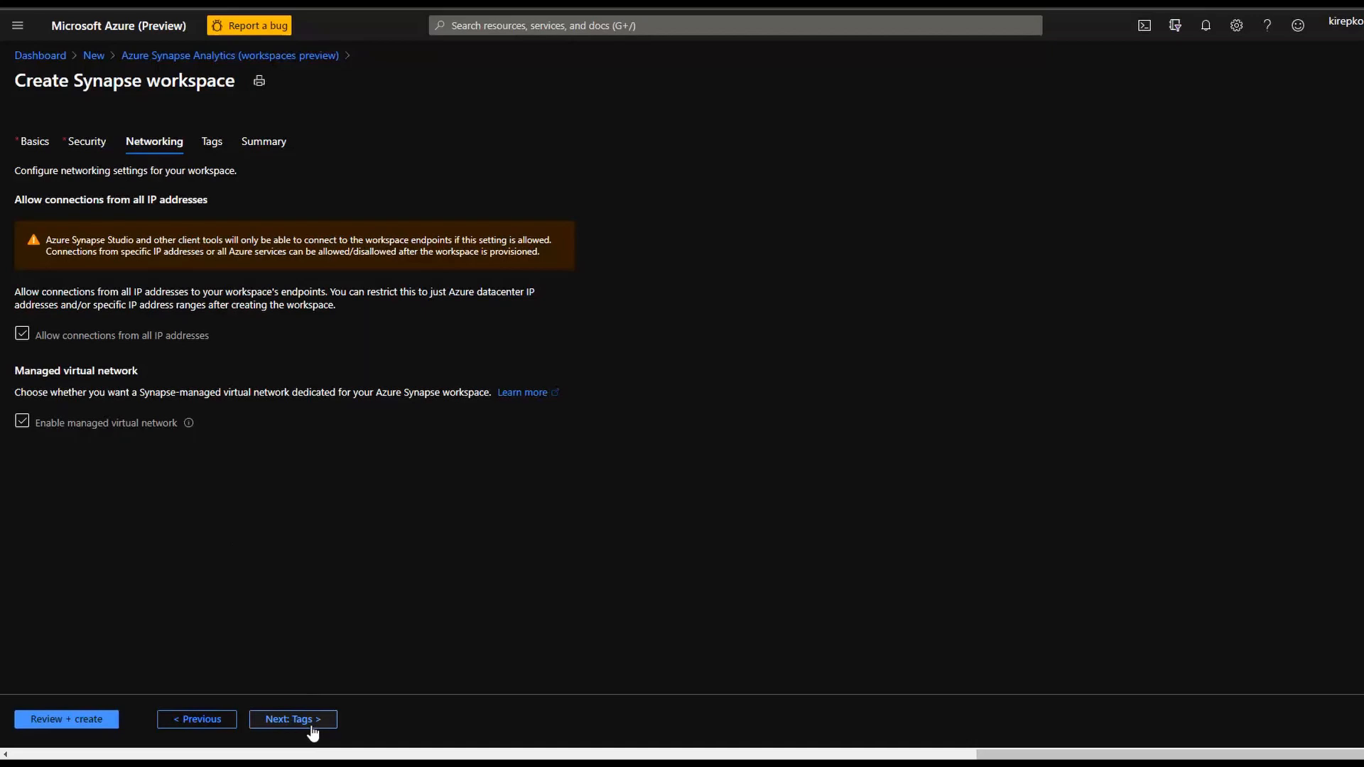
Add tag Dept : Kirby, review the summary and create the workspace.
left_click(291, 719)
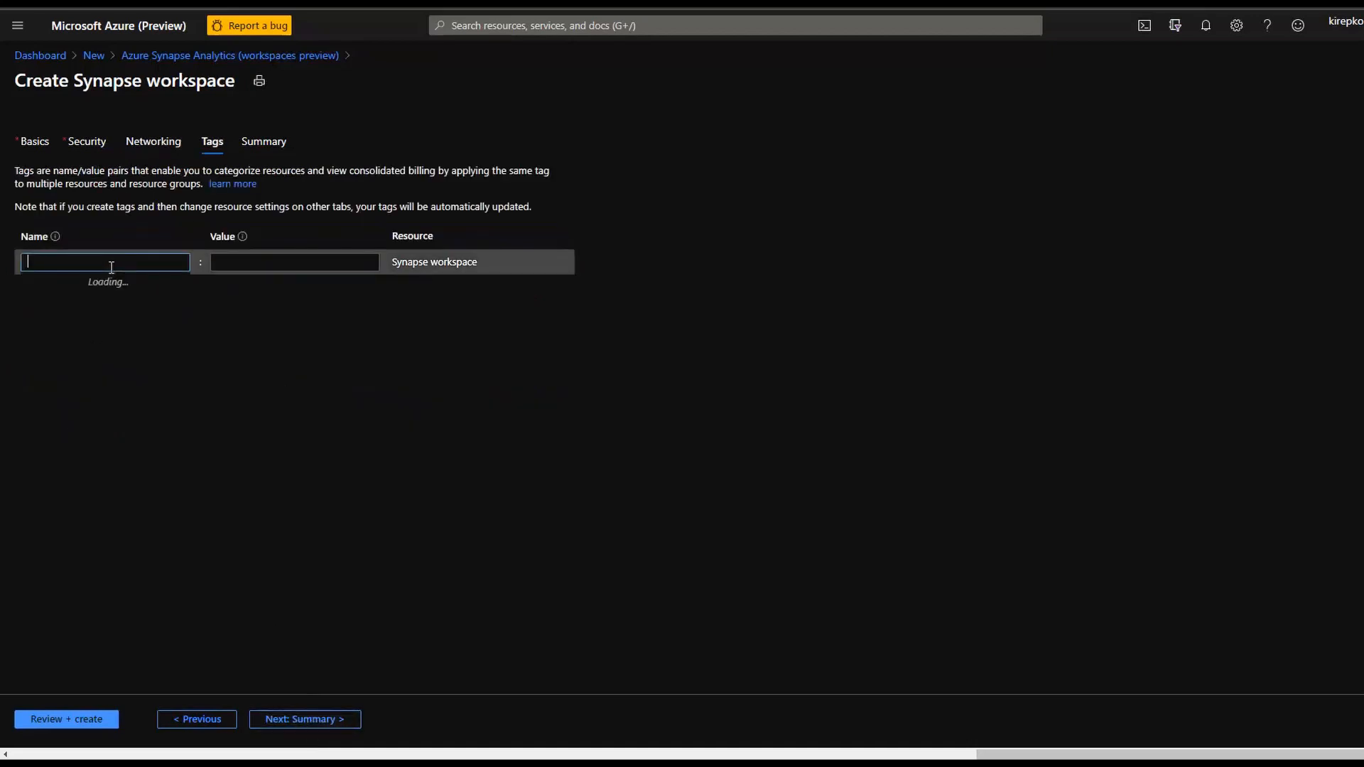
type("Dept")
left_click(294, 261)
type("Kirby")
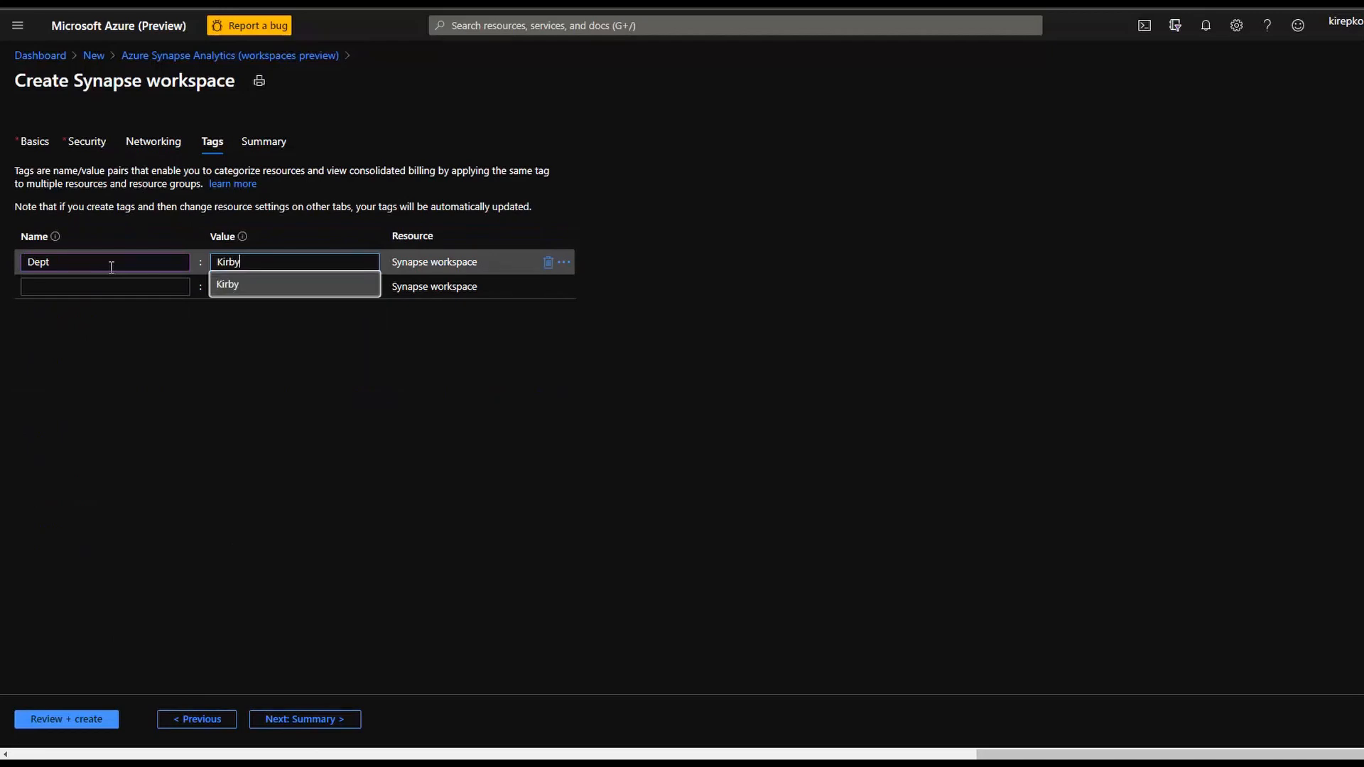
left_click(104, 286)
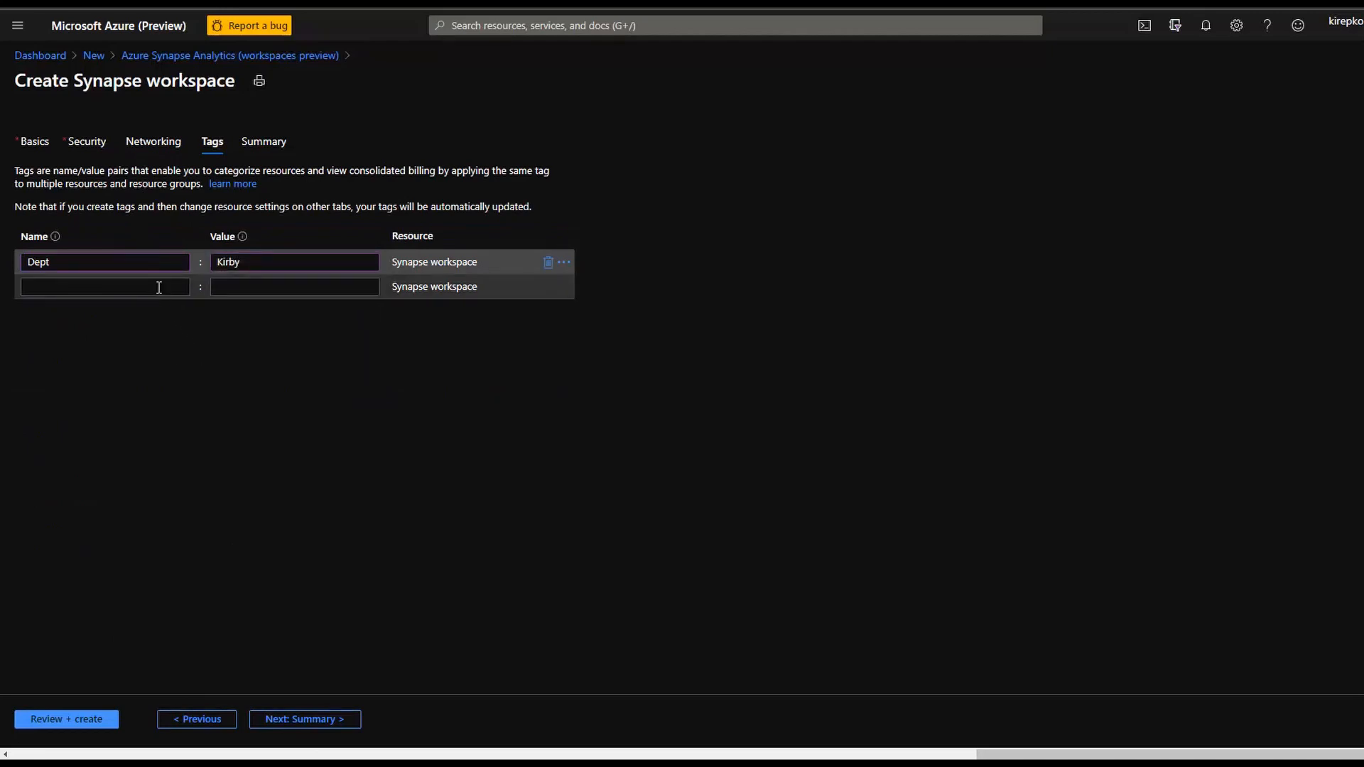
mouse_move(304, 719)
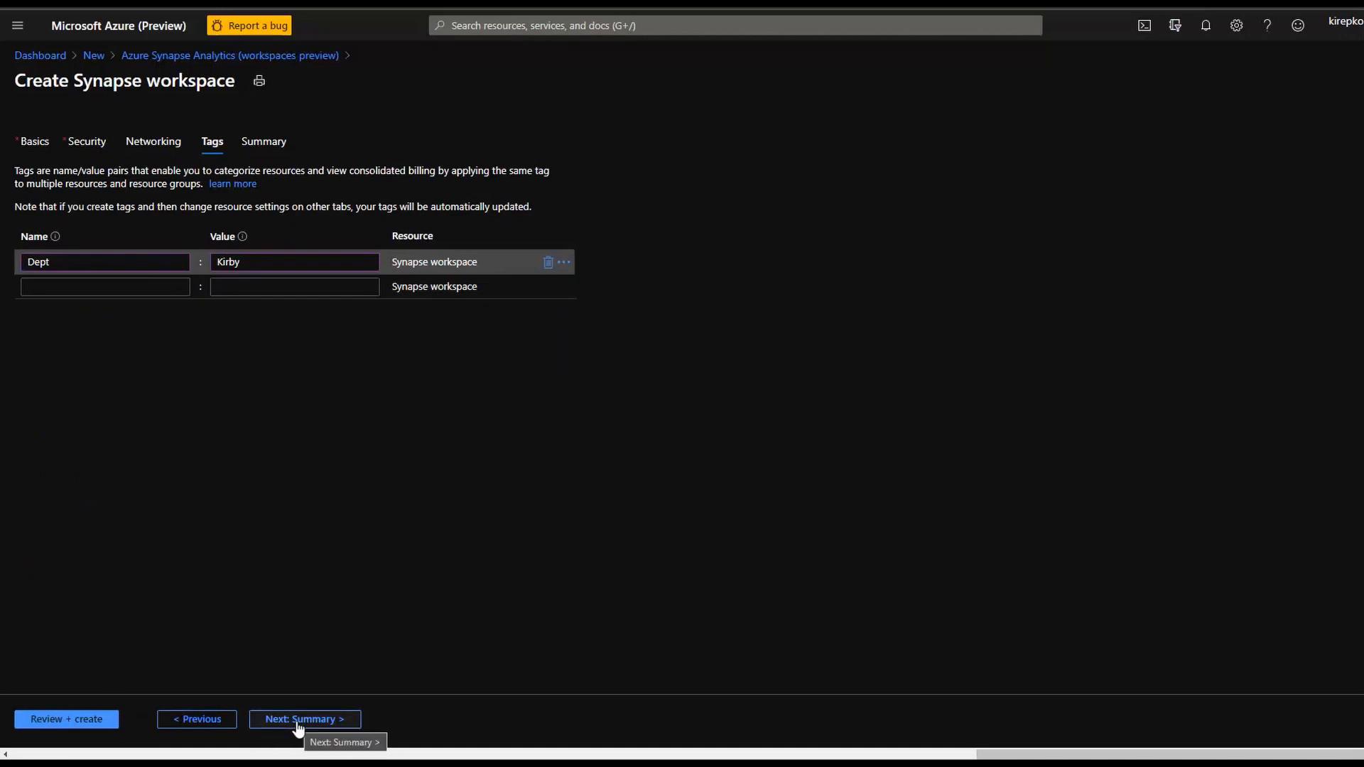
left_click(304, 720)
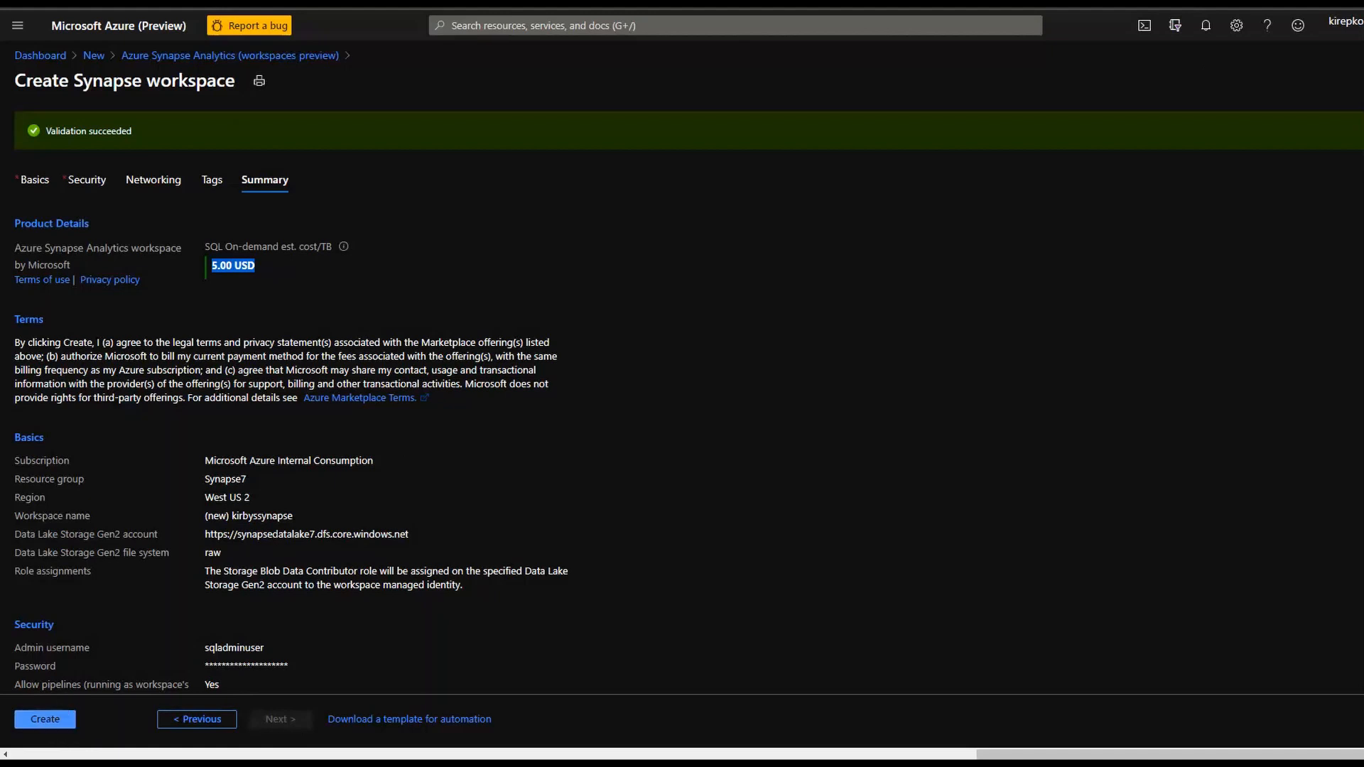
left_click(44, 719)
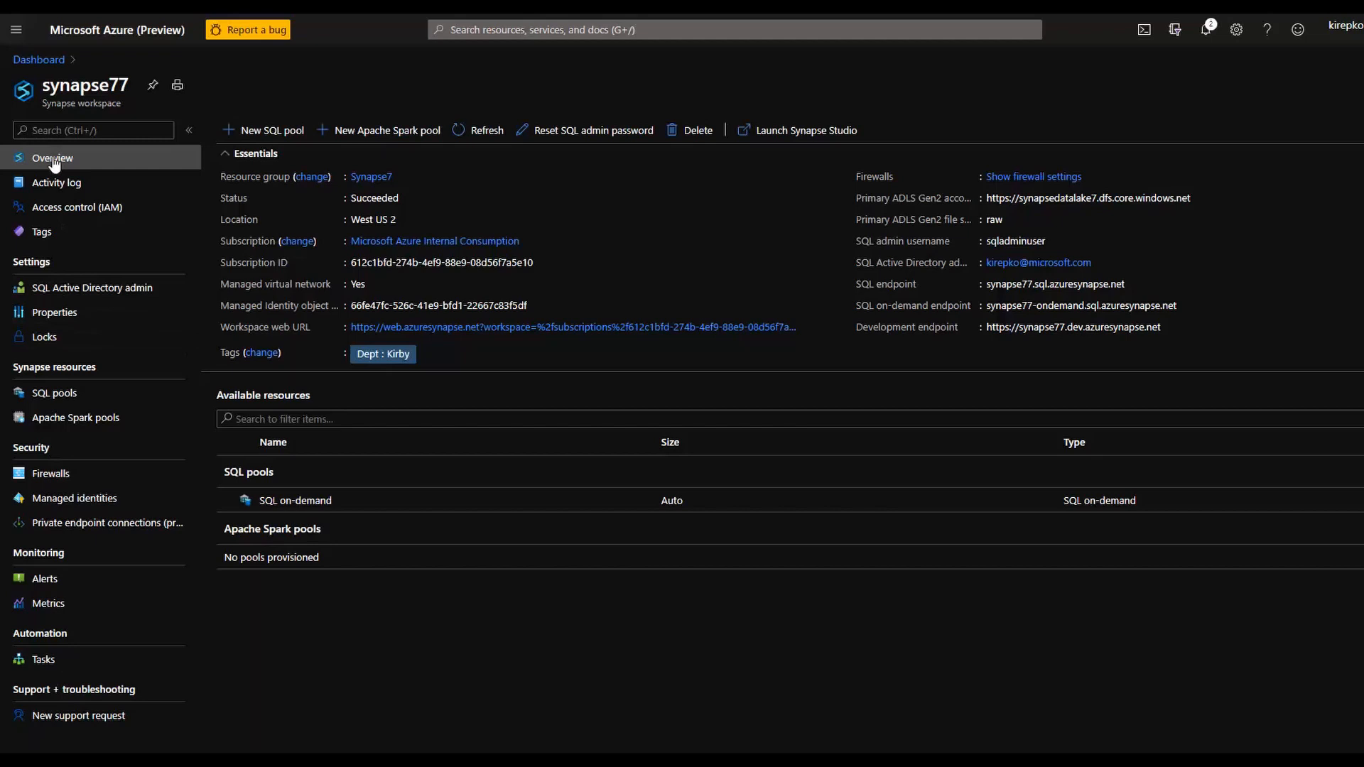
mouse_move(805, 129)
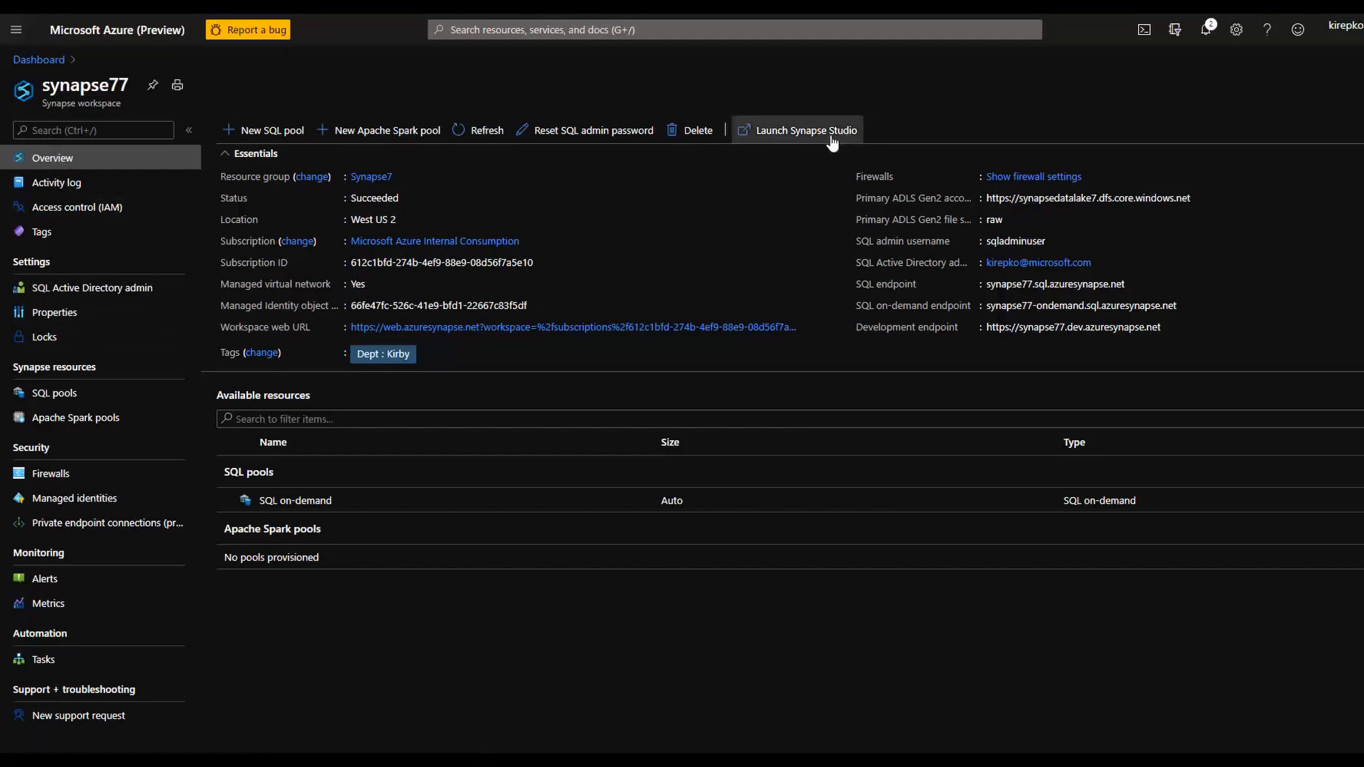
mouse_move(77, 398)
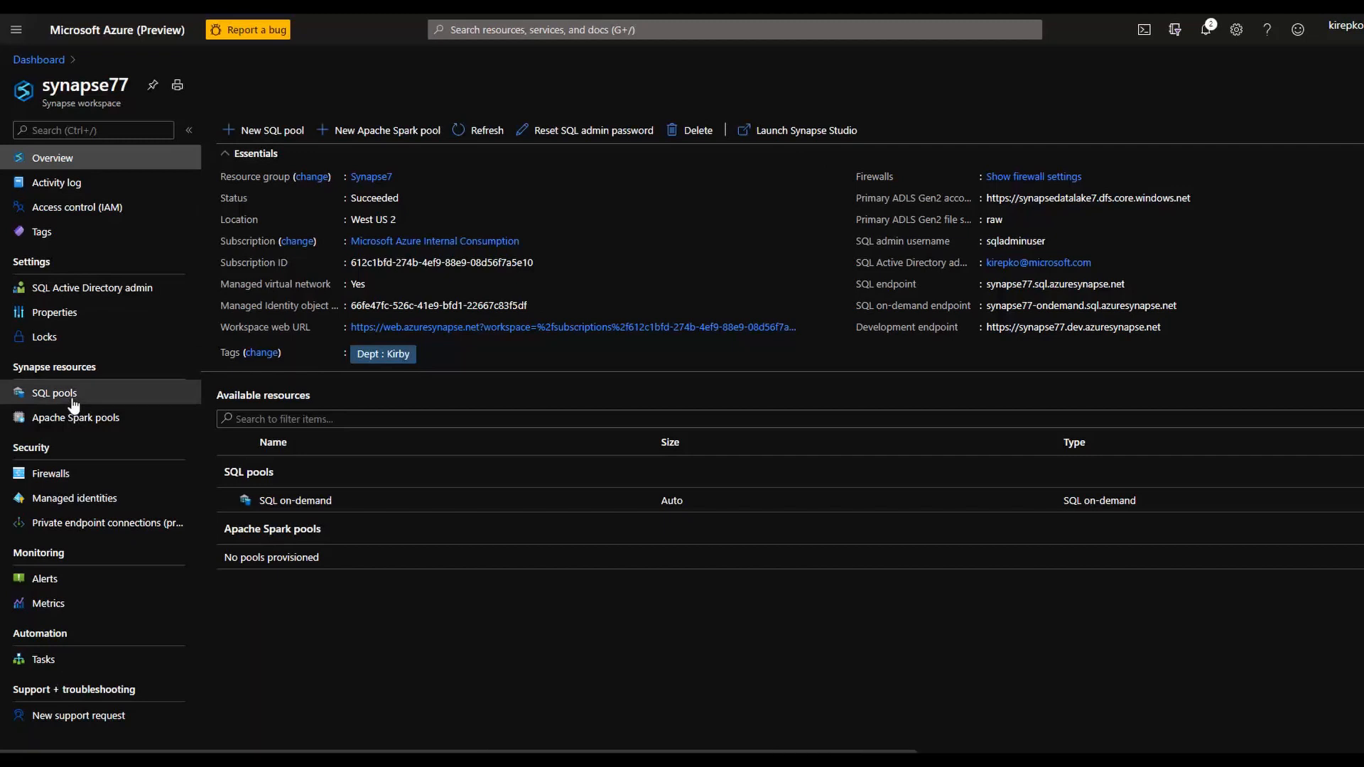
View the synapse77 workspace's SQL pools list.
left_click(54, 393)
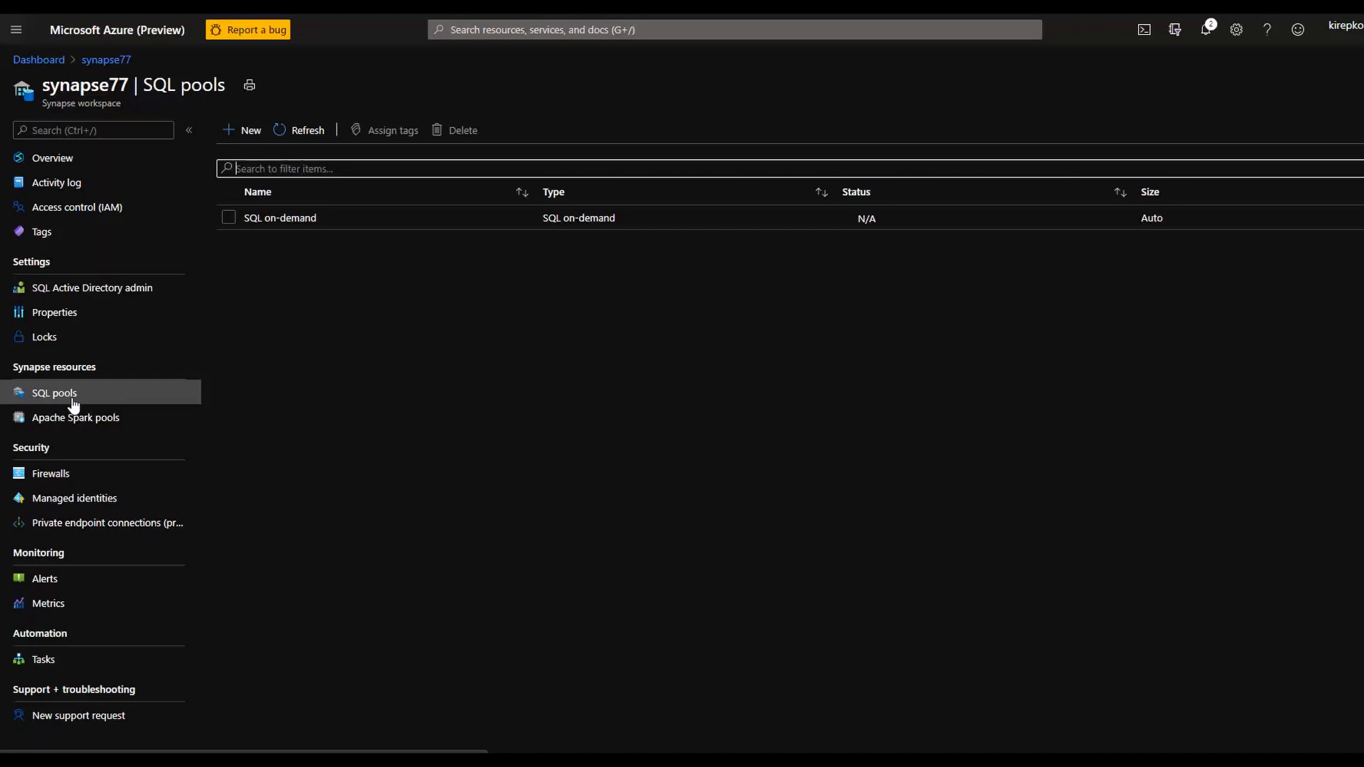
Start a new SQL pool lowered to DW100c, then head back to synapse77.
left_click(250, 130)
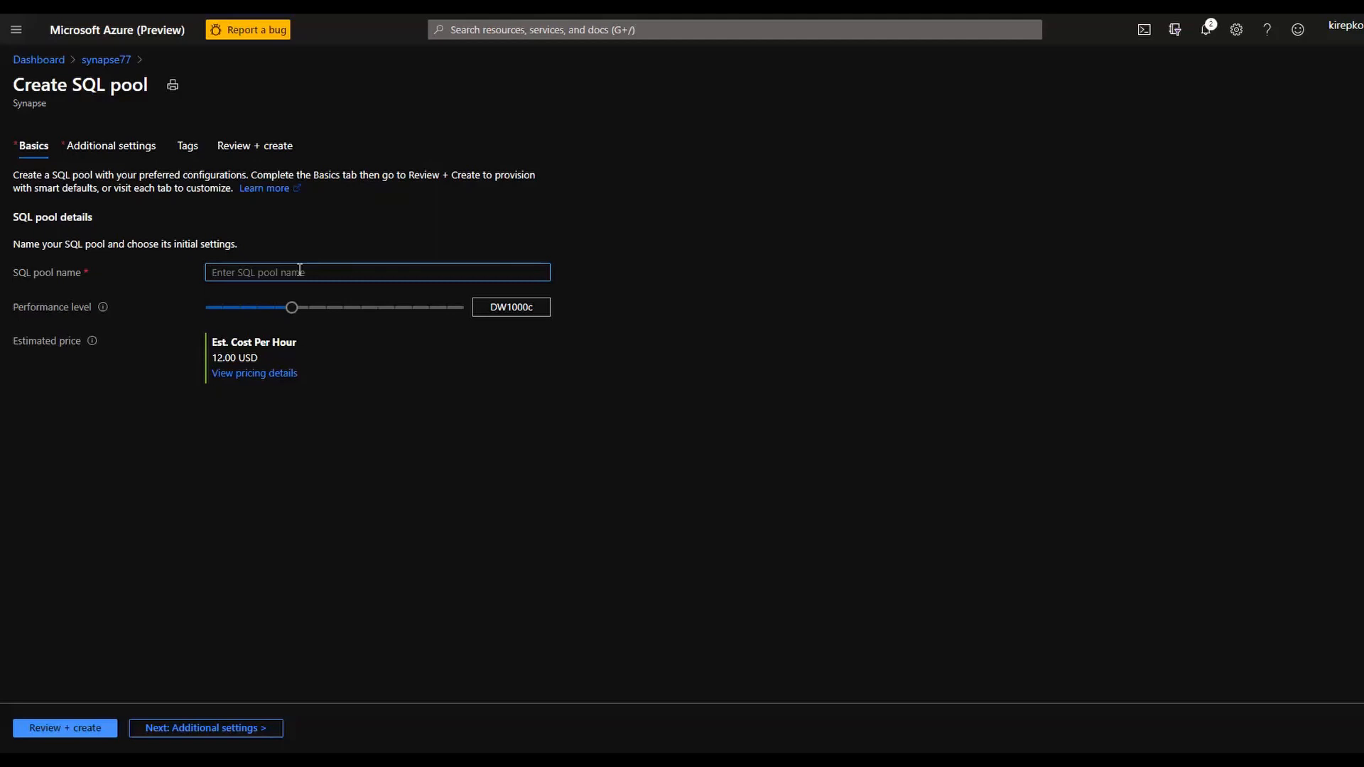
mouse_move(294, 311)
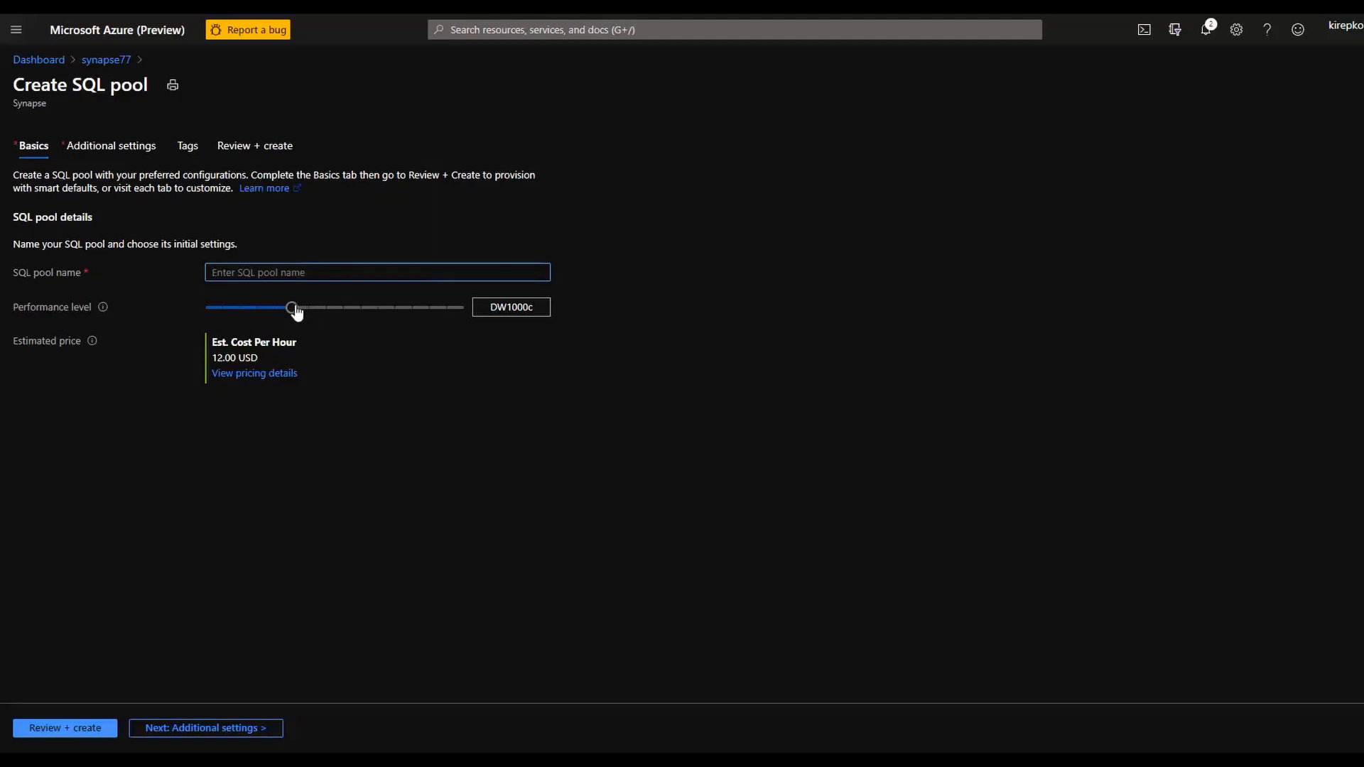
left_click_drag(294, 307, 208, 307)
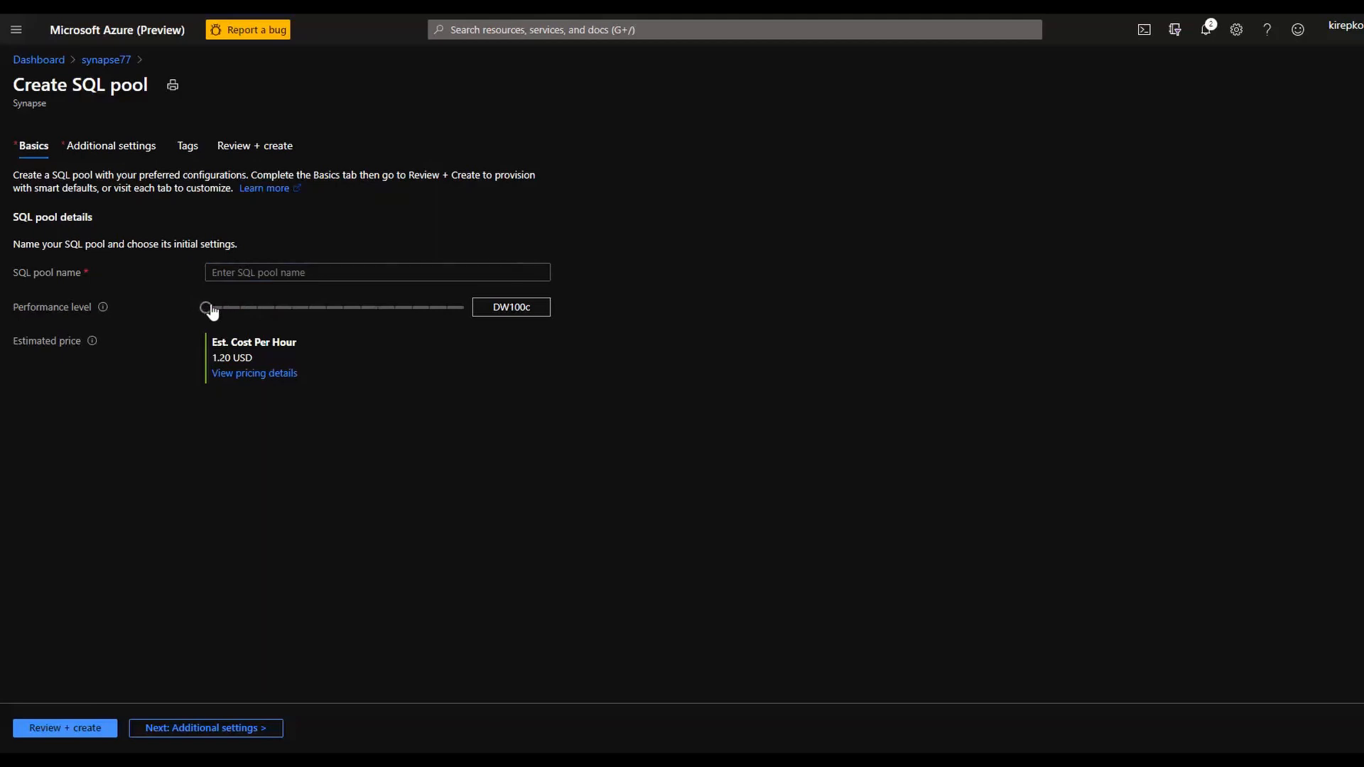
mouse_move(208, 309)
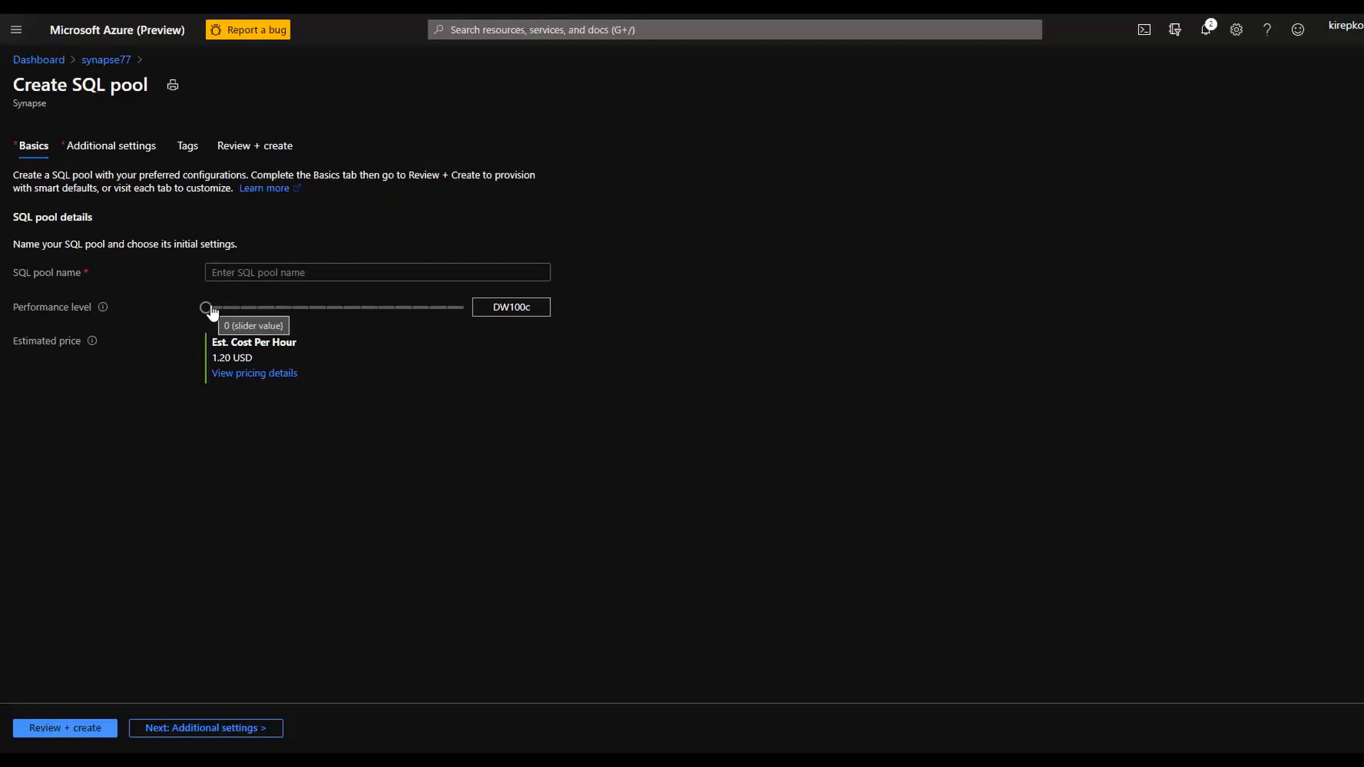
mouse_move(405, 312)
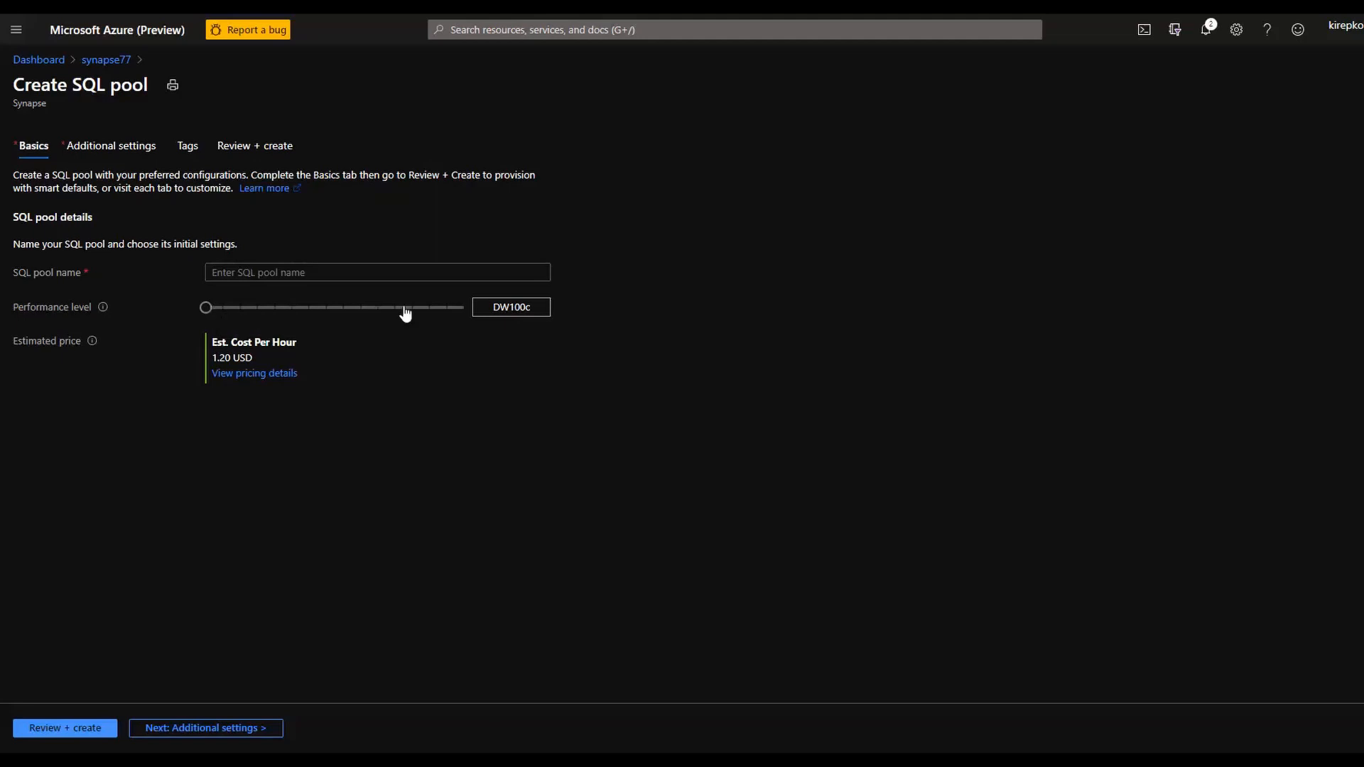
mouse_move(154, 327)
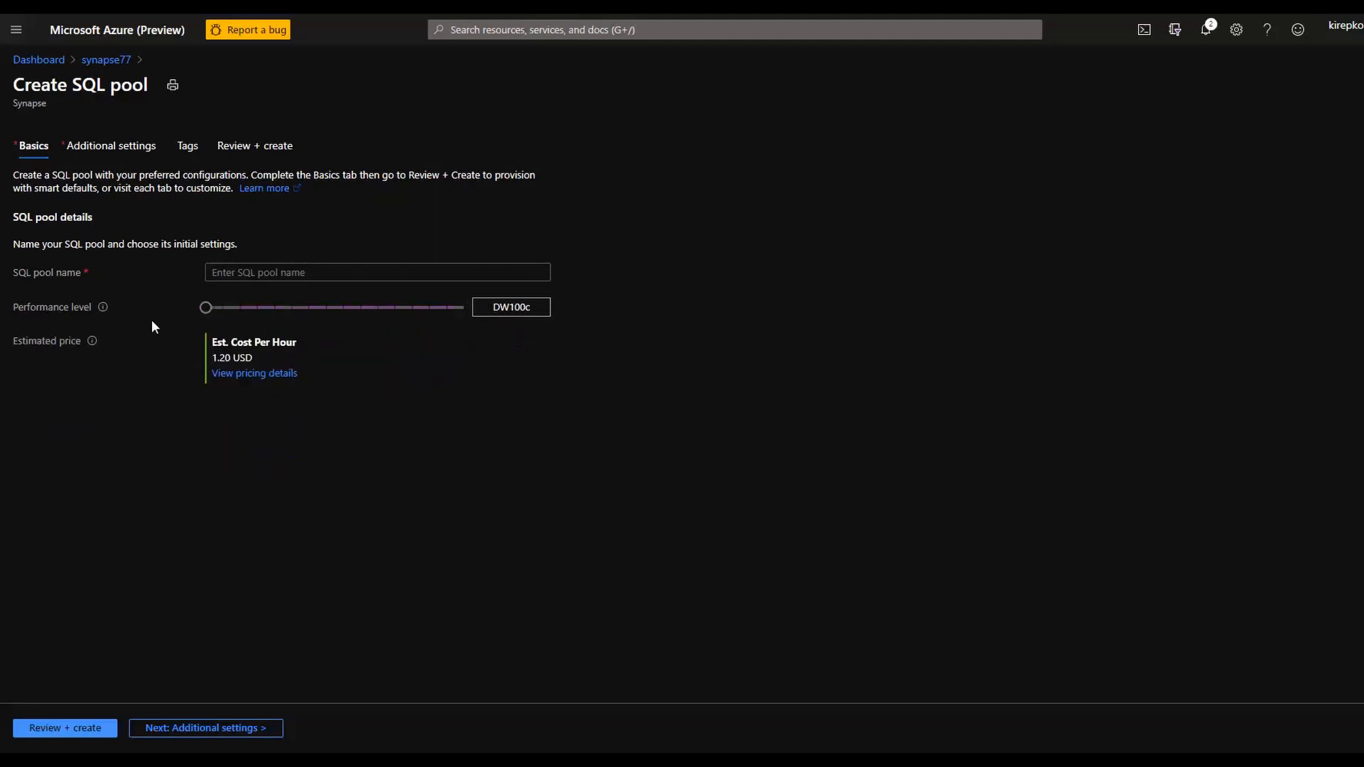
mouse_move(459, 419)
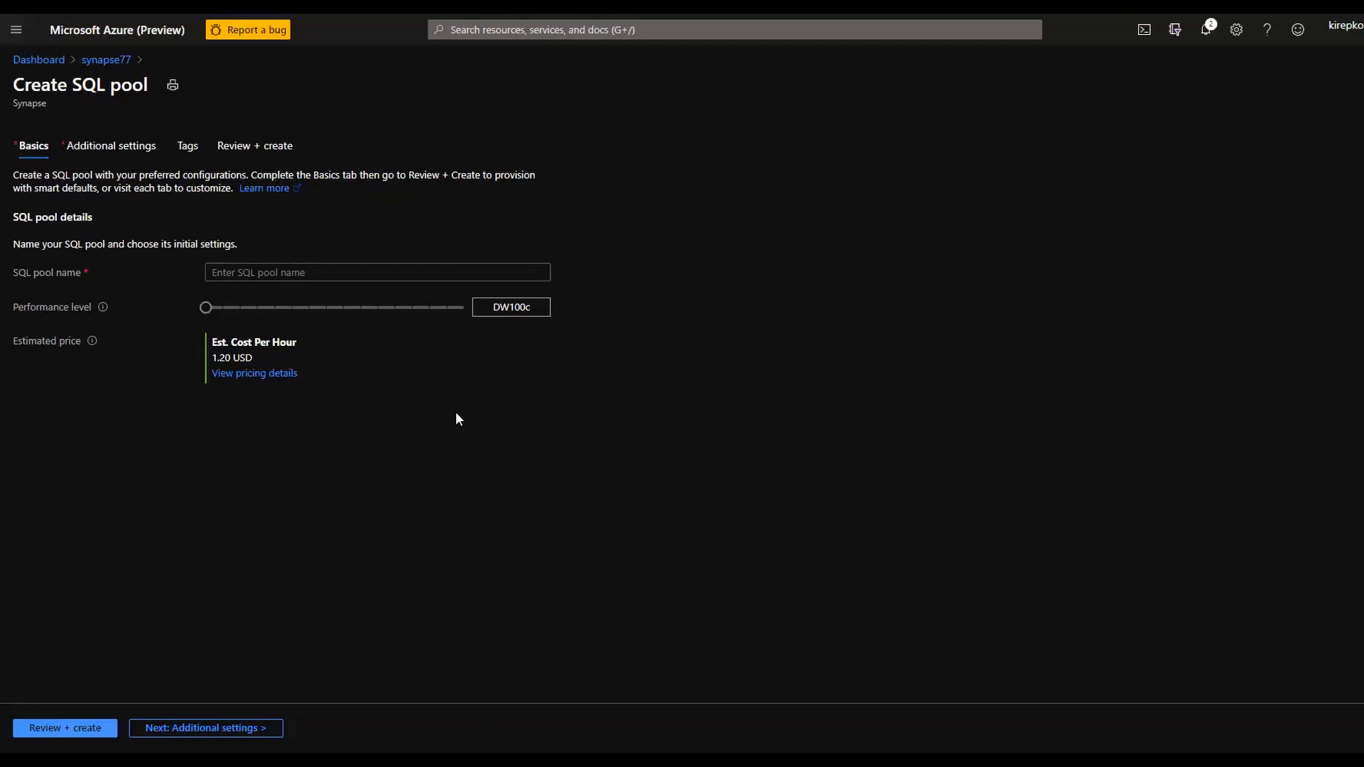
mouse_move(104, 103)
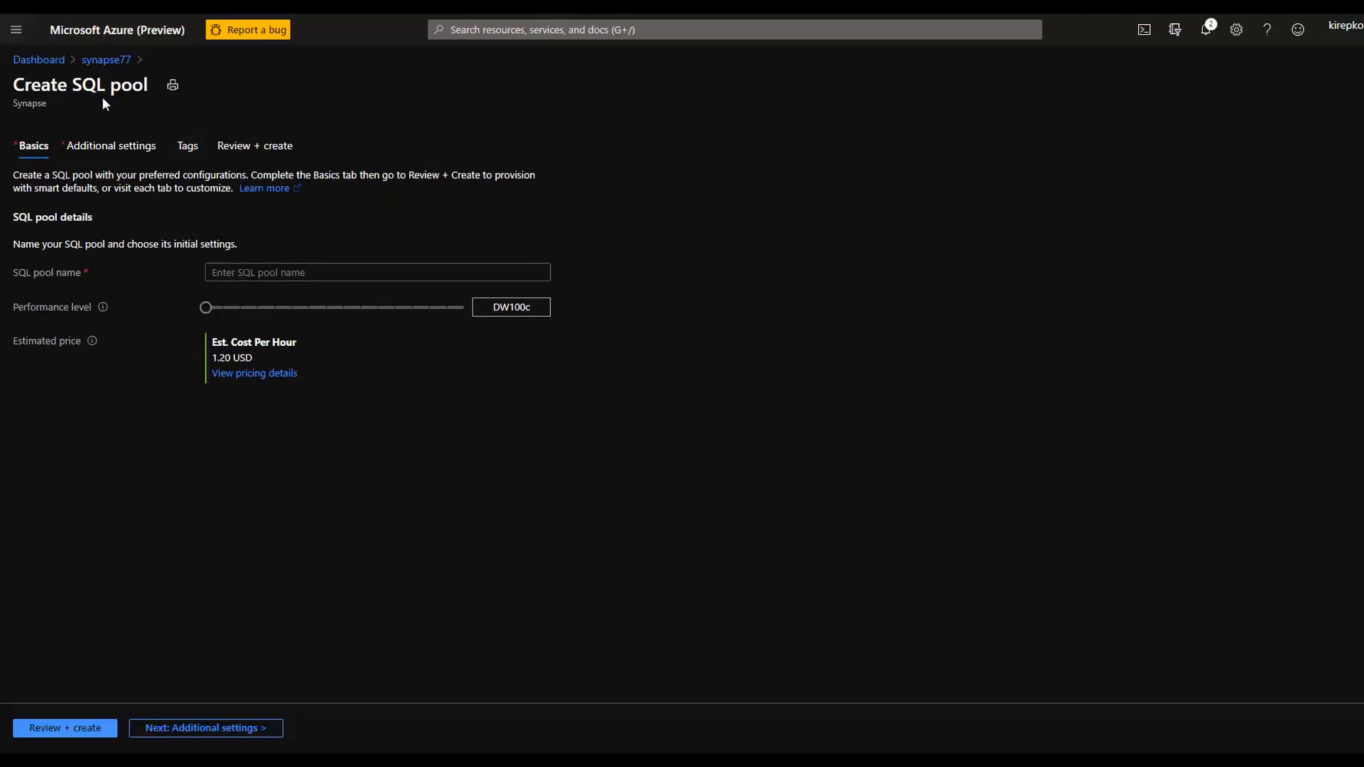
left_click(105, 60)
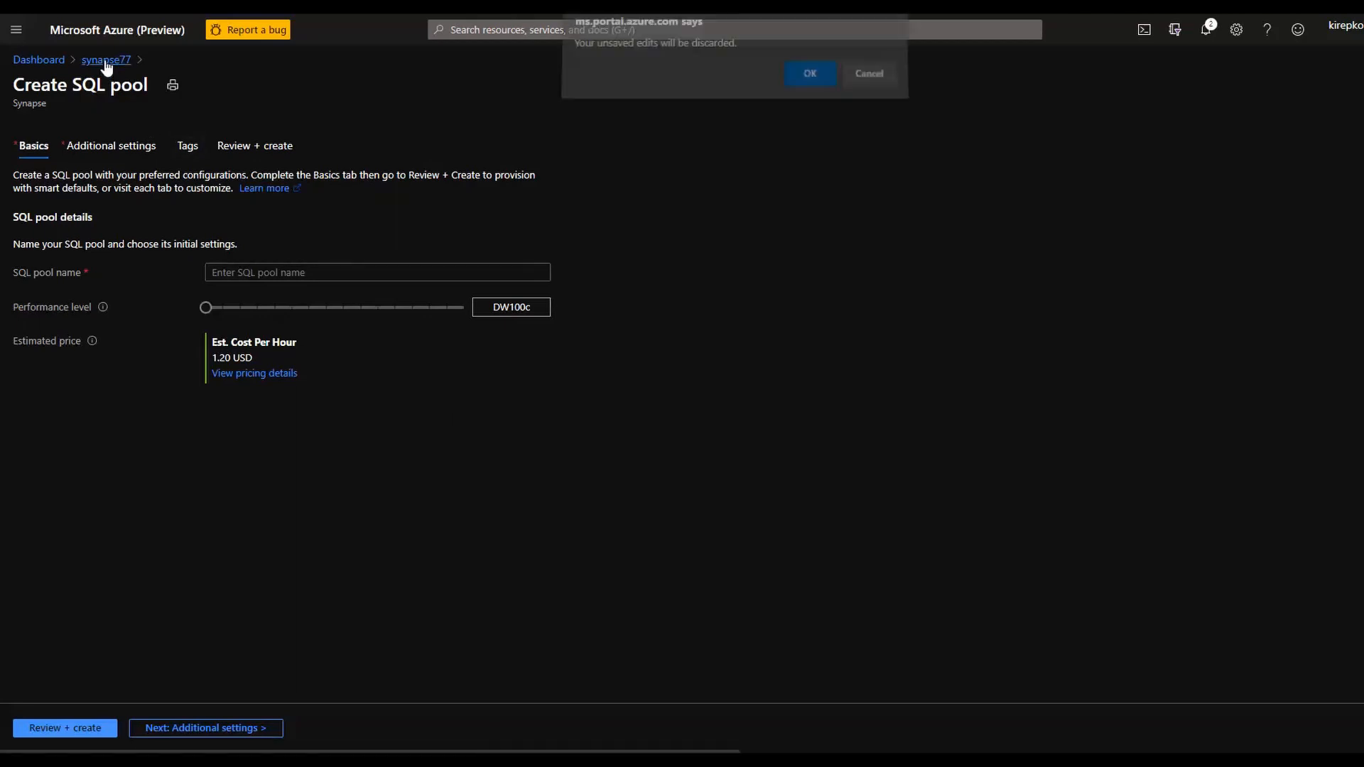
Discard the unsaved SQL pool, check Apache Spark pools, and return to the overview.
left_click(808, 73)
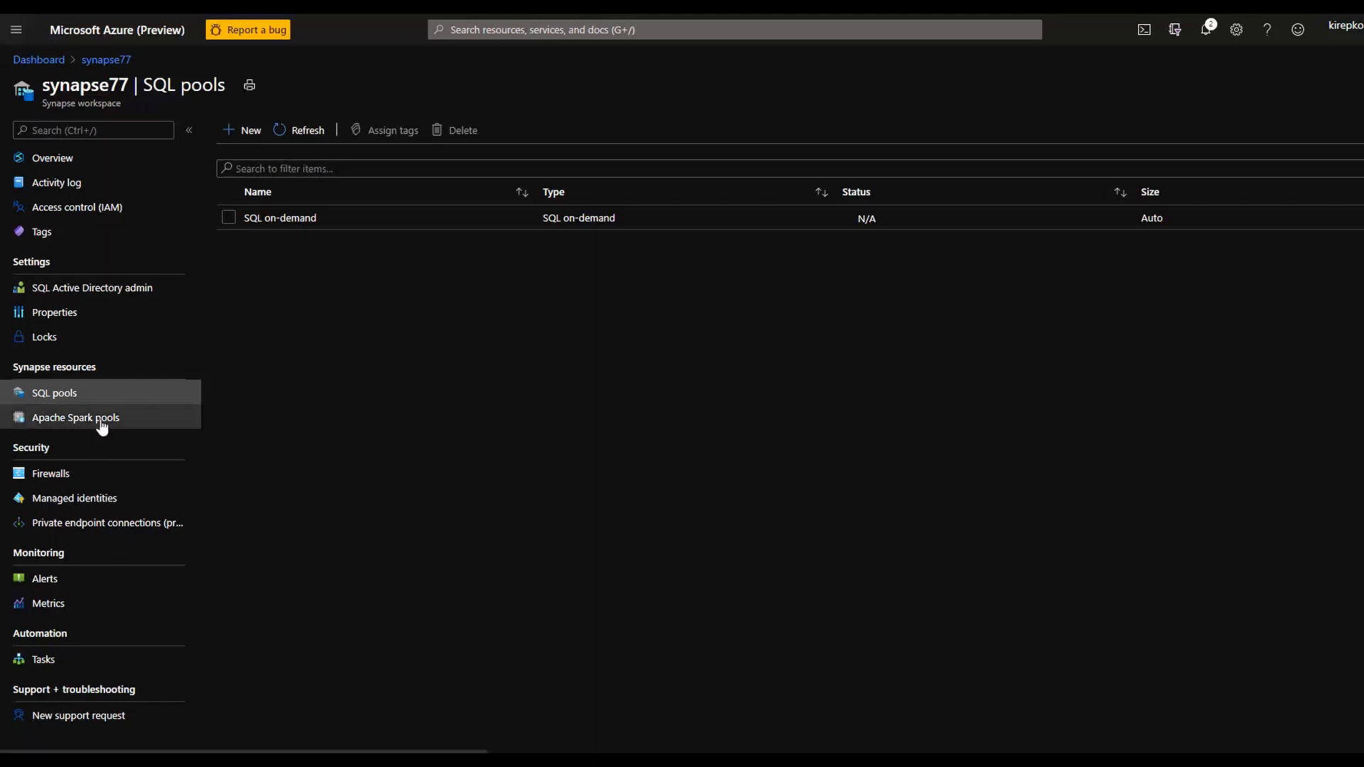
left_click(76, 418)
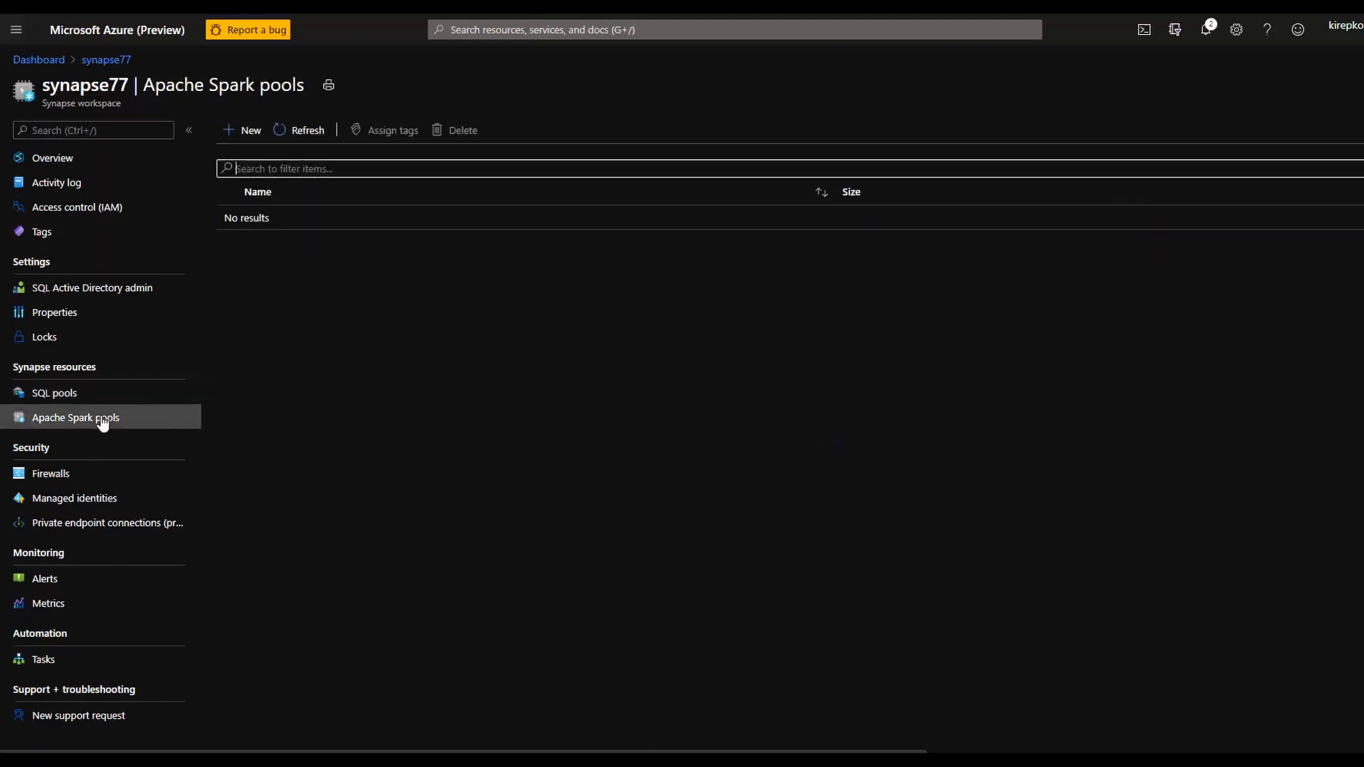
left_click(52, 158)
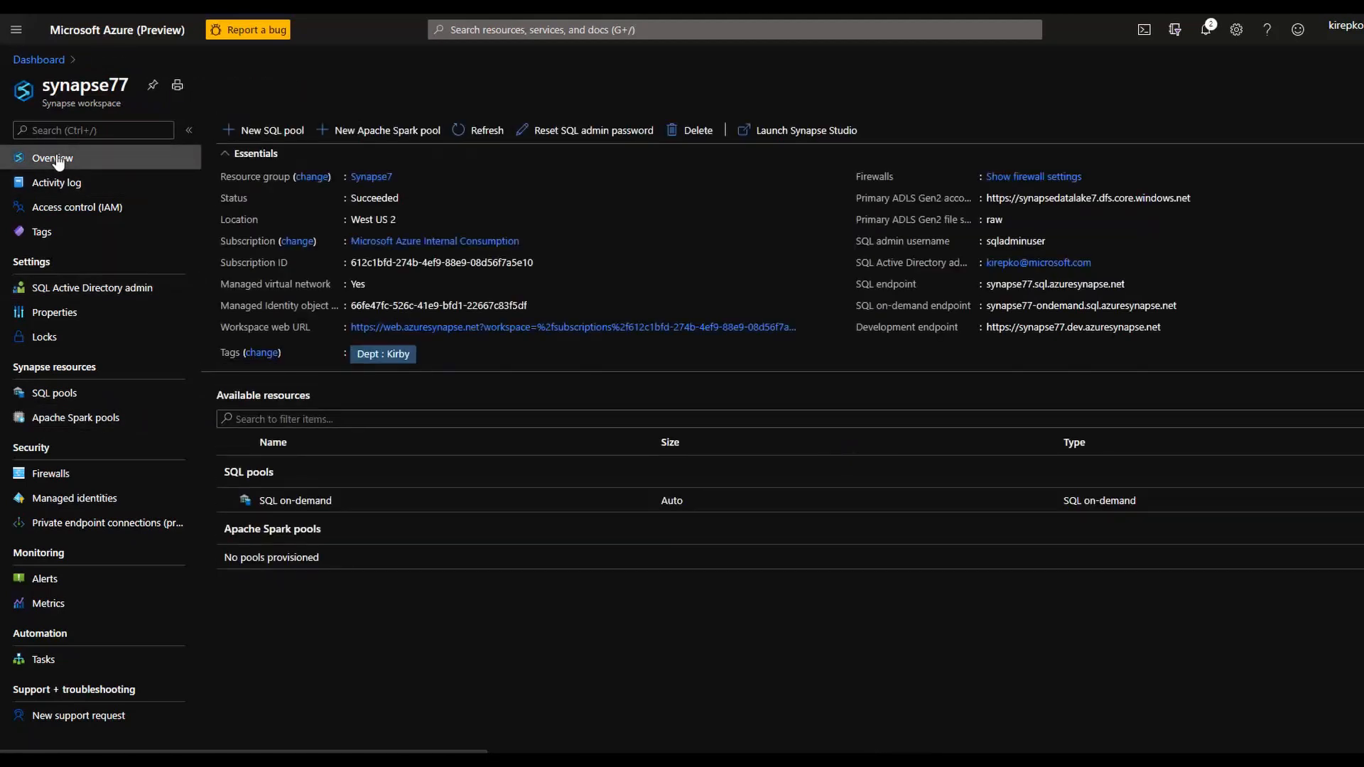
mouse_move(804, 129)
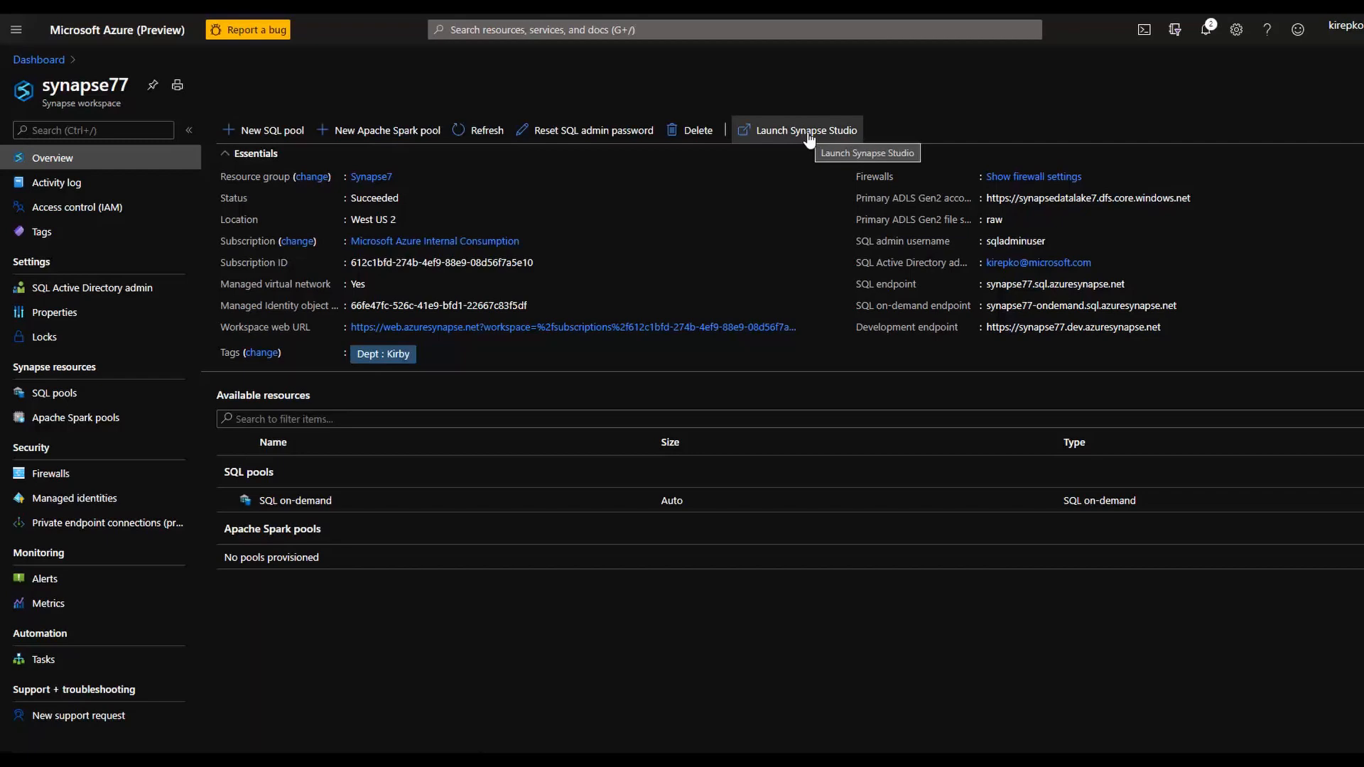
mouse_move(782, 141)
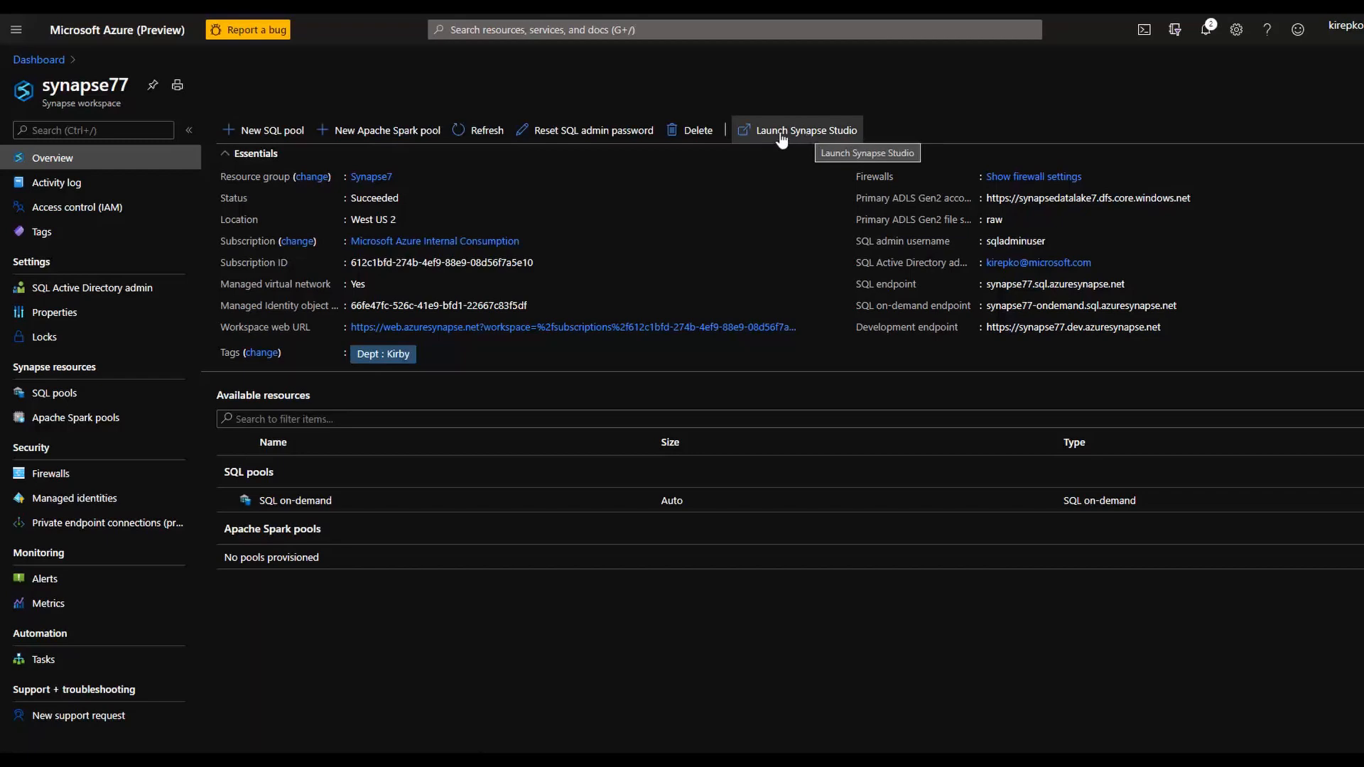
Launch Synapse Studio for the synapse77 workspace.
left_click(805, 129)
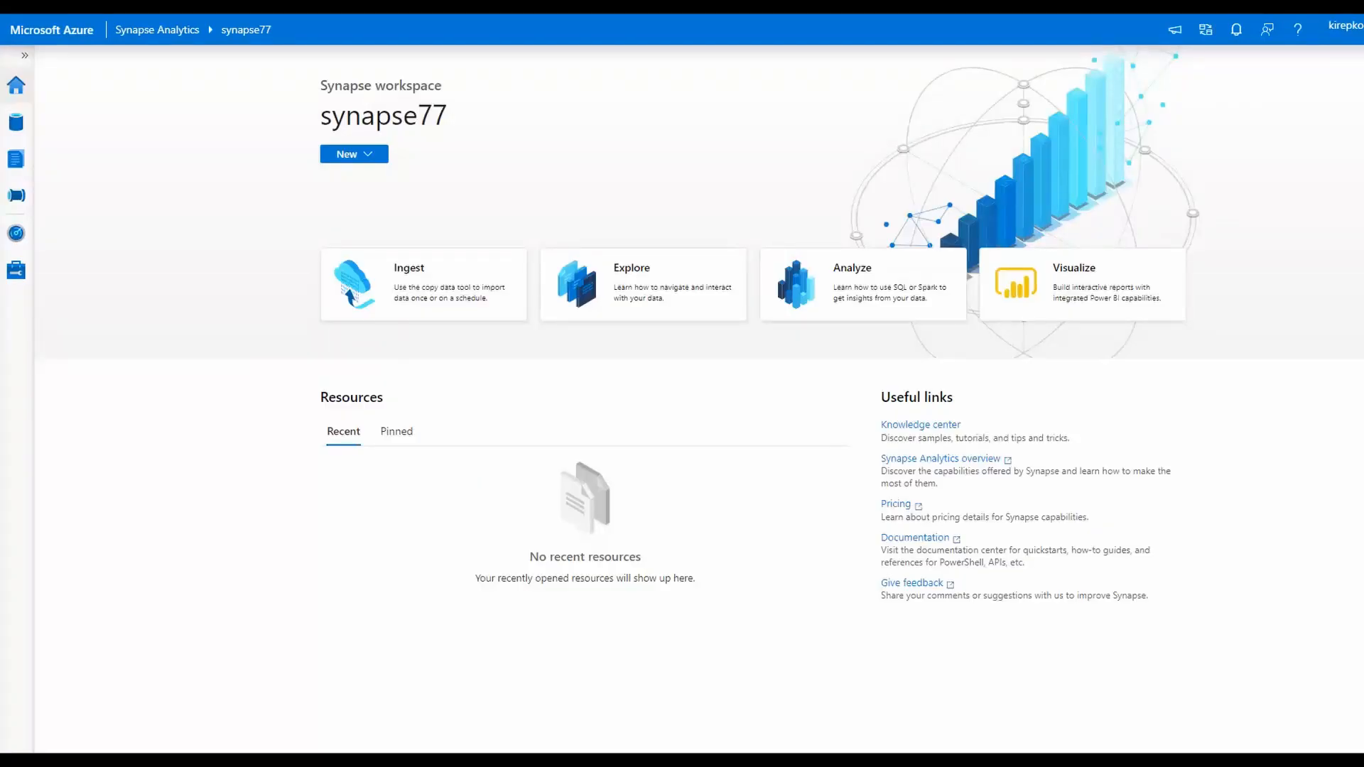
mouse_move(94, 381)
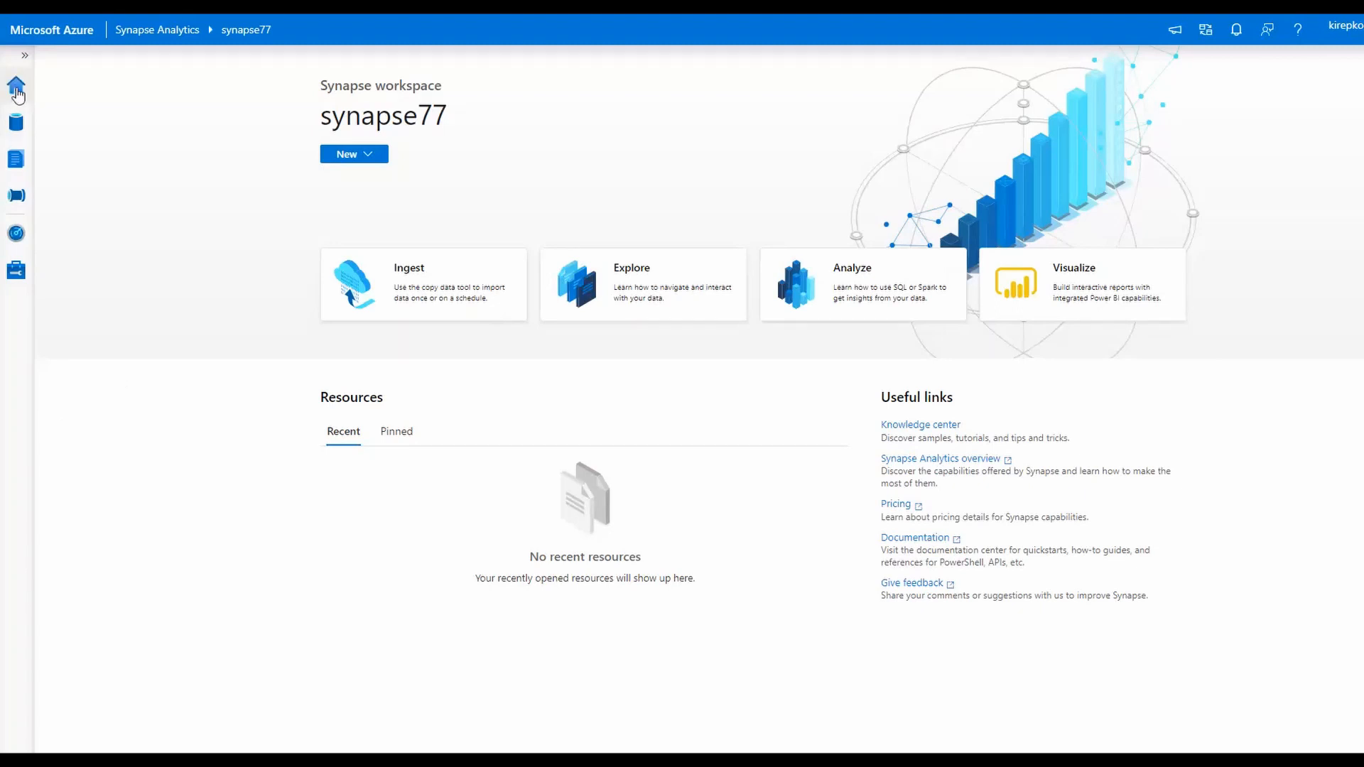
mouse_move(777, 643)
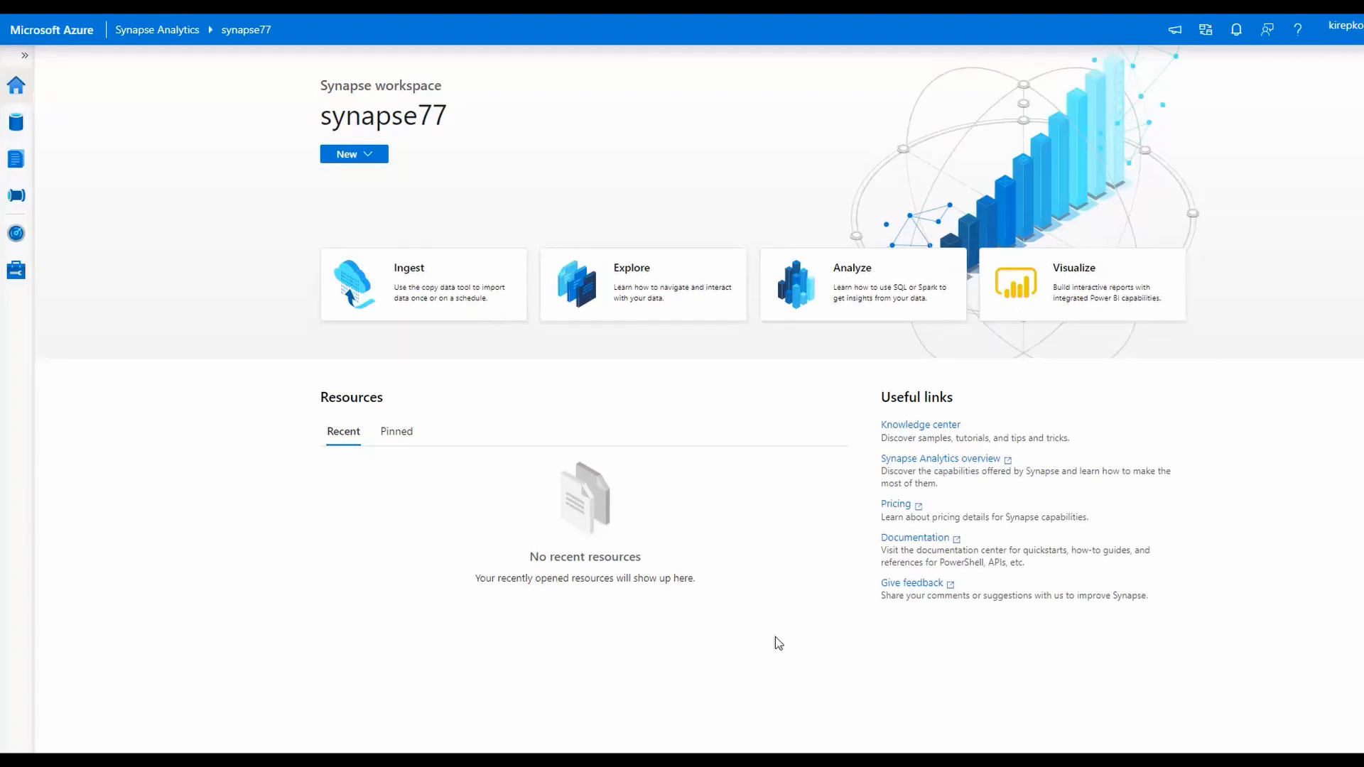
mouse_move(829, 621)
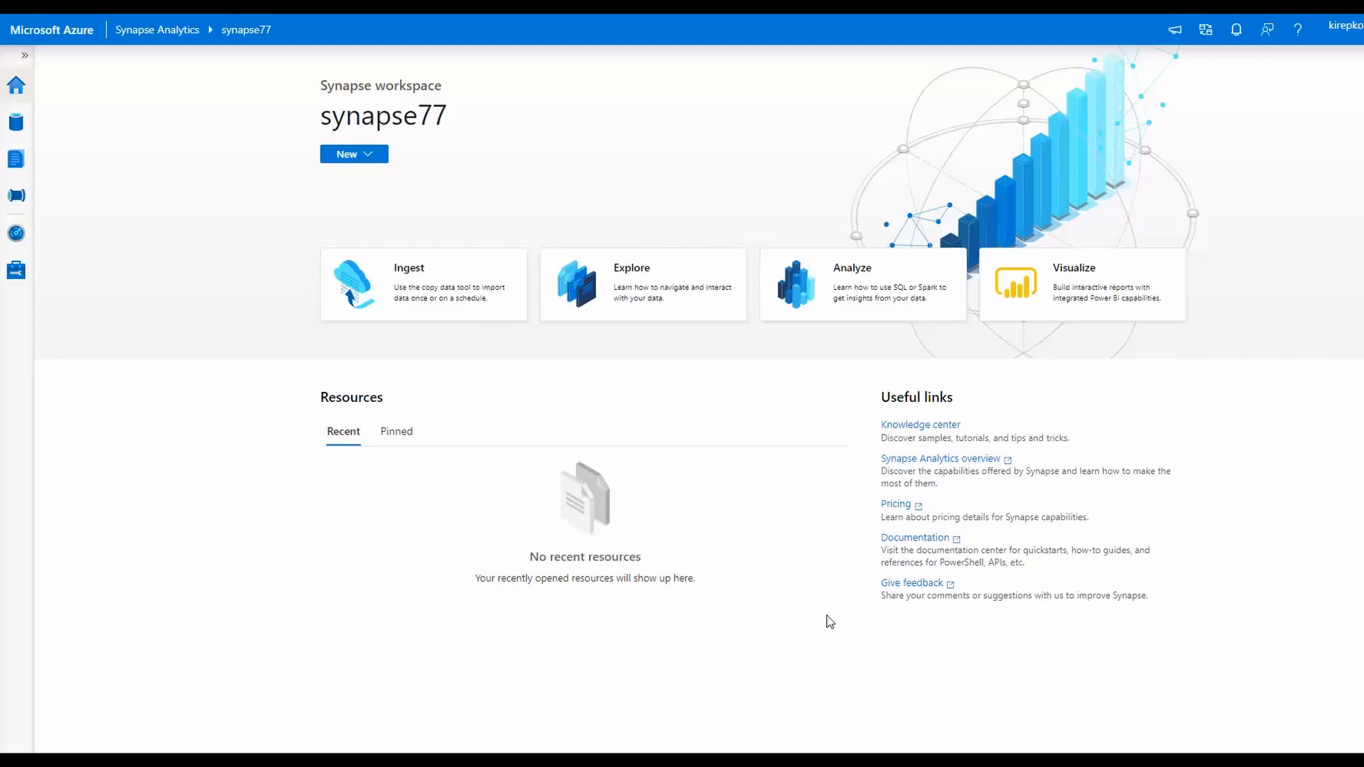
mouse_move(1176, 29)
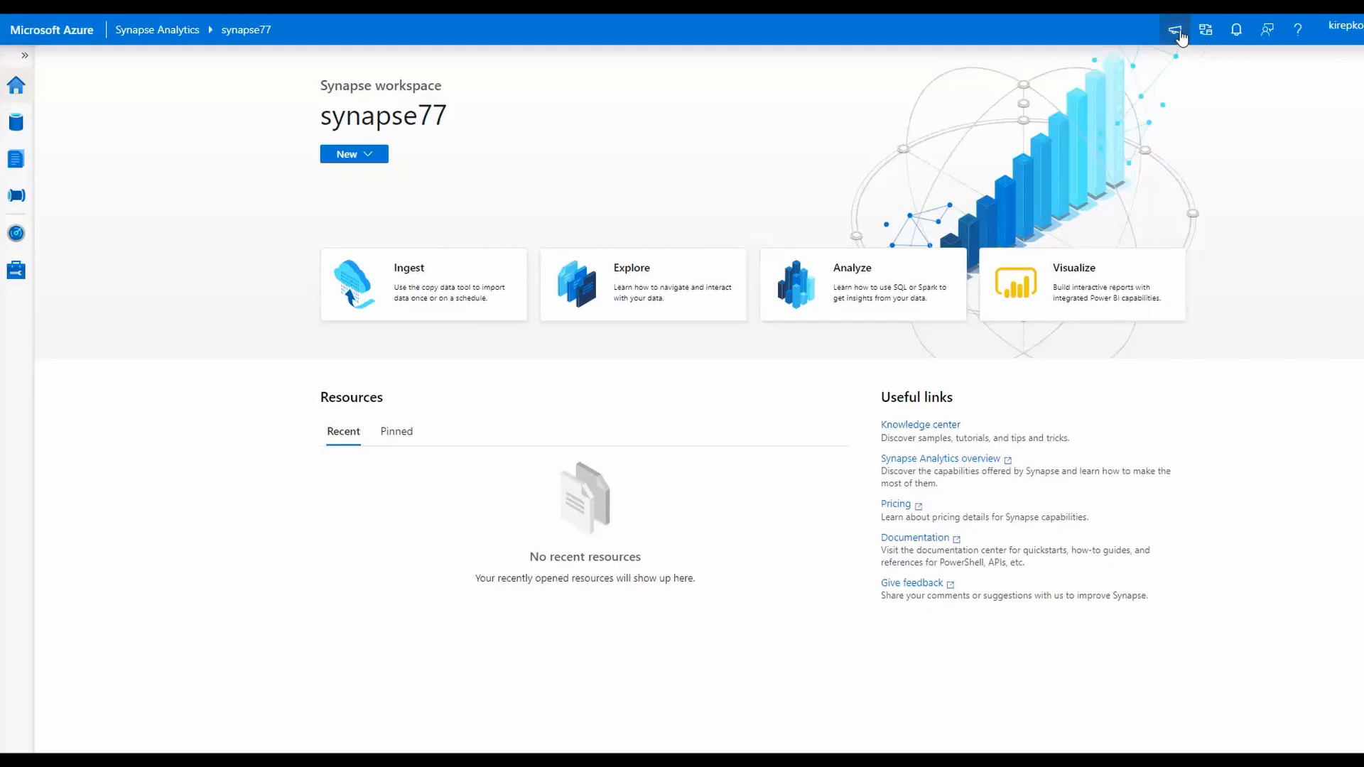
View and dismiss the release notes, then open the Knowledge center.
left_click(1174, 30)
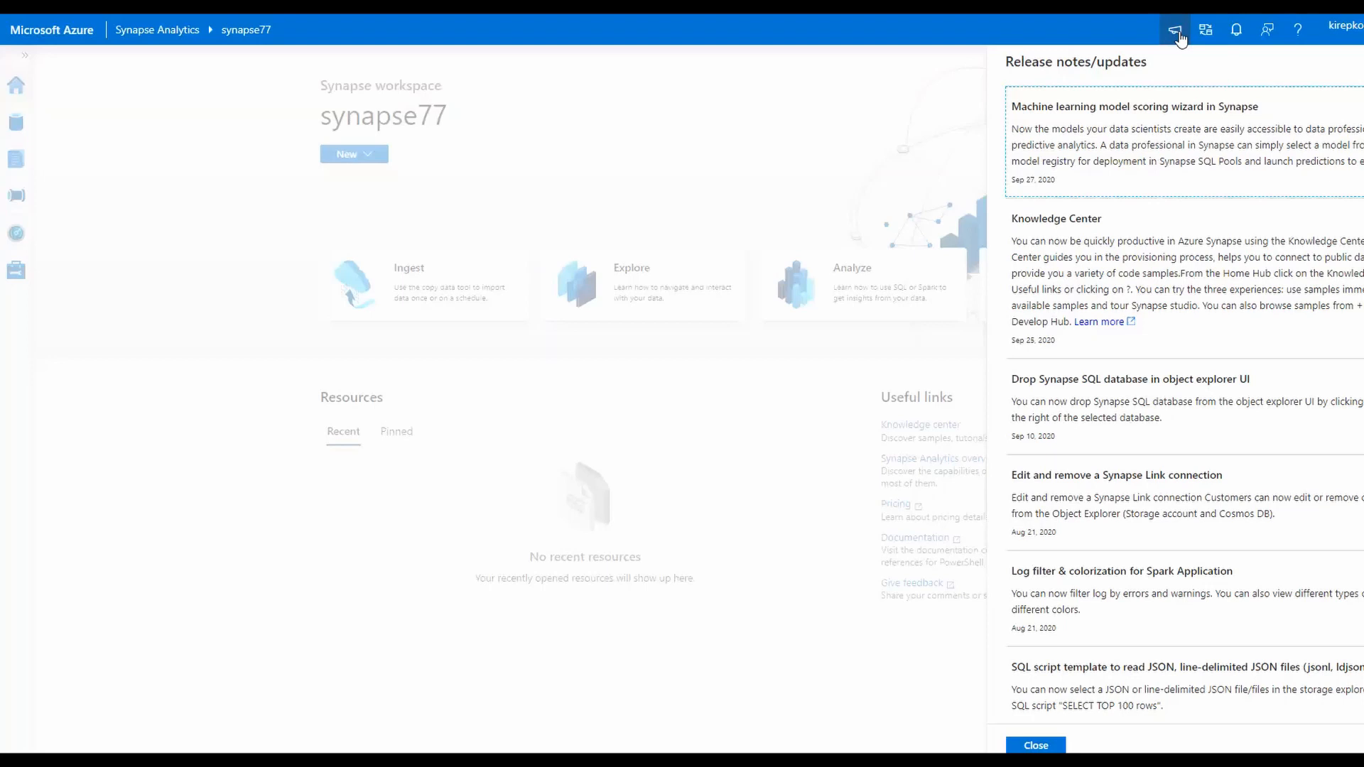
mouse_move(1031, 217)
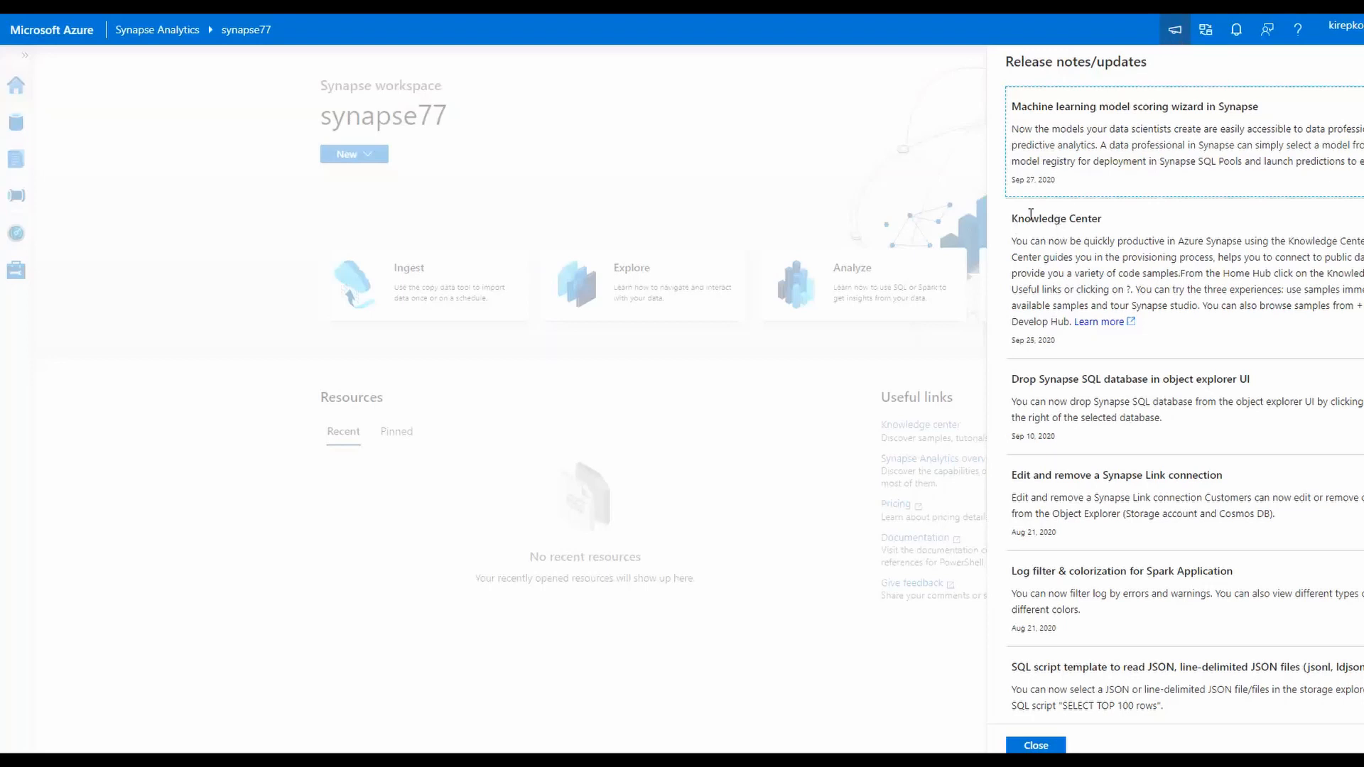
left_click(1034, 744)
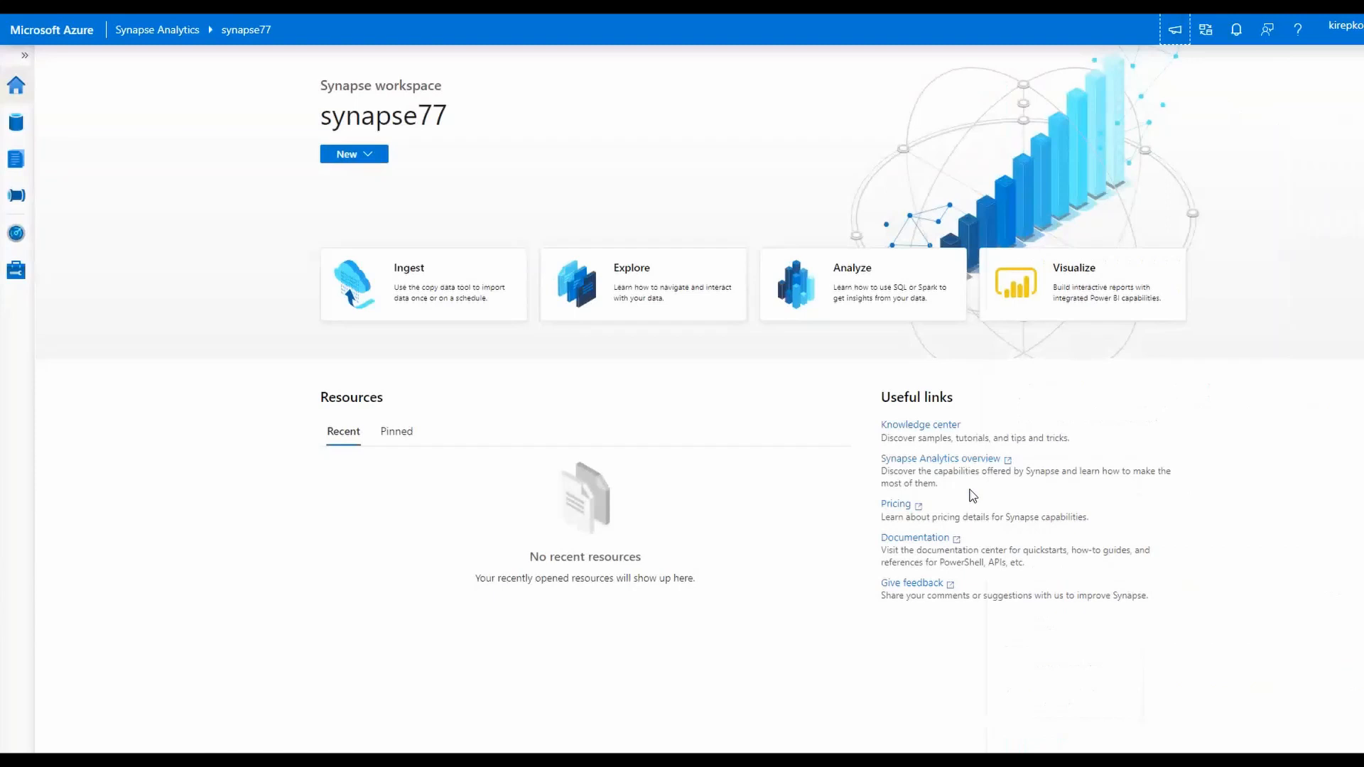
left_click(920, 425)
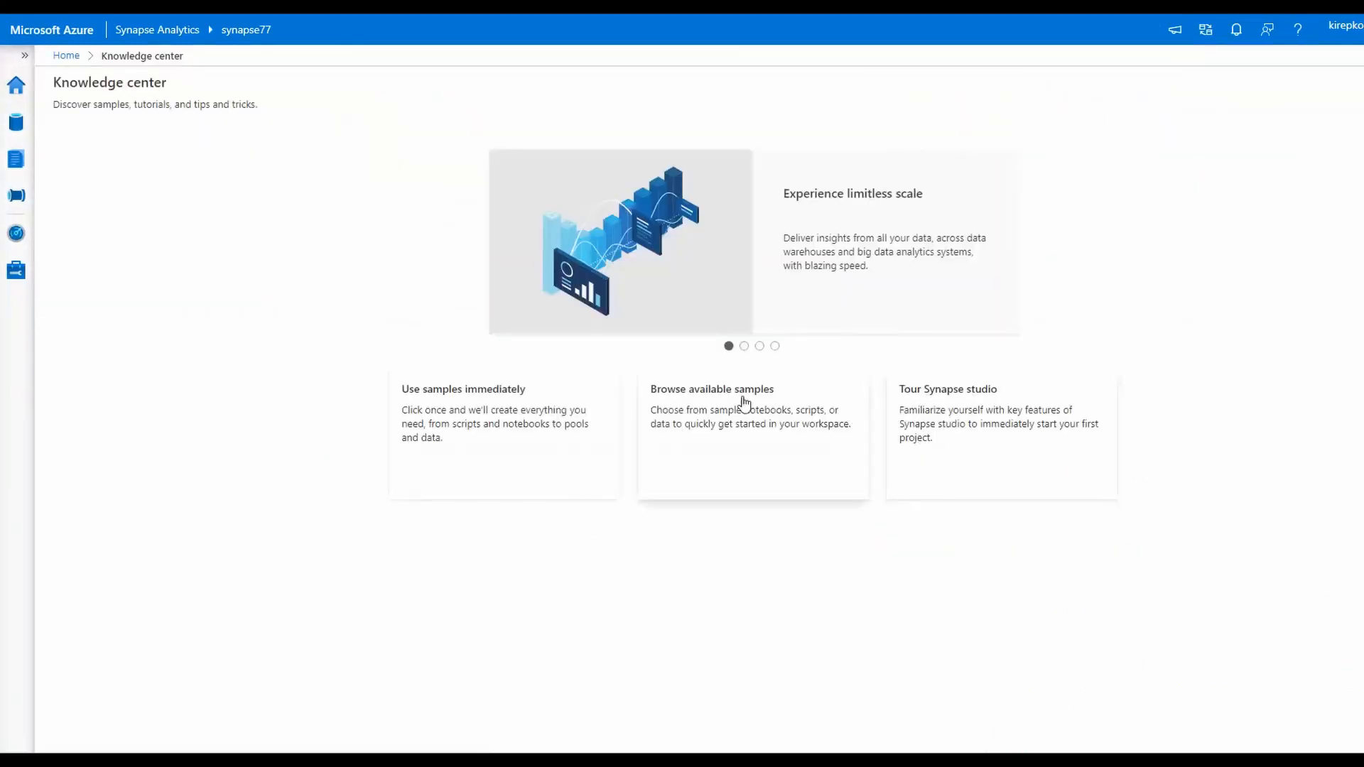
left_click(712, 390)
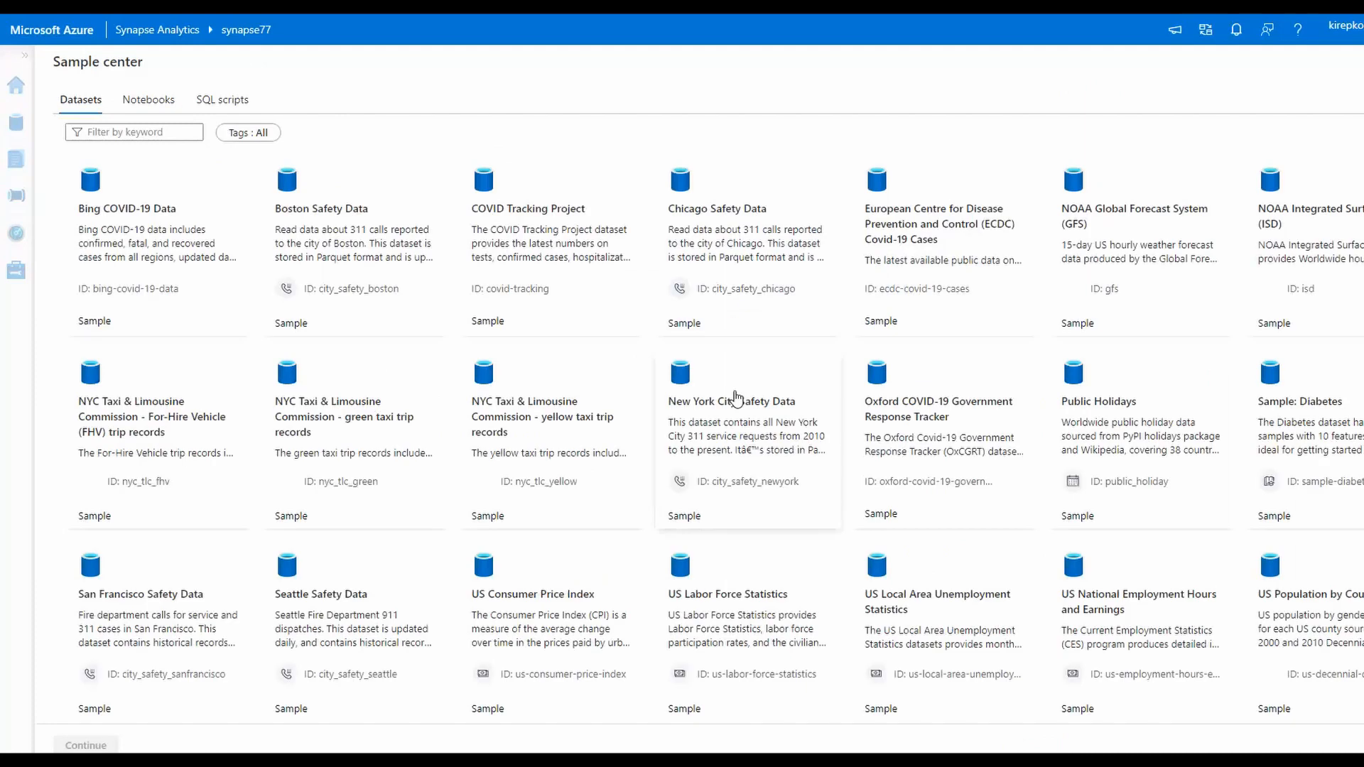
mouse_move(98, 110)
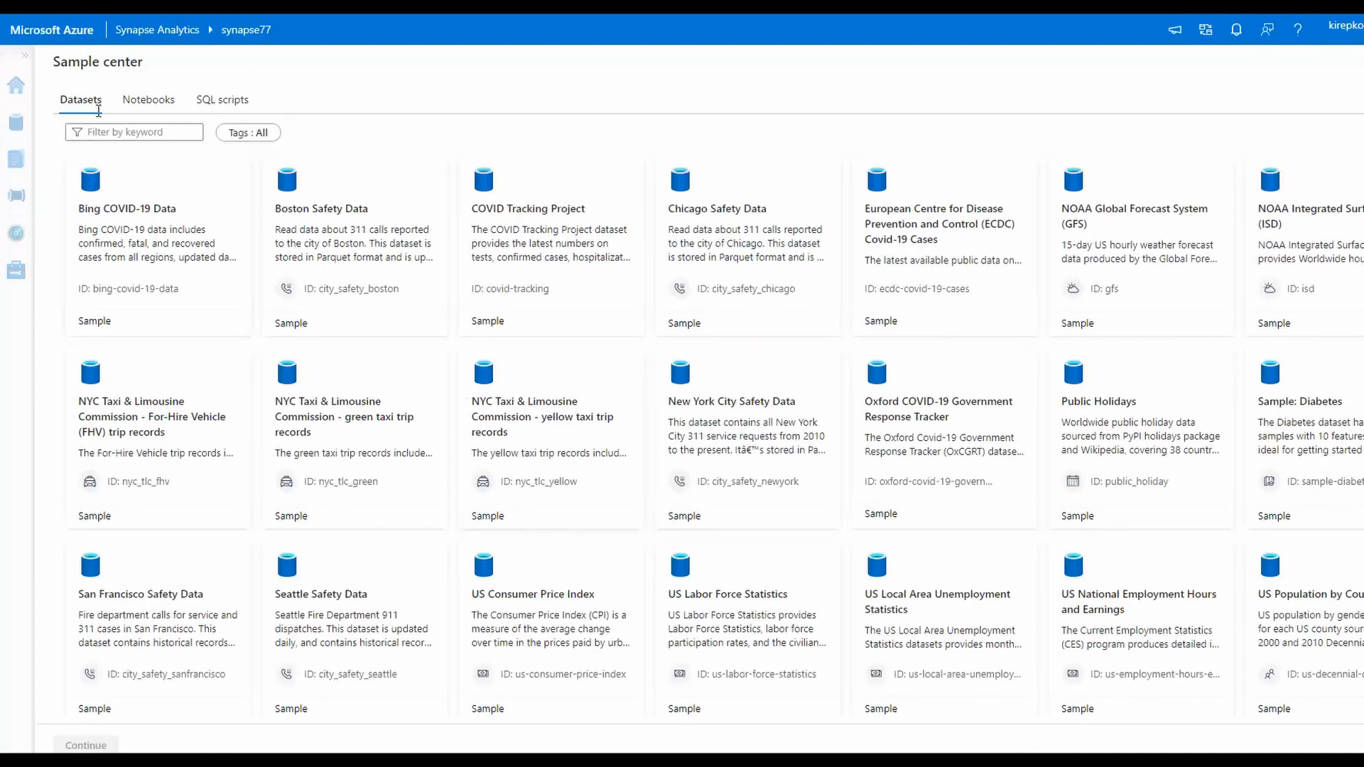
mouse_move(805, 471)
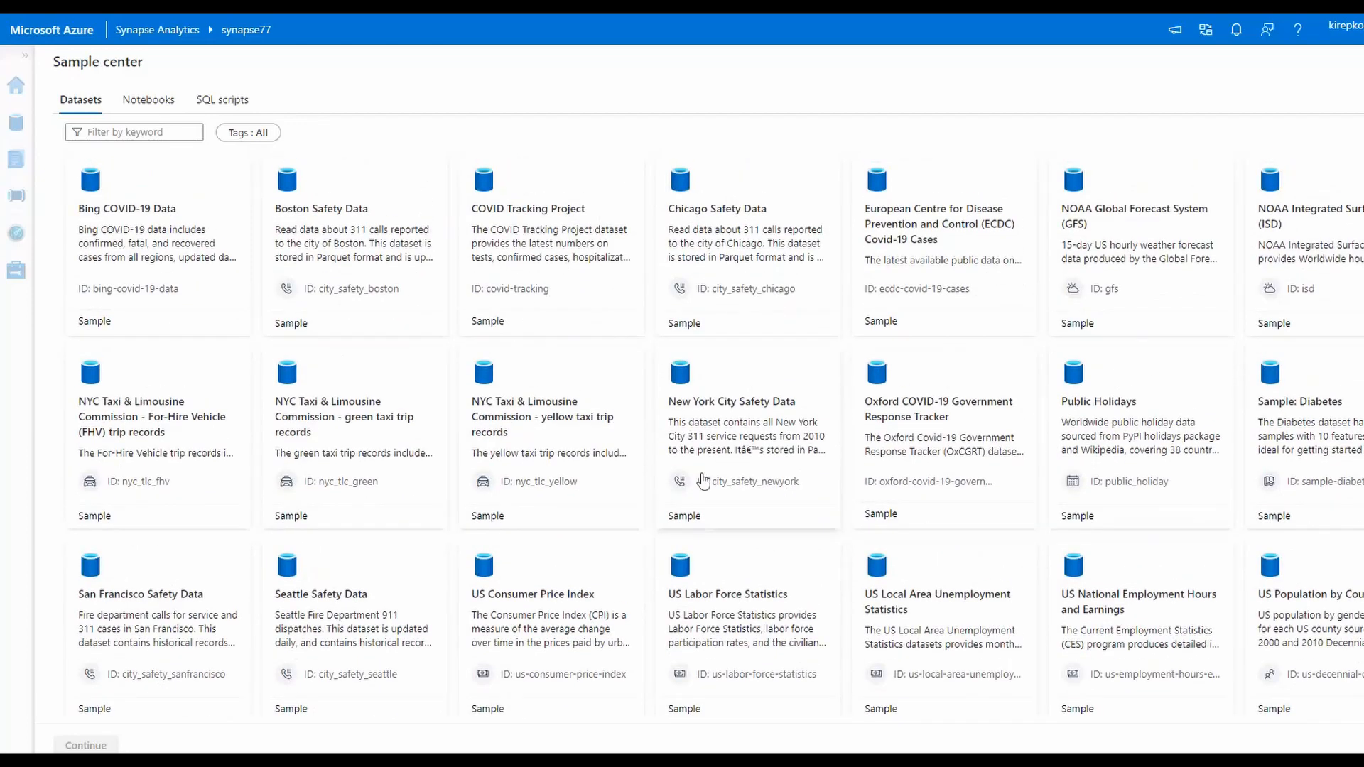
left_click(148, 100)
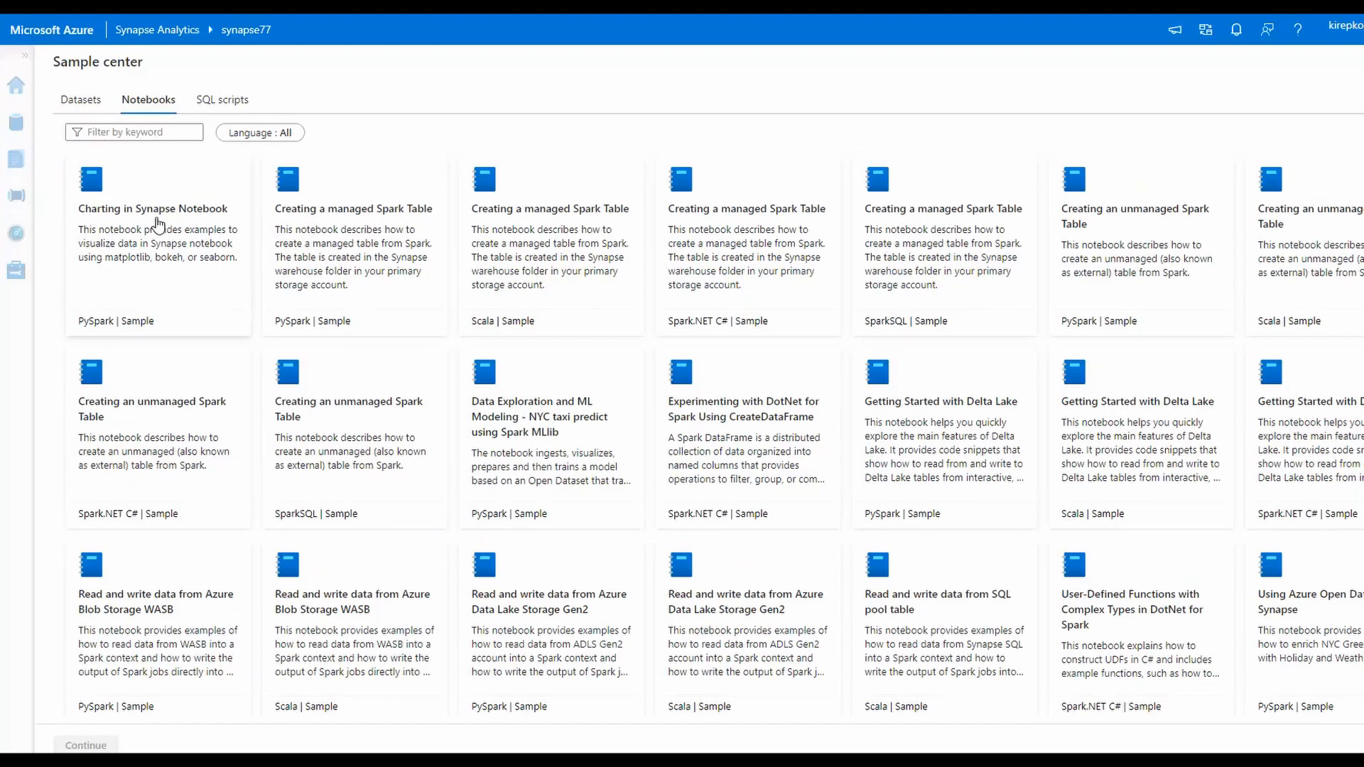
left_click(221, 99)
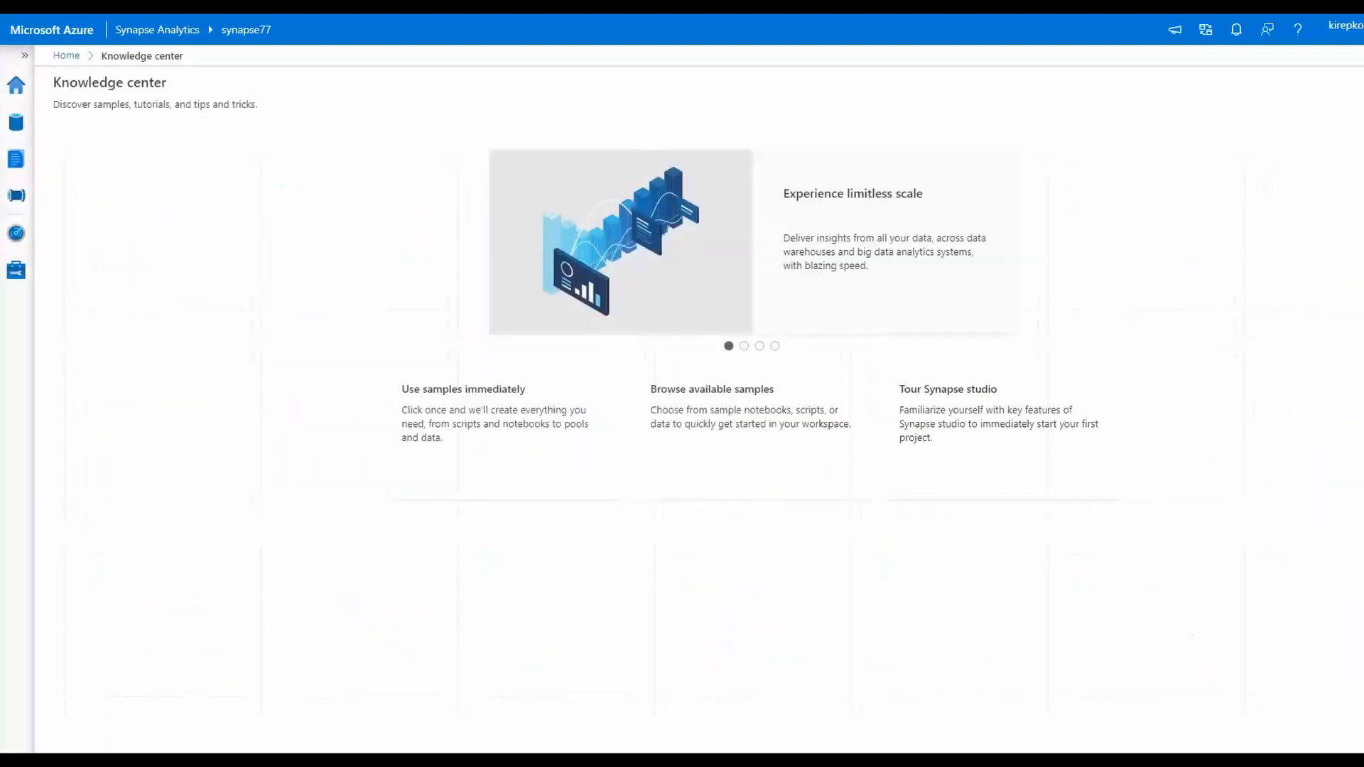
mouse_move(15, 85)
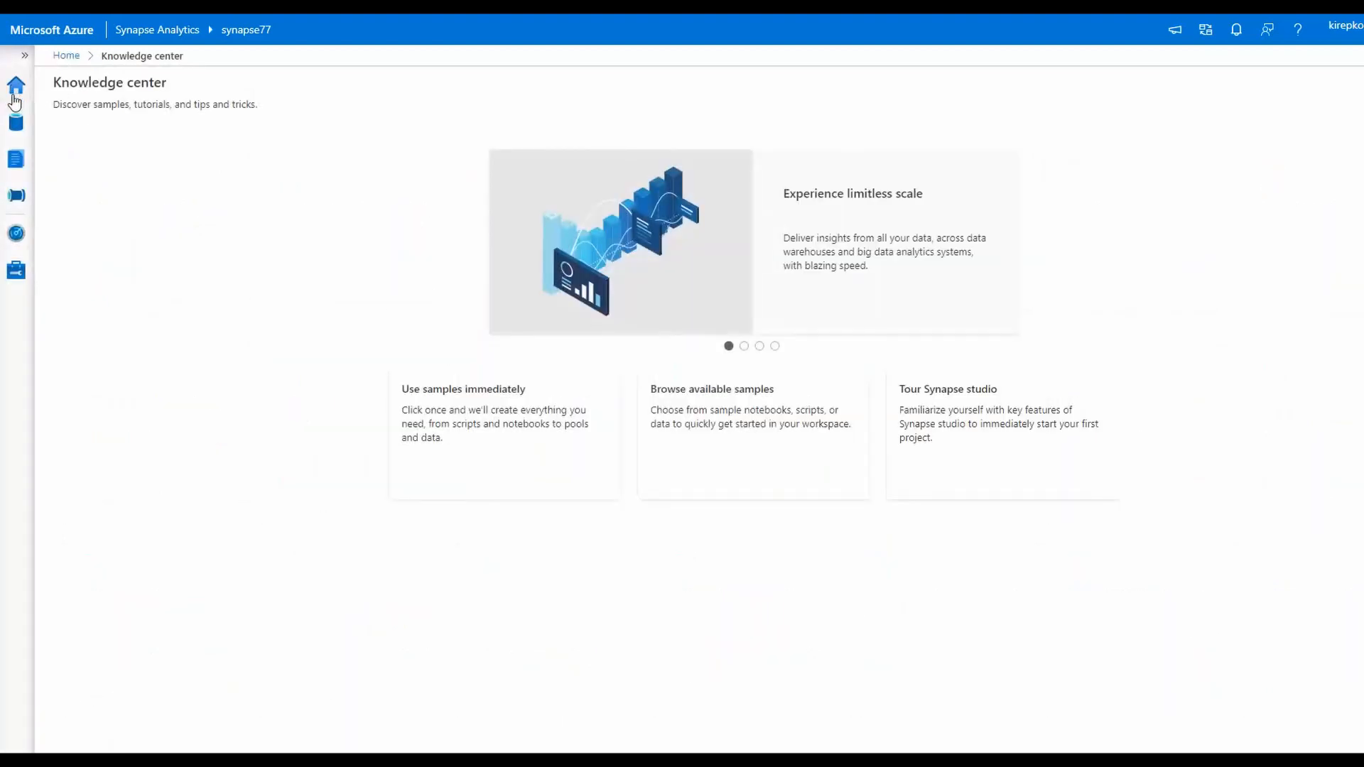
mouse_move(17, 217)
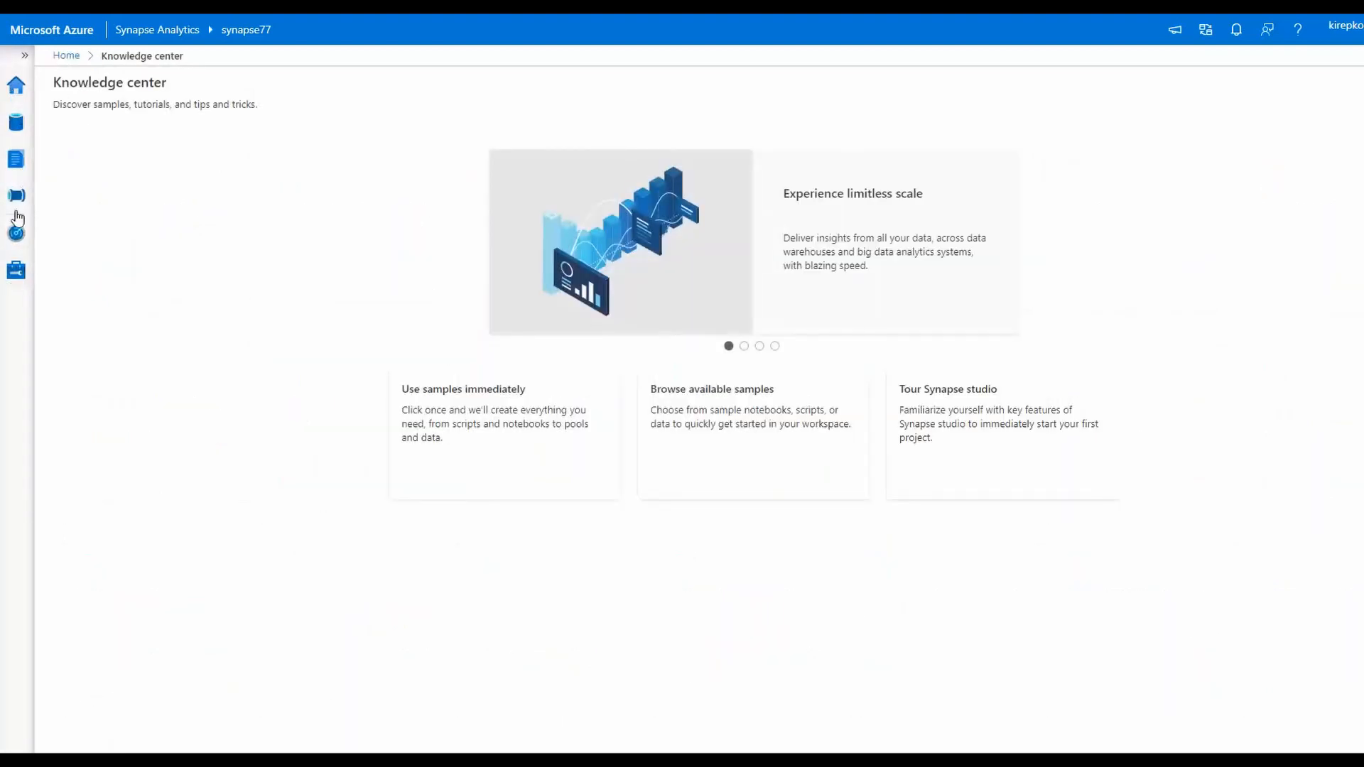
left_click(15, 123)
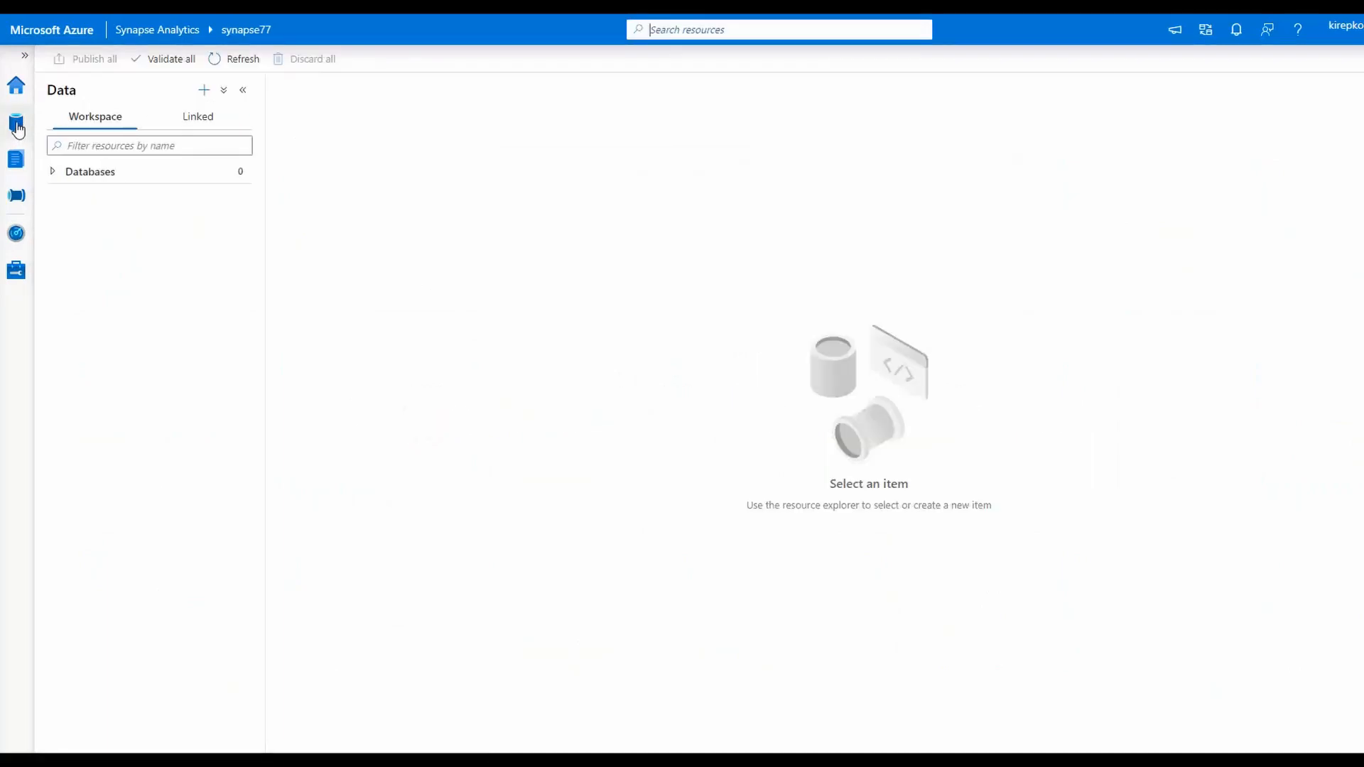
mouse_move(85, 126)
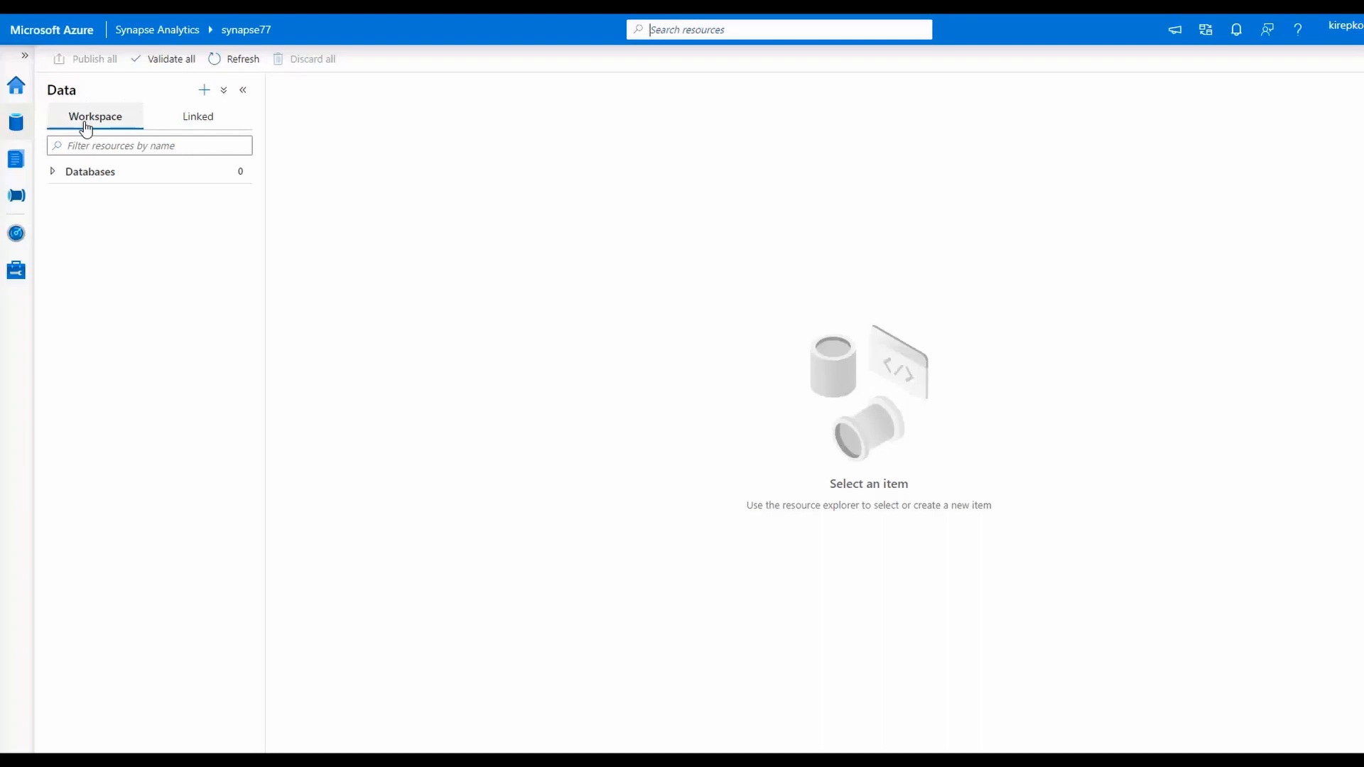
On the Data hub's Linked tab, expand Azure Data Lake Storage Gen2 and the synapse77 account to its containers.
left_click(197, 115)
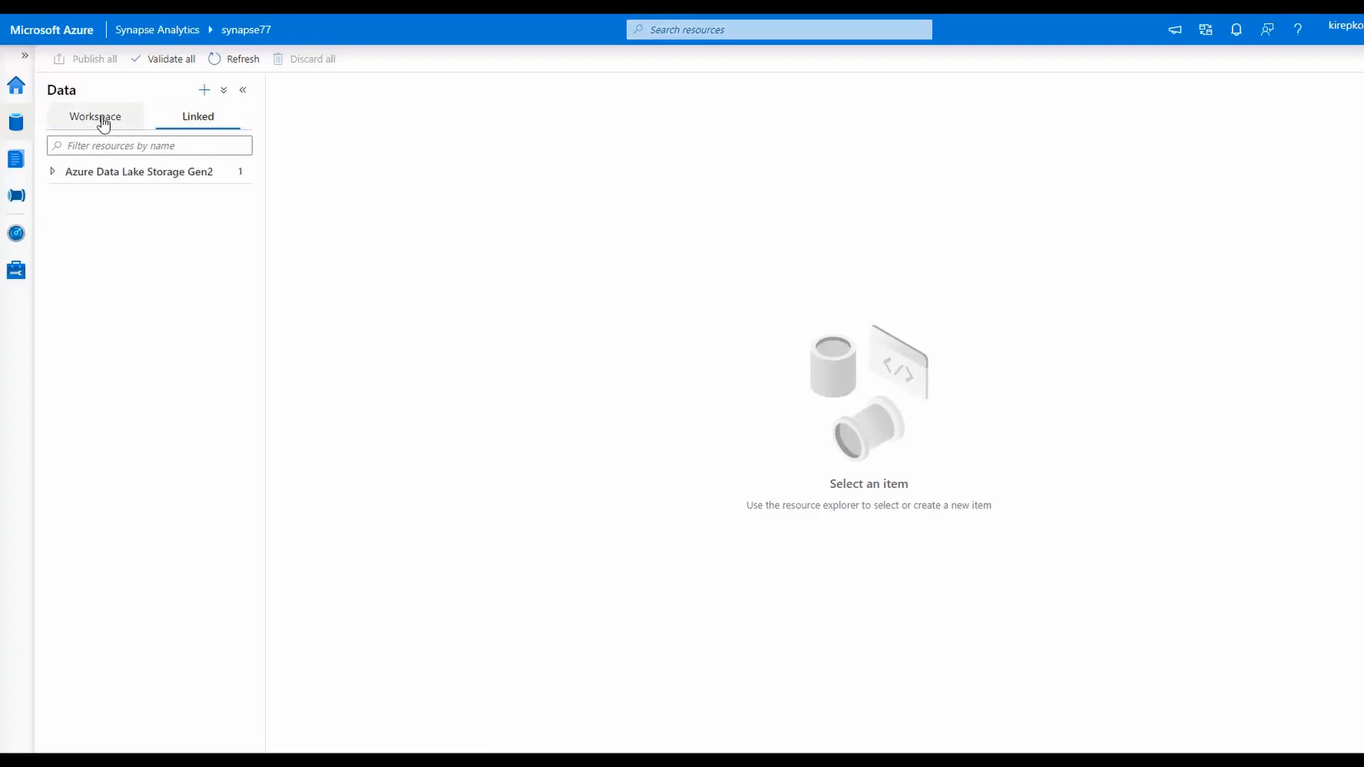
left_click(94, 115)
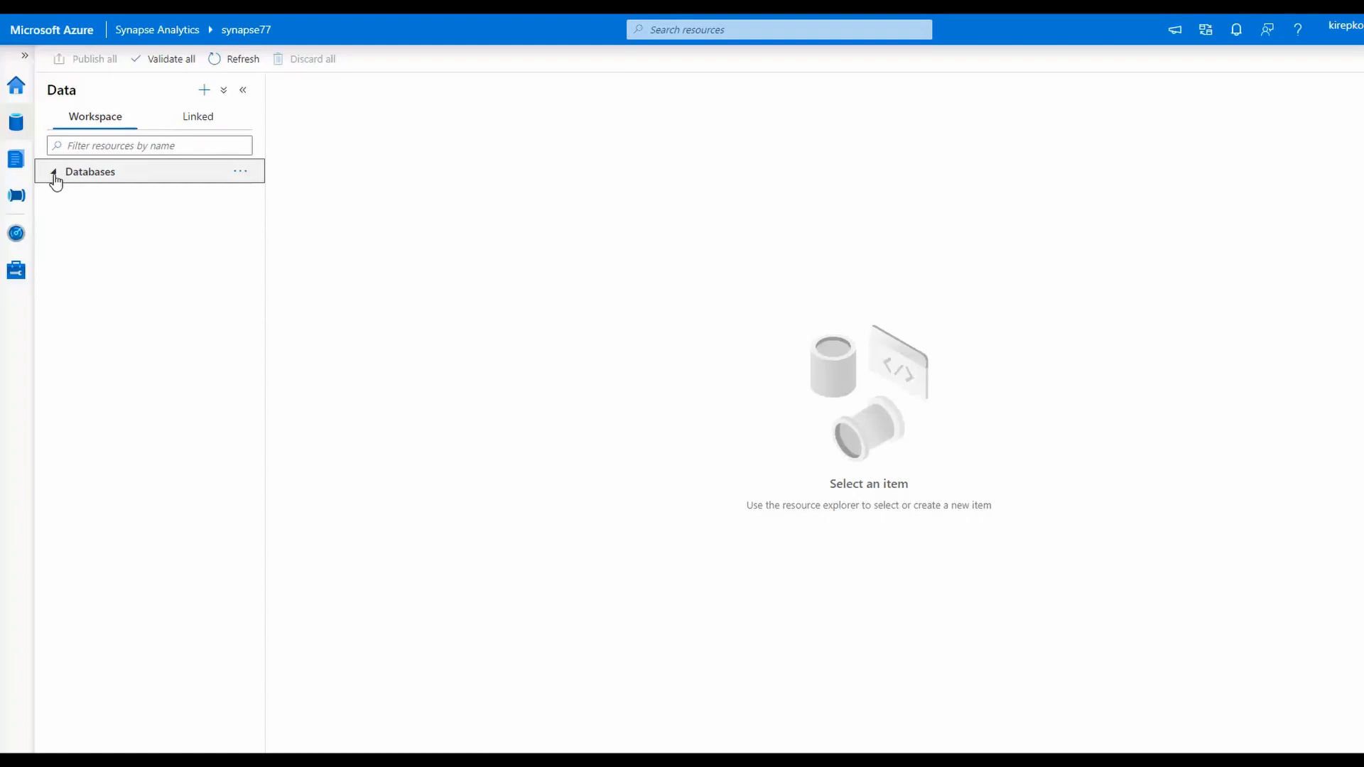
left_click(197, 115)
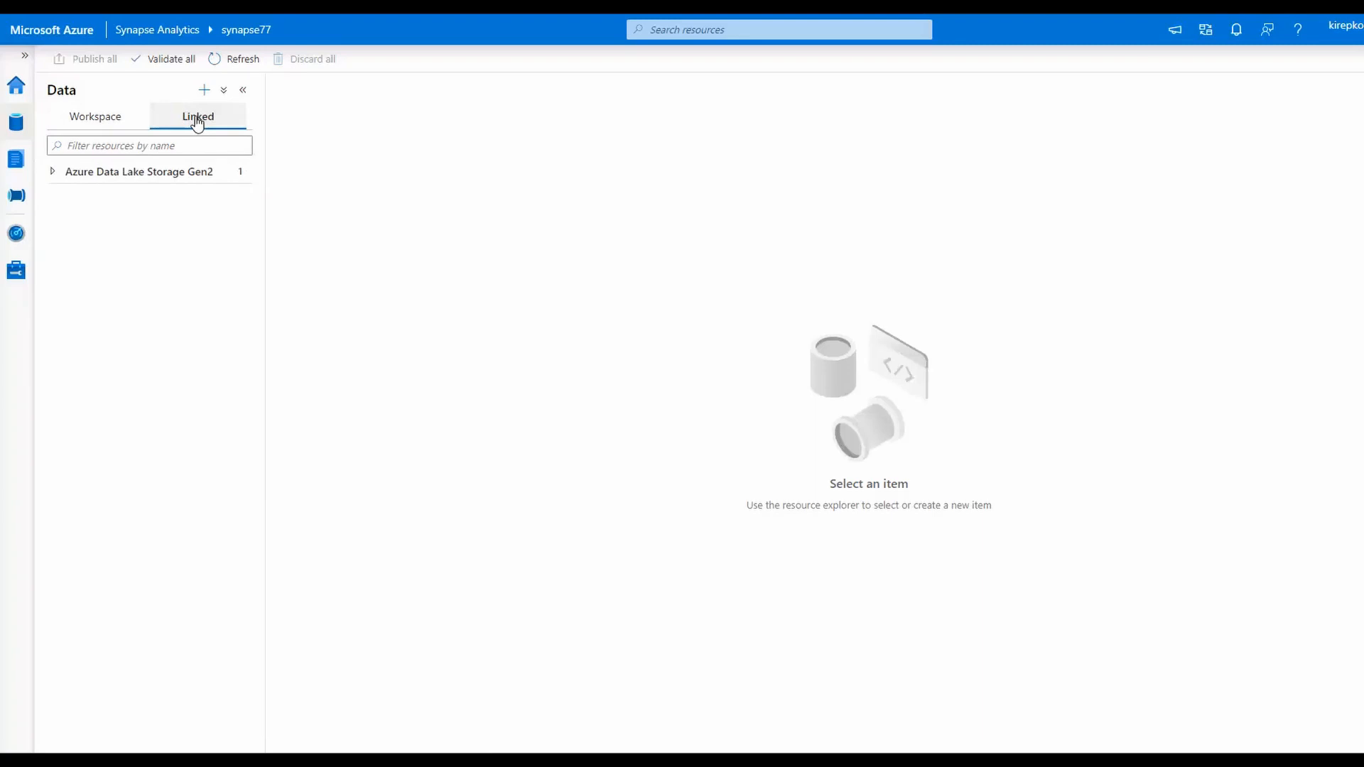
left_click(53, 172)
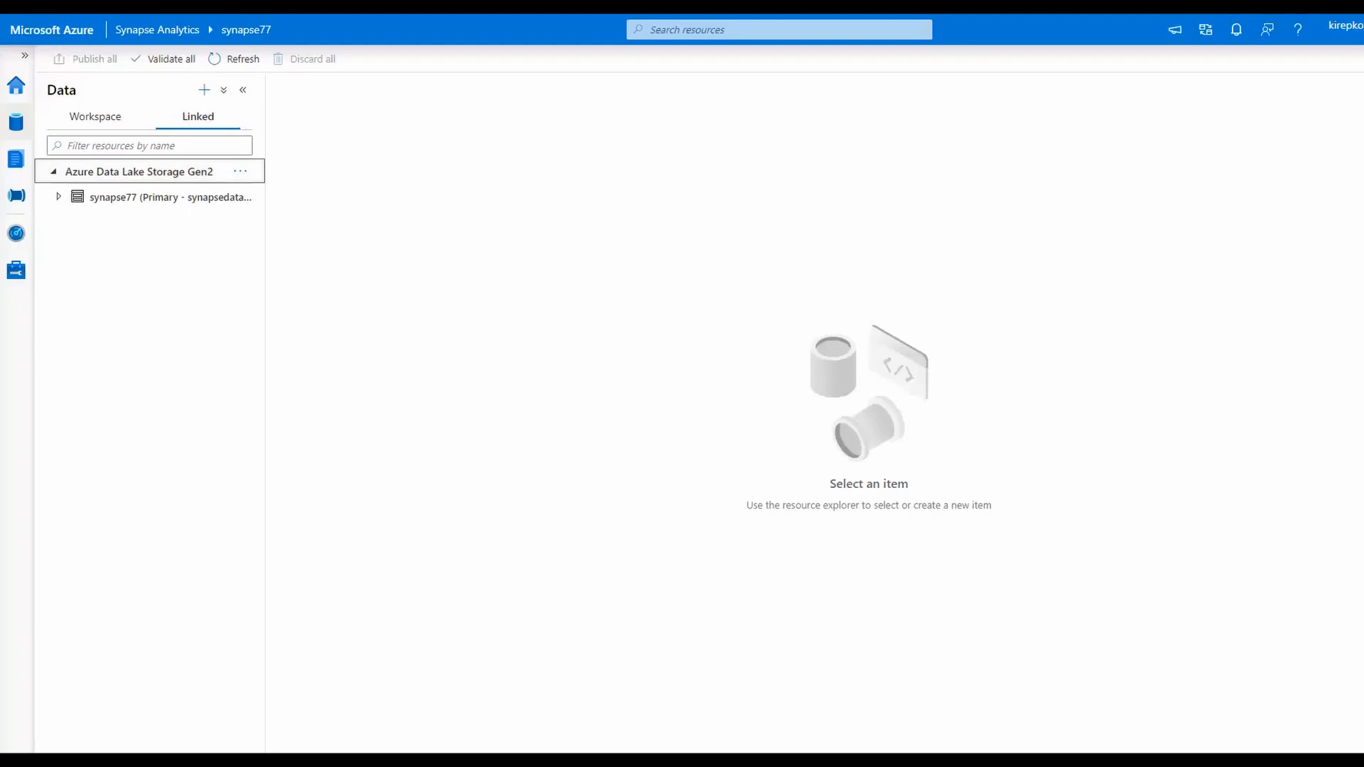
left_click(58, 196)
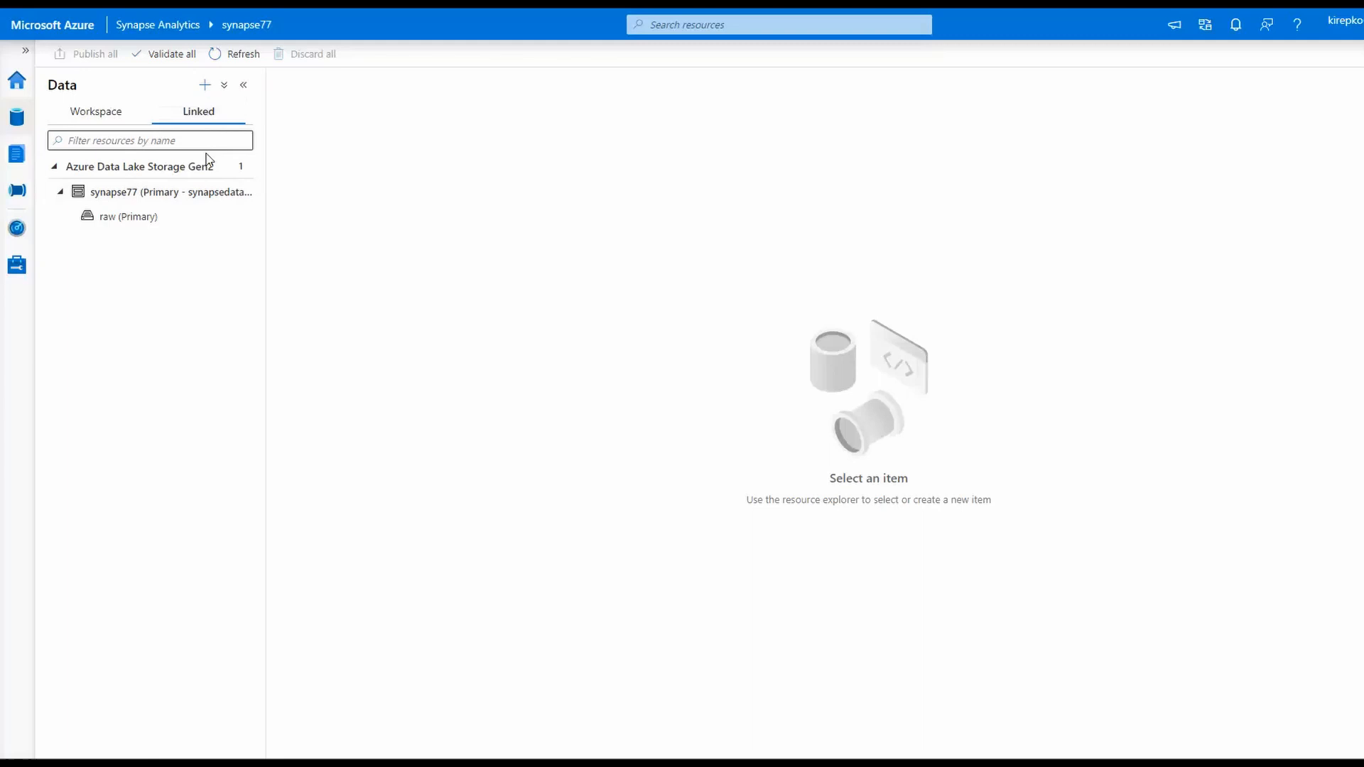
mouse_move(209, 261)
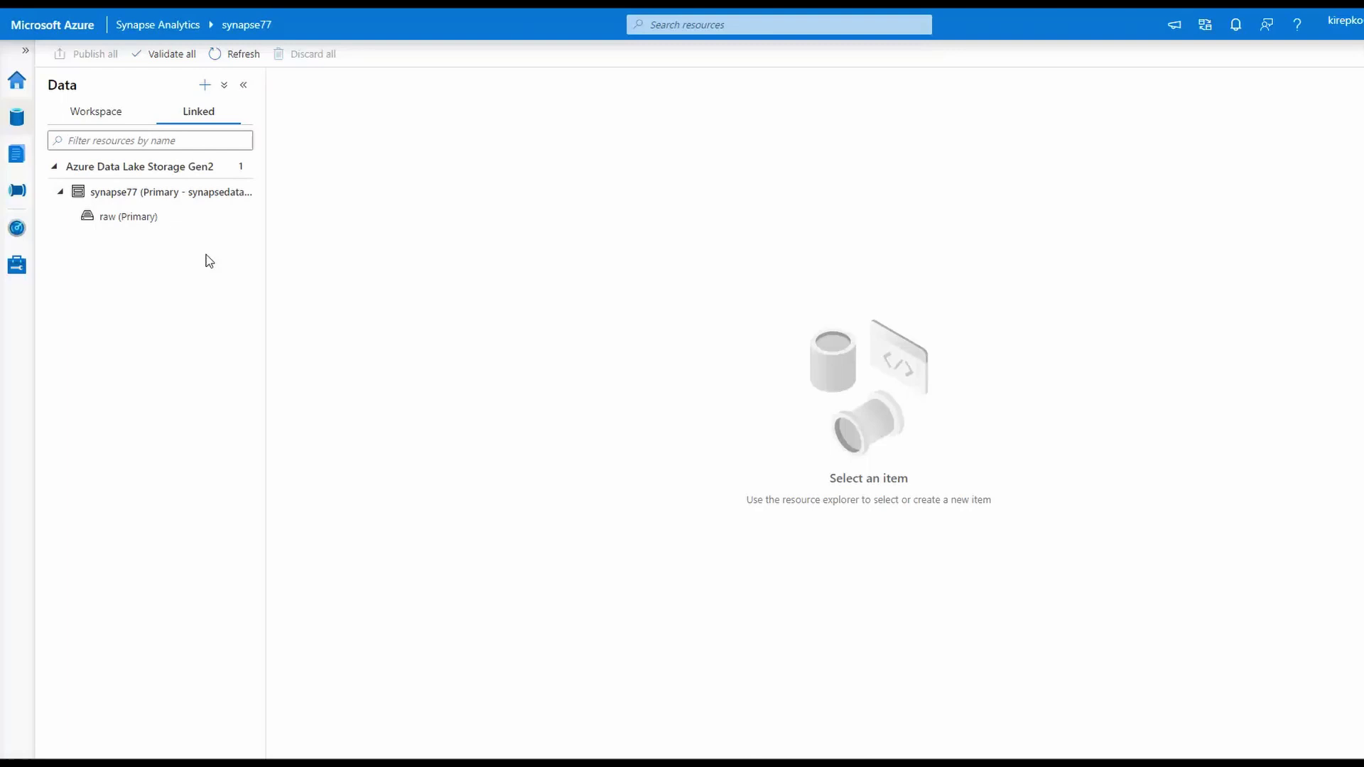
mouse_move(125, 184)
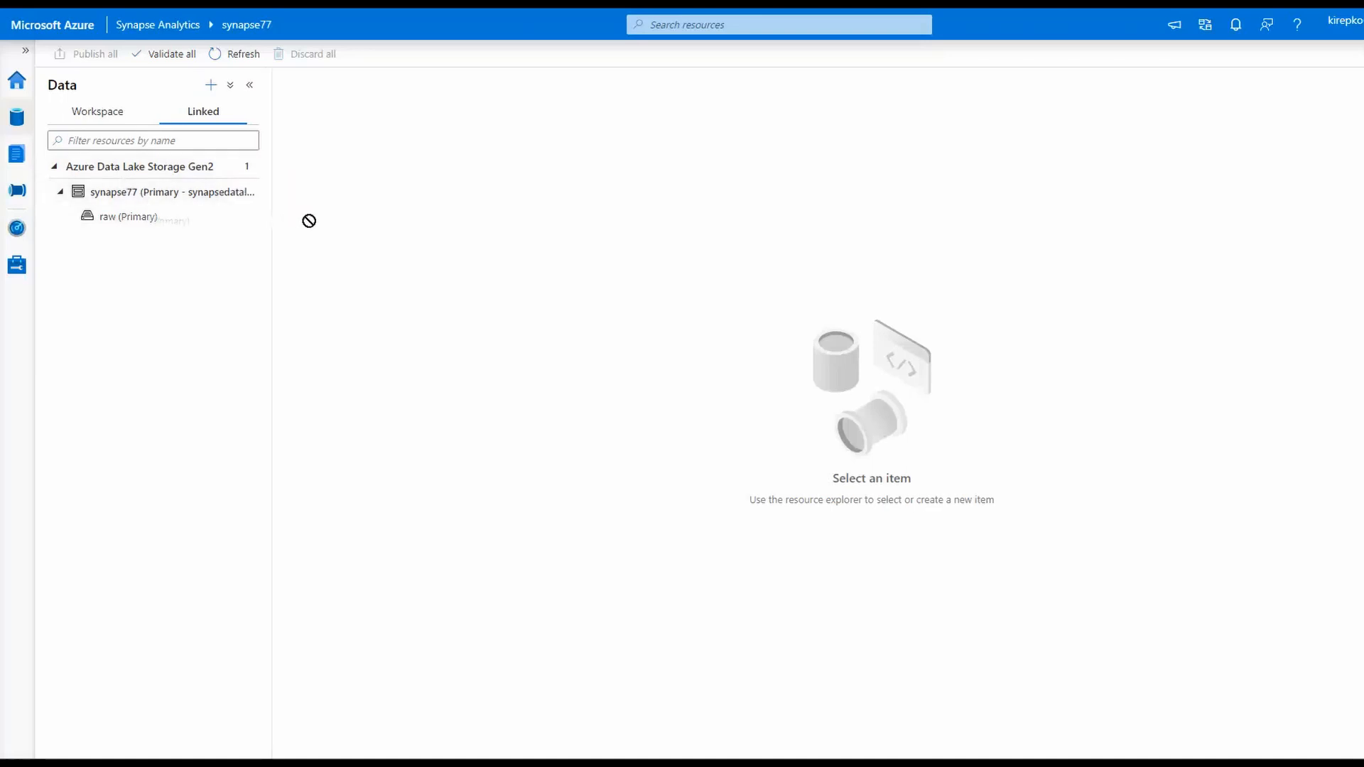
mouse_move(122, 222)
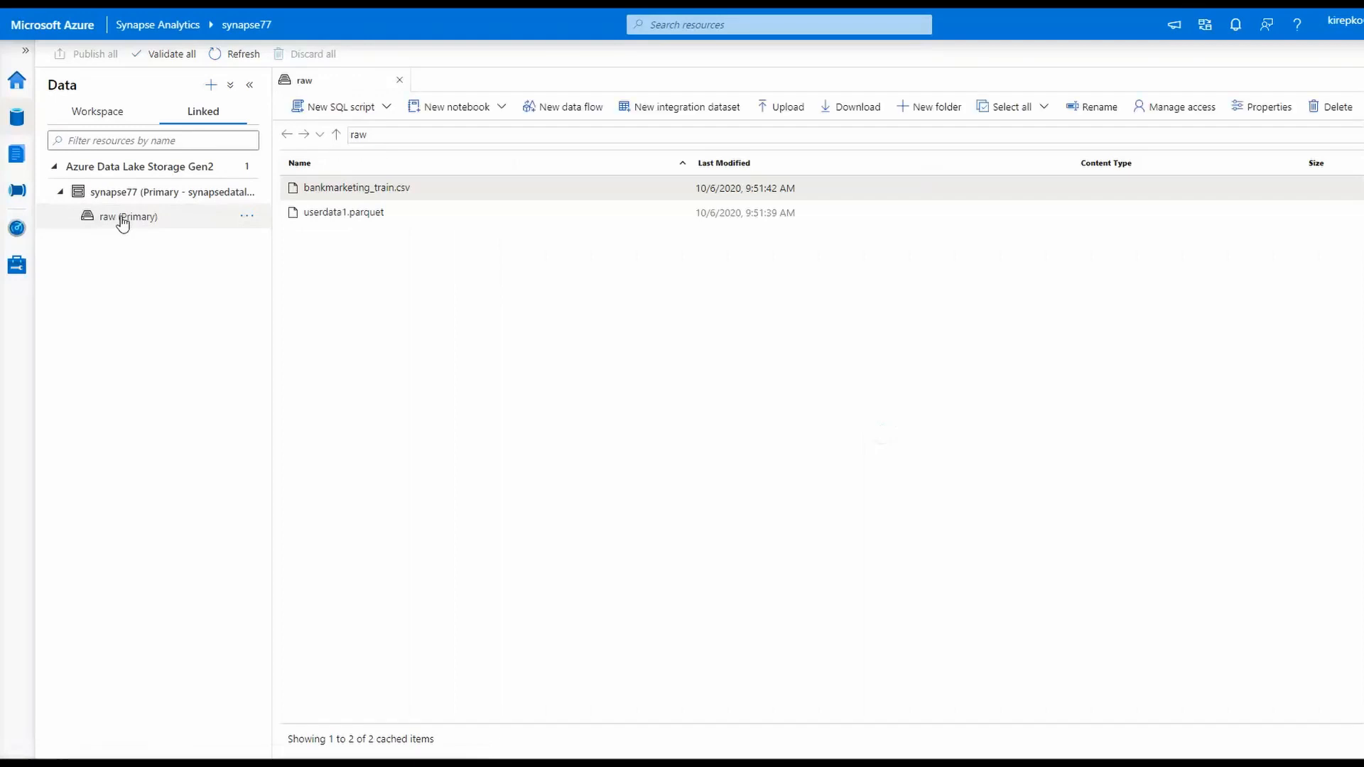
mouse_move(411, 351)
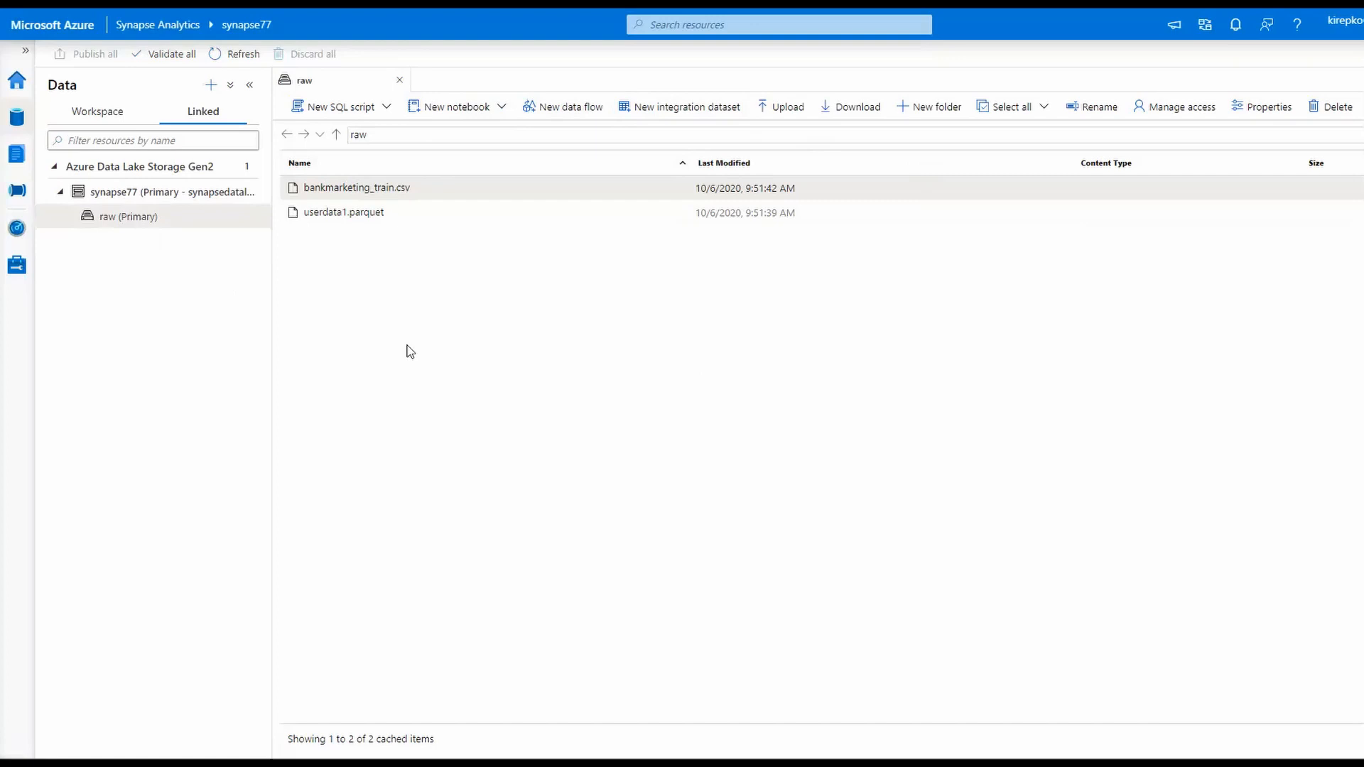
mouse_move(435, 189)
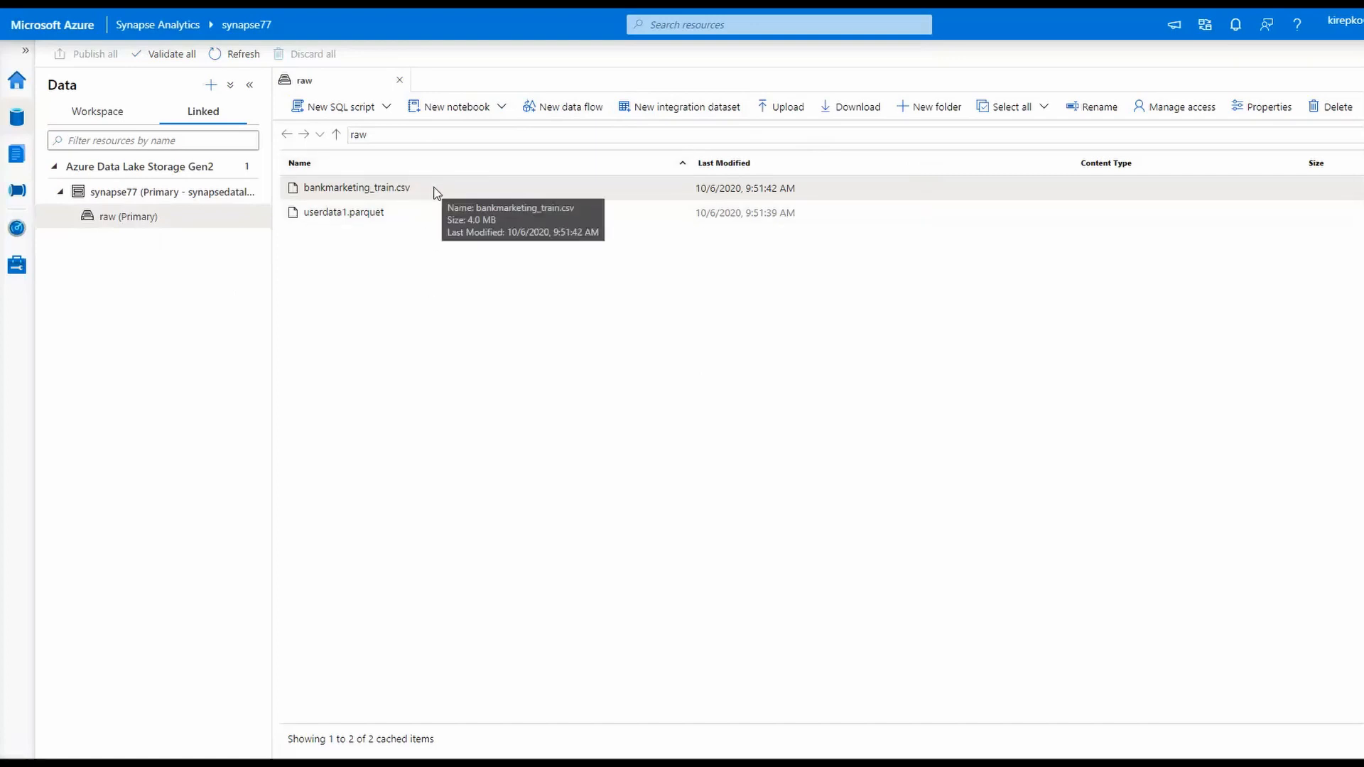
mouse_move(425, 189)
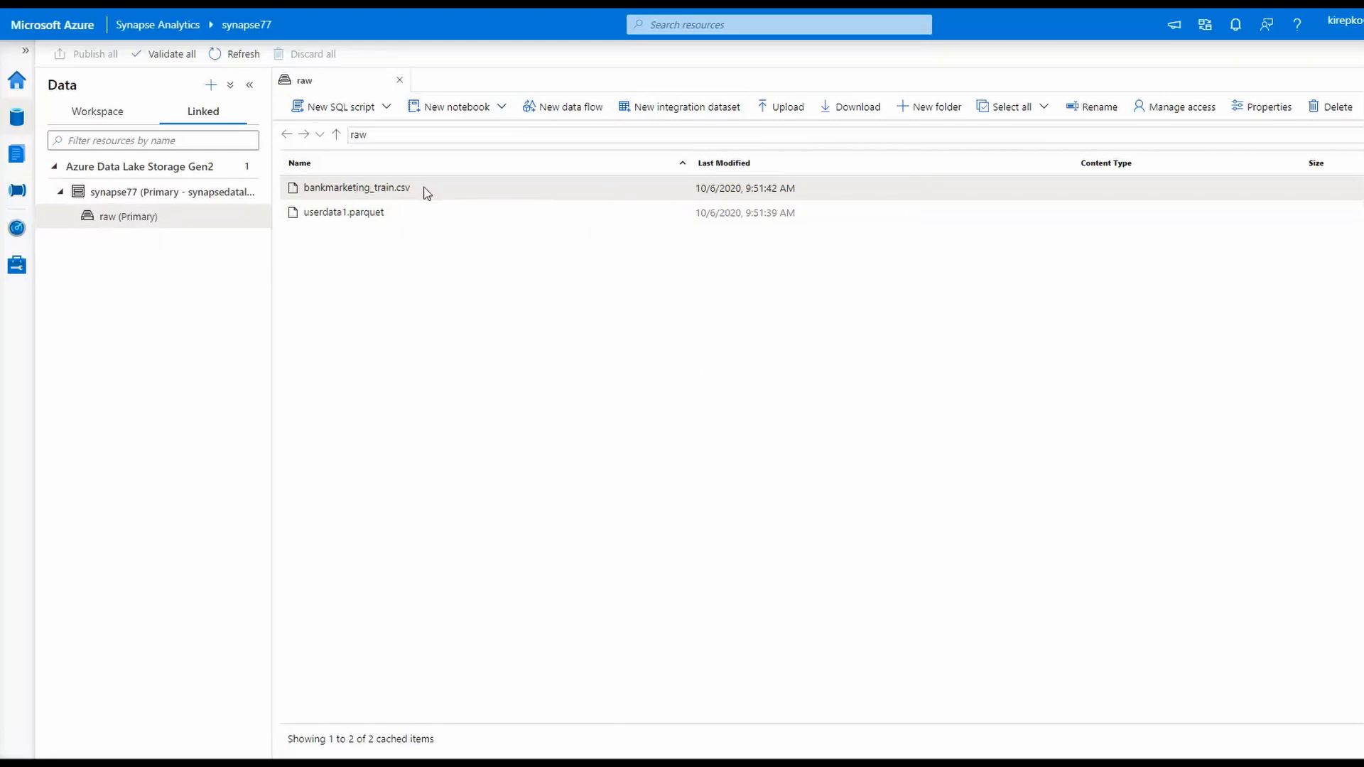
Generate a Select TOP 100 rows SQL script for bankmarketing_train.csv from its context menu.
right_click(357, 188)
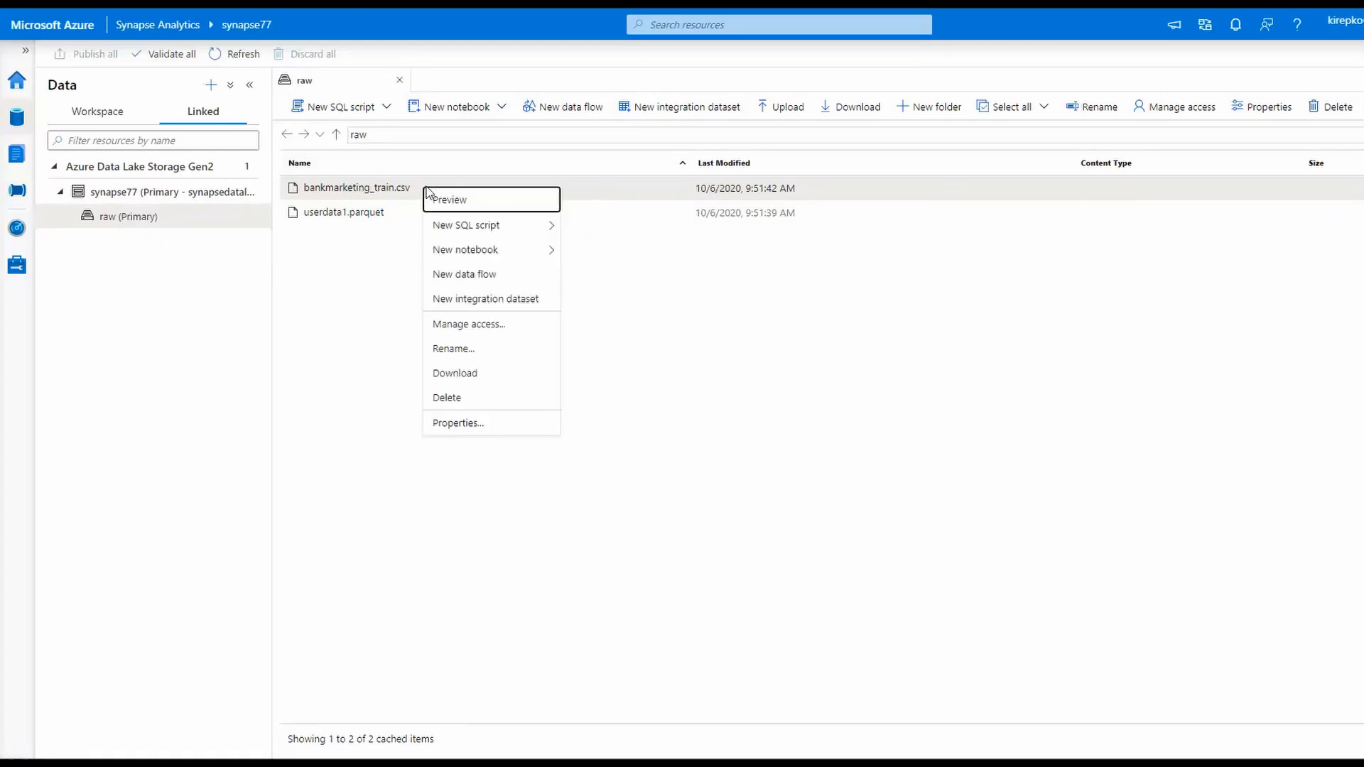
mouse_move(622, 235)
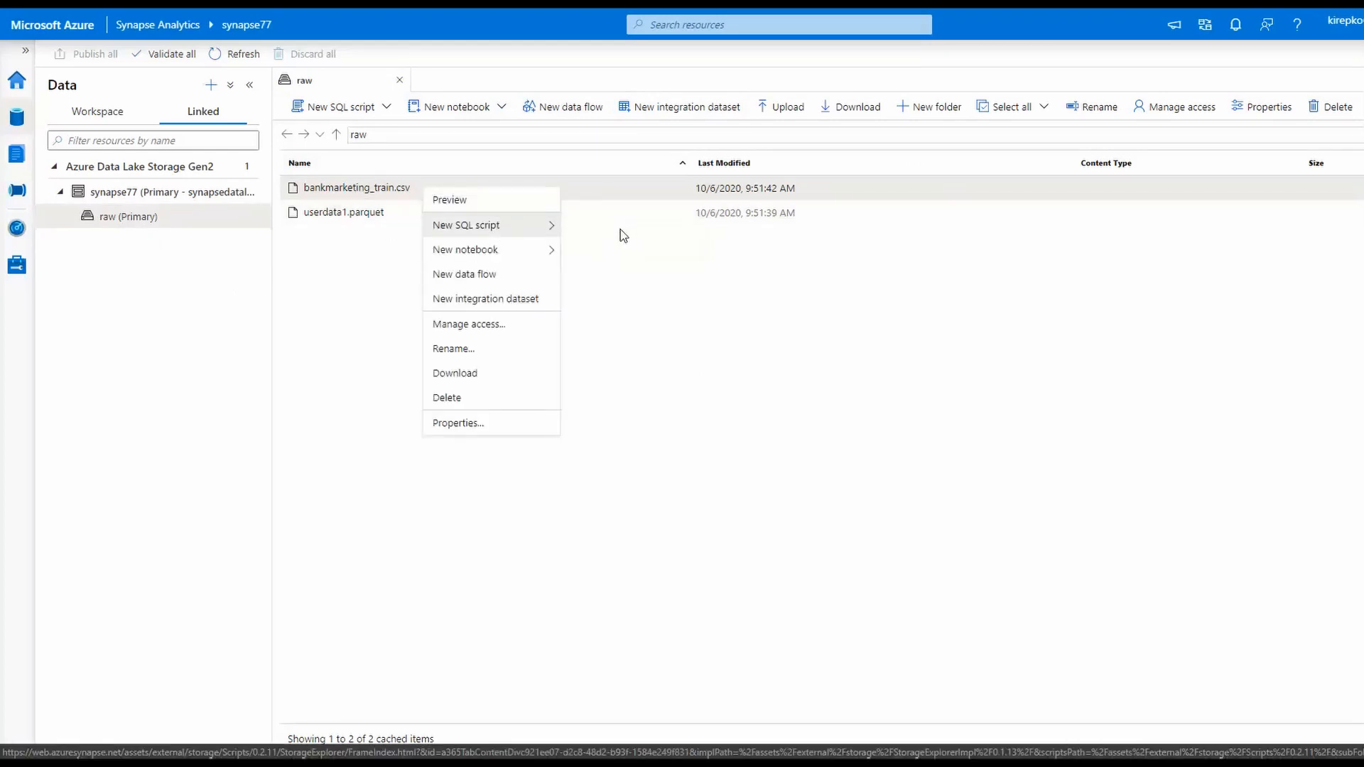
left_click(466, 224)
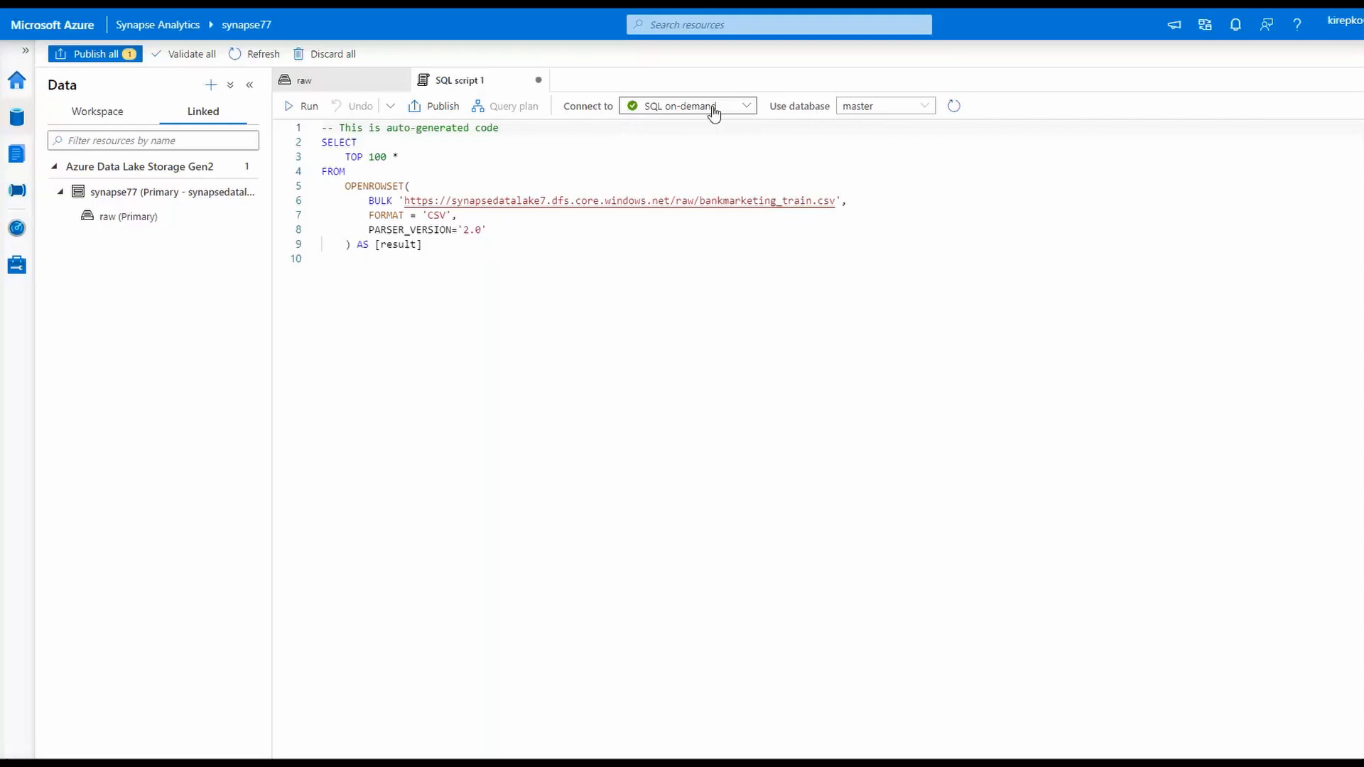
mouse_move(701, 118)
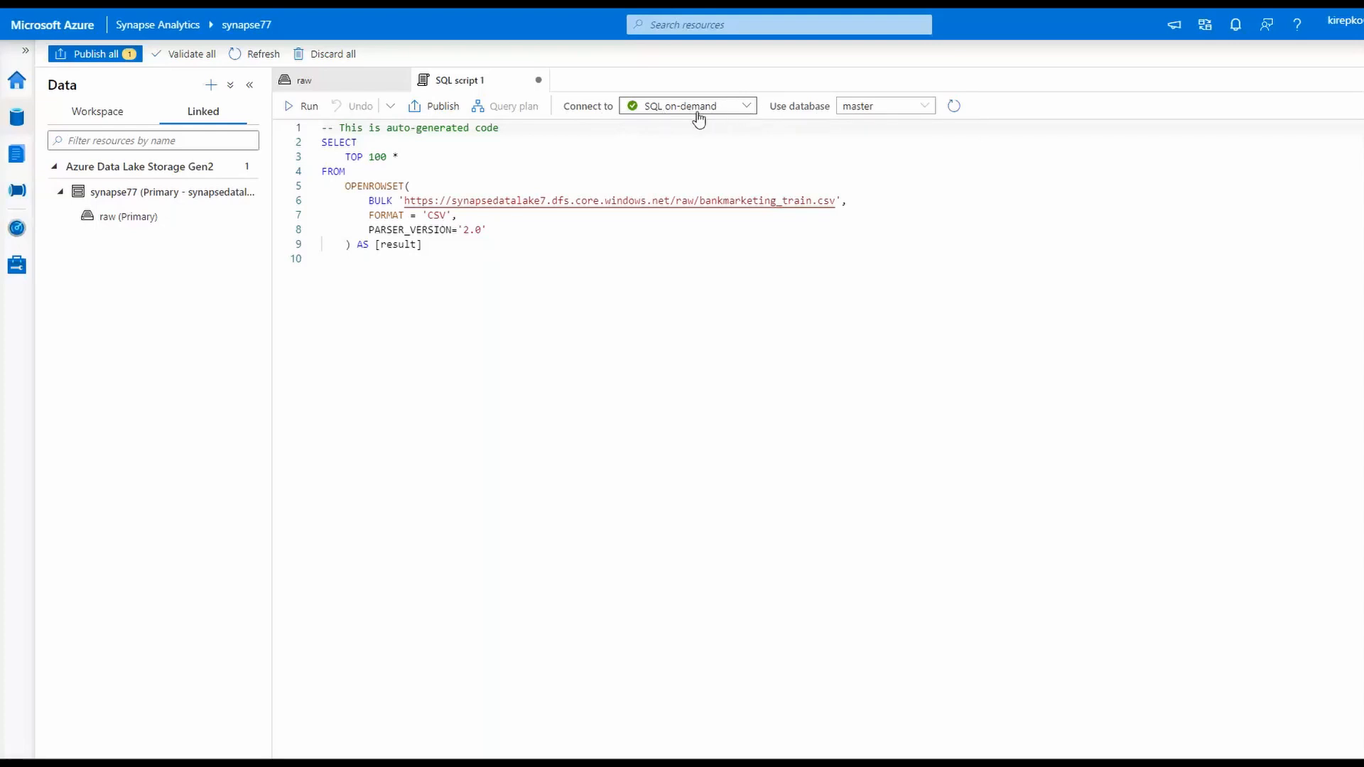
mouse_move(705, 149)
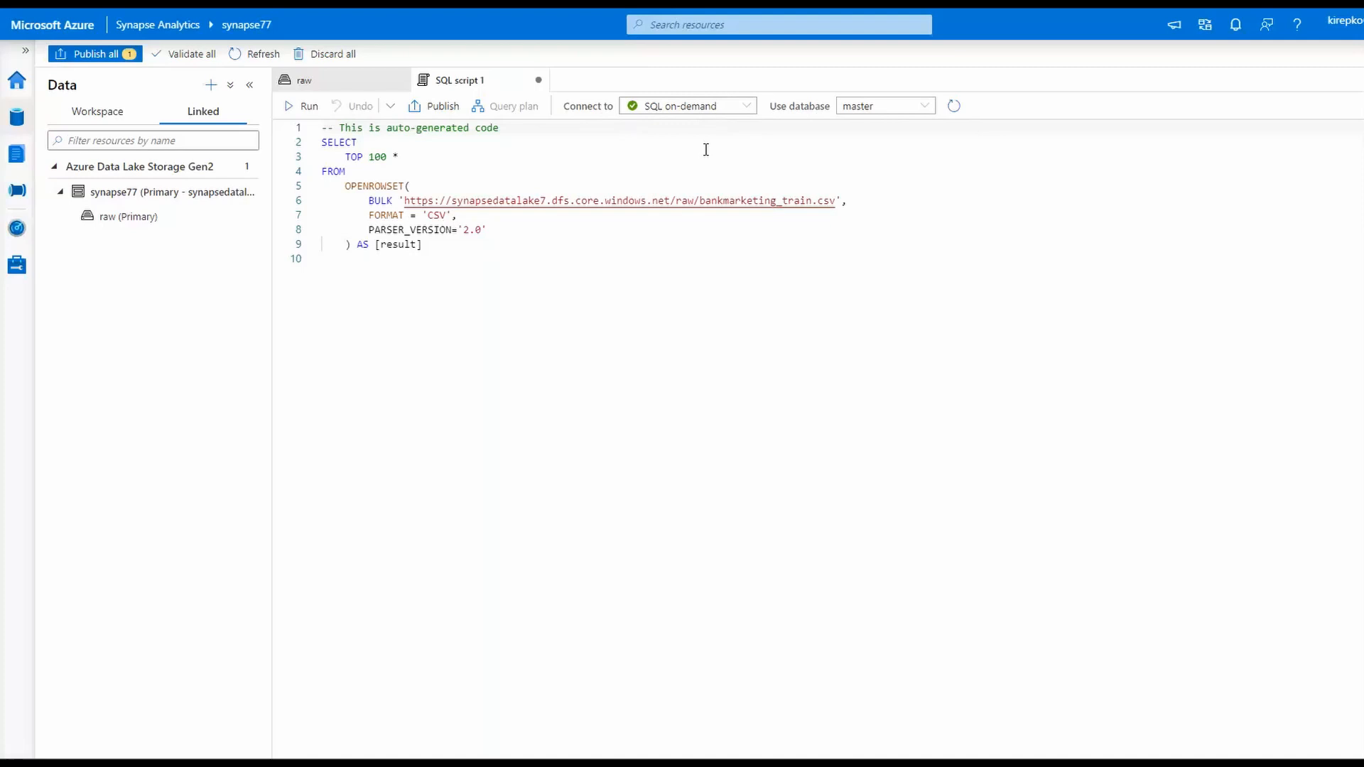
Run SQL script 1 to return the top 100 bank marketing rows in the Results table.
left_click(301, 106)
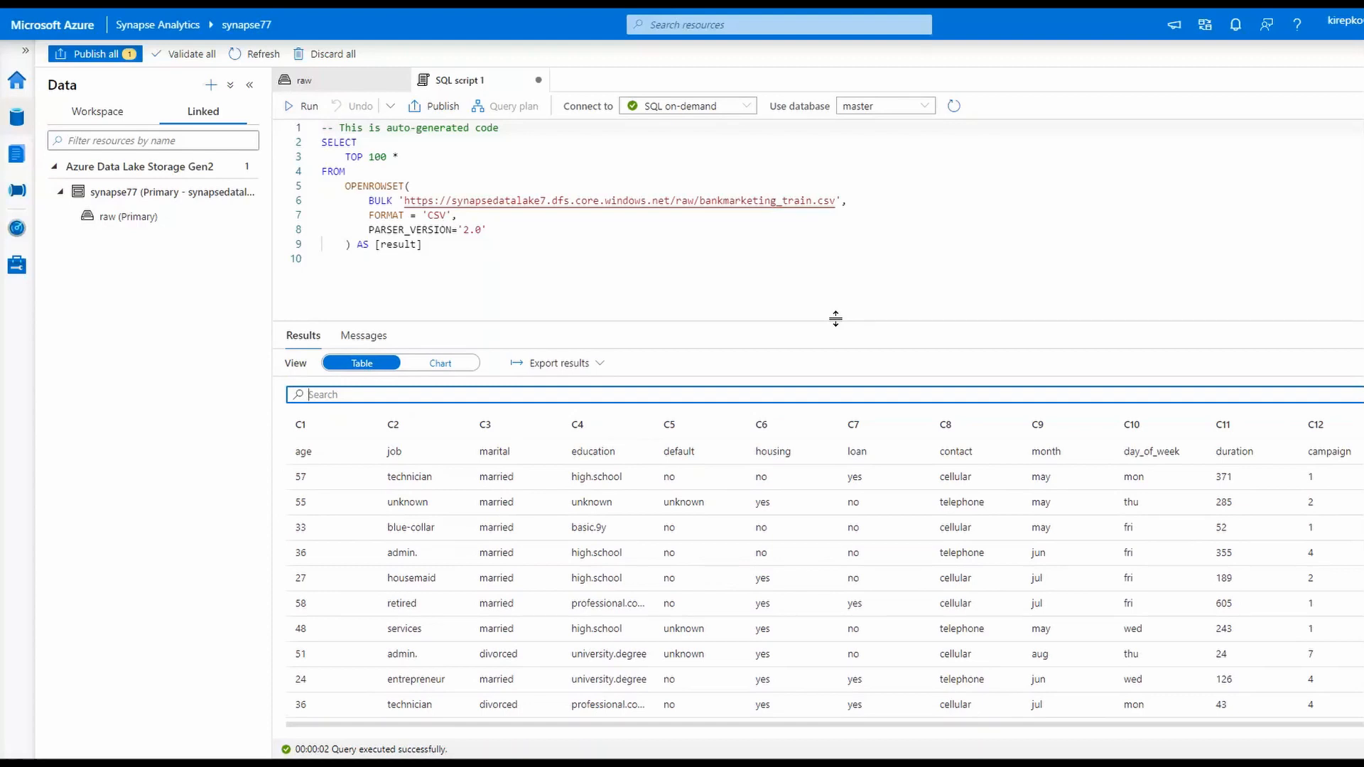
mouse_move(691, 105)
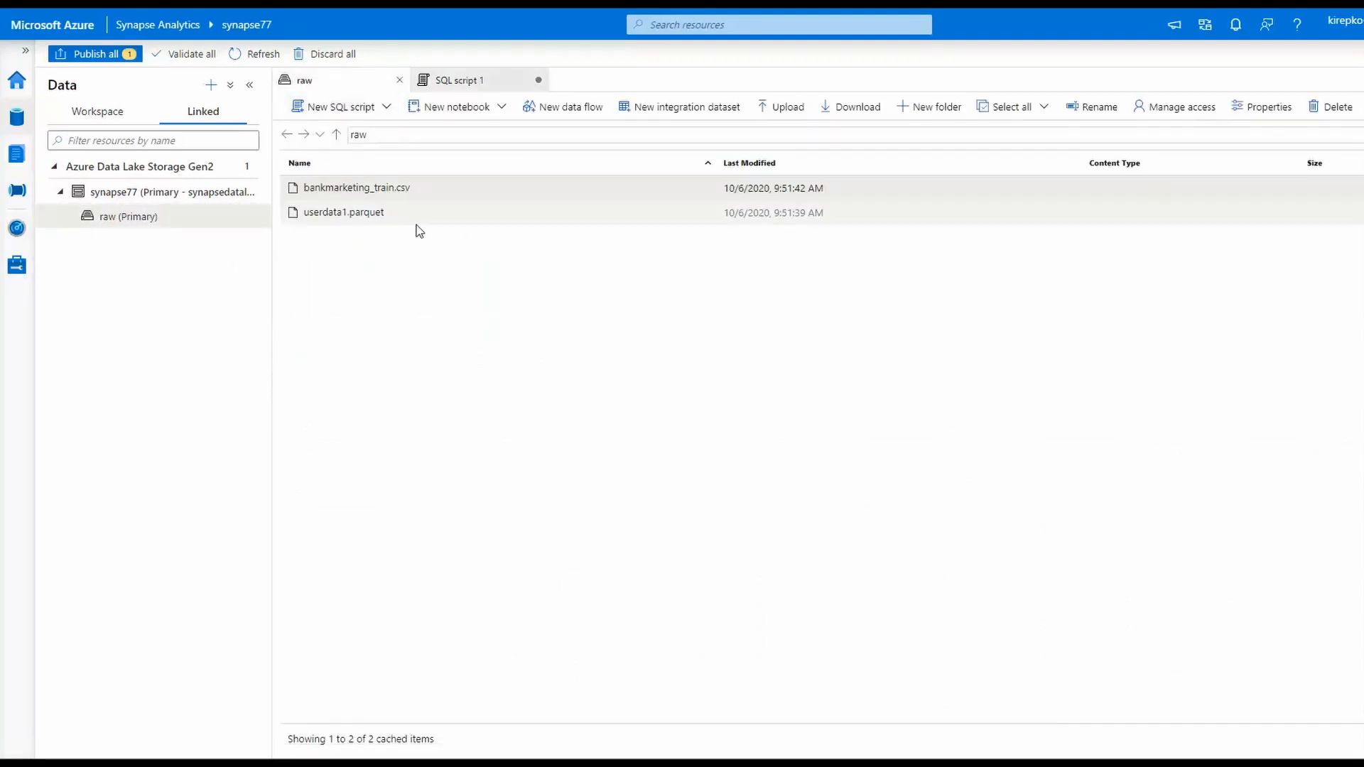
mouse_move(420, 187)
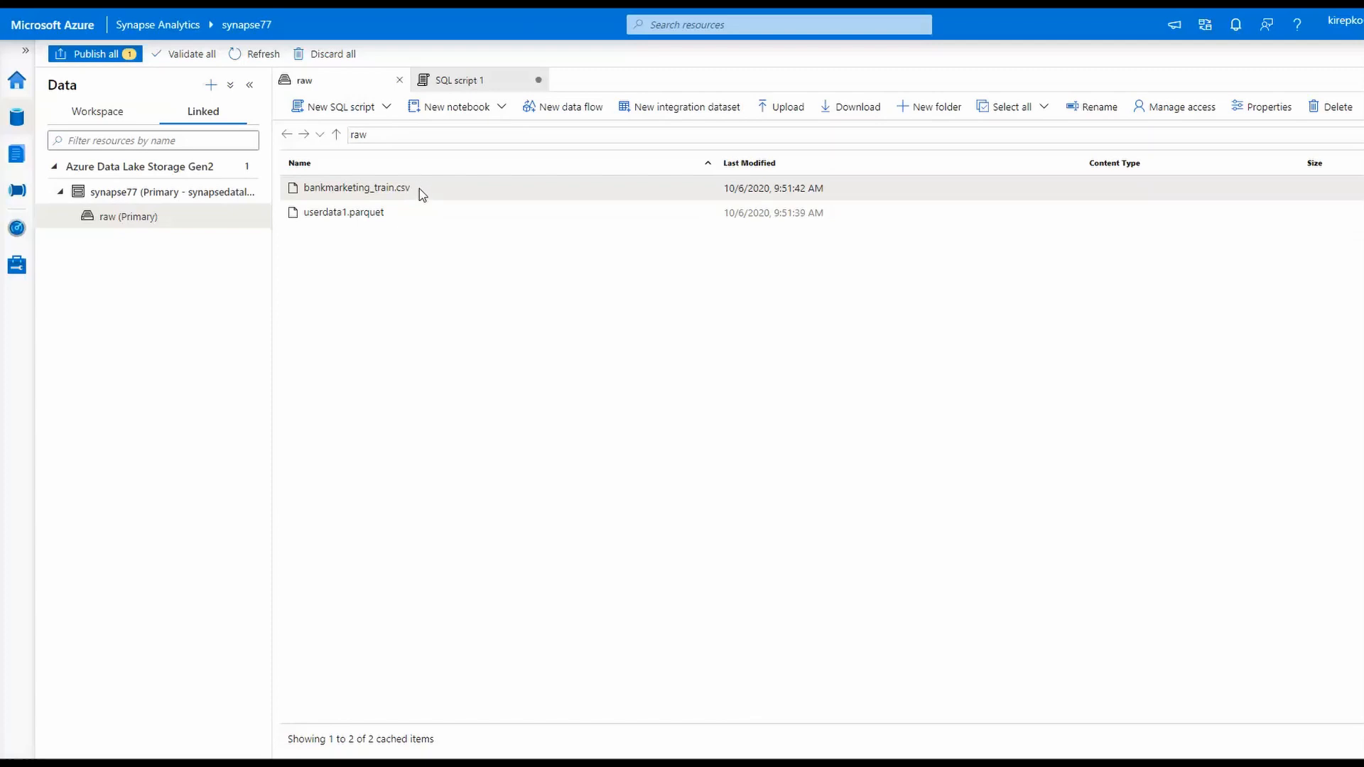
Create a PySpark notebook that loads bankmarketing_train.csv into a DataFrame from its context menu.
right_click(355, 188)
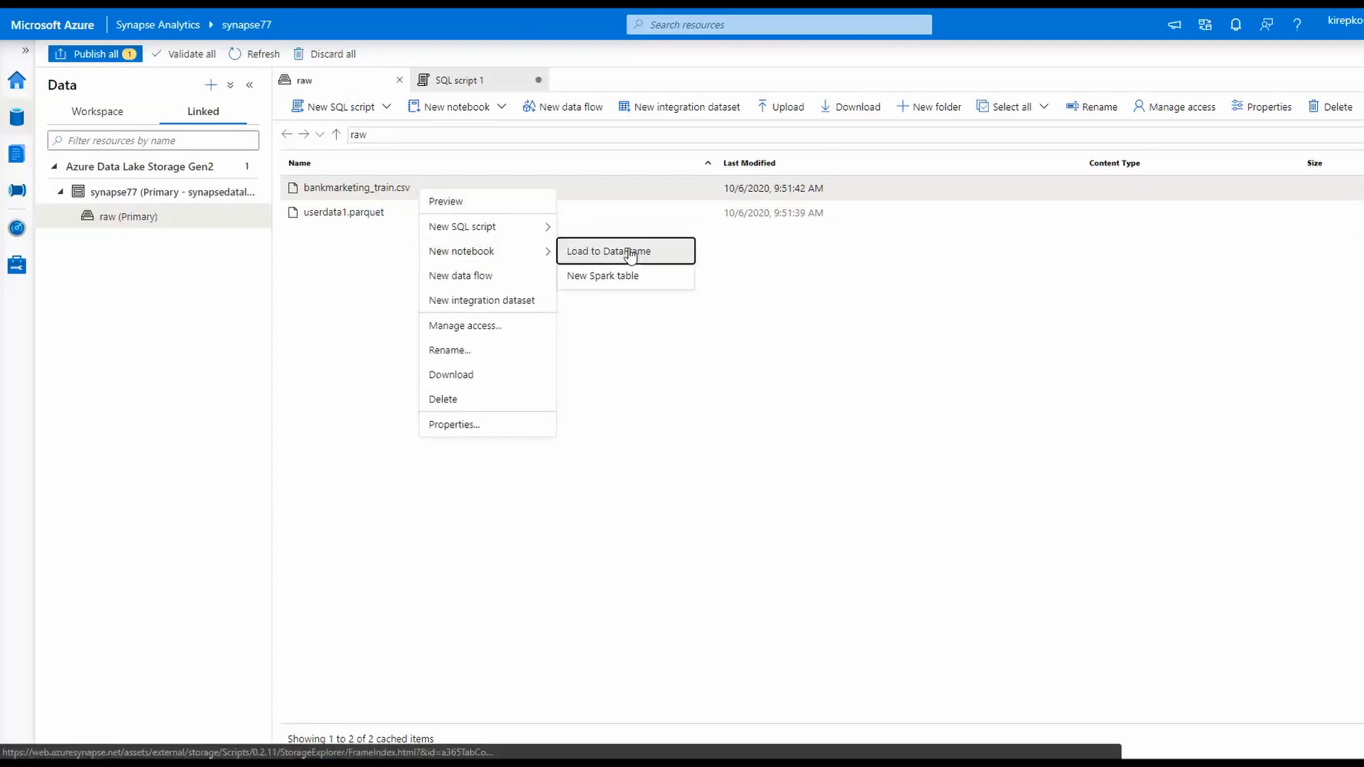
mouse_move(677, 262)
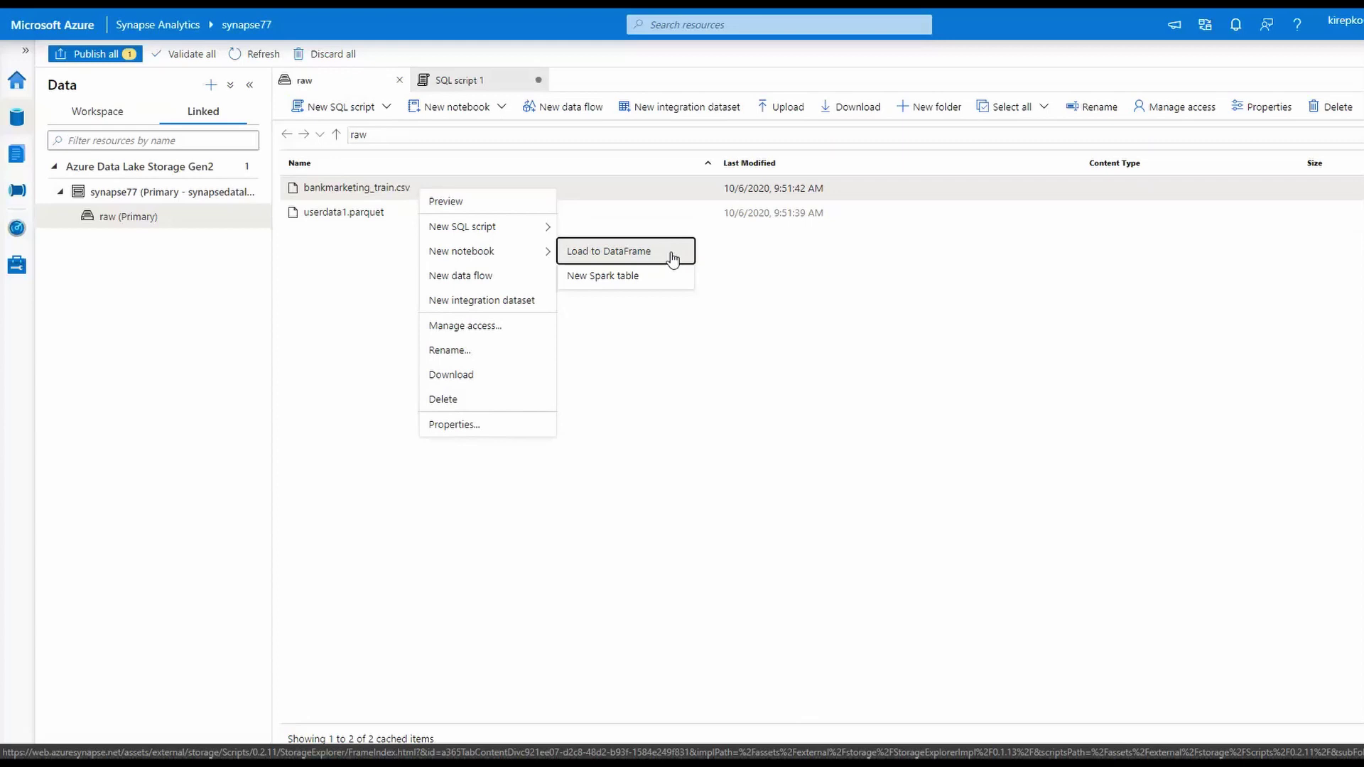
mouse_move(659, 263)
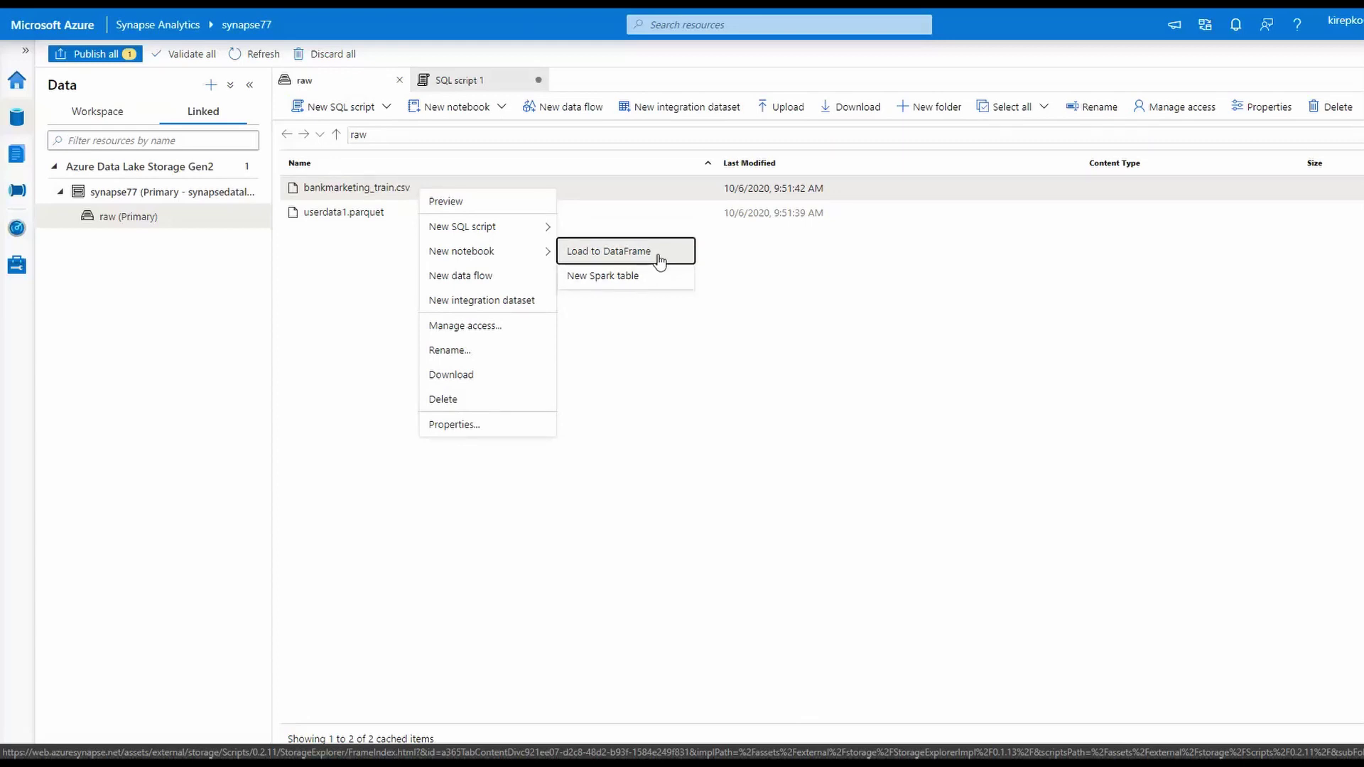
left_click(609, 252)
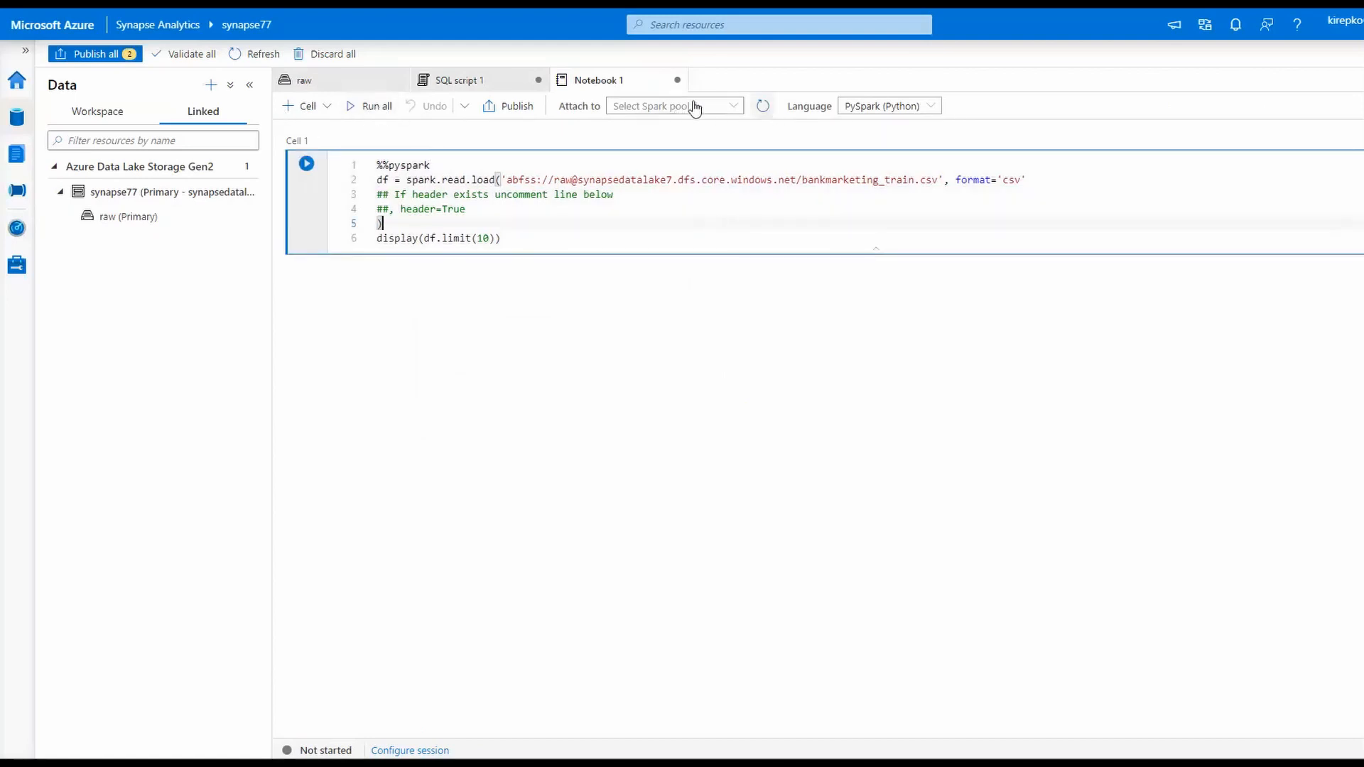
mouse_move(776, 228)
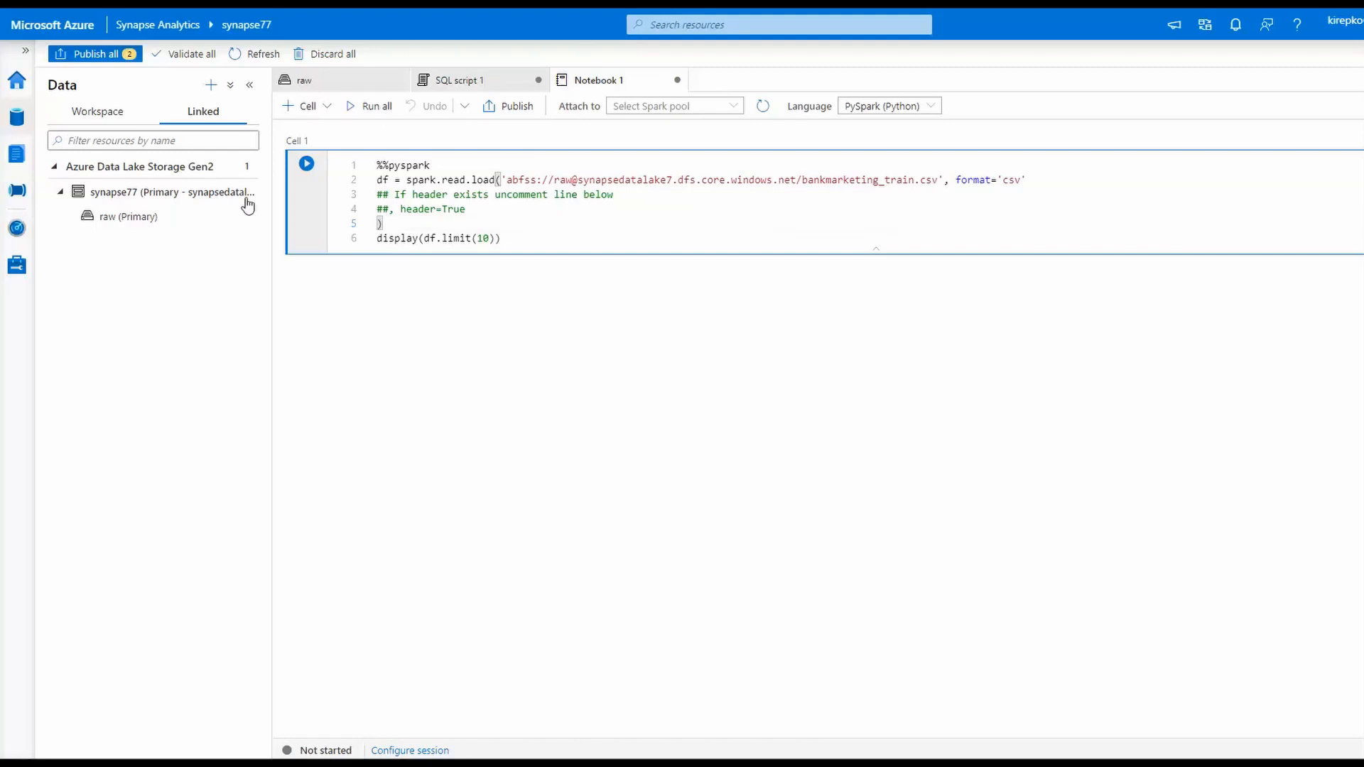
mouse_move(16, 266)
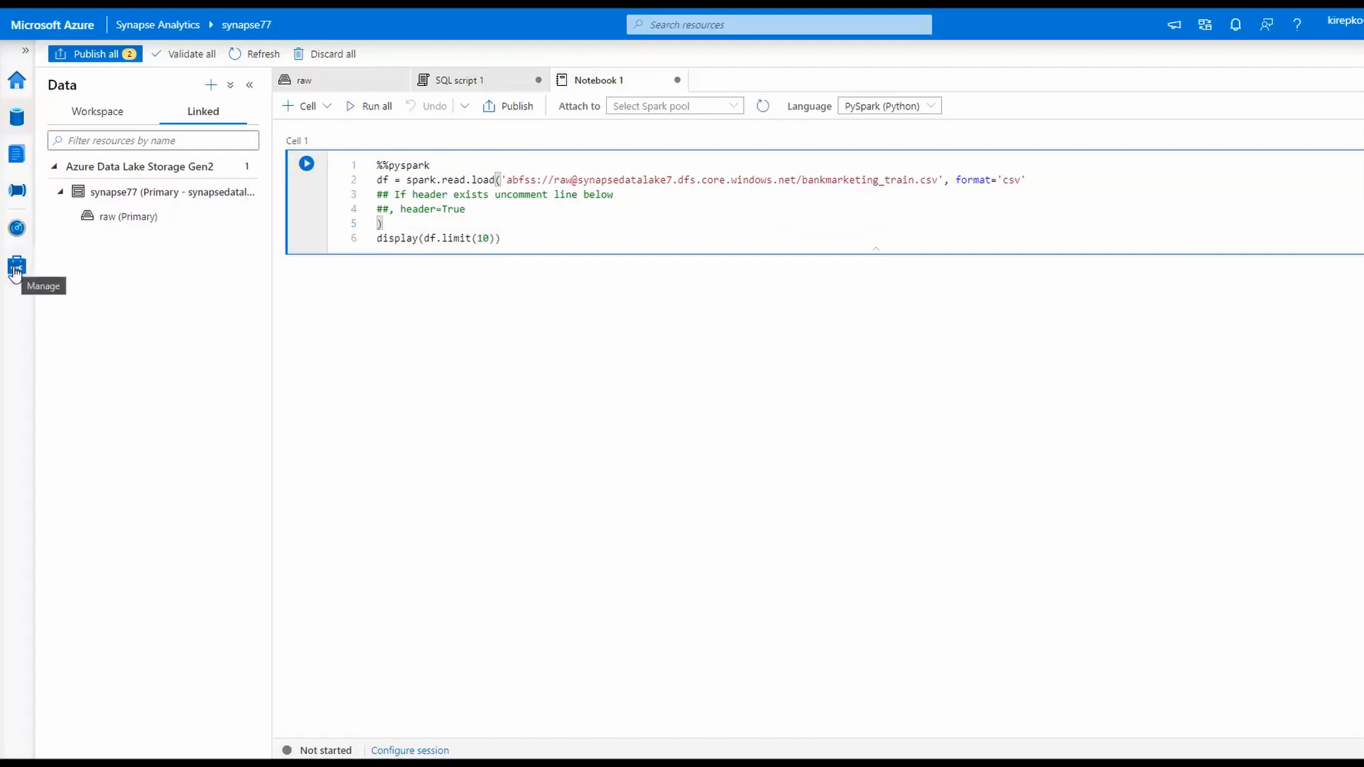
Go to the Manage hub, landing on the SQL pools list with the built-in on-demand pool.
left_click(17, 265)
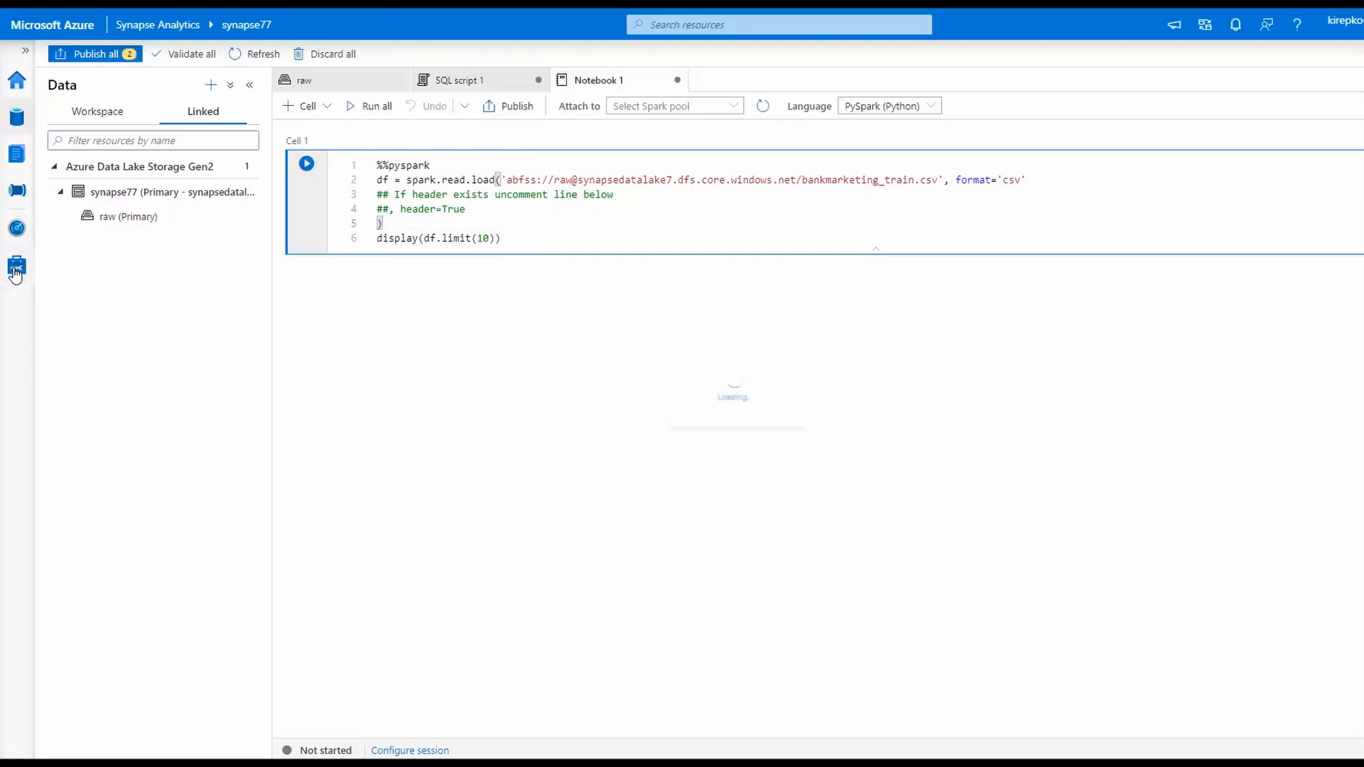
left_click(17, 266)
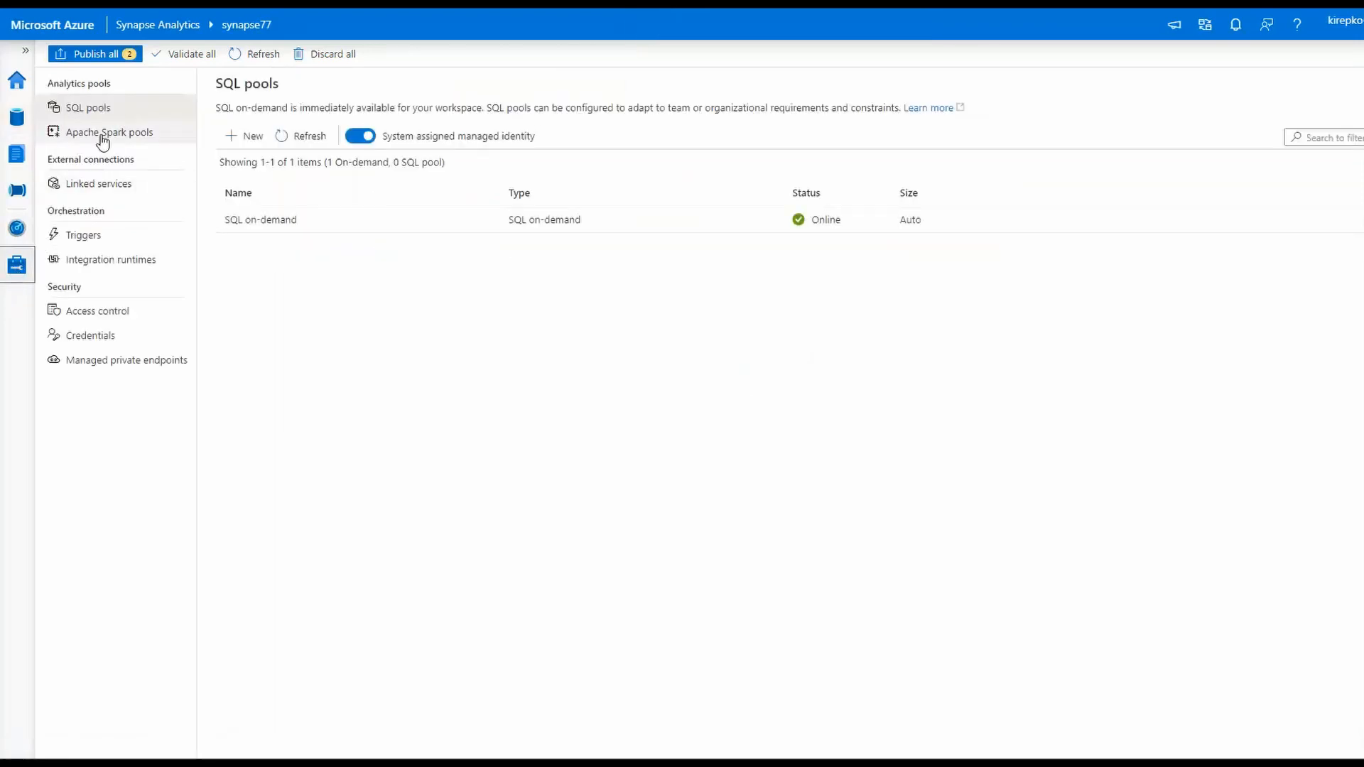
Show the Apache Spark pools list and start a new pool with the Create Apache Spark pool form.
left_click(109, 131)
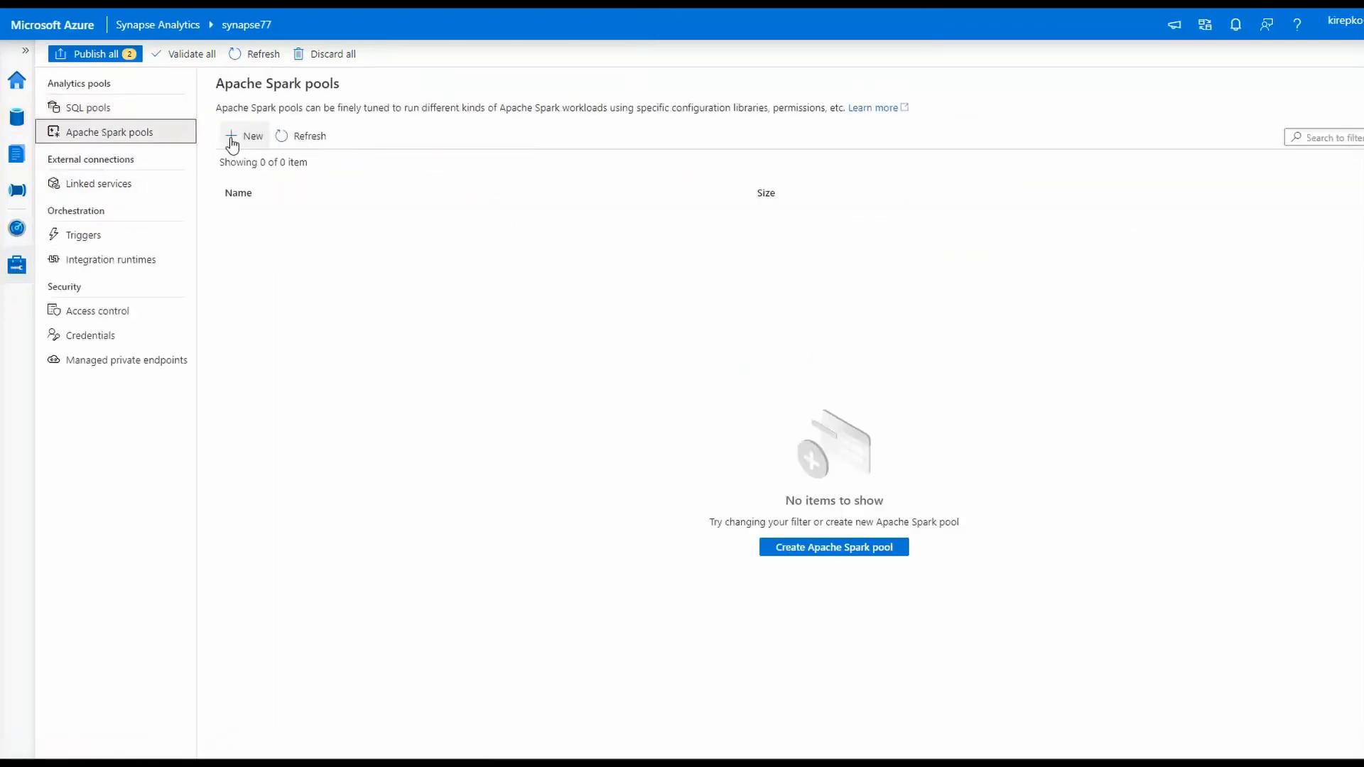
mouse_move(833, 546)
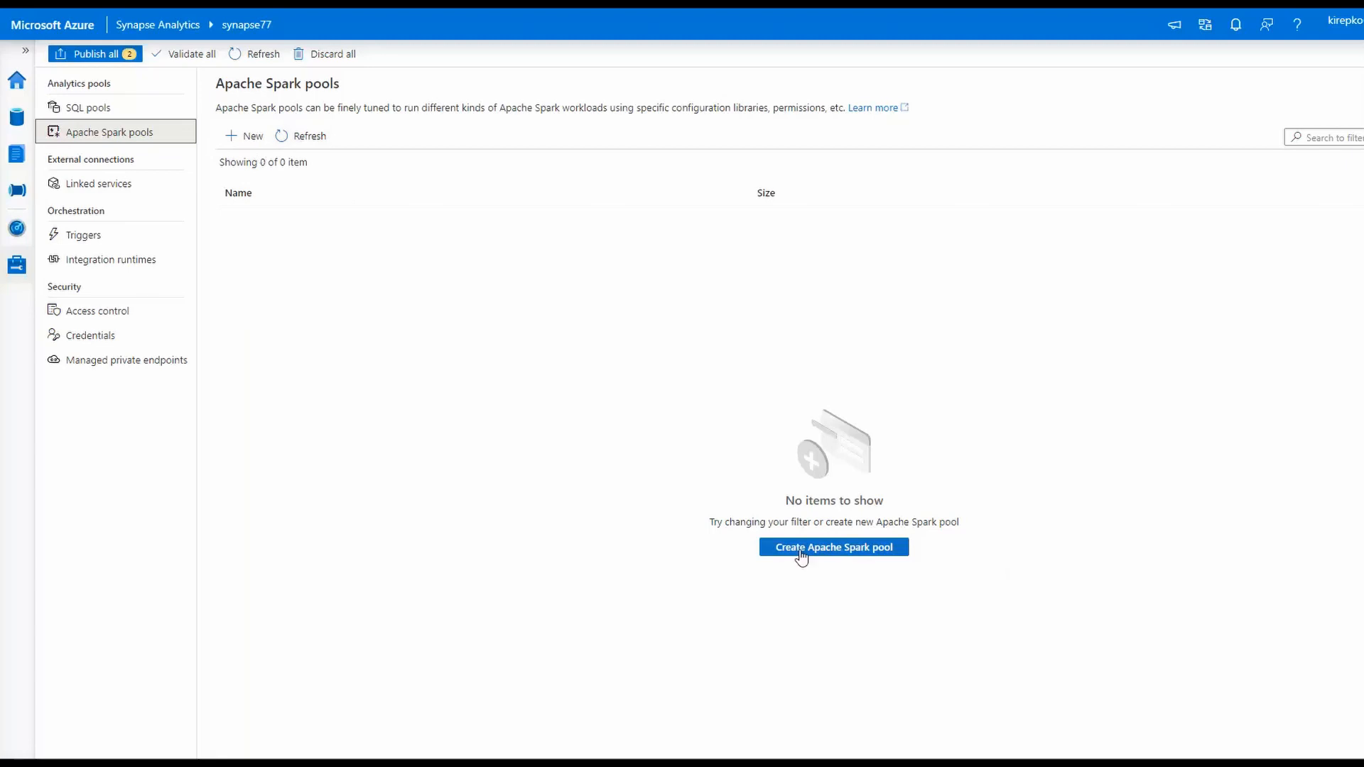
mouse_move(250, 137)
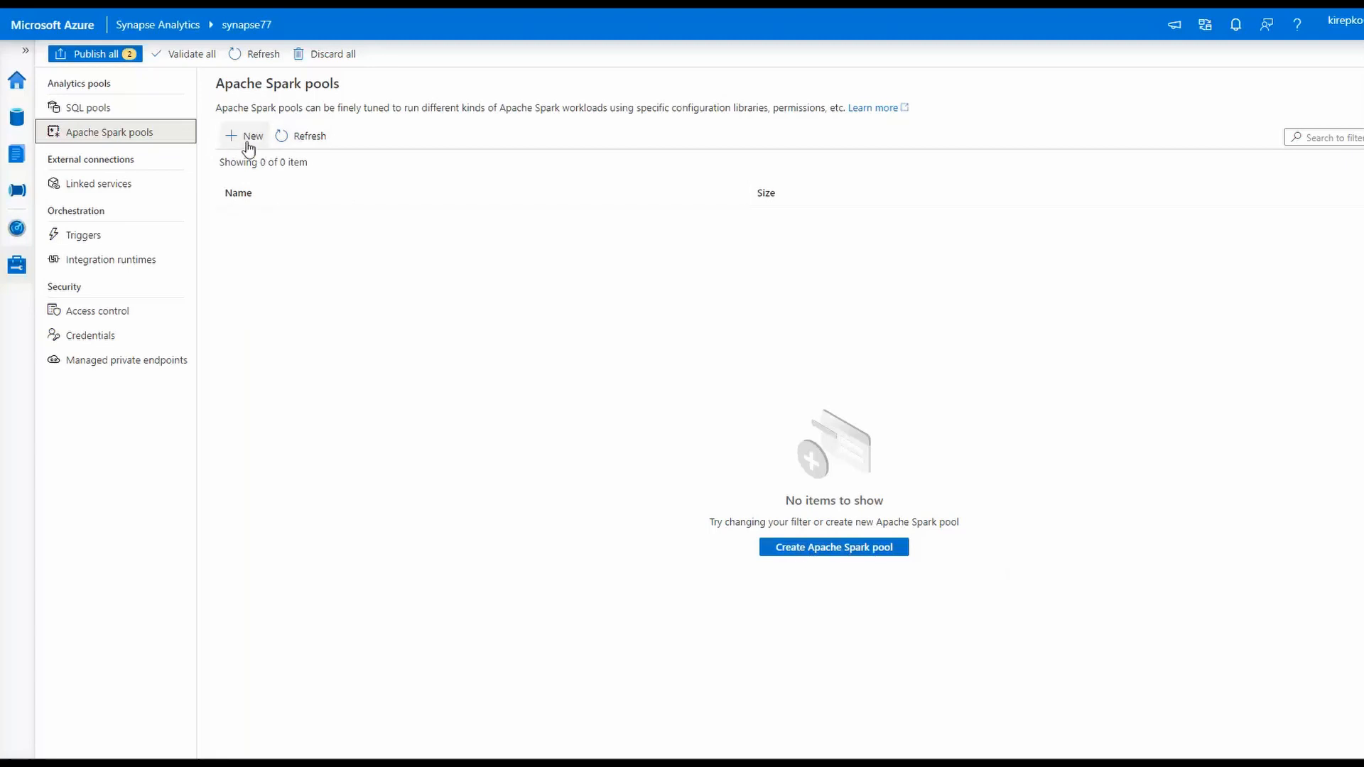
left_click(246, 136)
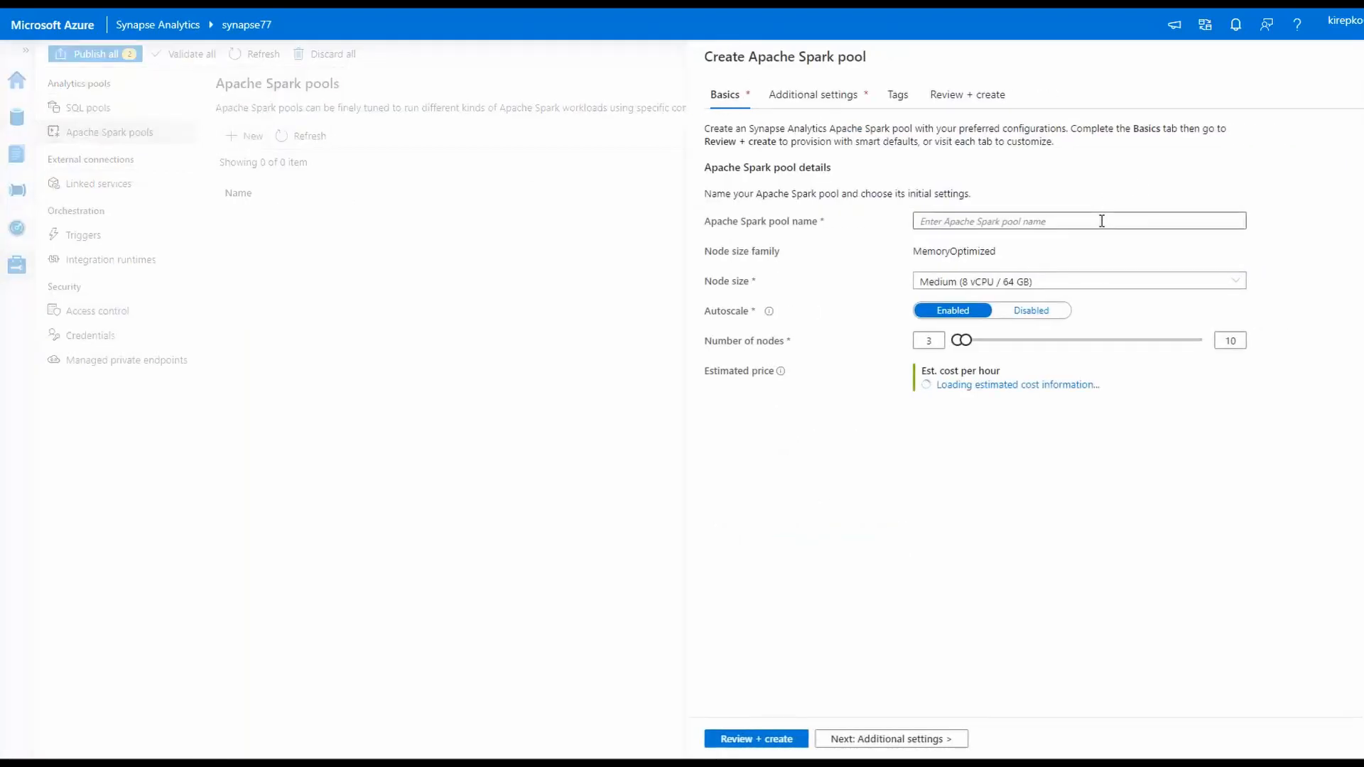
Name the pool kirbysspark1, choose Small 4 vCPU nodes, disable autoscale, and validate on Review + create.
type("kirbys")
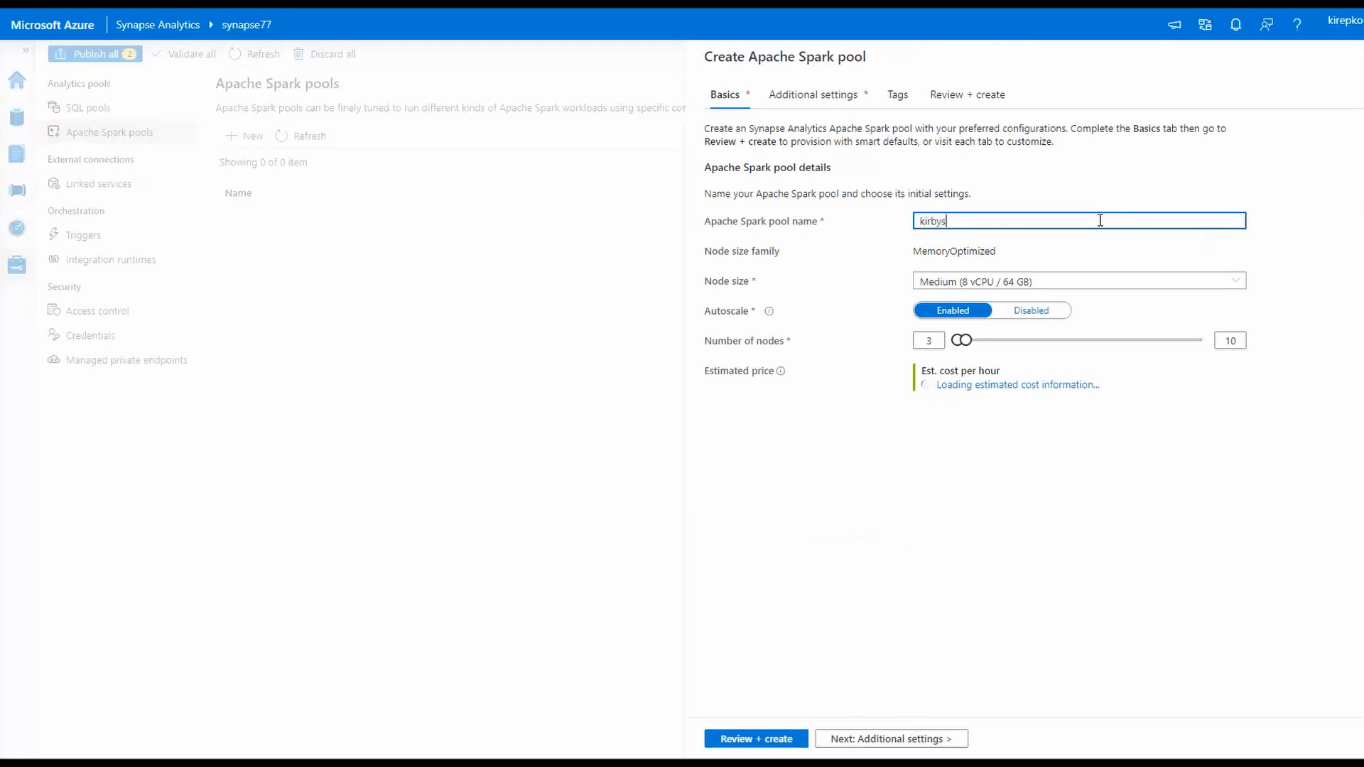
type("spark1")
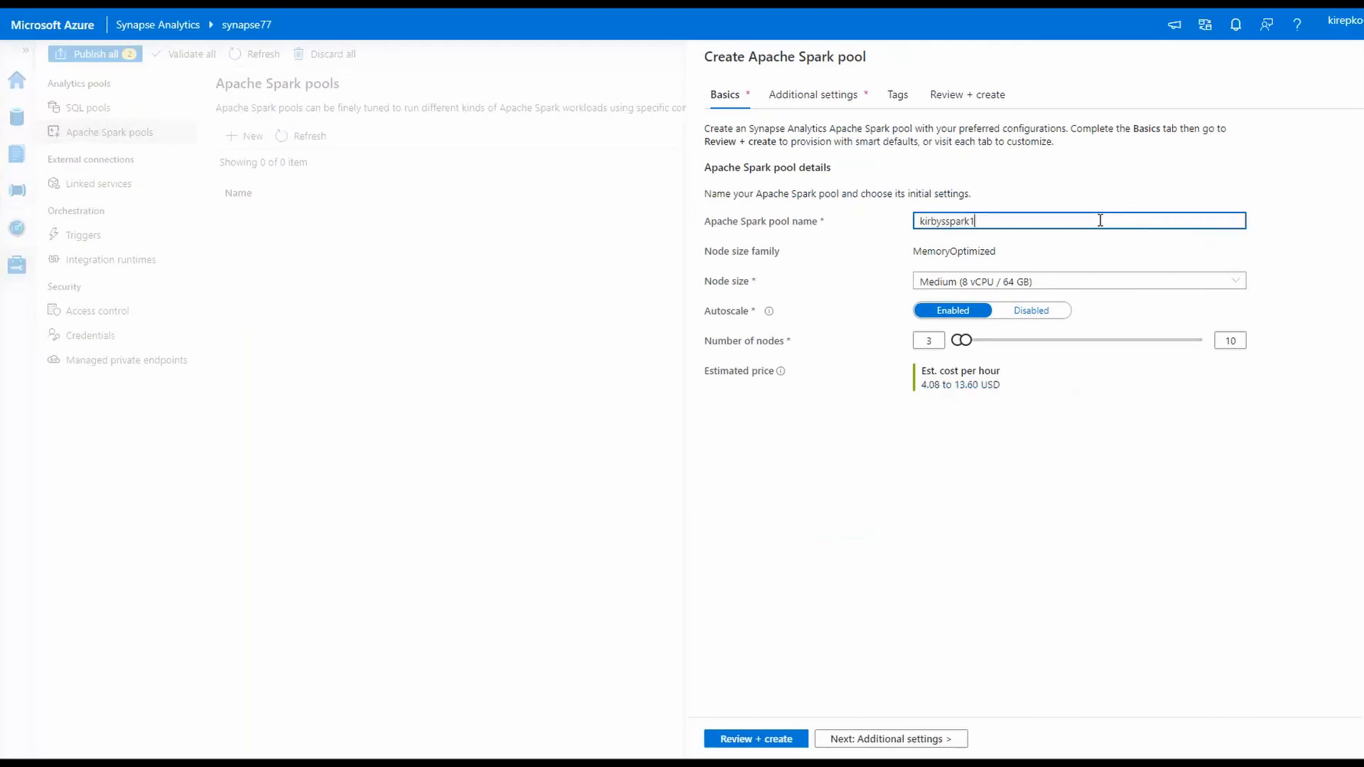
left_click(1077, 280)
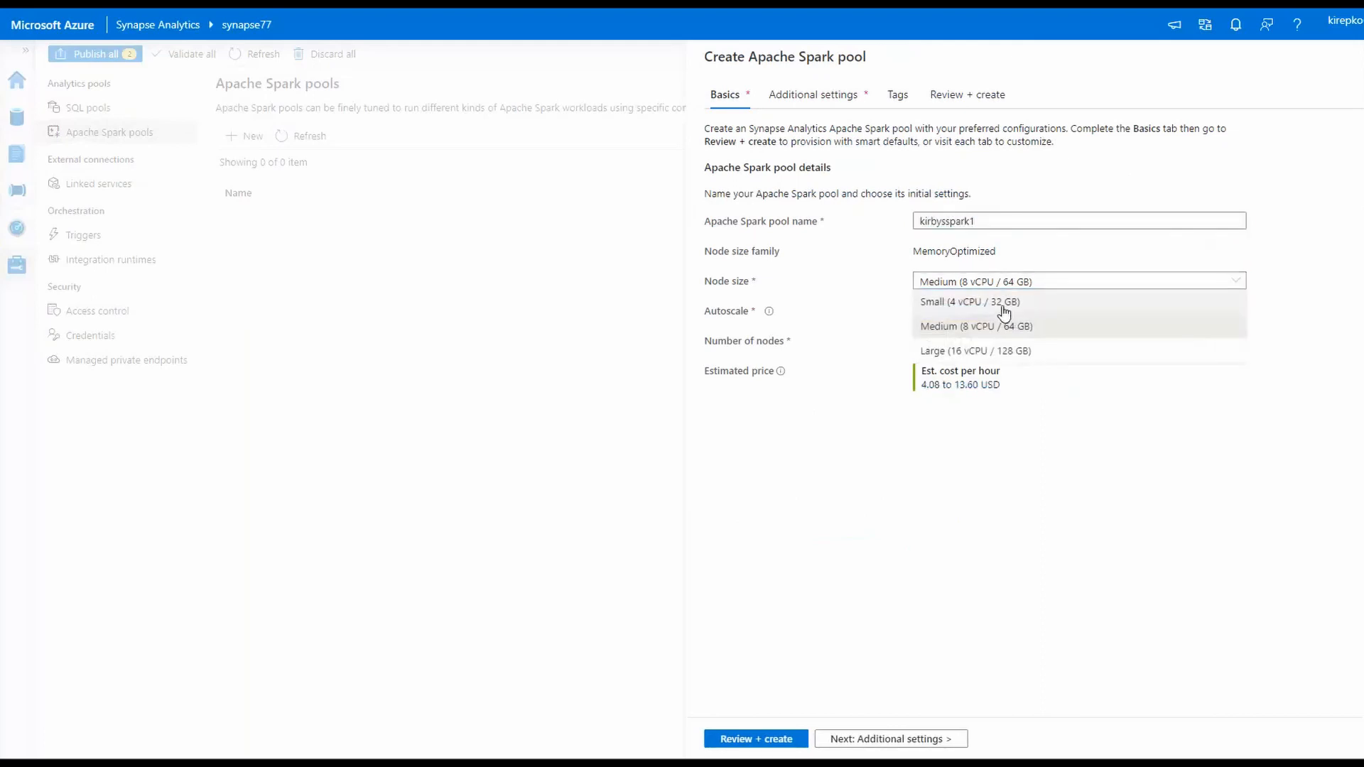
left_click(969, 301)
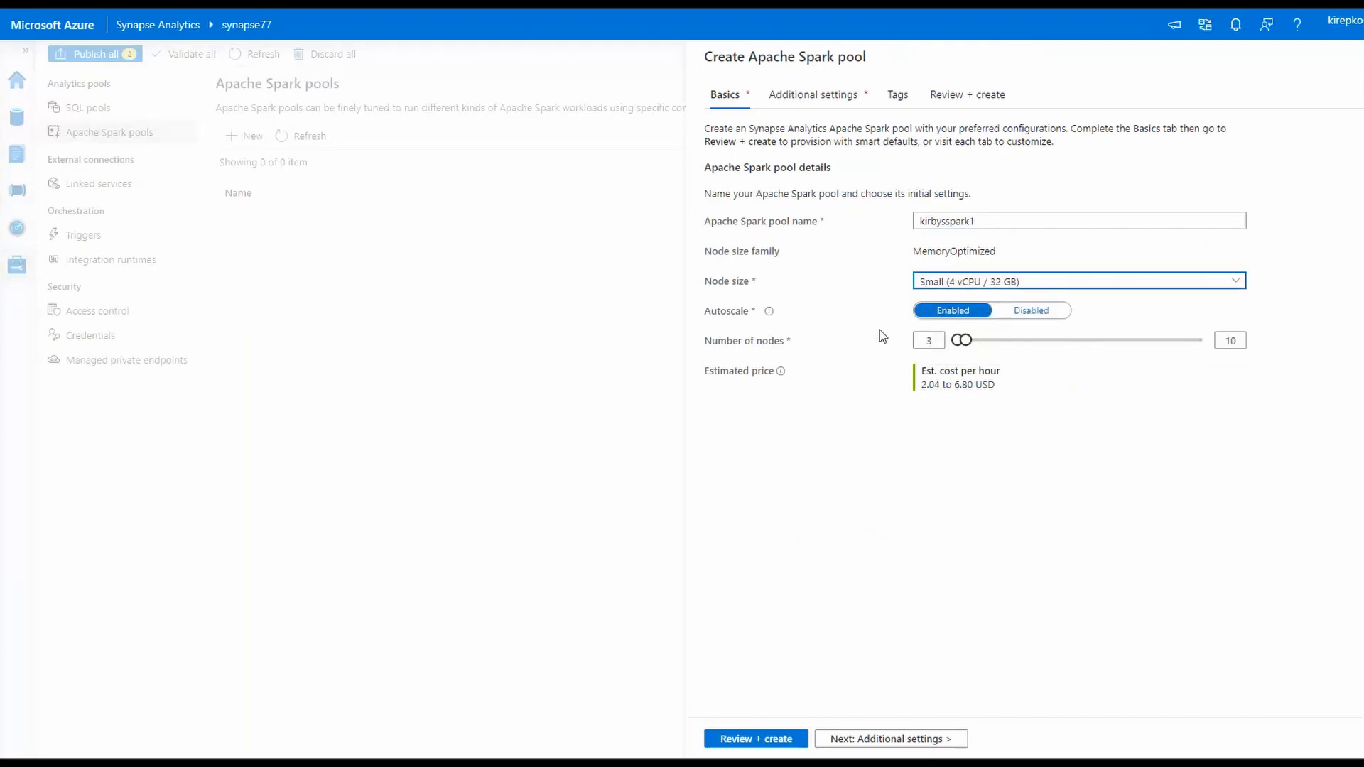
mouse_move(867, 355)
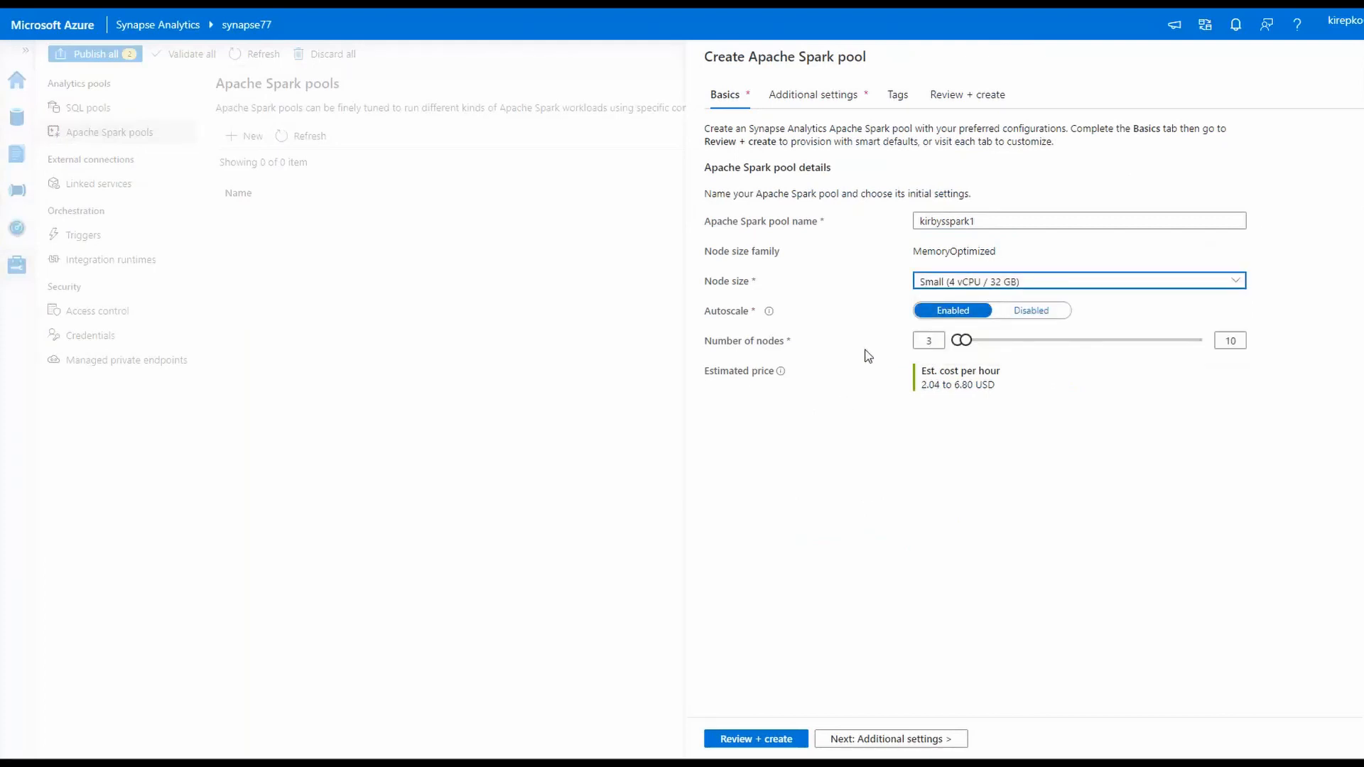
mouse_move(754, 323)
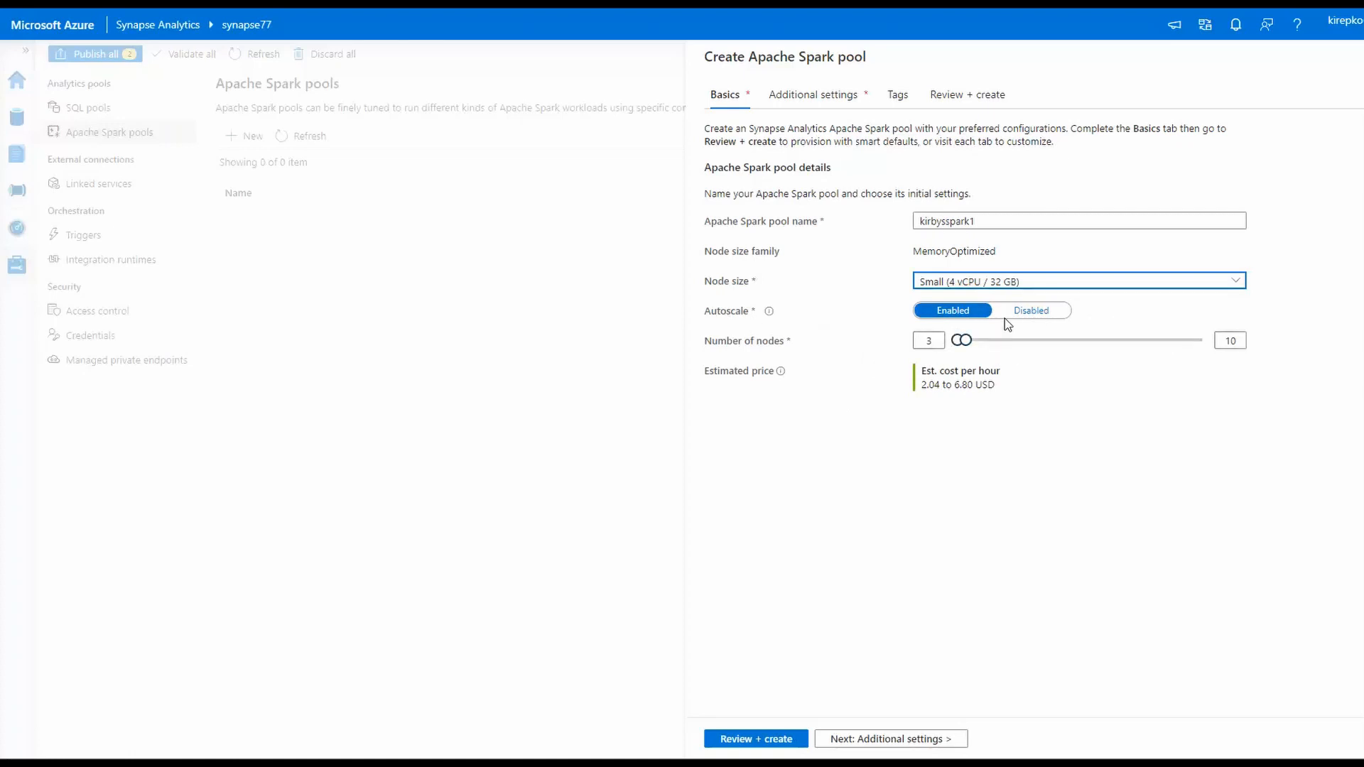
left_click(1031, 312)
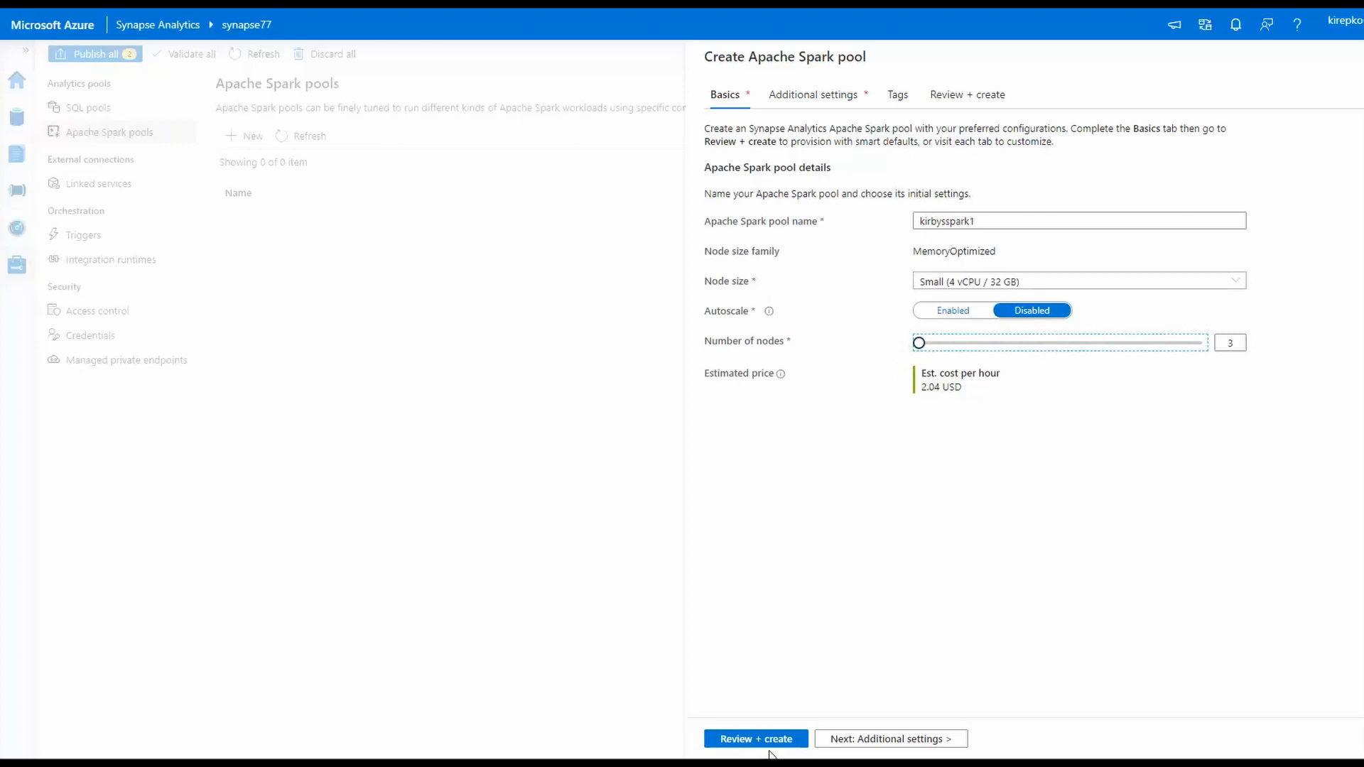
mouse_move(754, 739)
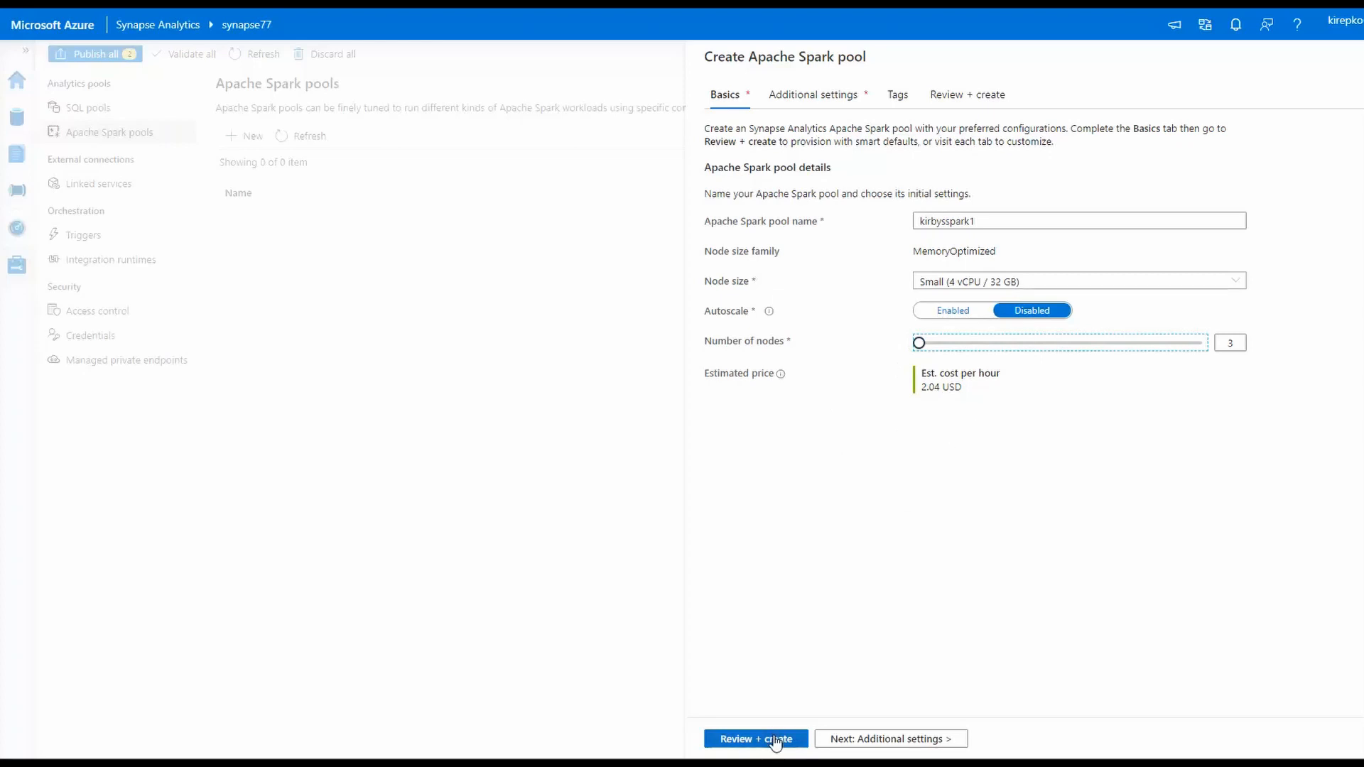
left_click(754, 739)
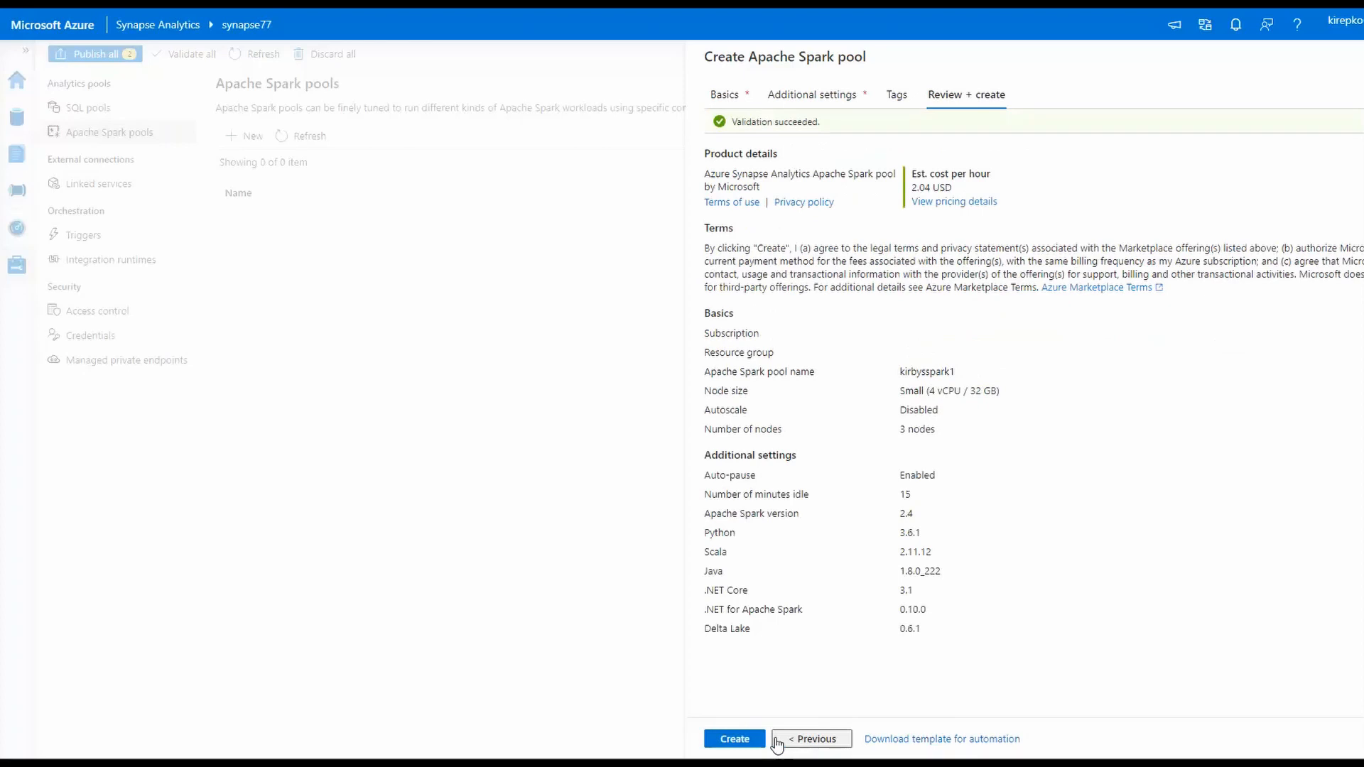
Create kirbysspark1, then dismiss all deployment notifications and close the panel.
left_click(734, 739)
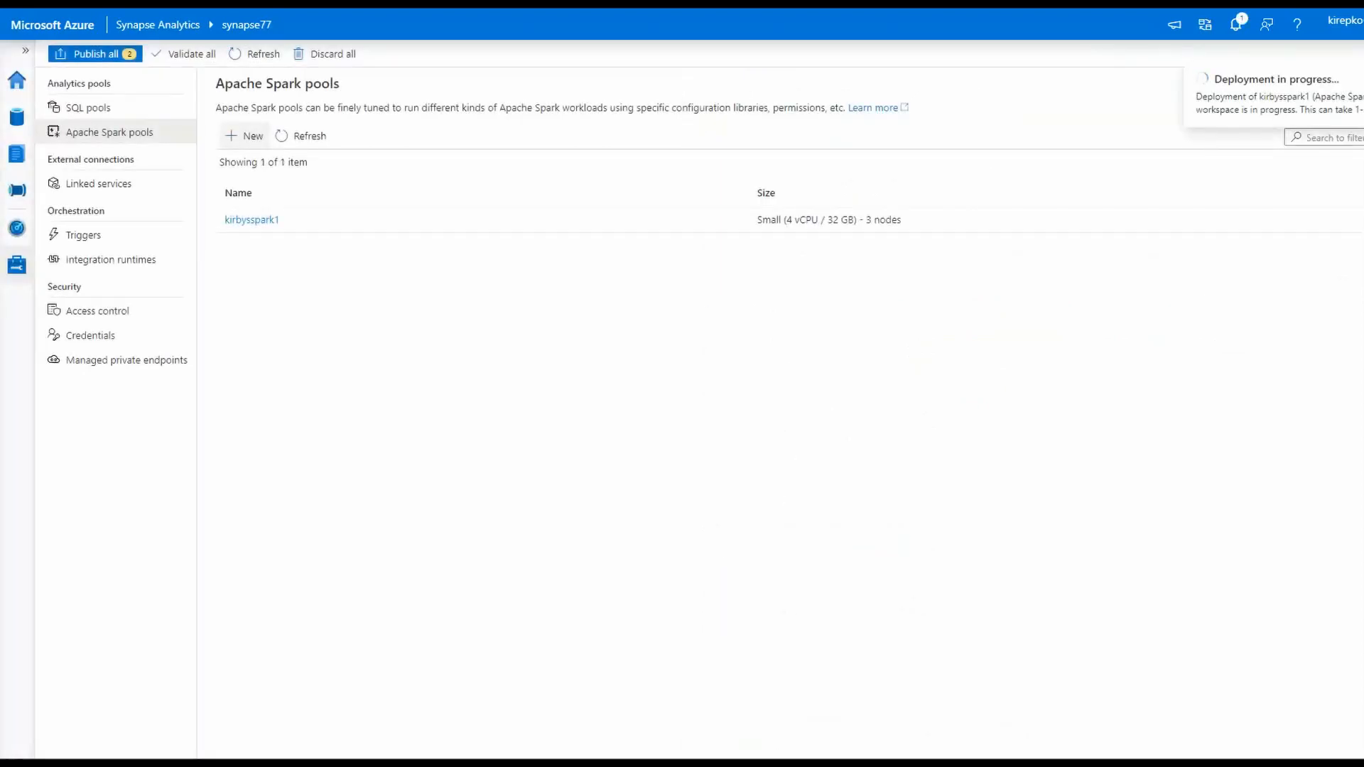
left_click(1235, 24)
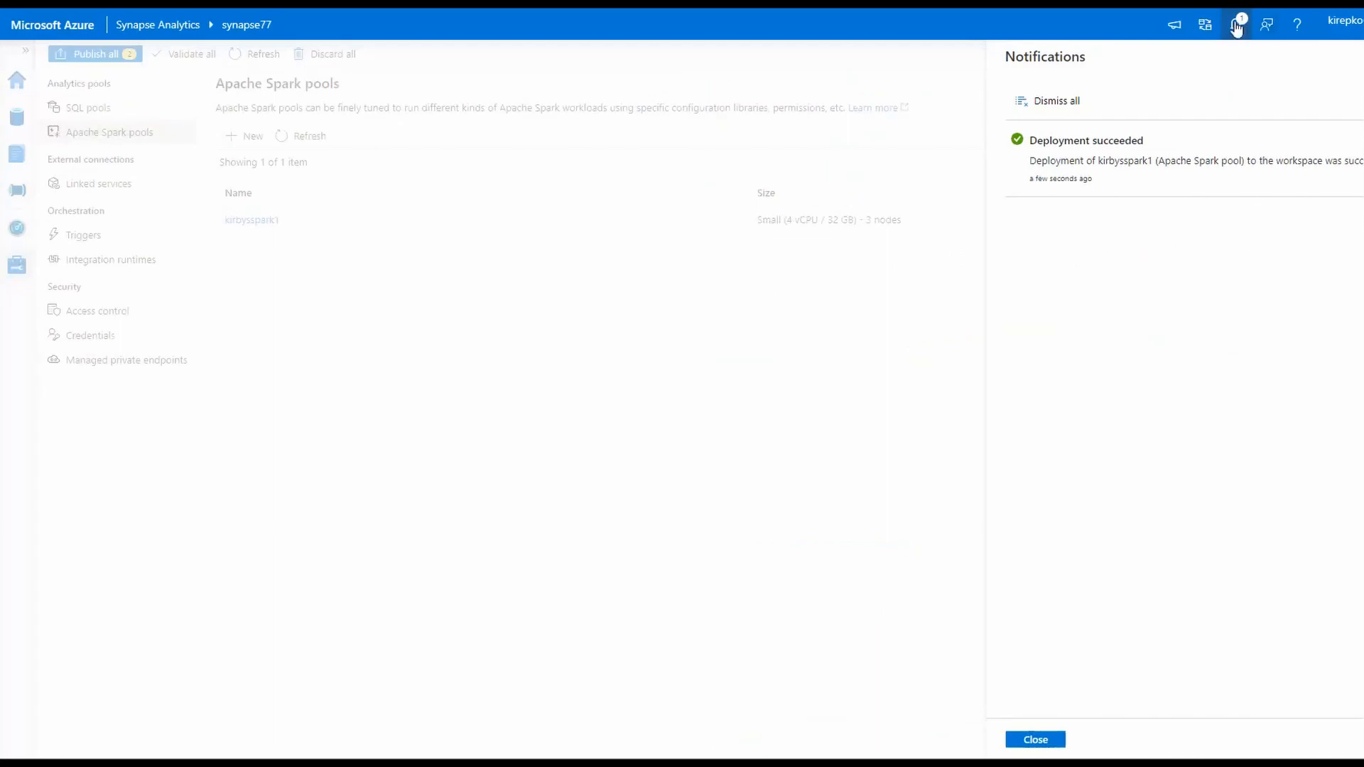
mouse_move(1235, 24)
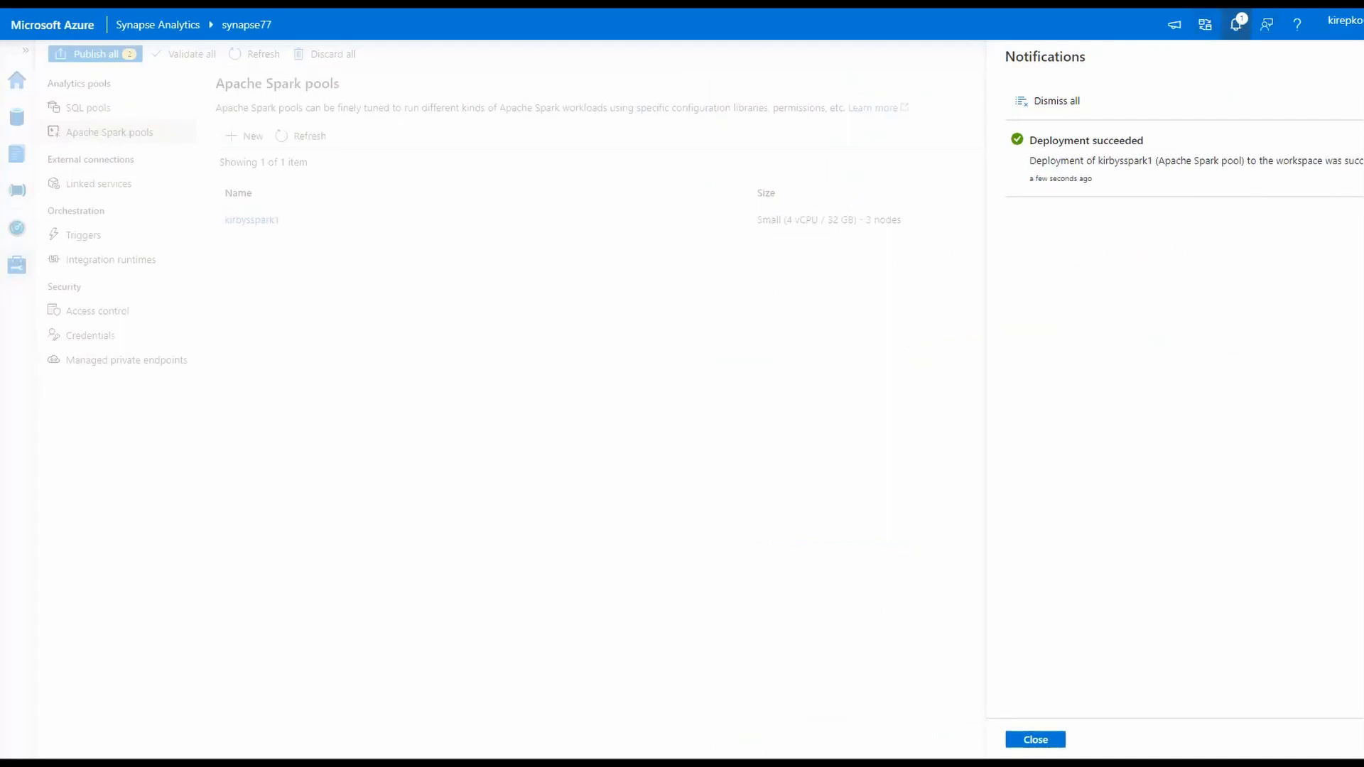
left_click(1049, 99)
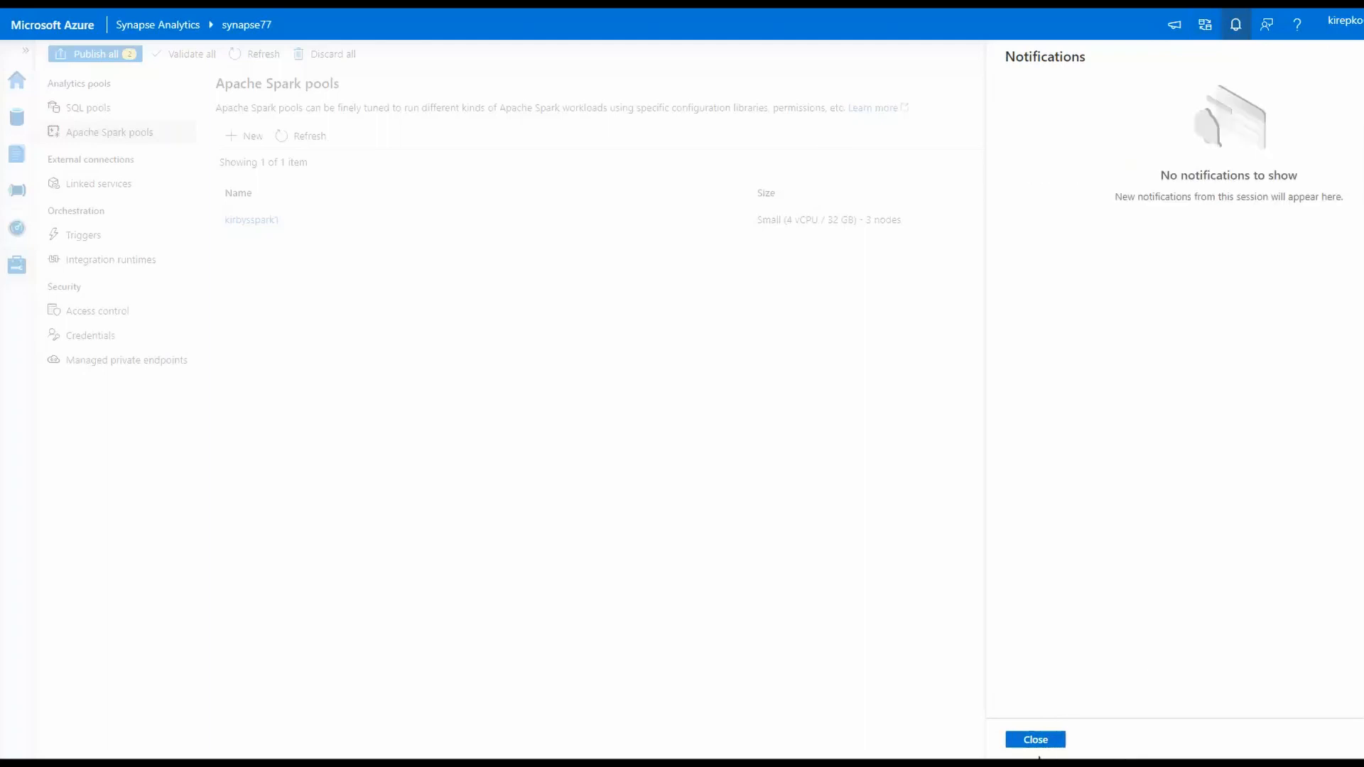
left_click(1035, 739)
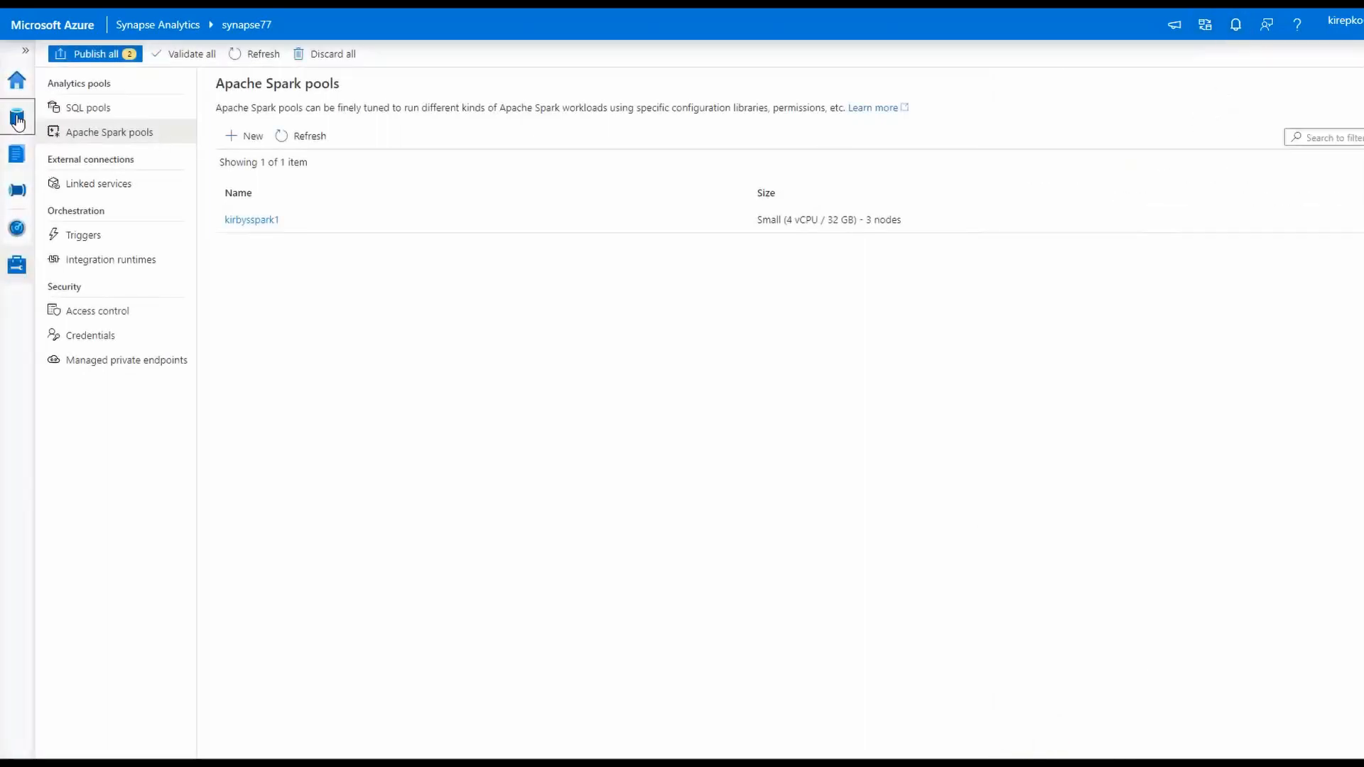
Run all cells of Notebook 1 attached to kirbysspark1 and check the Spark session details.
left_click(17, 118)
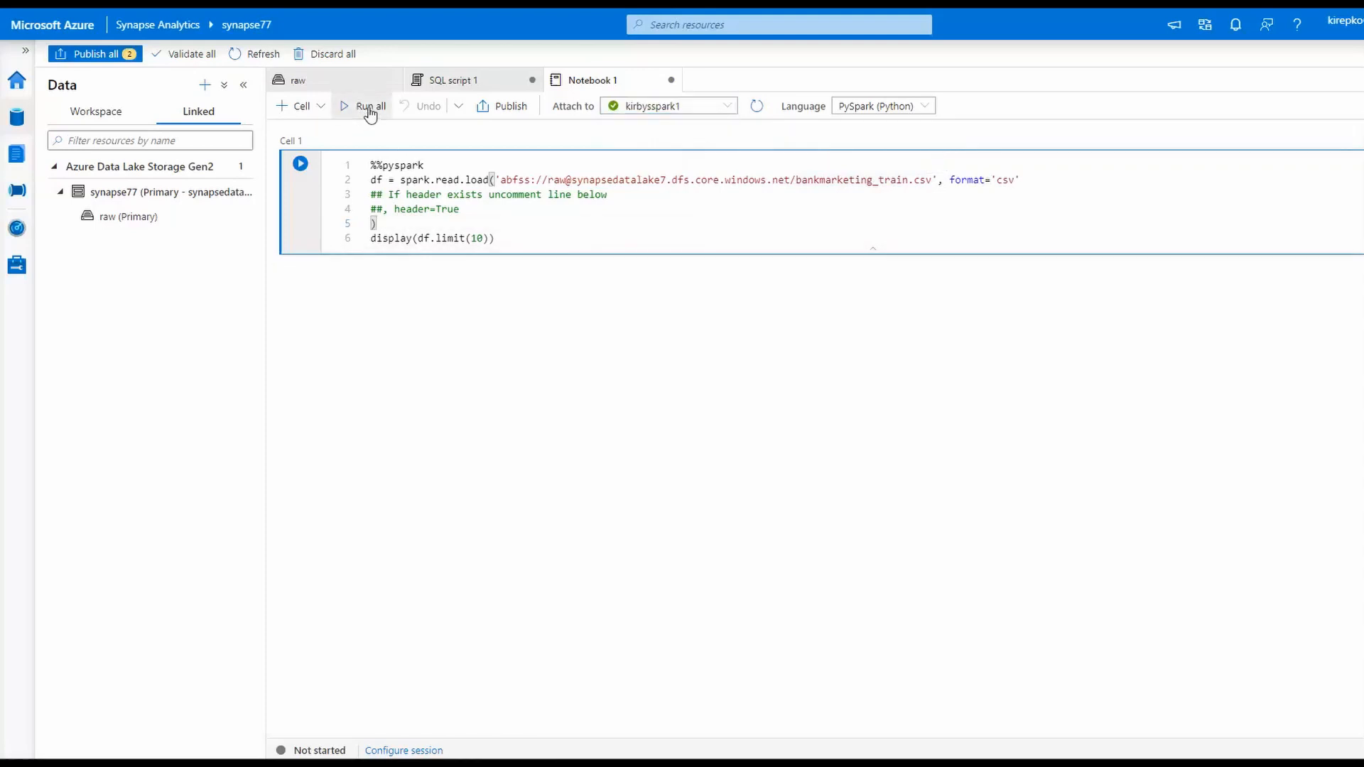
left_click(369, 105)
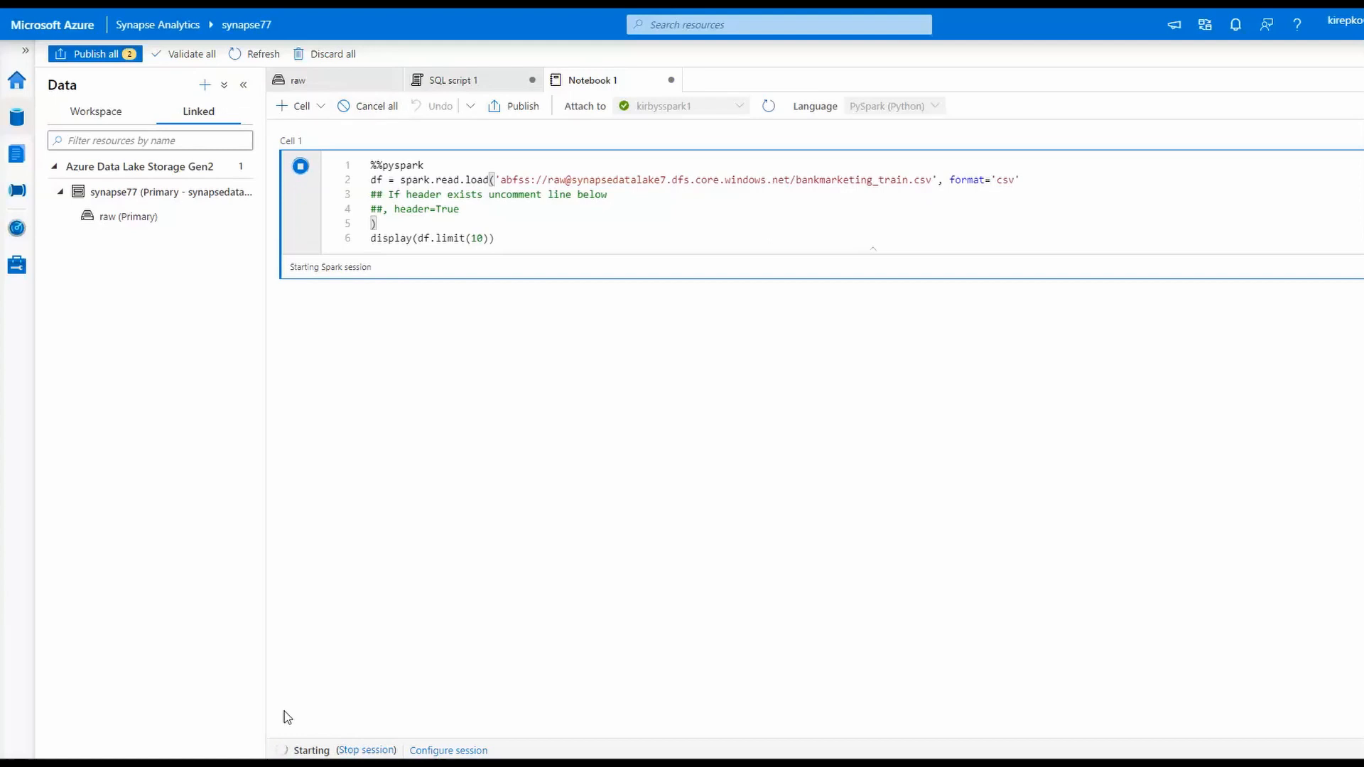
mouse_move(311, 751)
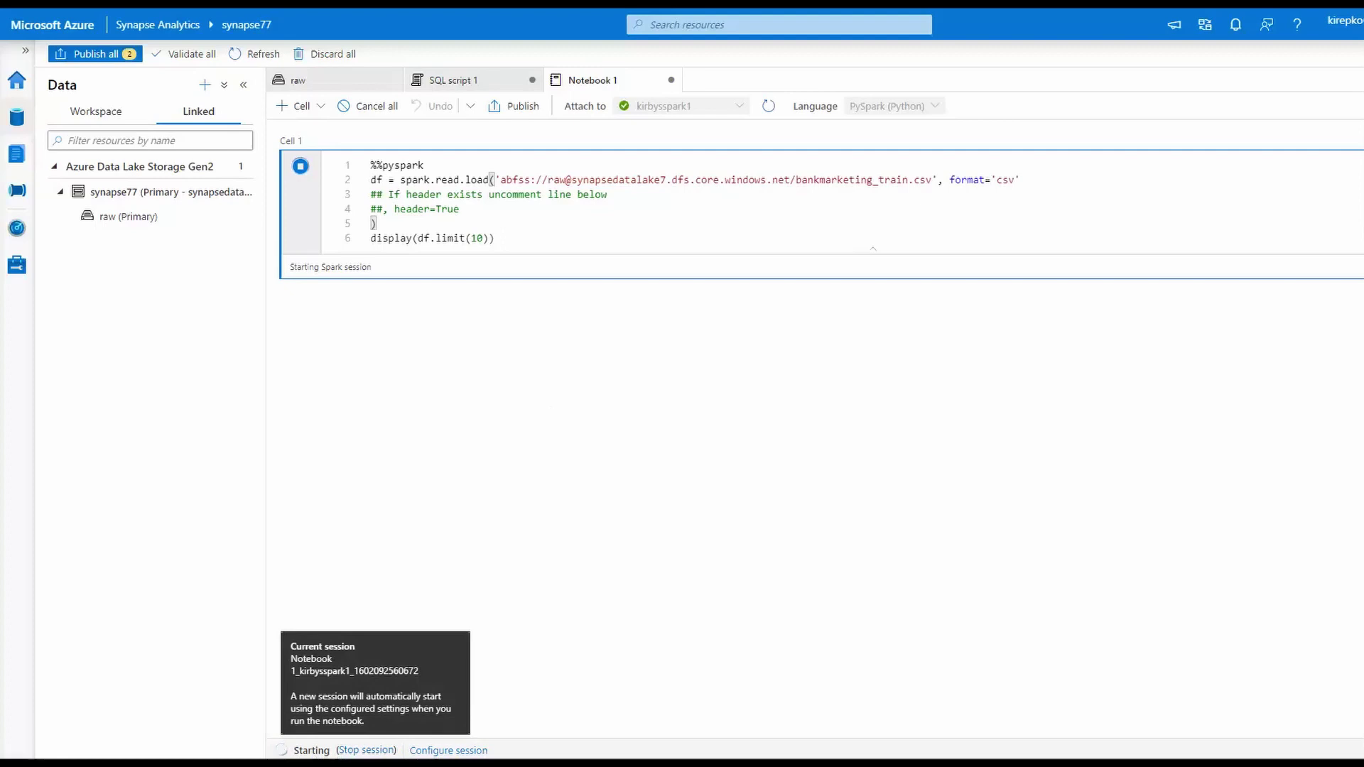
left_click(300, 165)
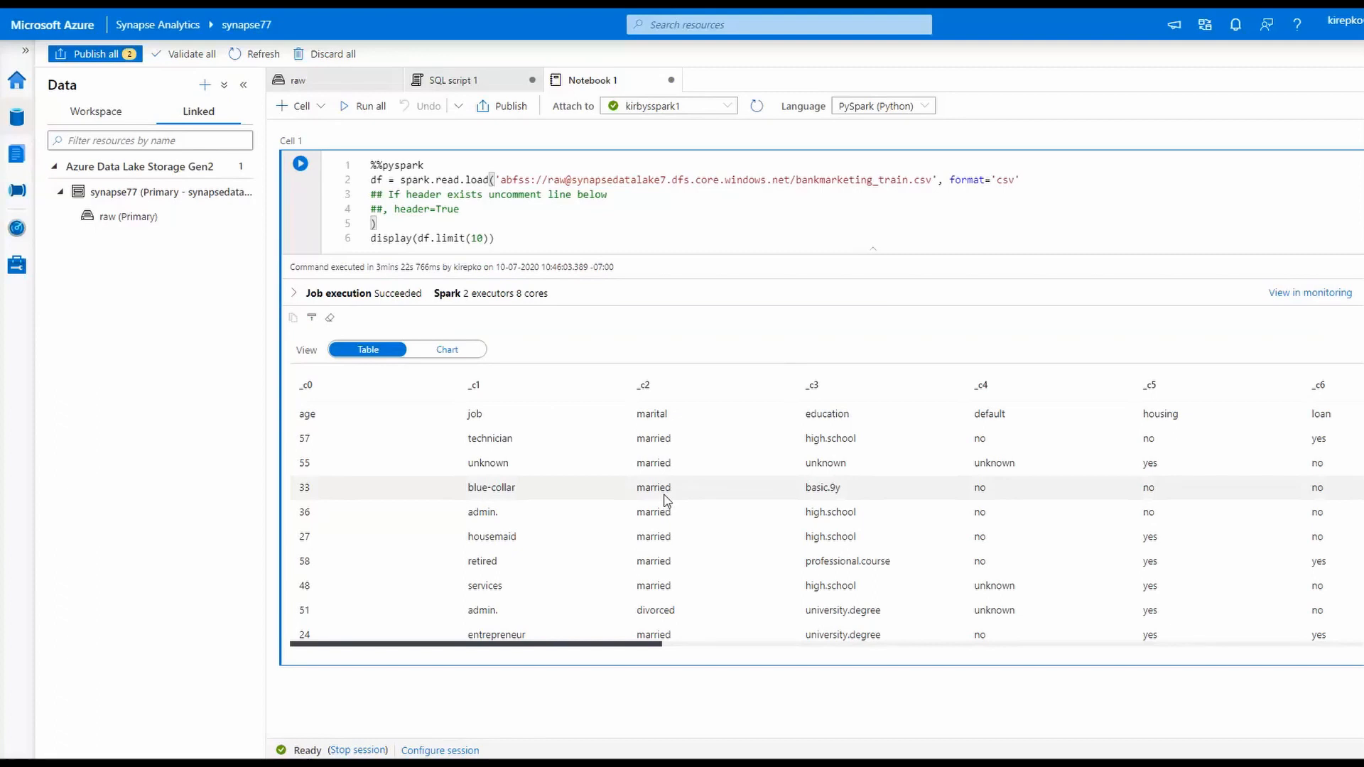
mouse_move(459, 289)
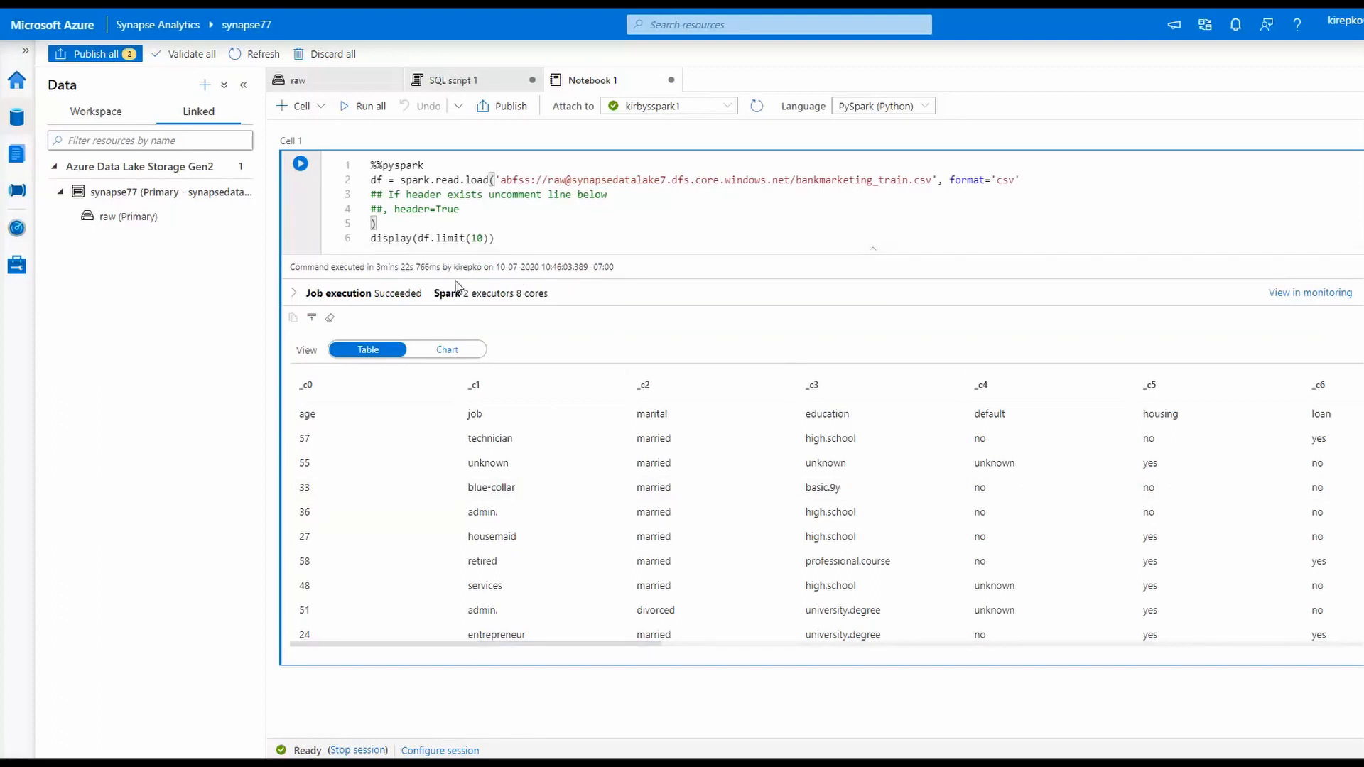
left_click(446, 350)
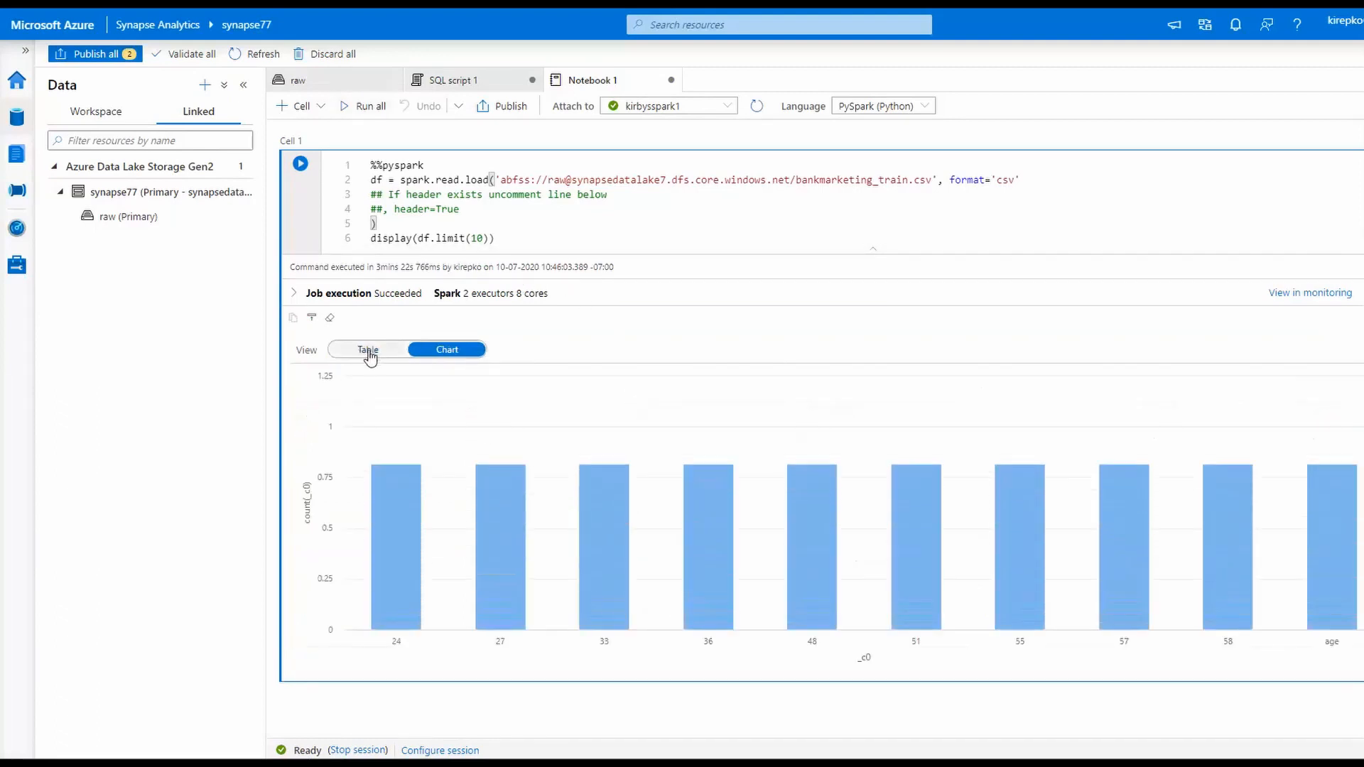
left_click(366, 349)
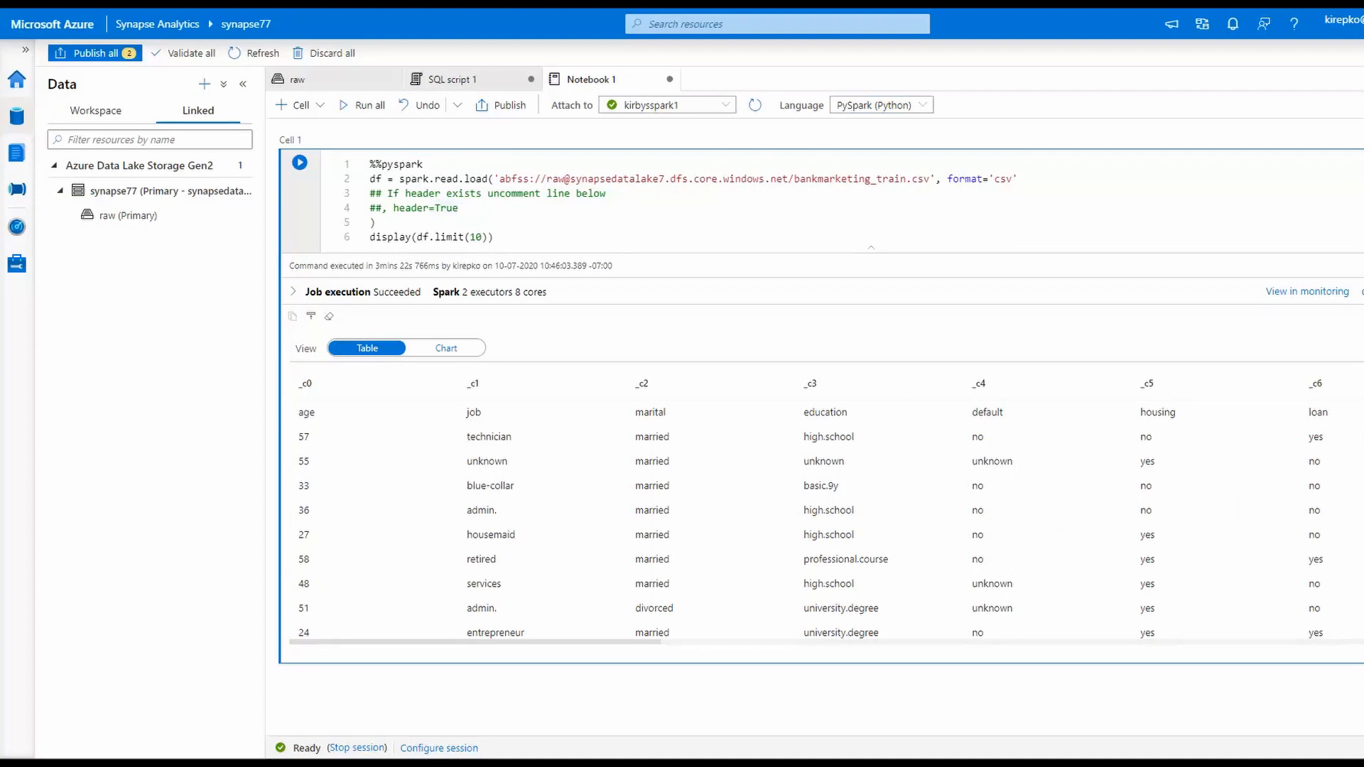
mouse_move(918, 111)
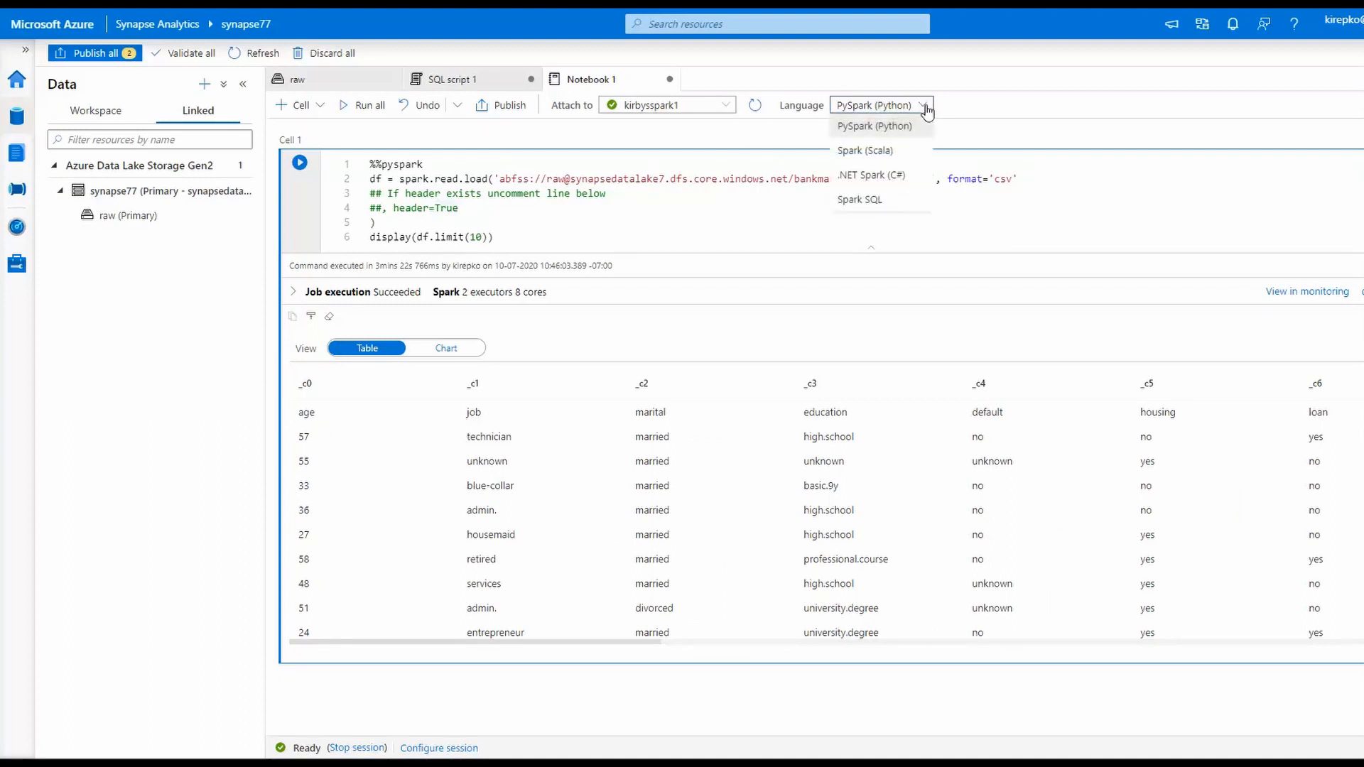
left_click(874, 126)
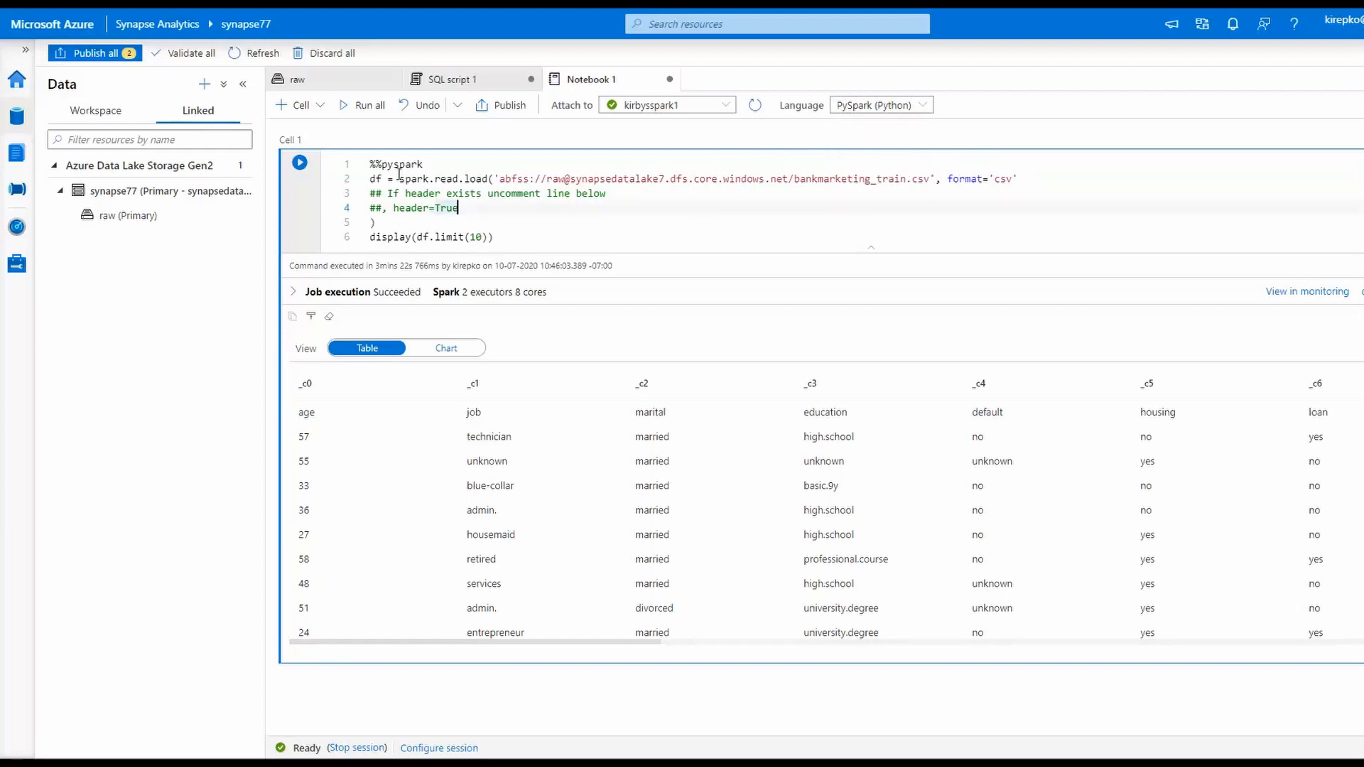
double_click(395, 164)
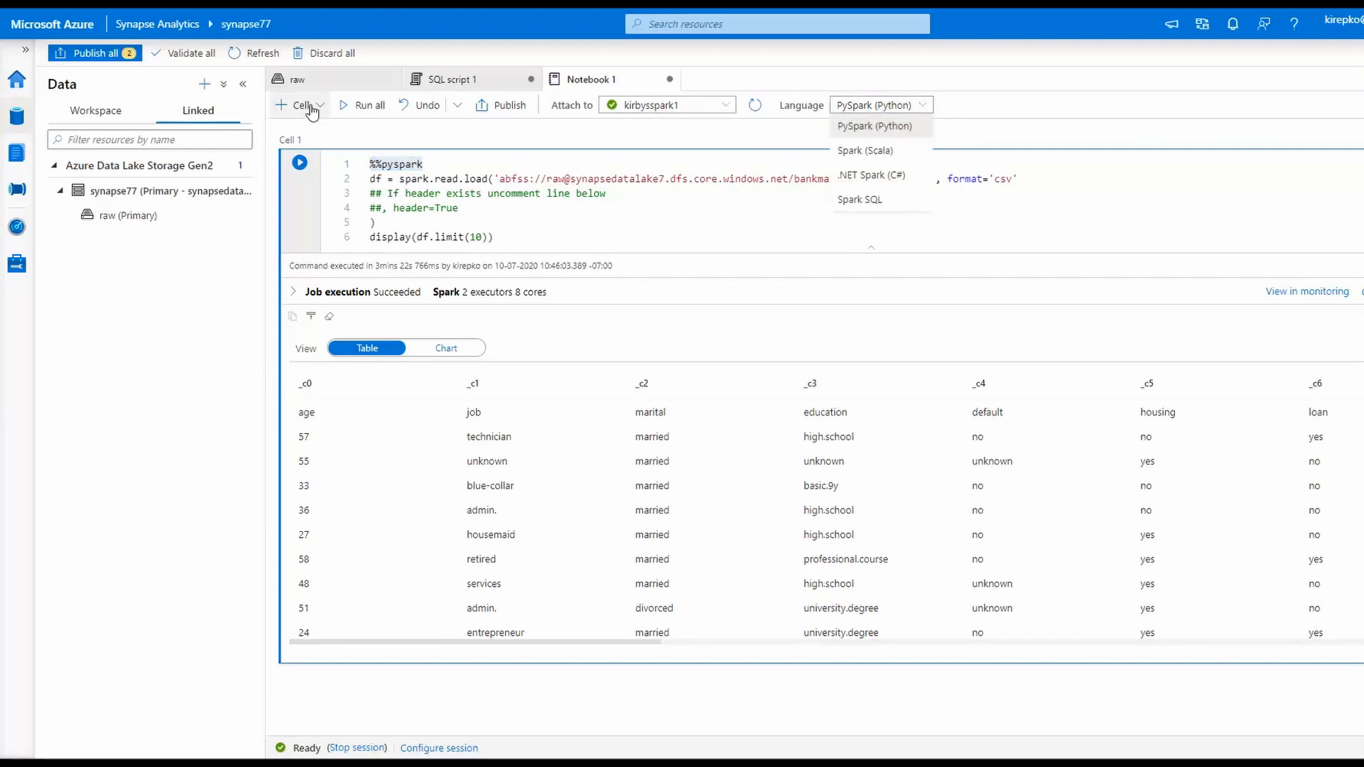
Add a code cell with the %%pyspark, %%spark, %%csharp and %%sql magics and select %%spark.
left_click(299, 104)
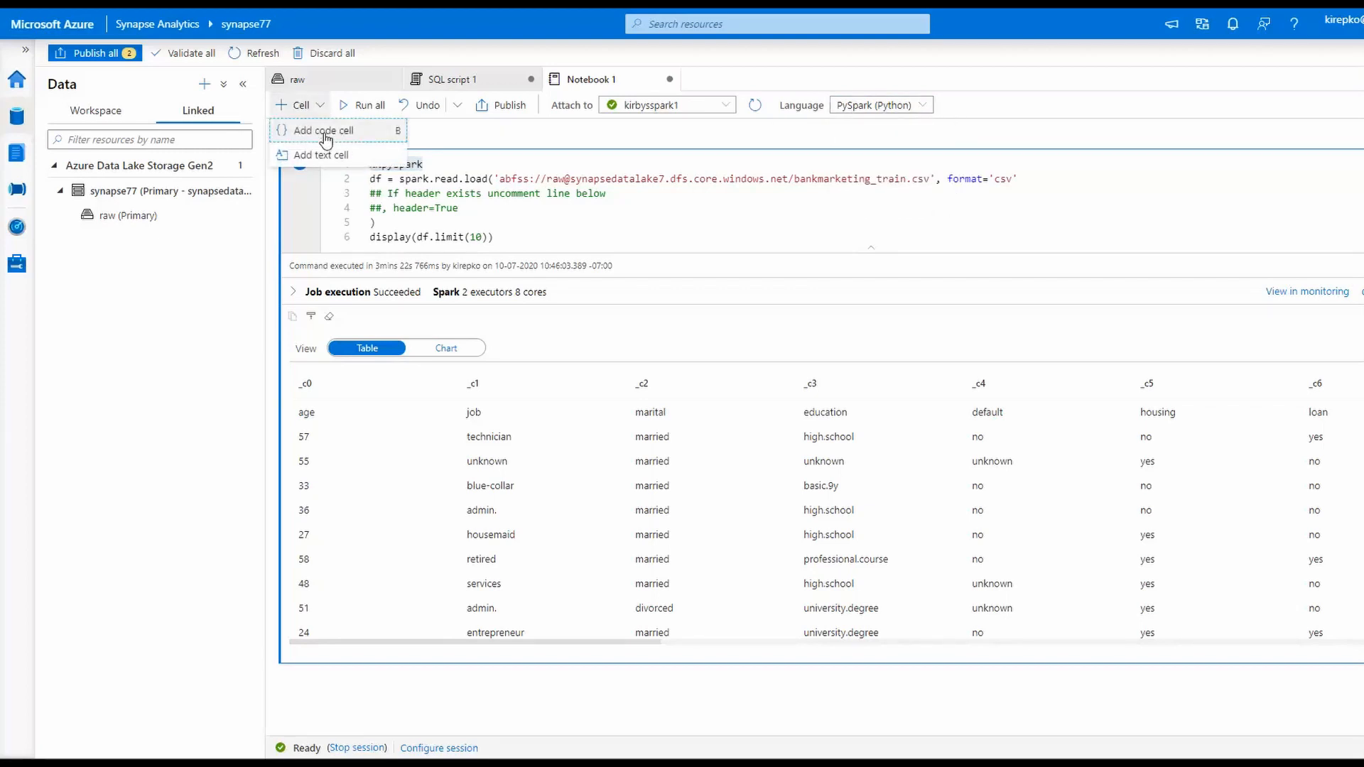
left_click(323, 131)
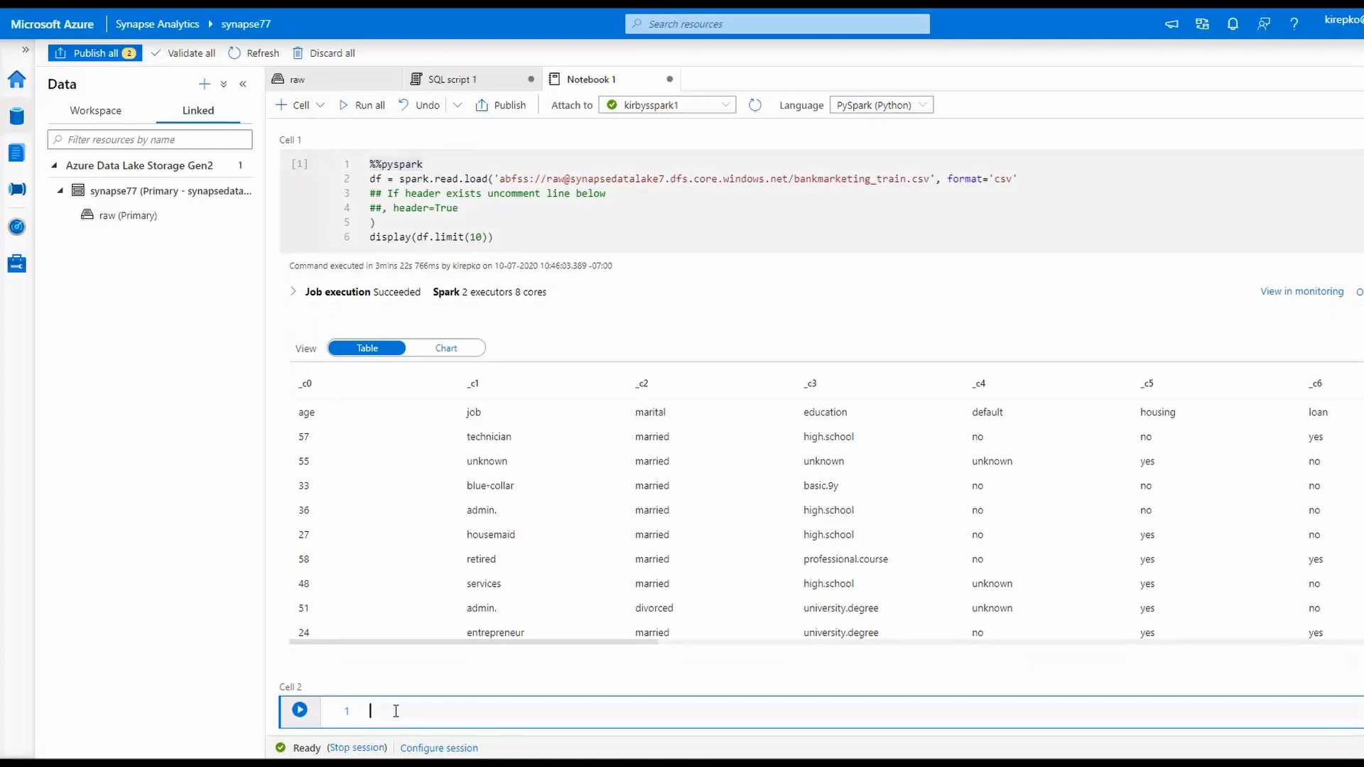
type("%%pyspark")
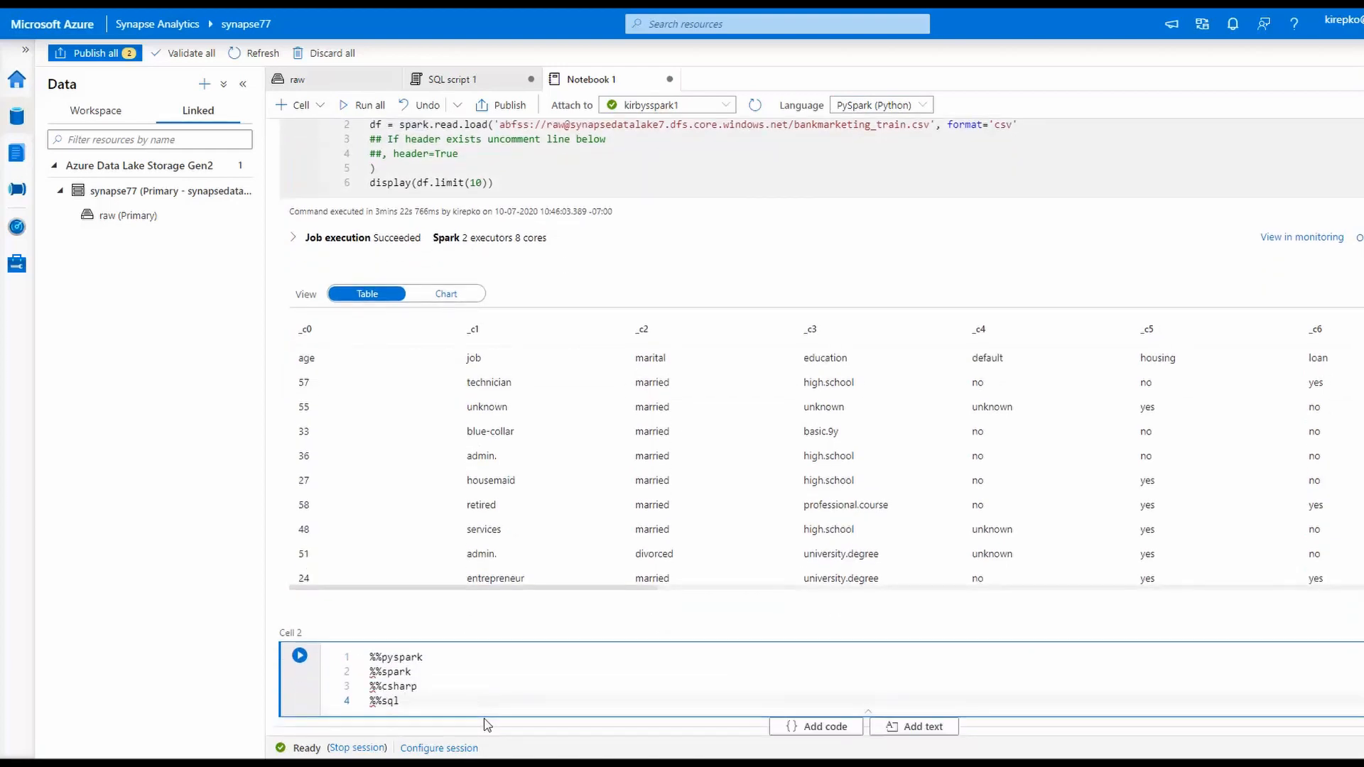
left_click(371, 657)
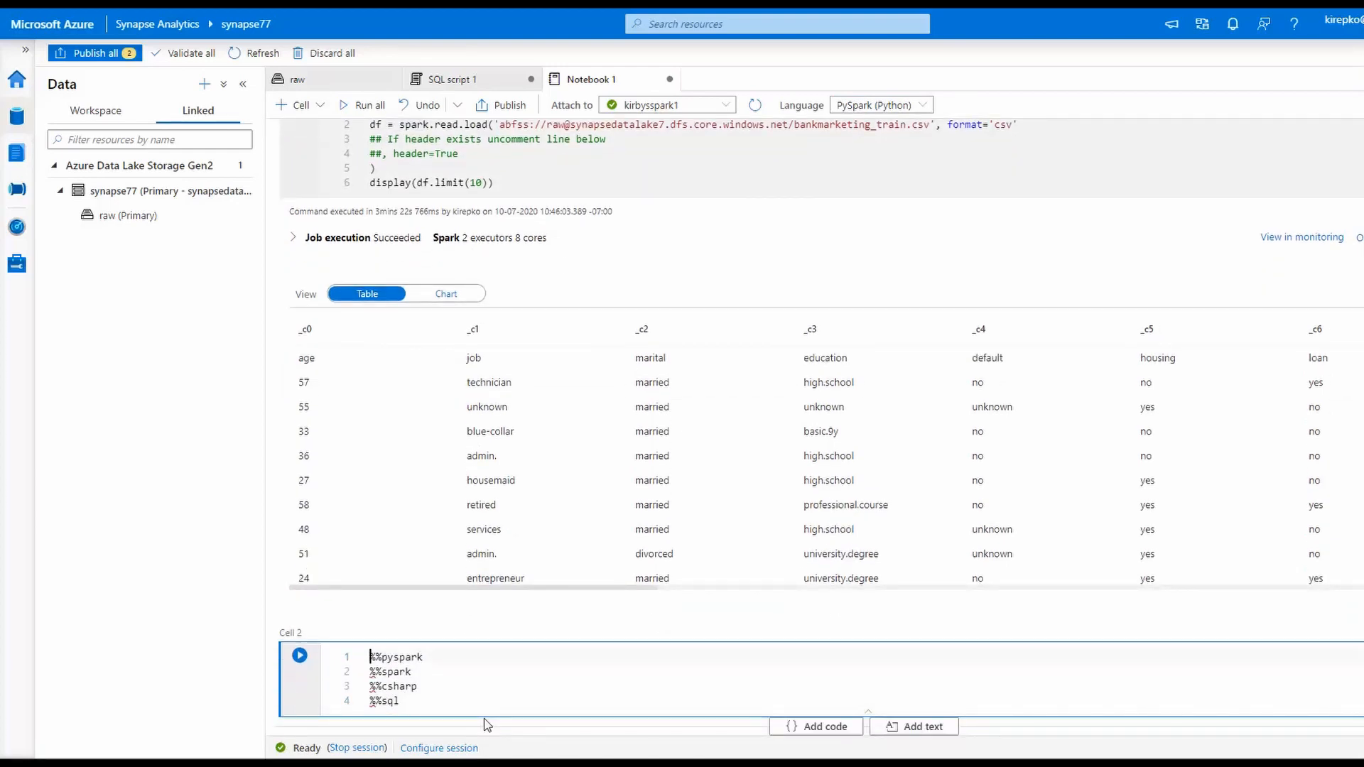
left_click(422, 657)
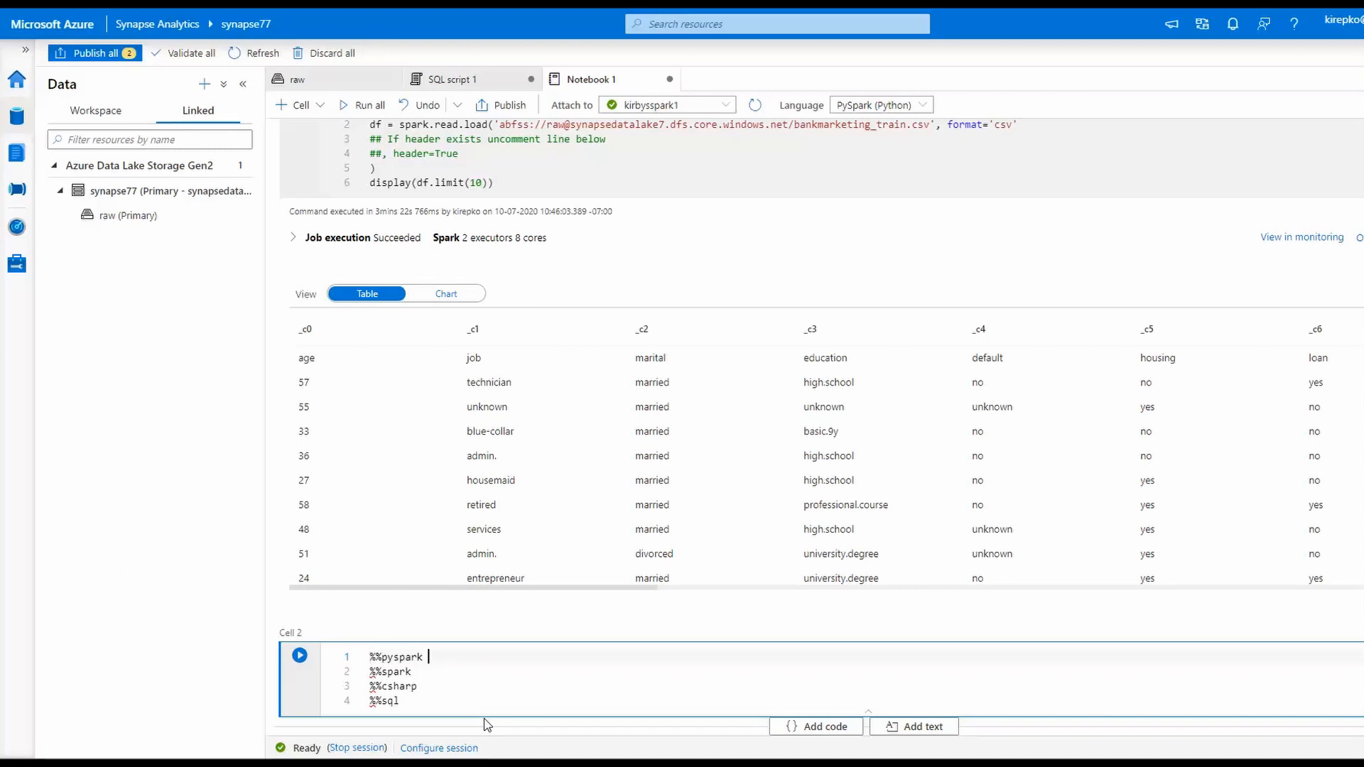
double_click(388, 671)
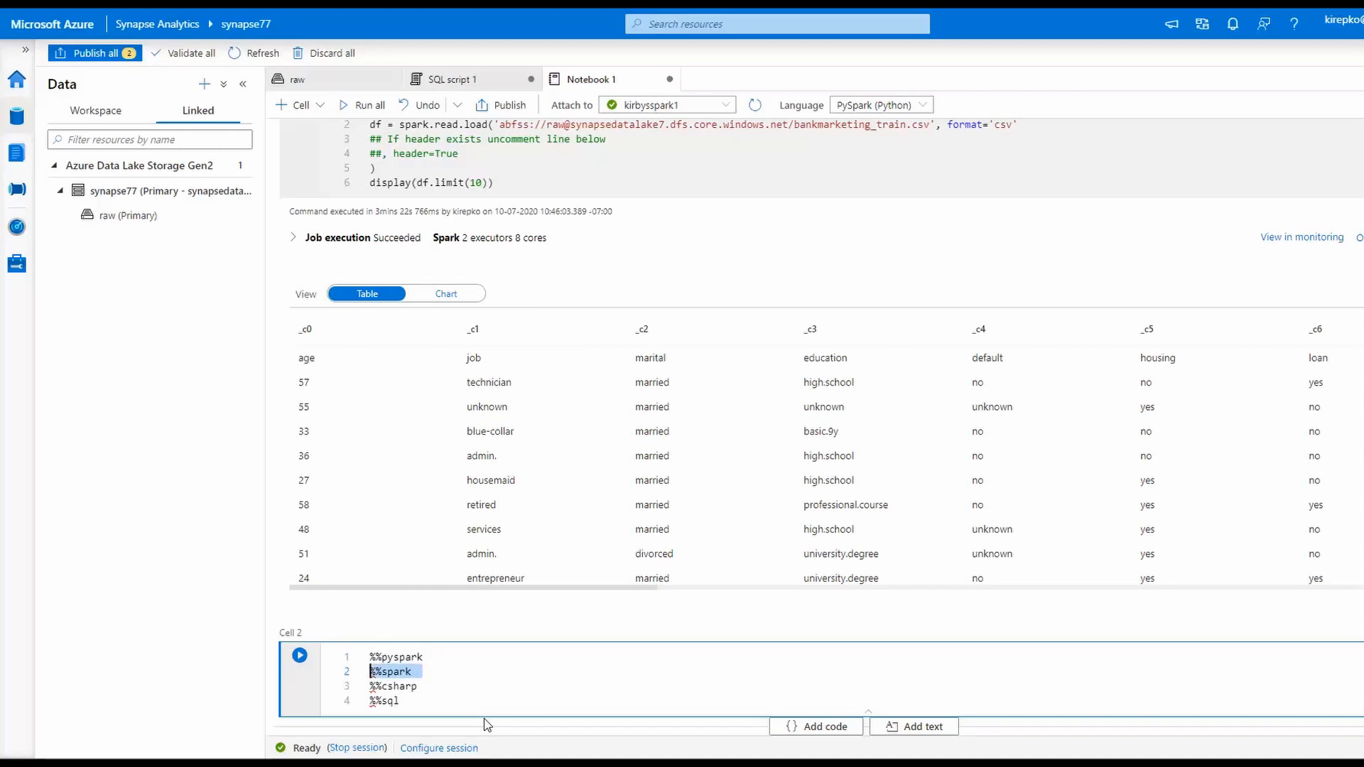
left_click(418, 686)
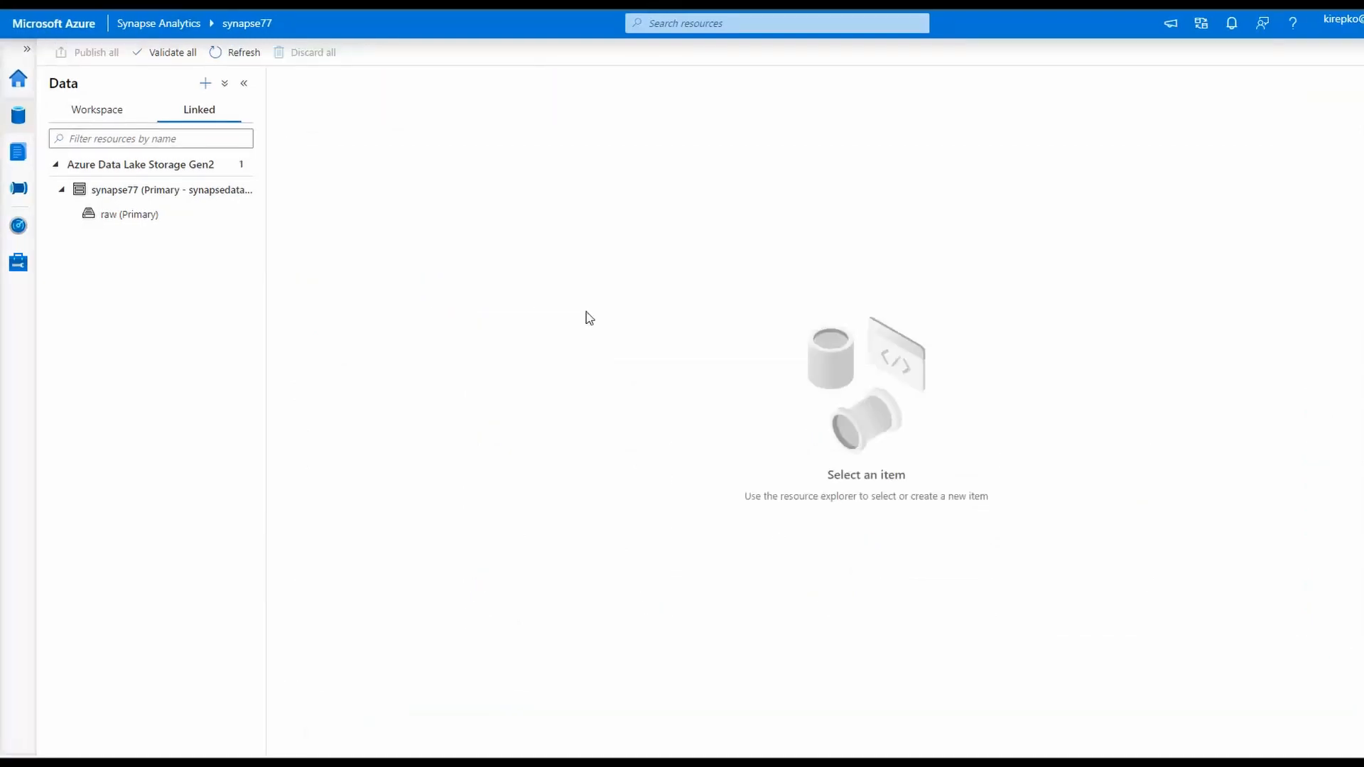
mouse_move(128, 234)
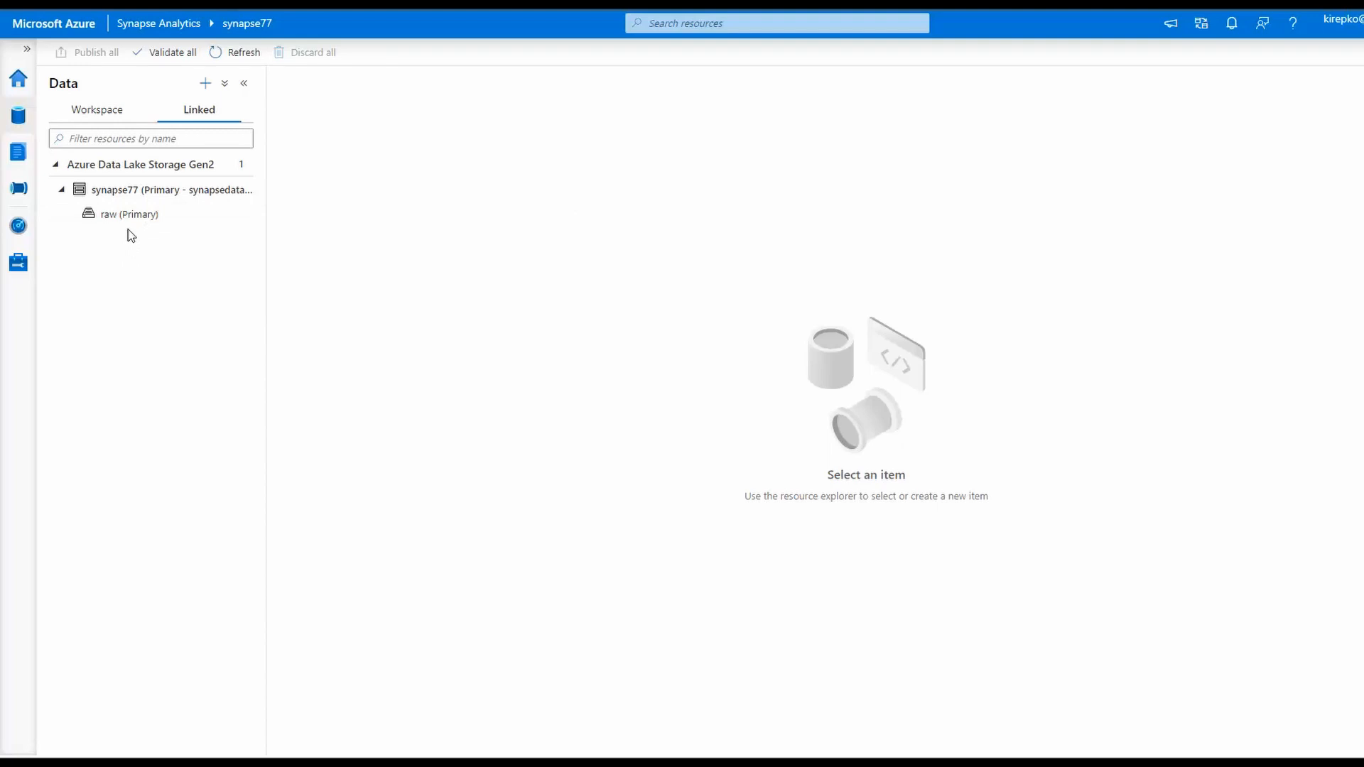
mouse_move(96, 109)
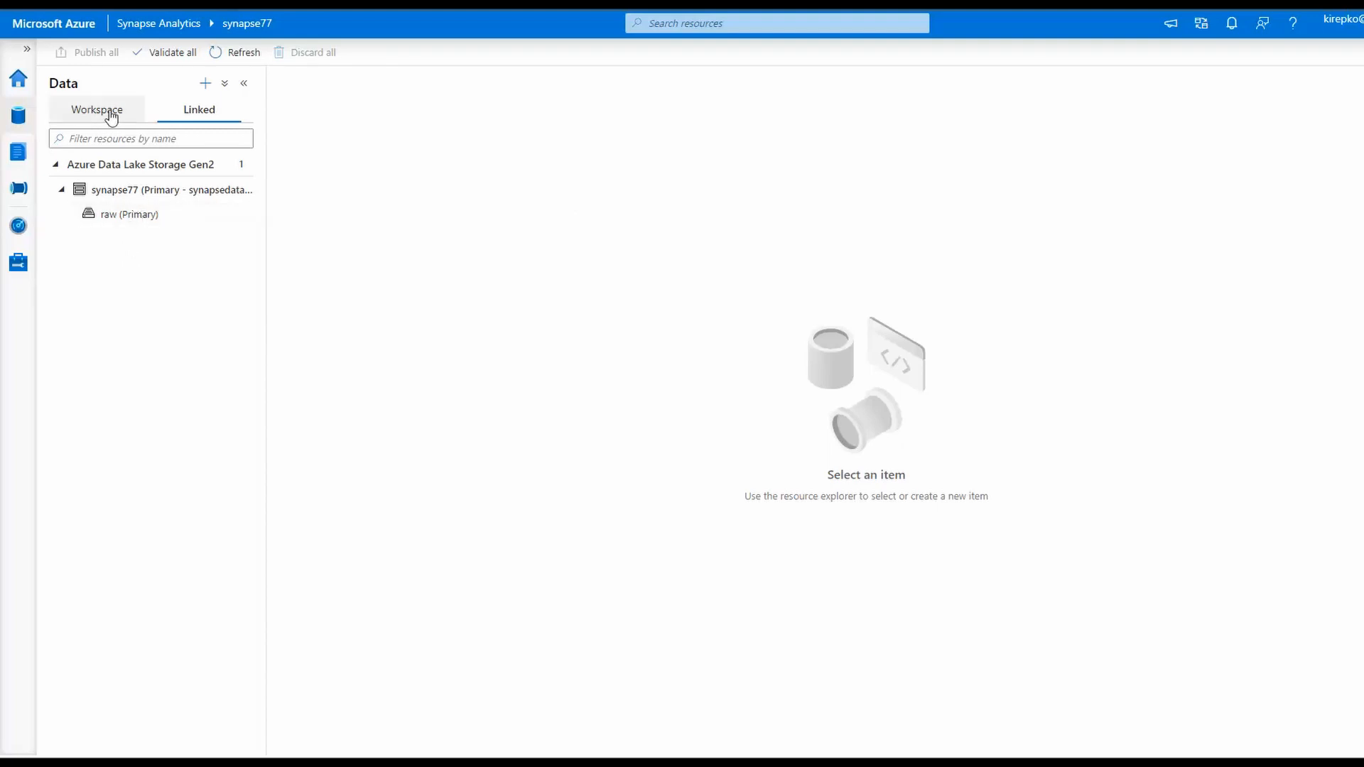
Expand the kirbympp SQL pool on the Workspace tab and bring up New SQL script options for dbo.Kirby.
left_click(96, 109)
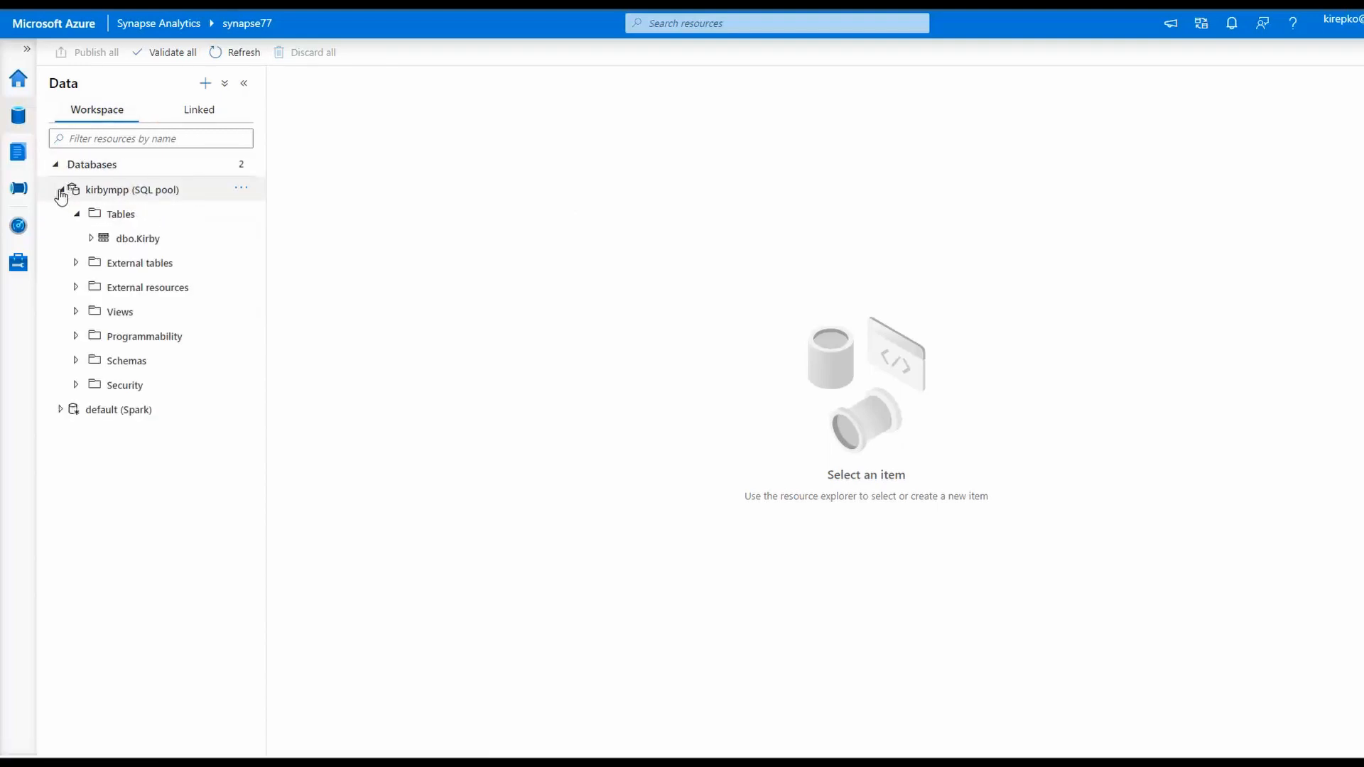
left_click(132, 189)
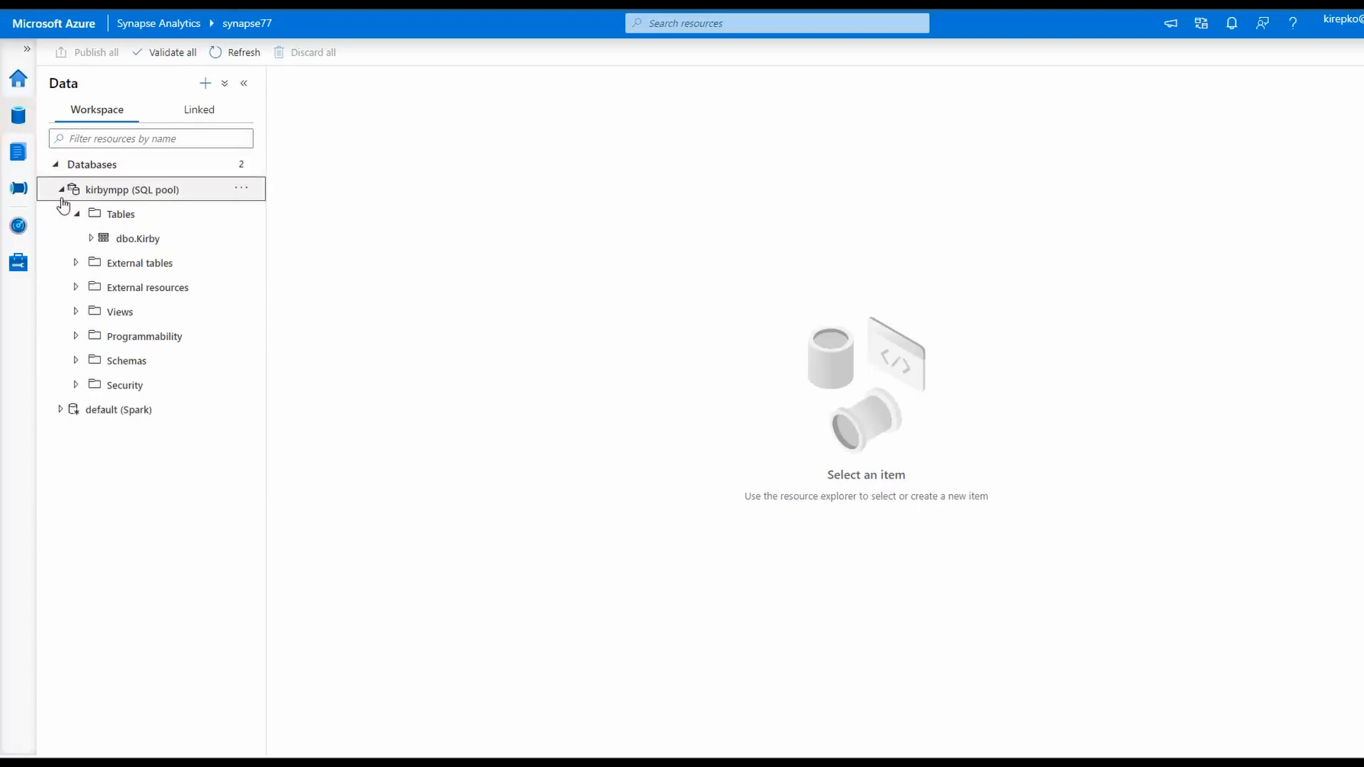
left_click(61, 189)
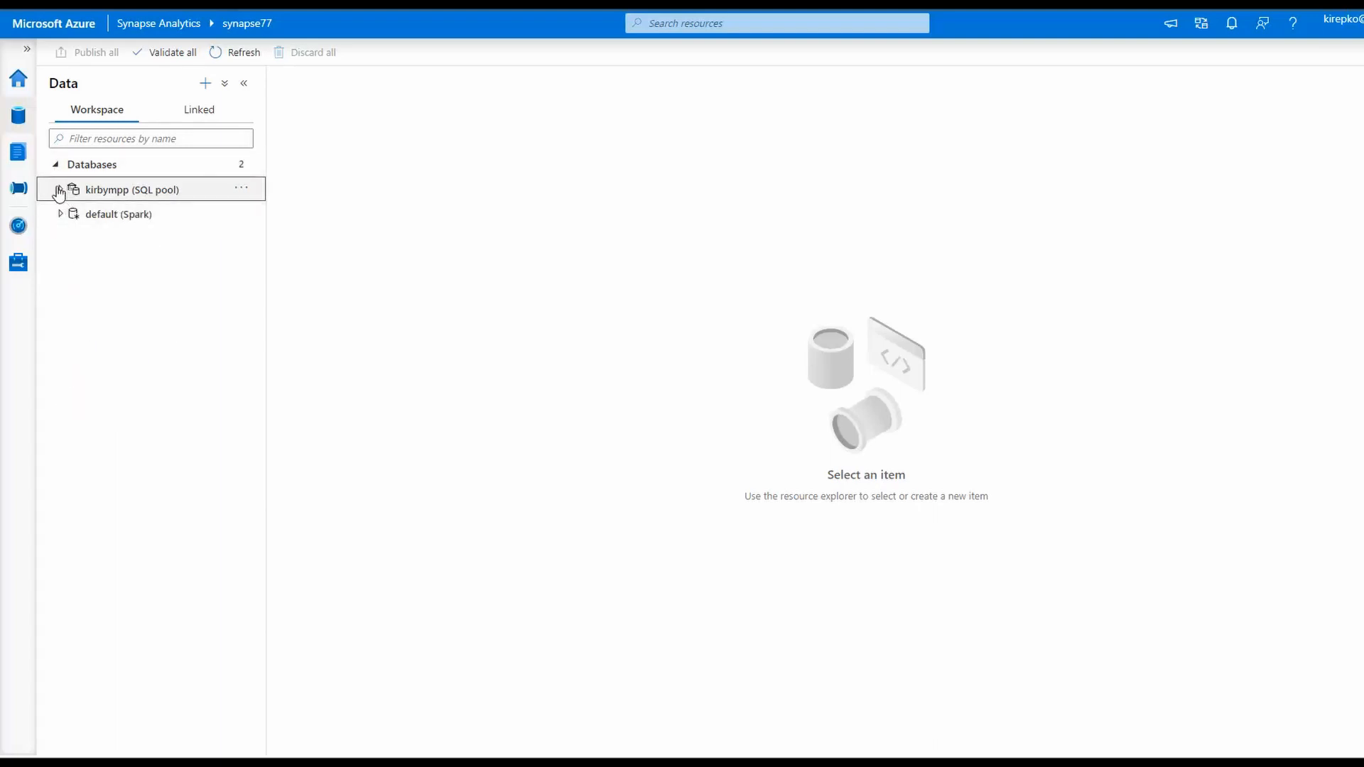
left_click(60, 189)
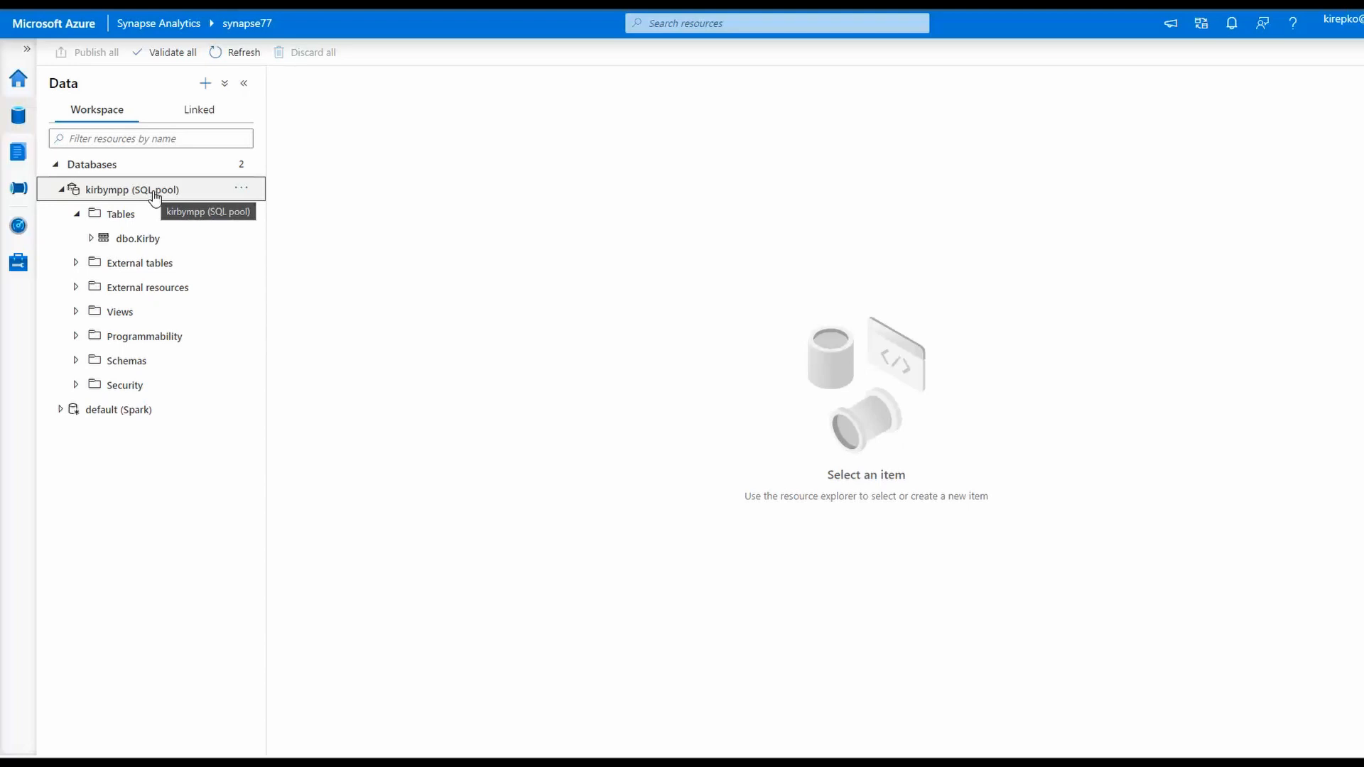
left_click(137, 238)
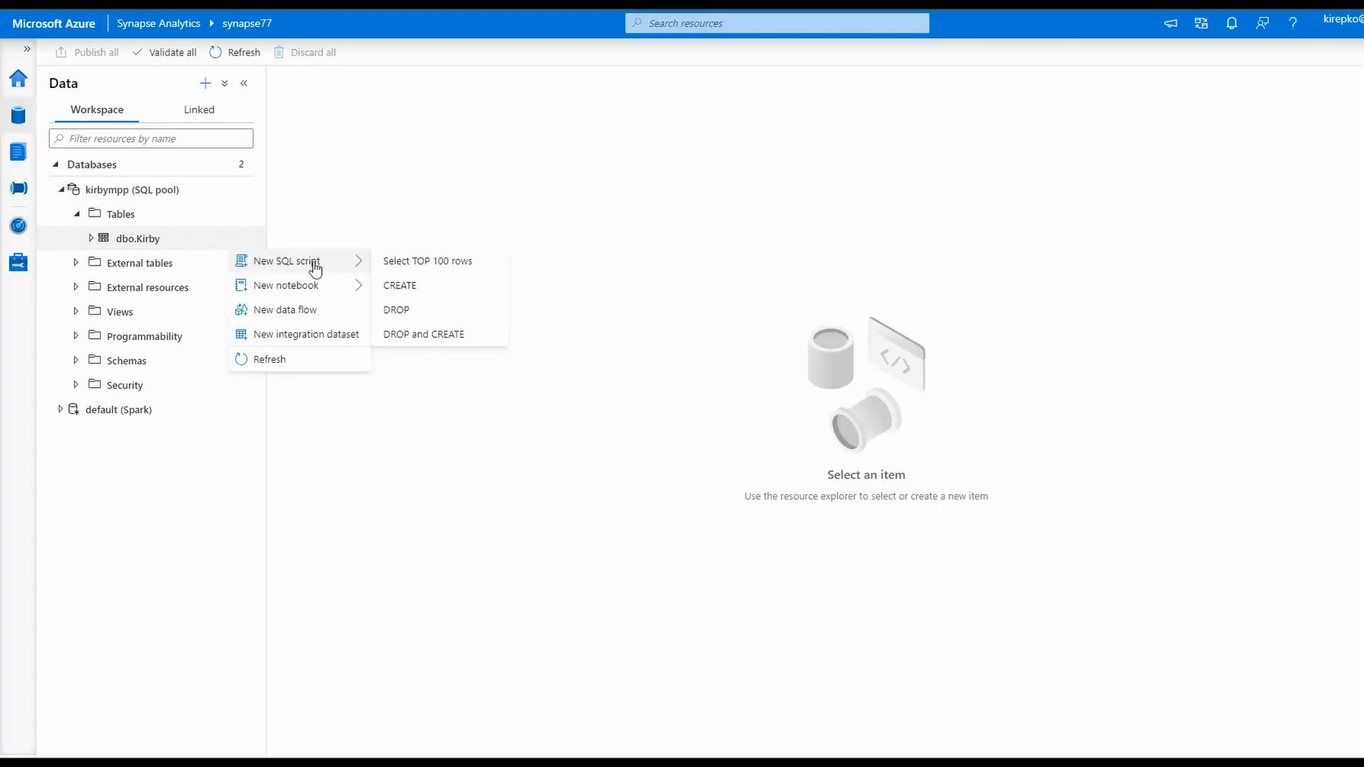
left_click(428, 261)
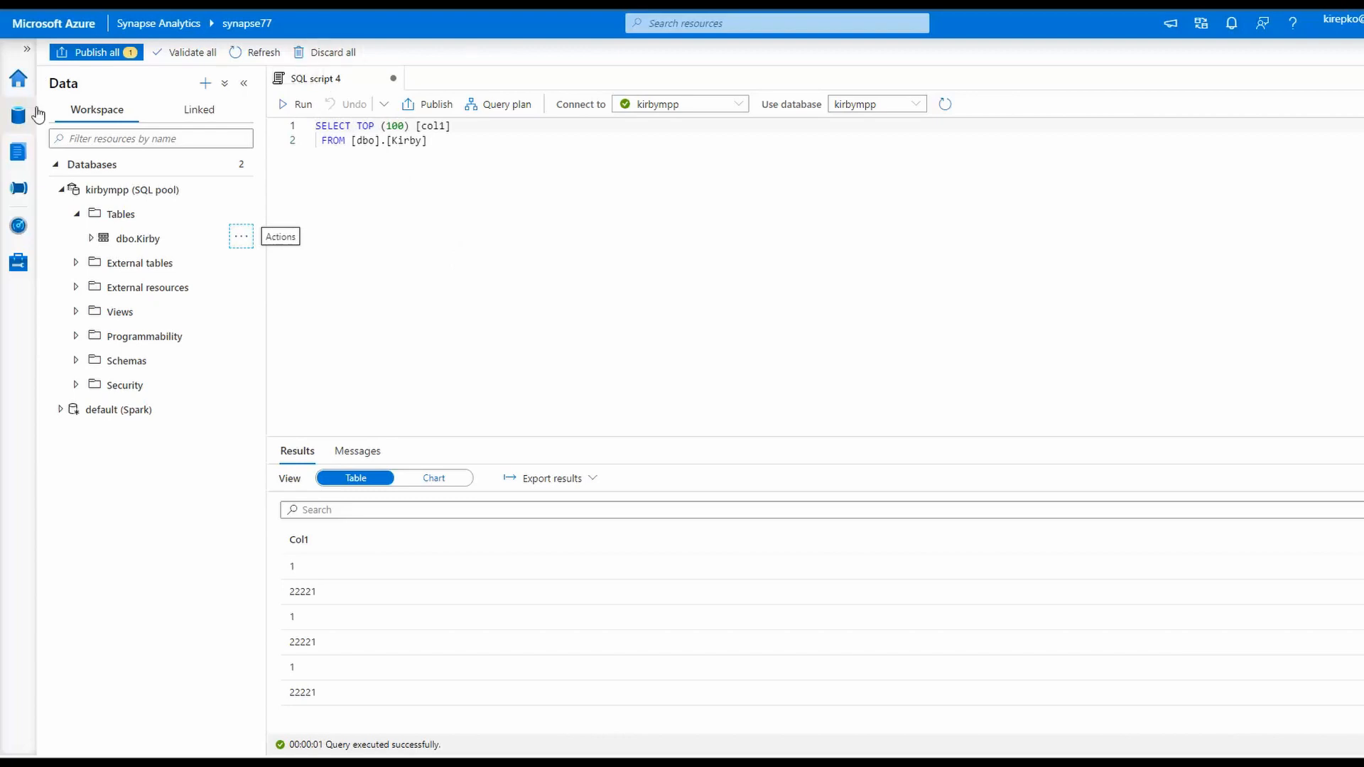
mouse_move(18, 115)
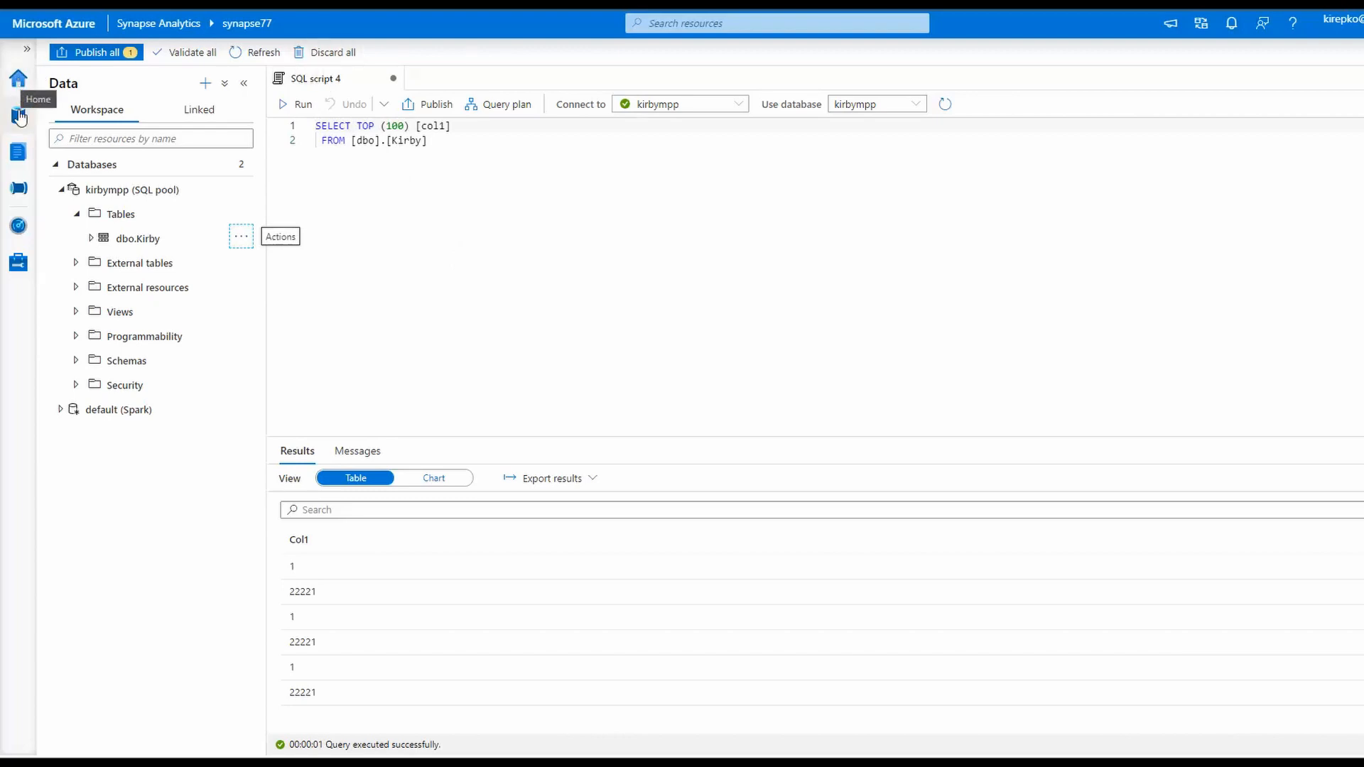
Switch to the Develop hub and browse its notebooks and SQL scripts lists.
left_click(17, 154)
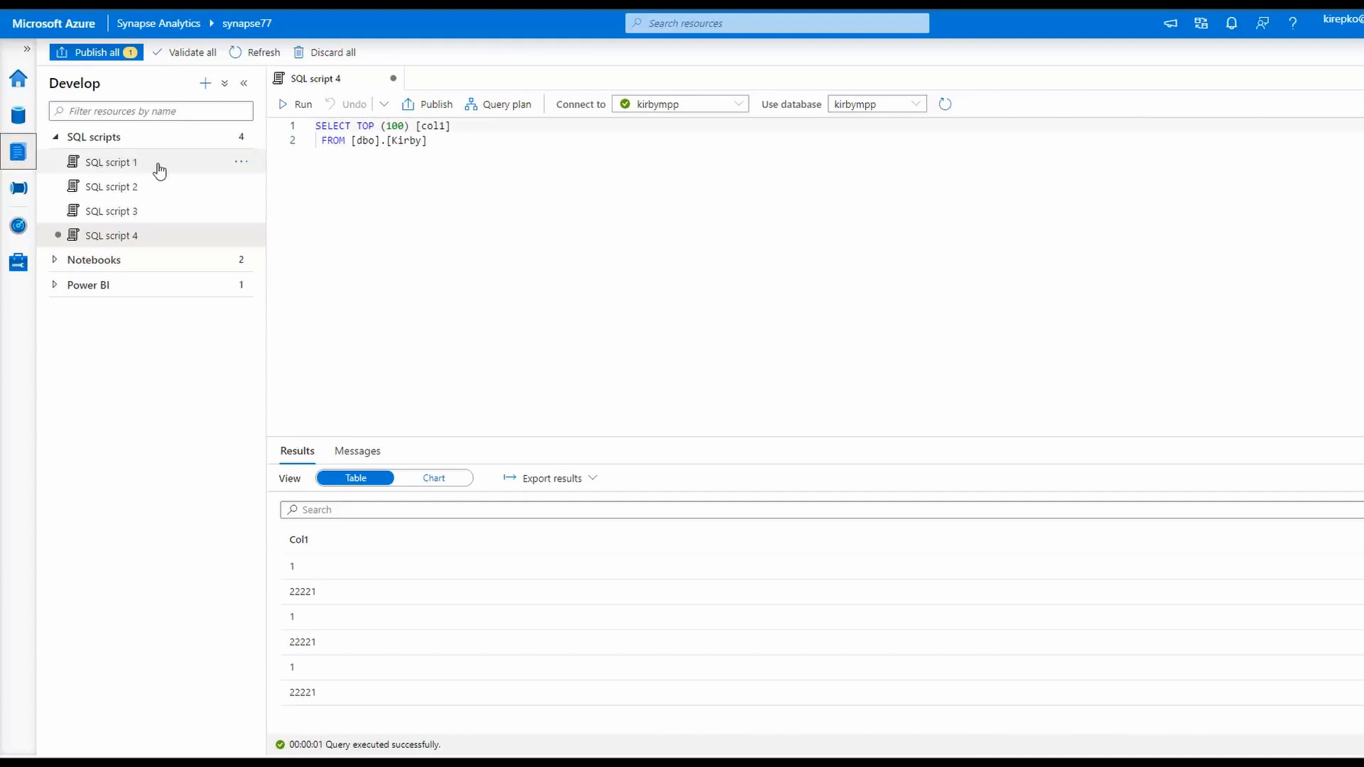
mouse_move(156, 174)
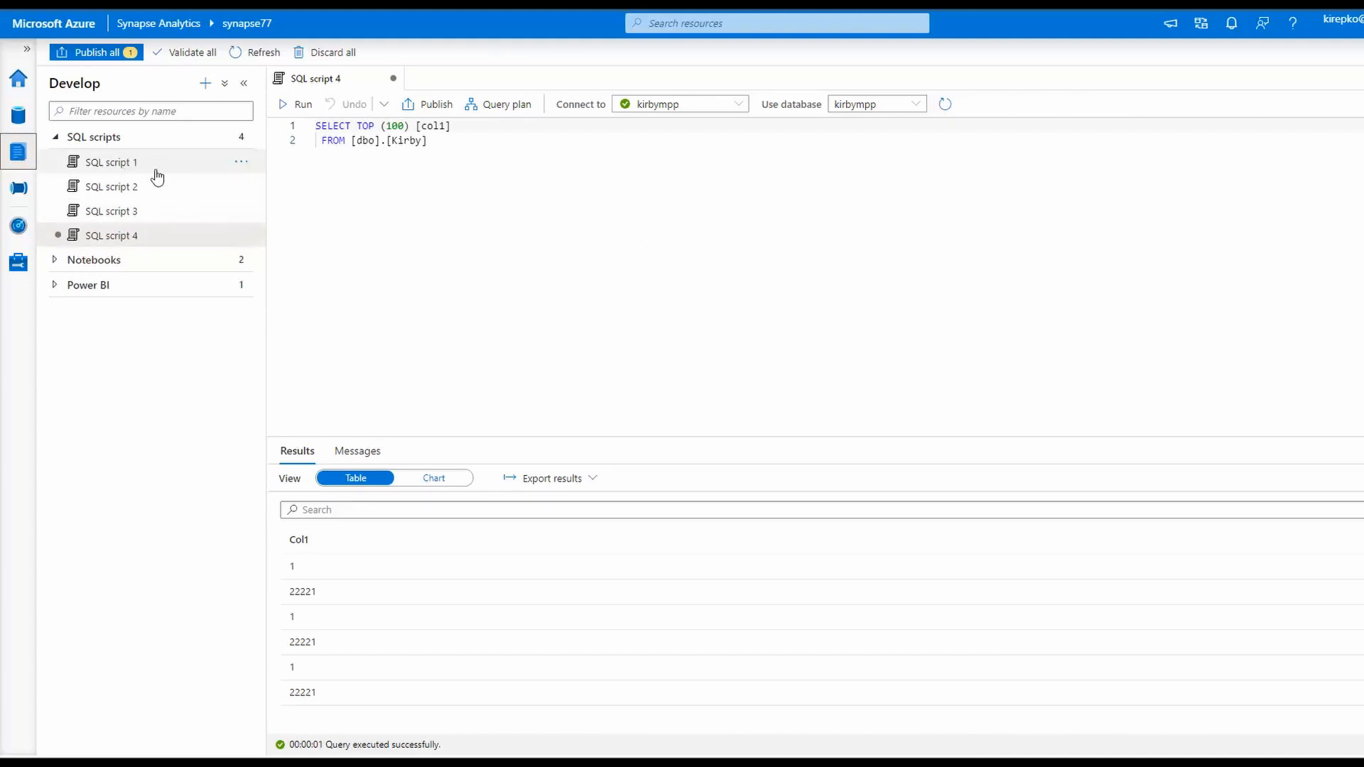
left_click(94, 259)
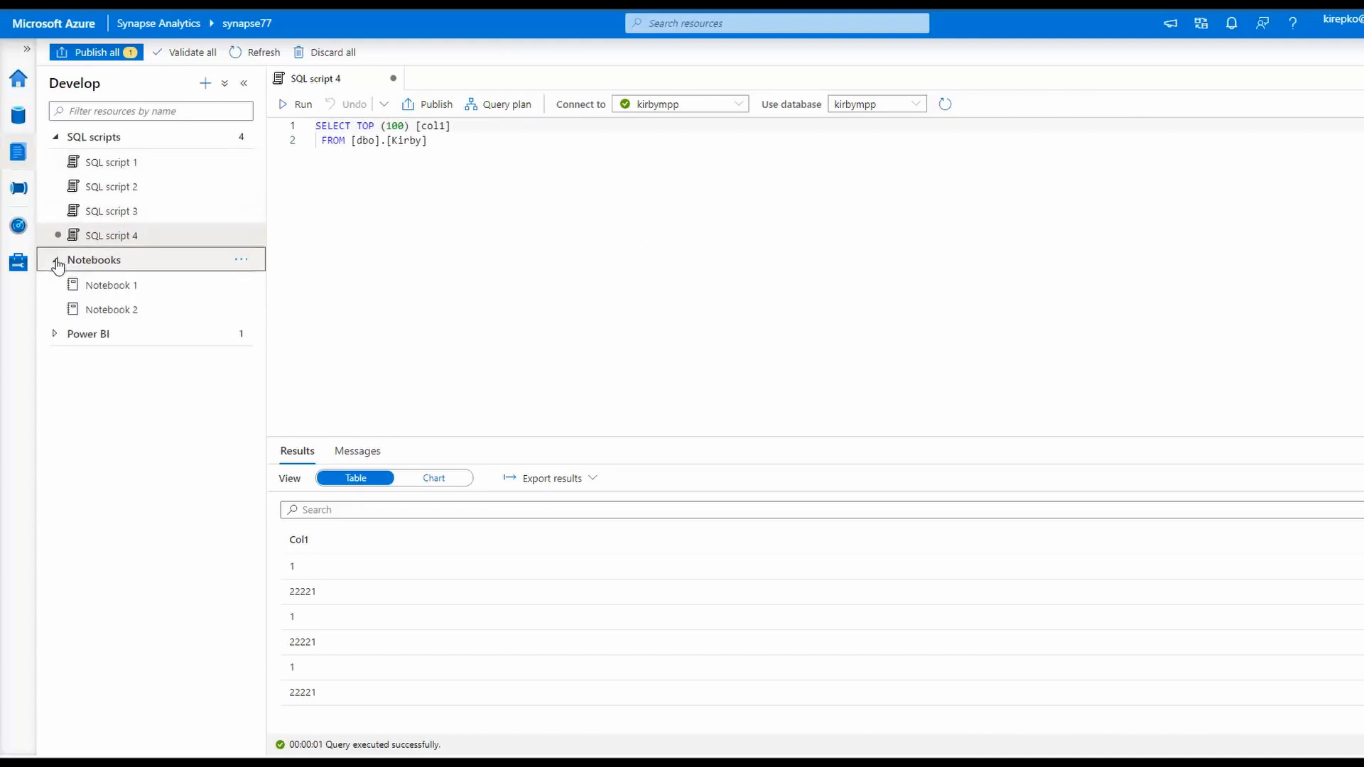
left_click(94, 136)
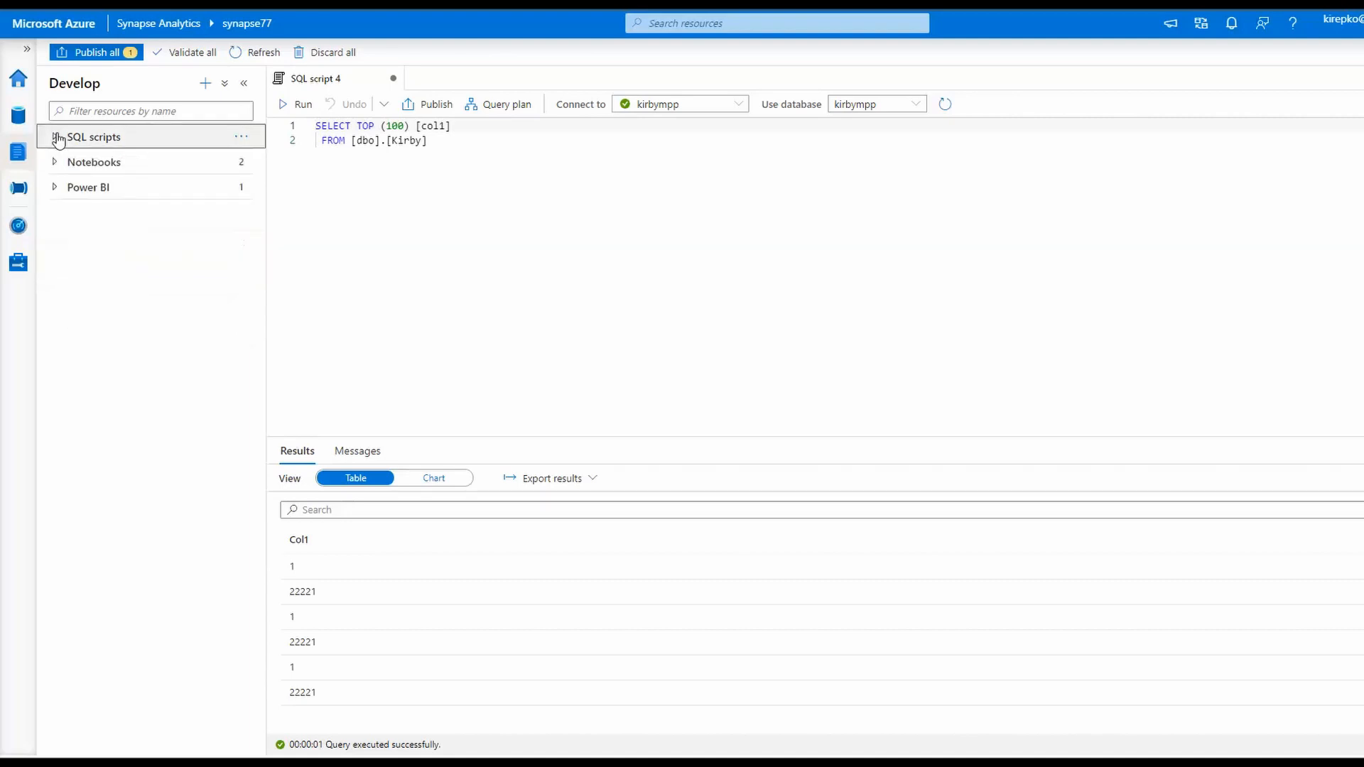
mouse_move(205, 84)
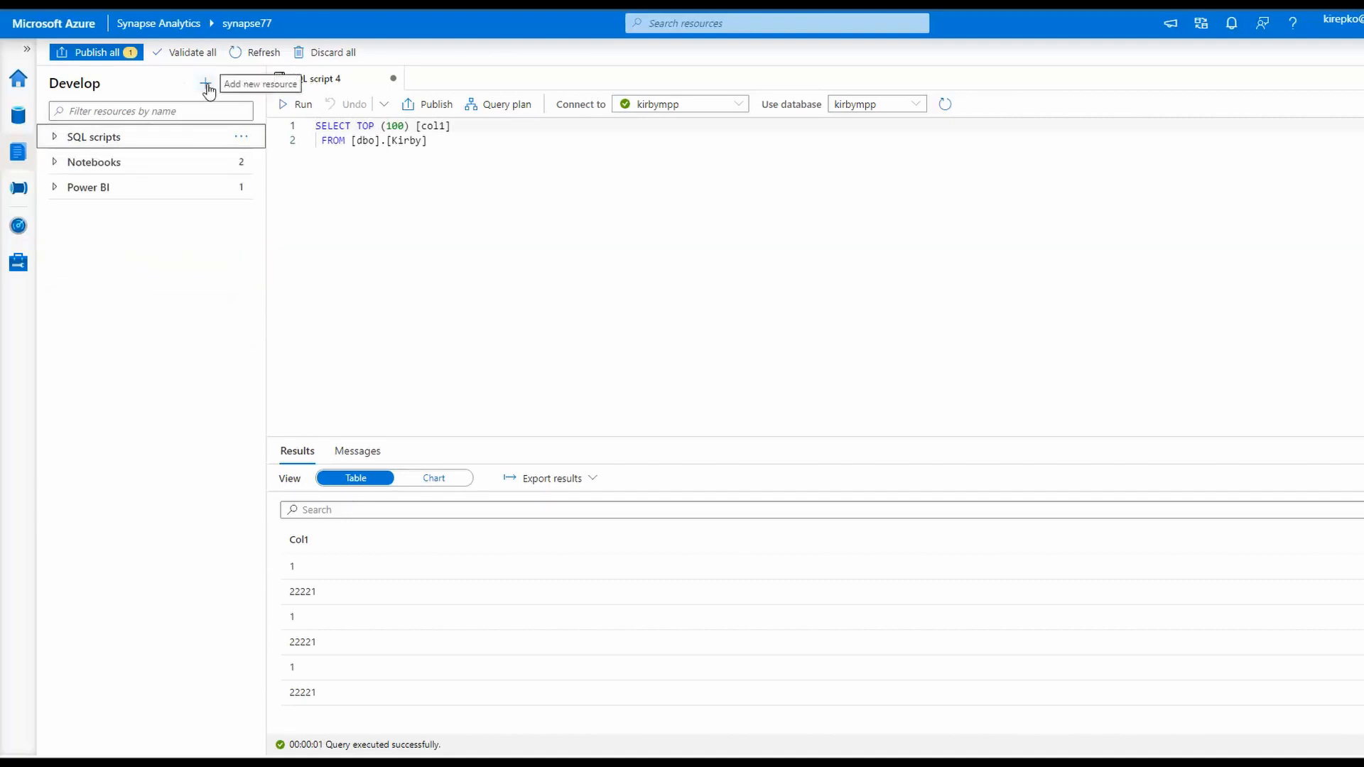
Add a new data flow, Dataflow1, from the Develop hub's new-resource list.
left_click(204, 82)
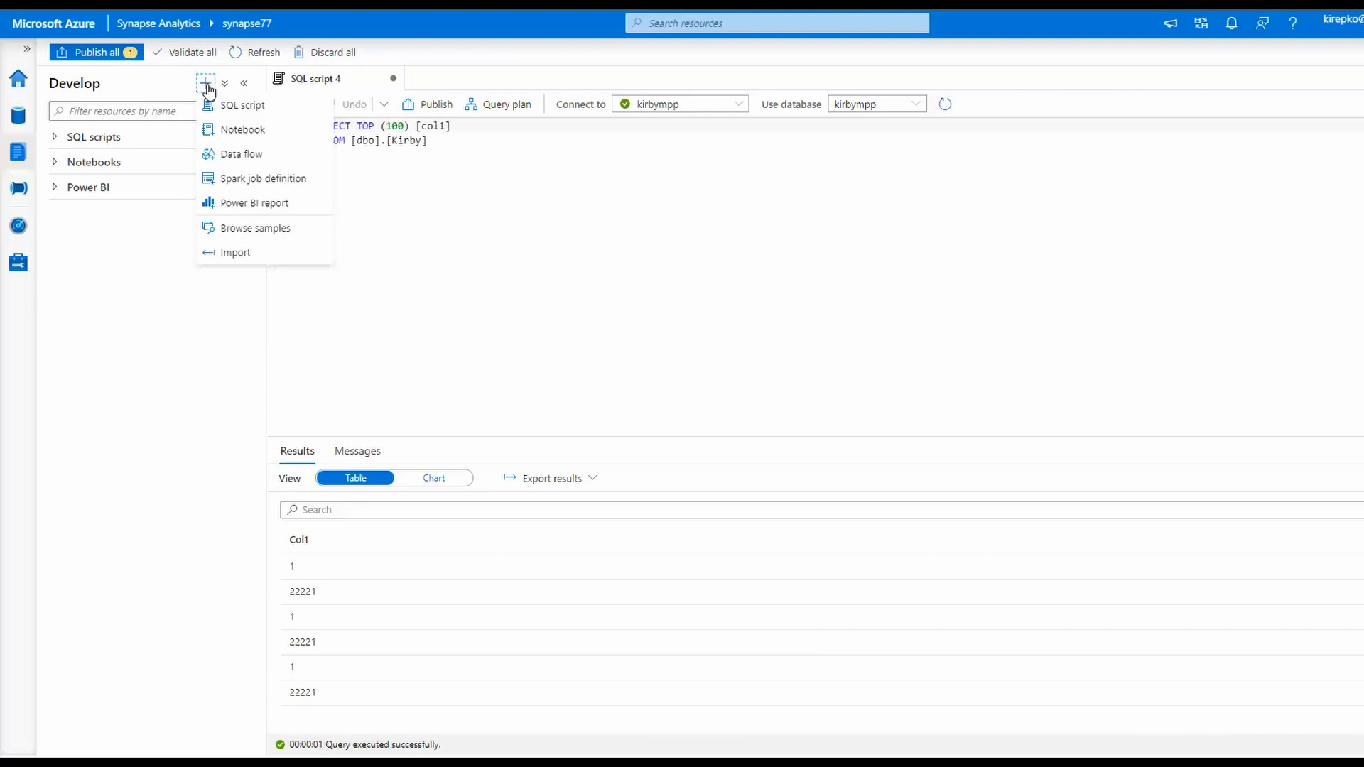
mouse_move(270, 162)
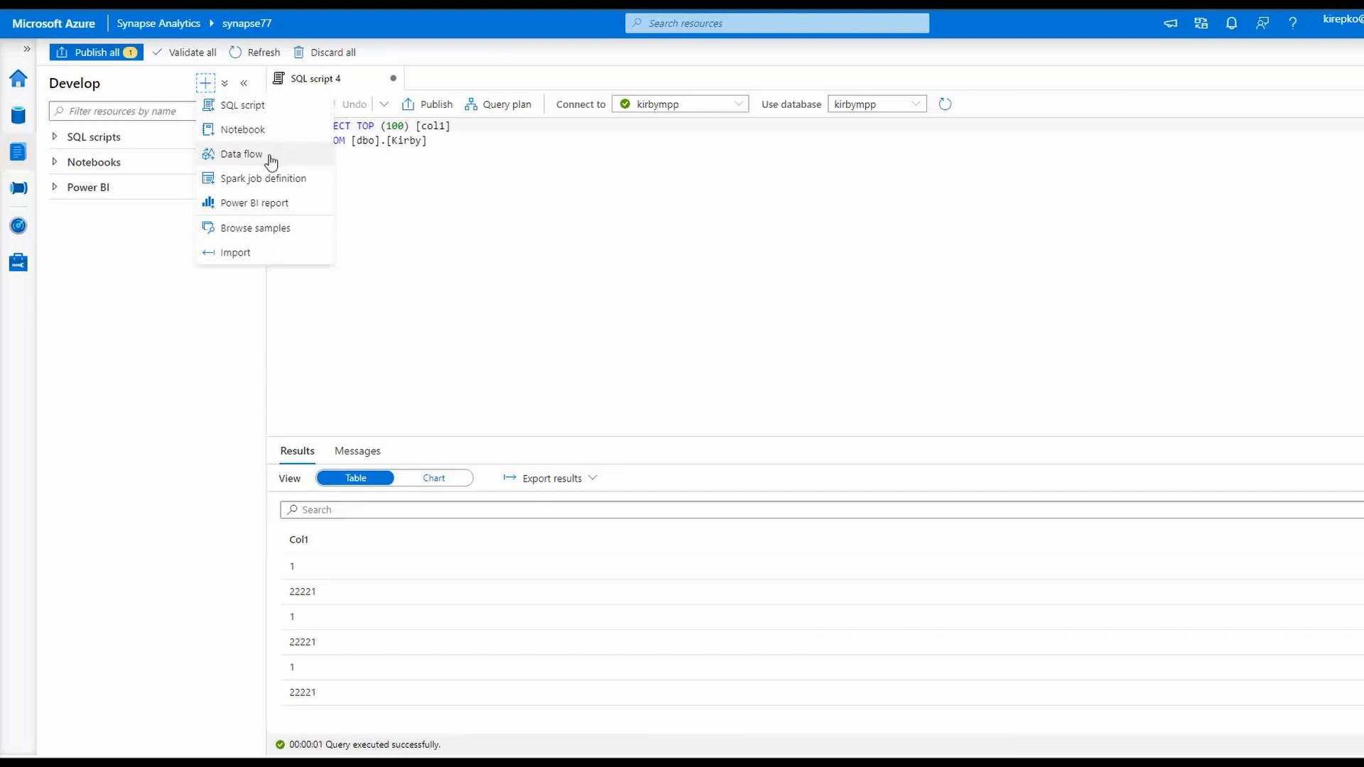
left_click(242, 153)
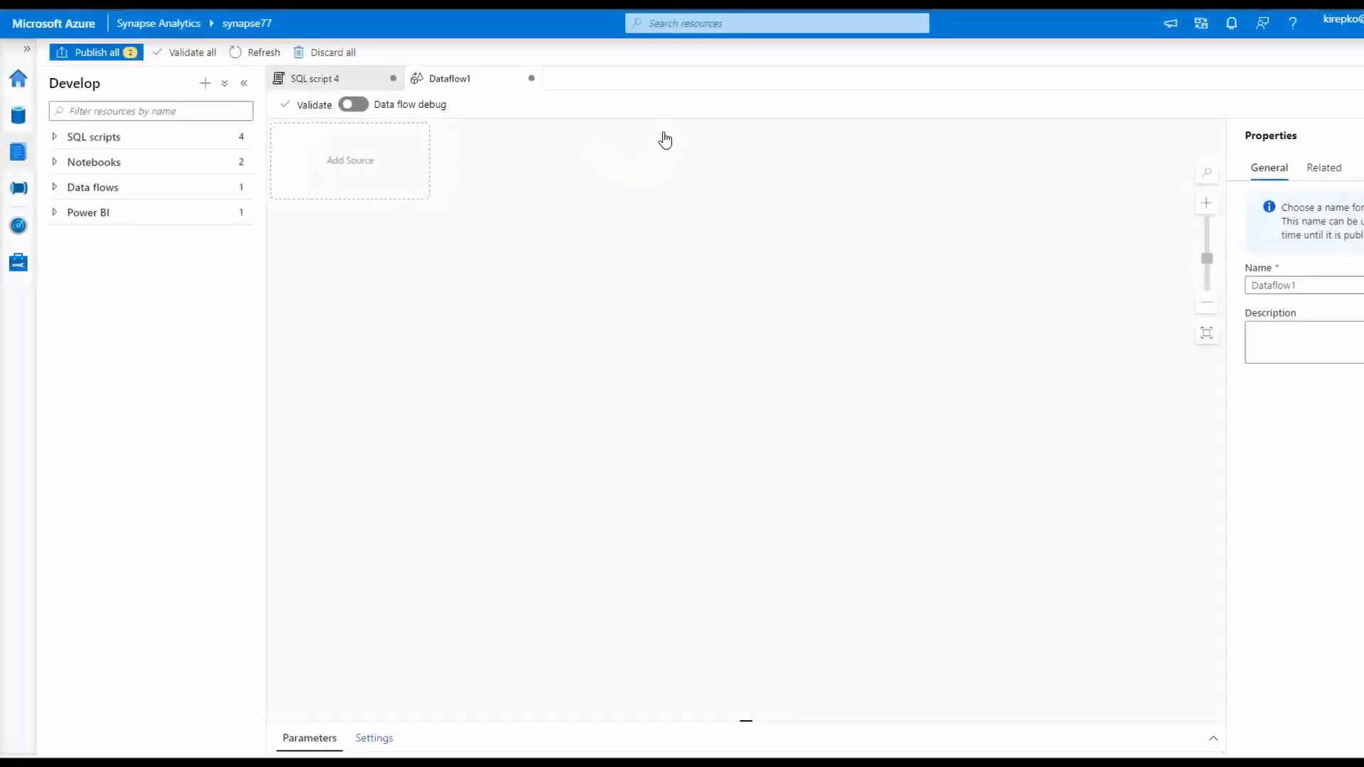
Add source1 to the empty data flow followed by a conditional split.
left_click(350, 161)
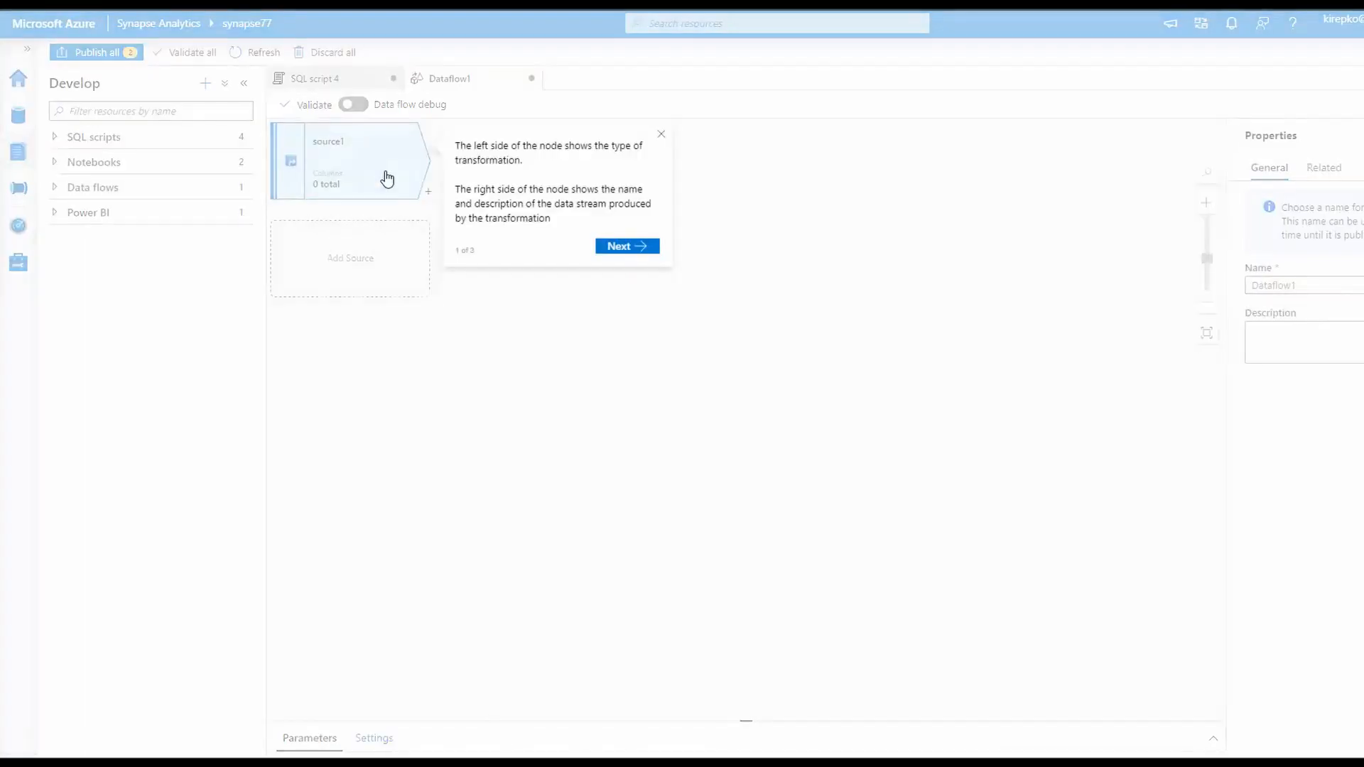
left_click(661, 133)
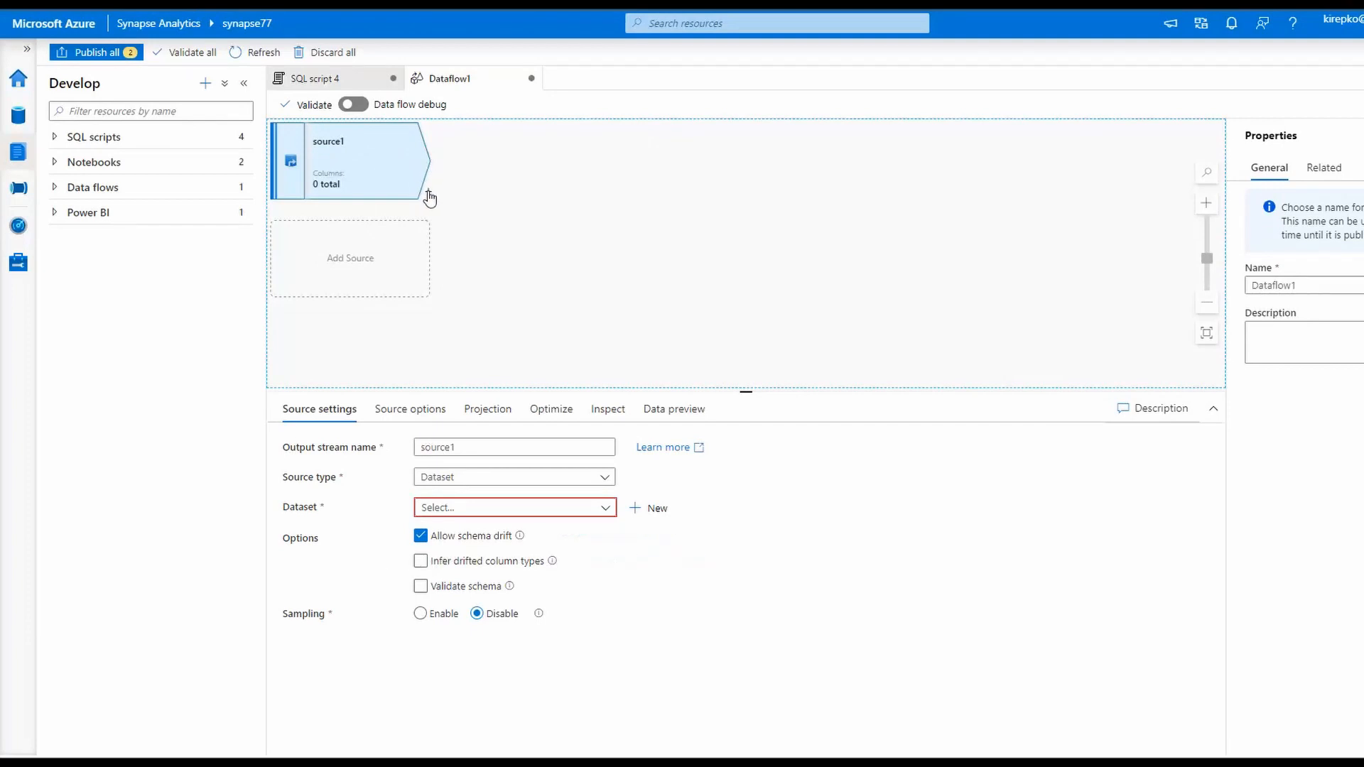
left_click(452, 192)
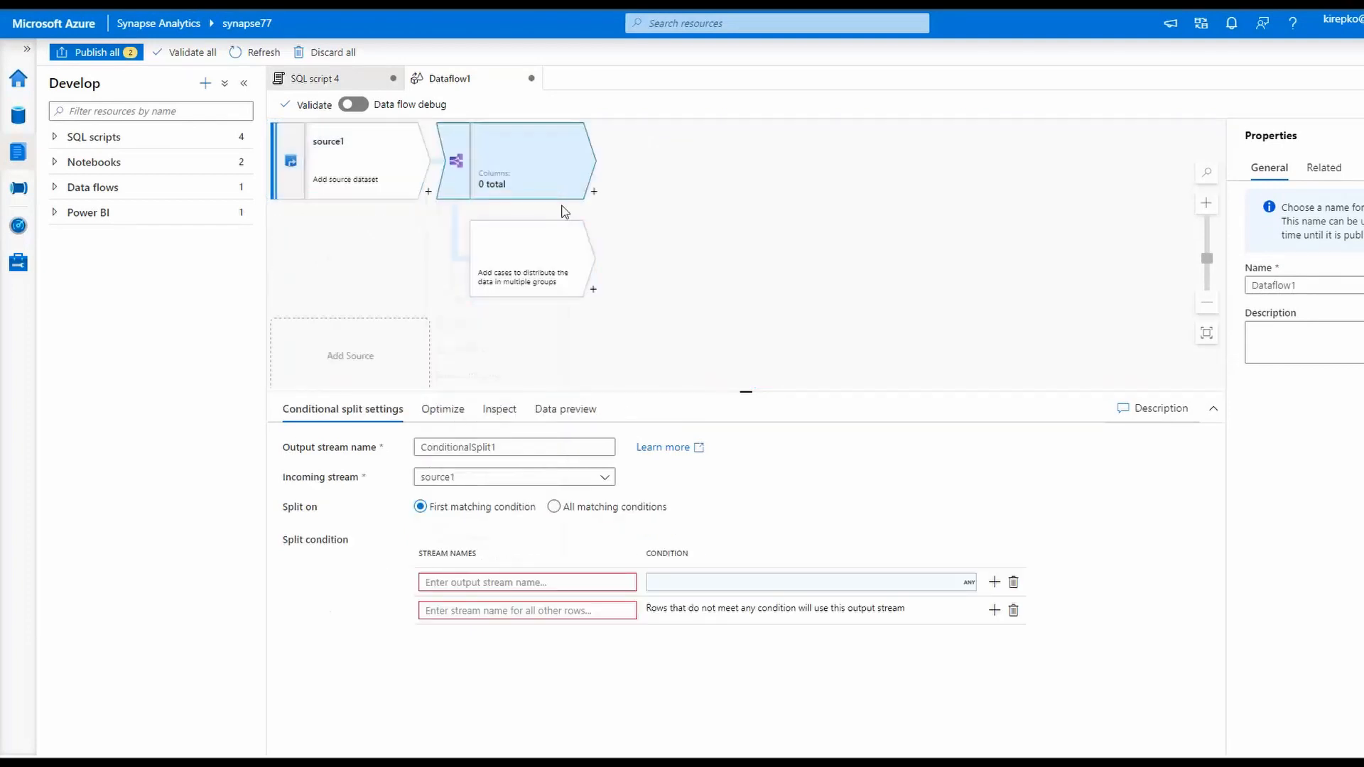
Chain Join1 after the split and a sink found by searching 'sin'.
left_click(594, 192)
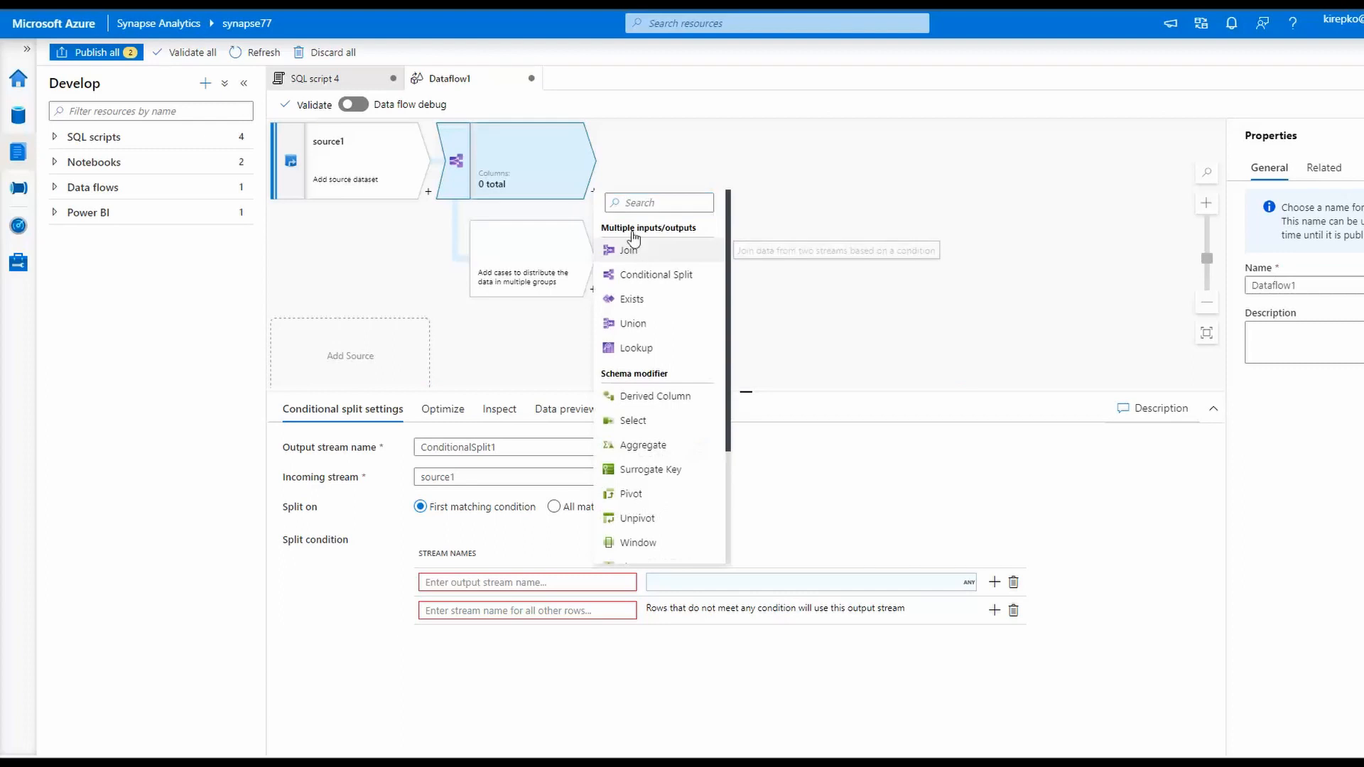
left_click(628, 250)
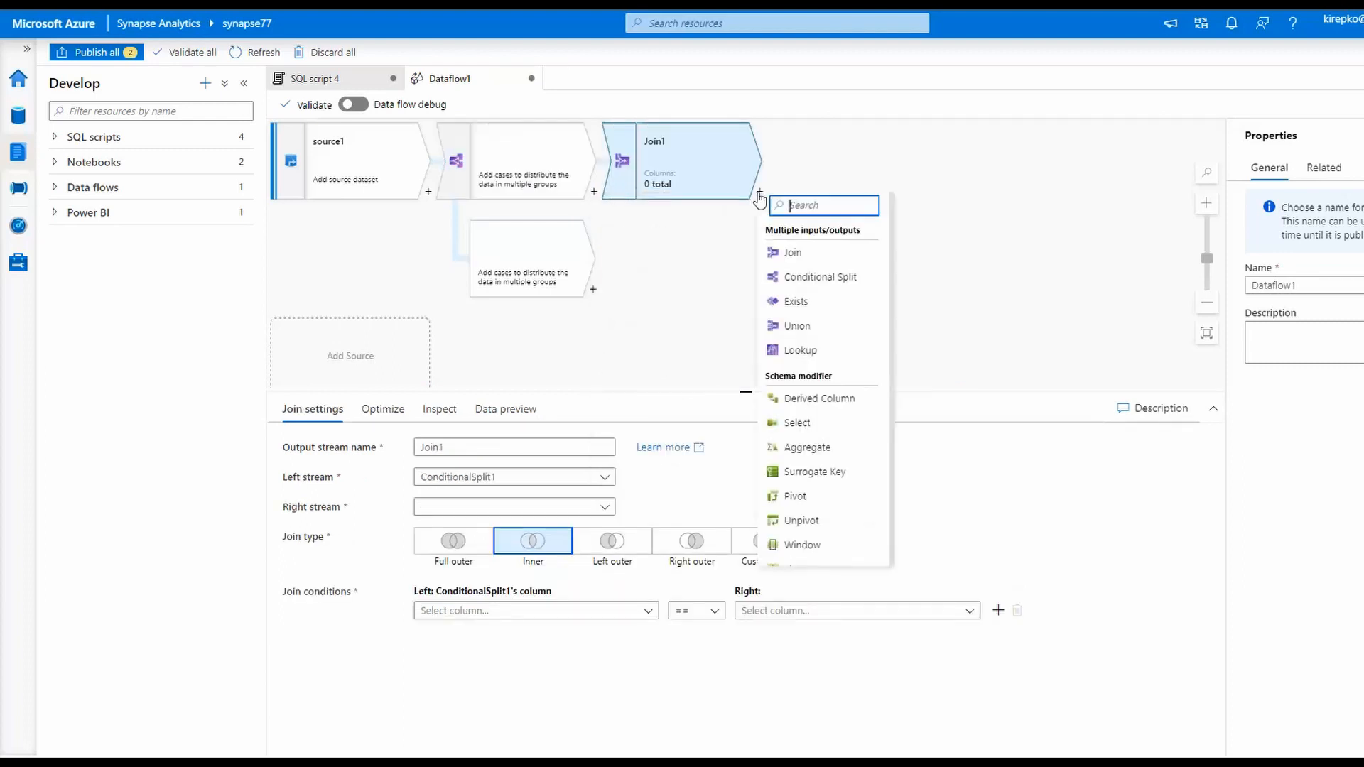
mouse_move(831, 278)
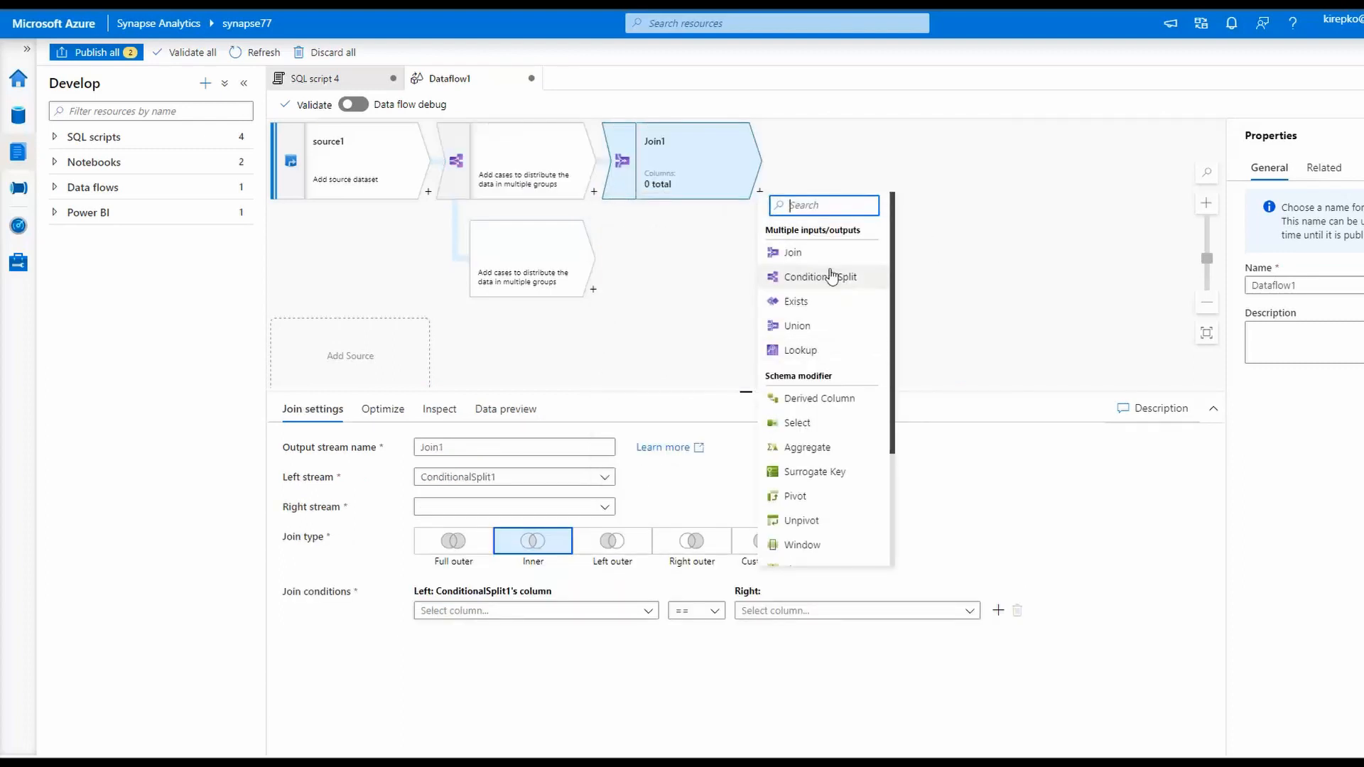
type("sin")
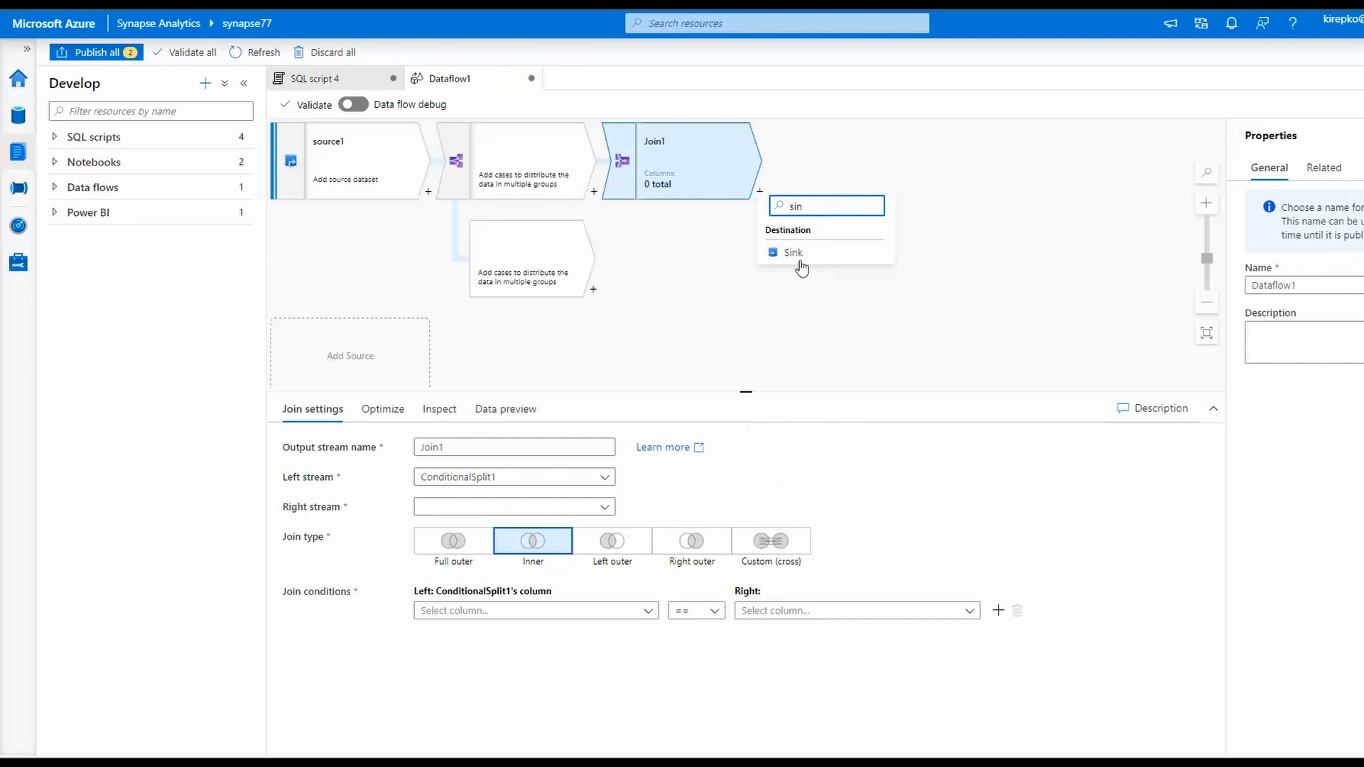
left_click(792, 253)
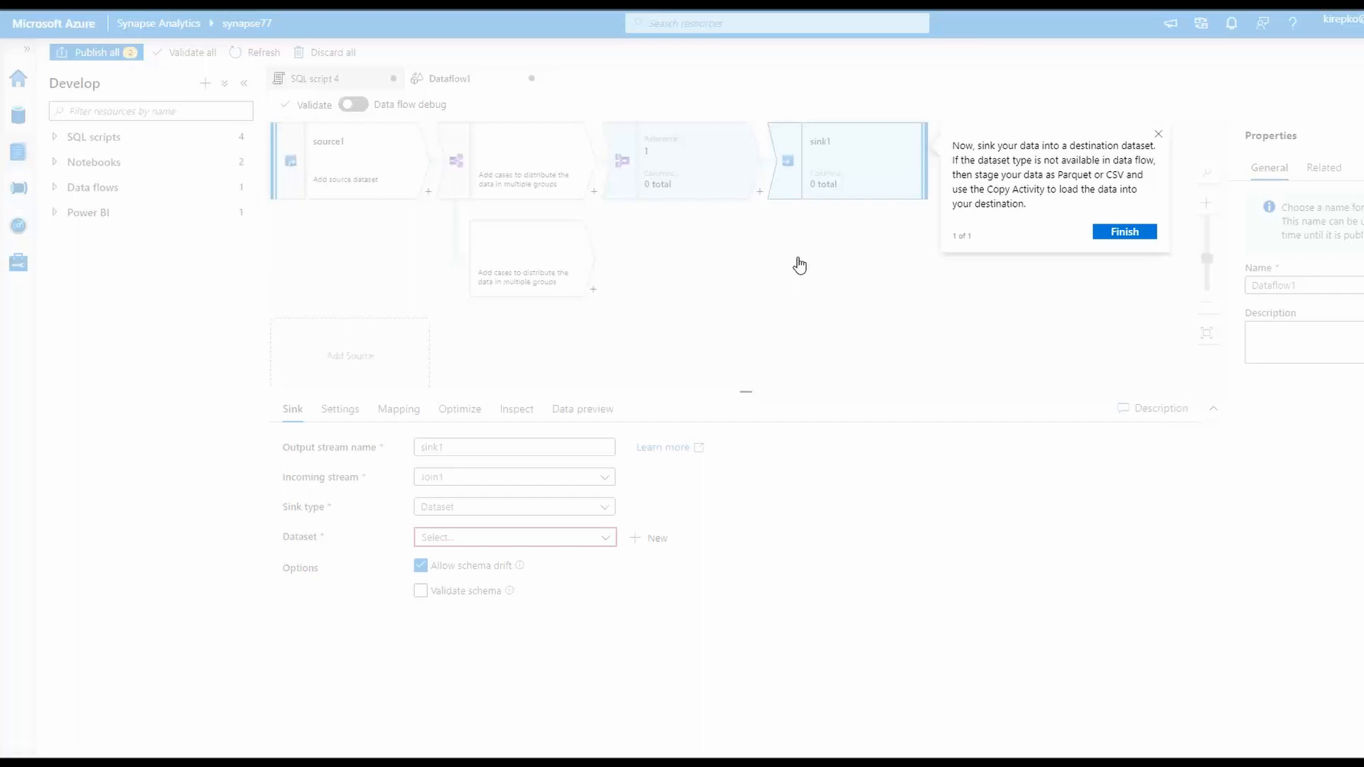
mouse_move(1160, 142)
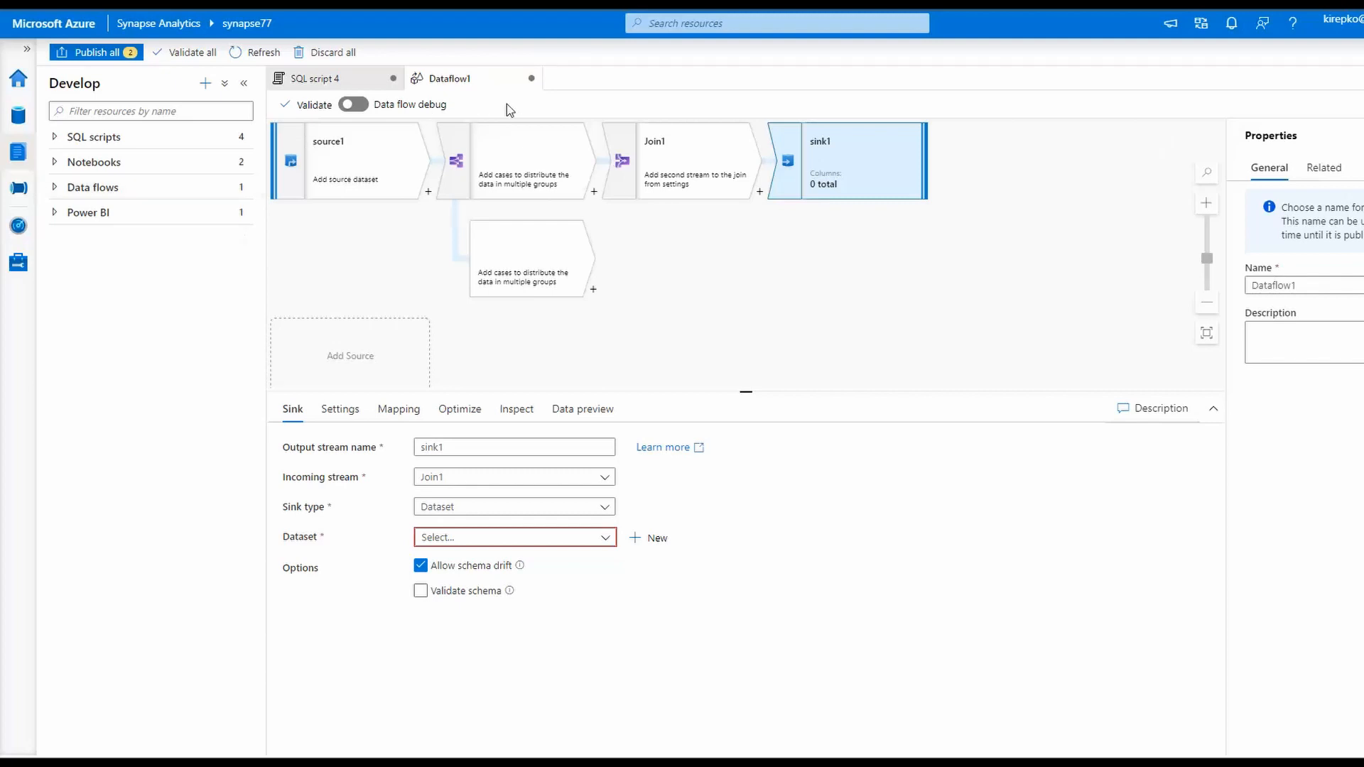
mouse_move(357, 79)
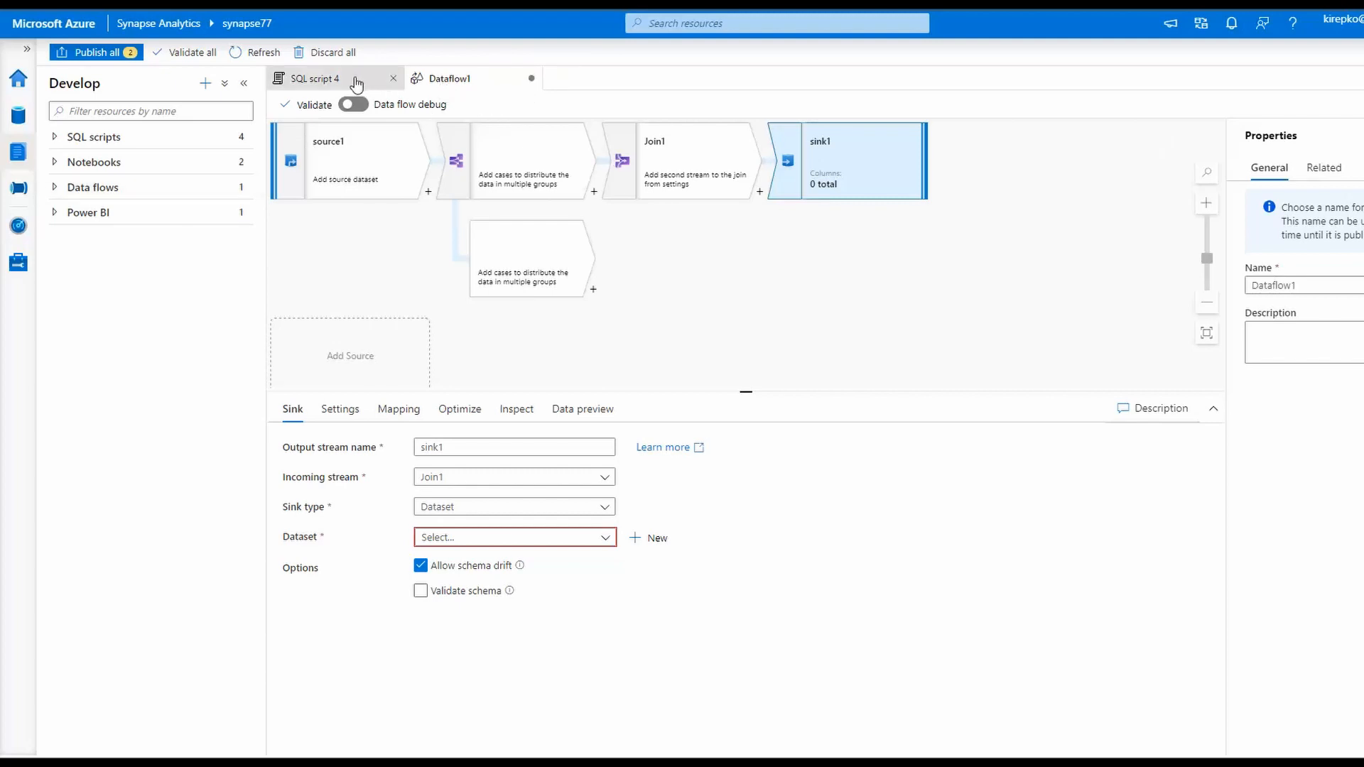
mouse_move(179, 87)
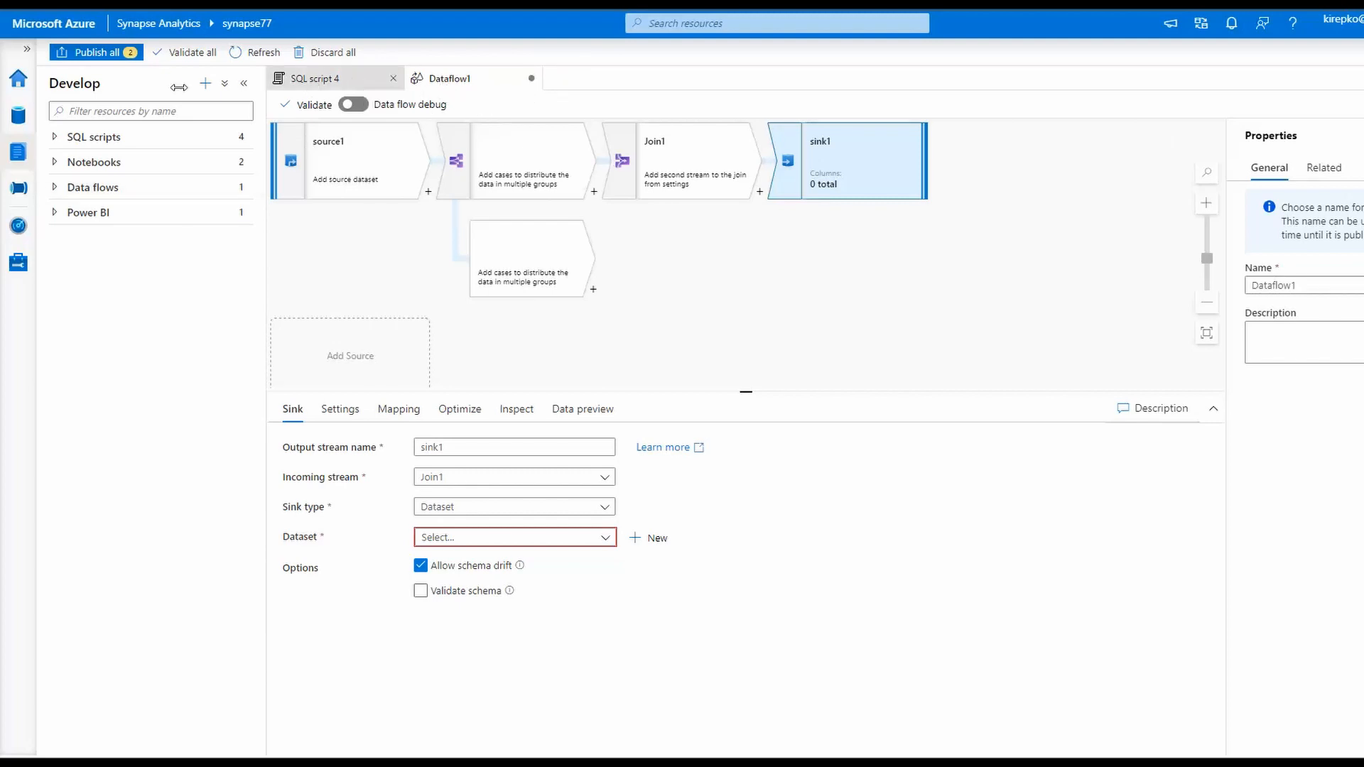
Start a new Power BI report and cancel it.
left_click(205, 84)
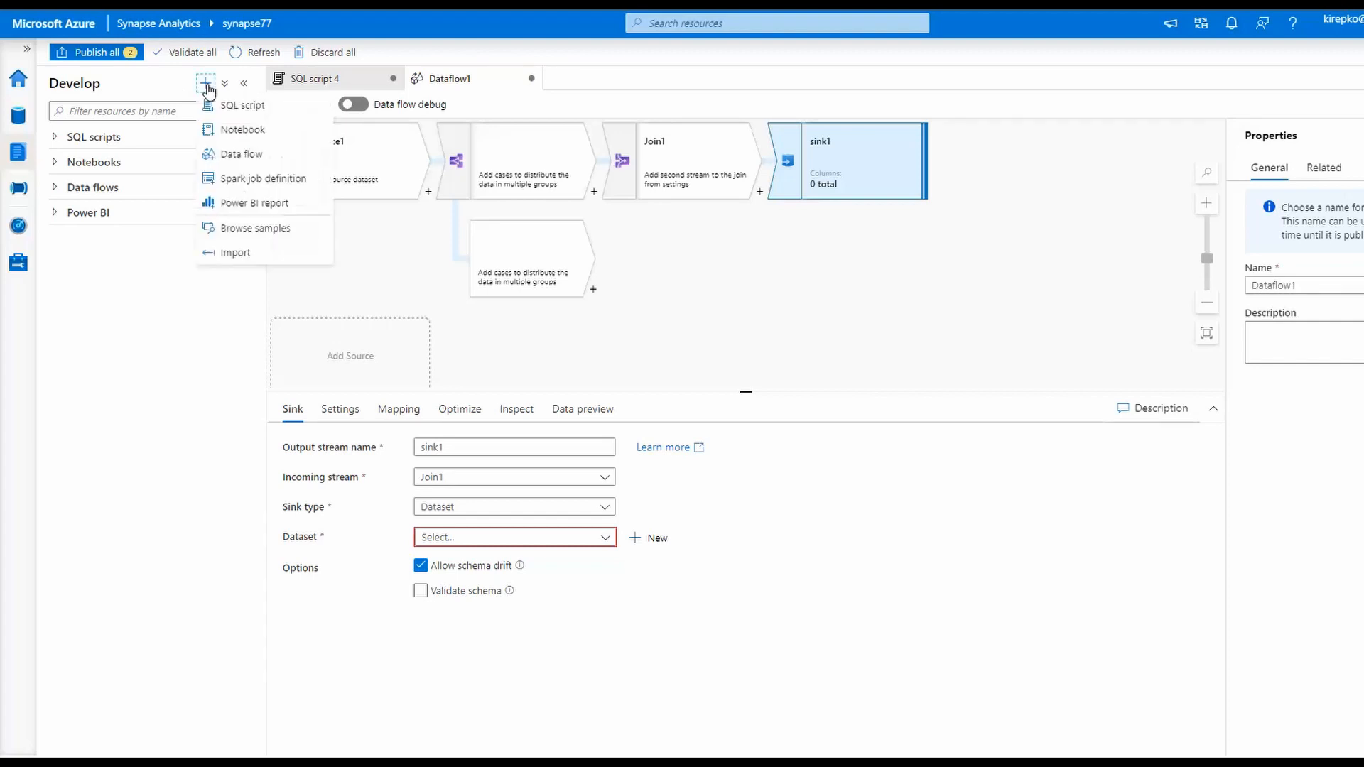
left_click(256, 203)
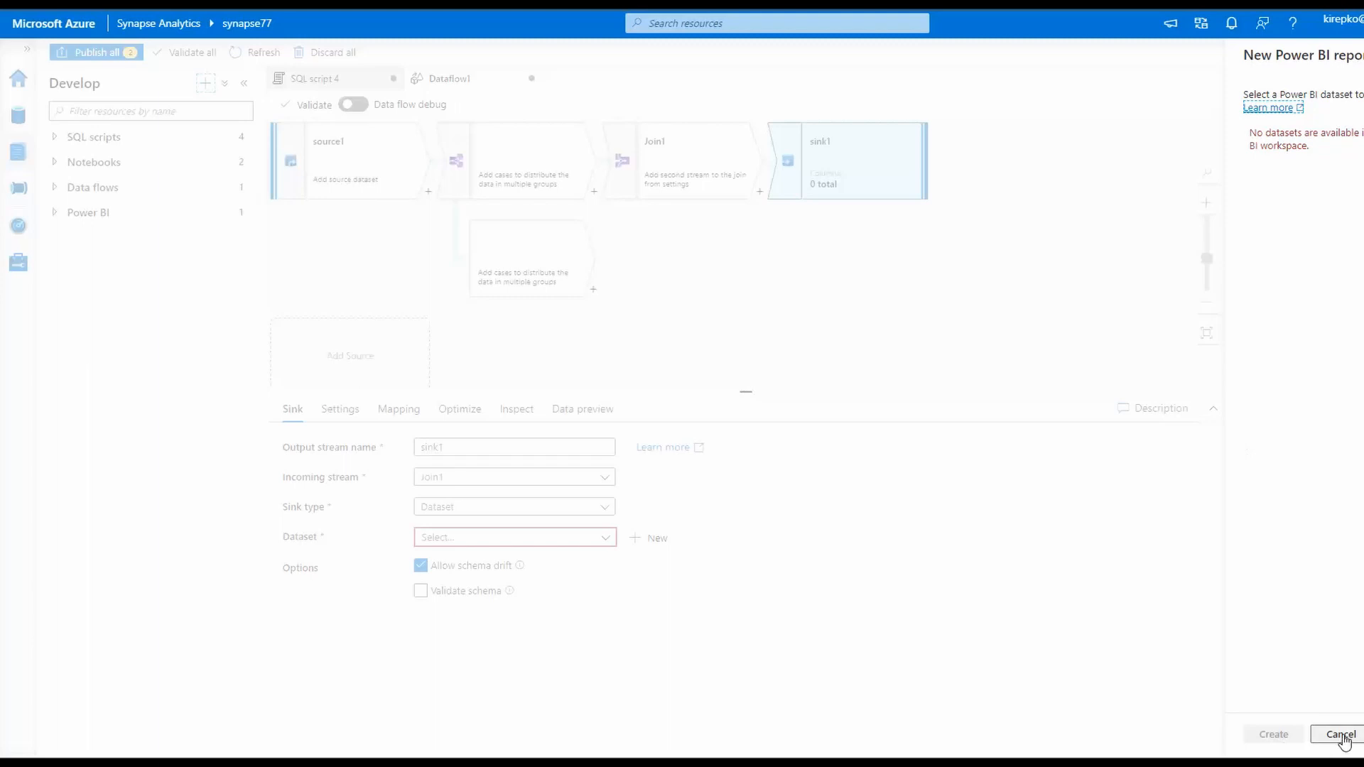
left_click(1340, 734)
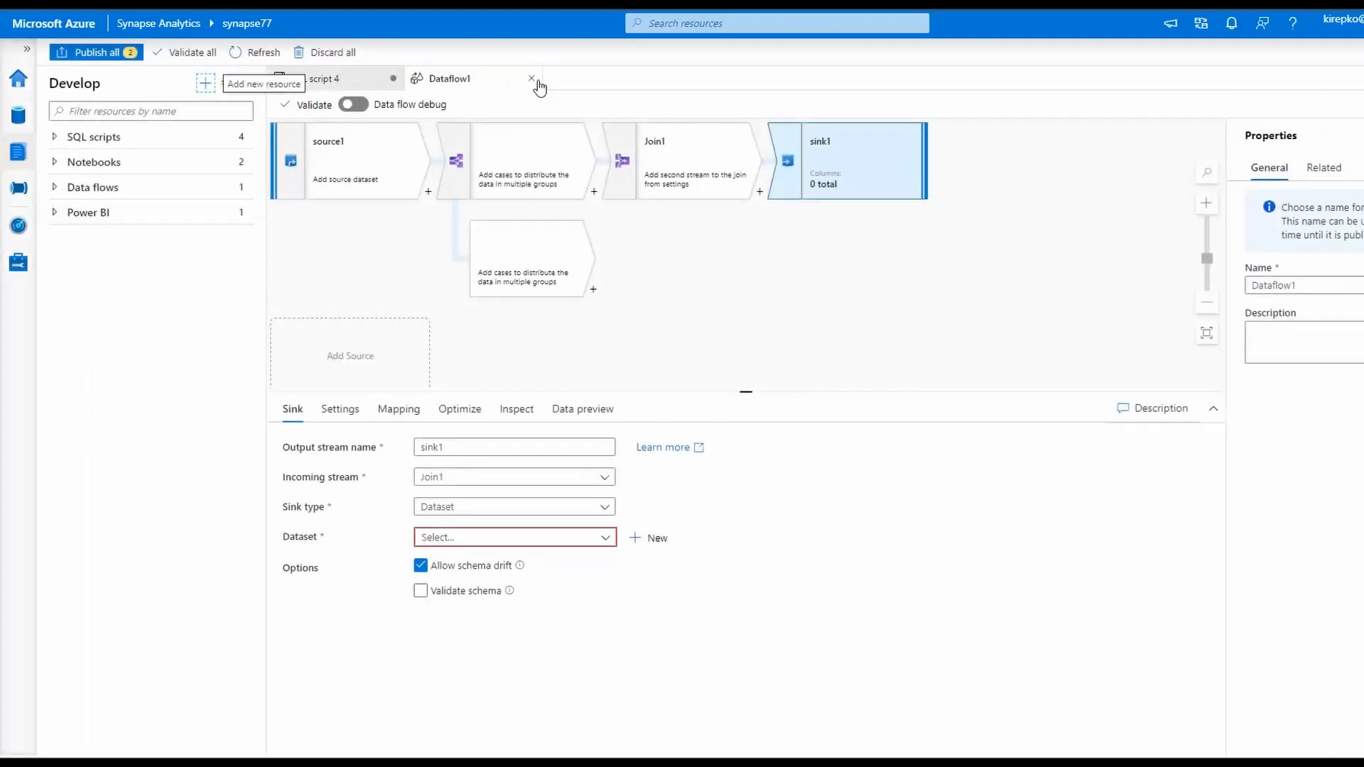
Close Dataflow1 discarding its changes and expand the Power BI resources.
left_click(530, 79)
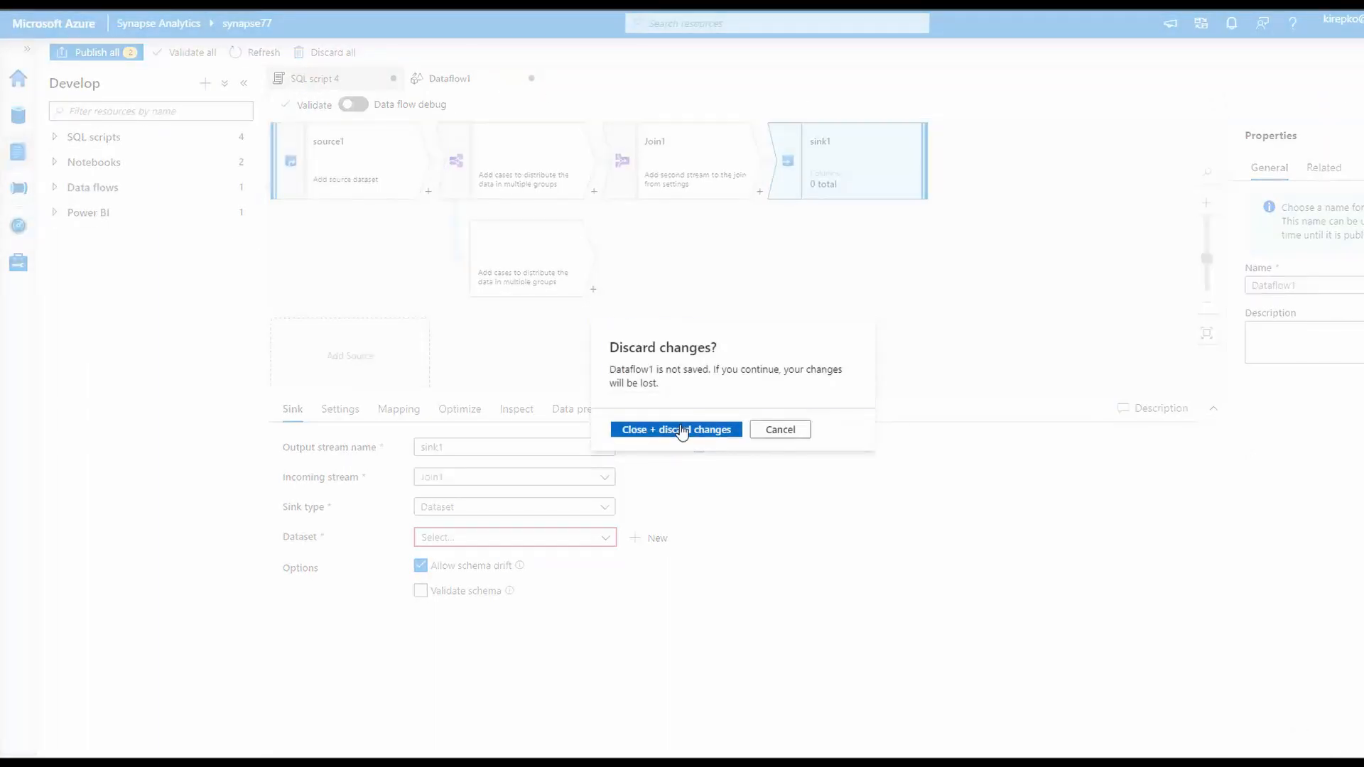
left_click(676, 429)
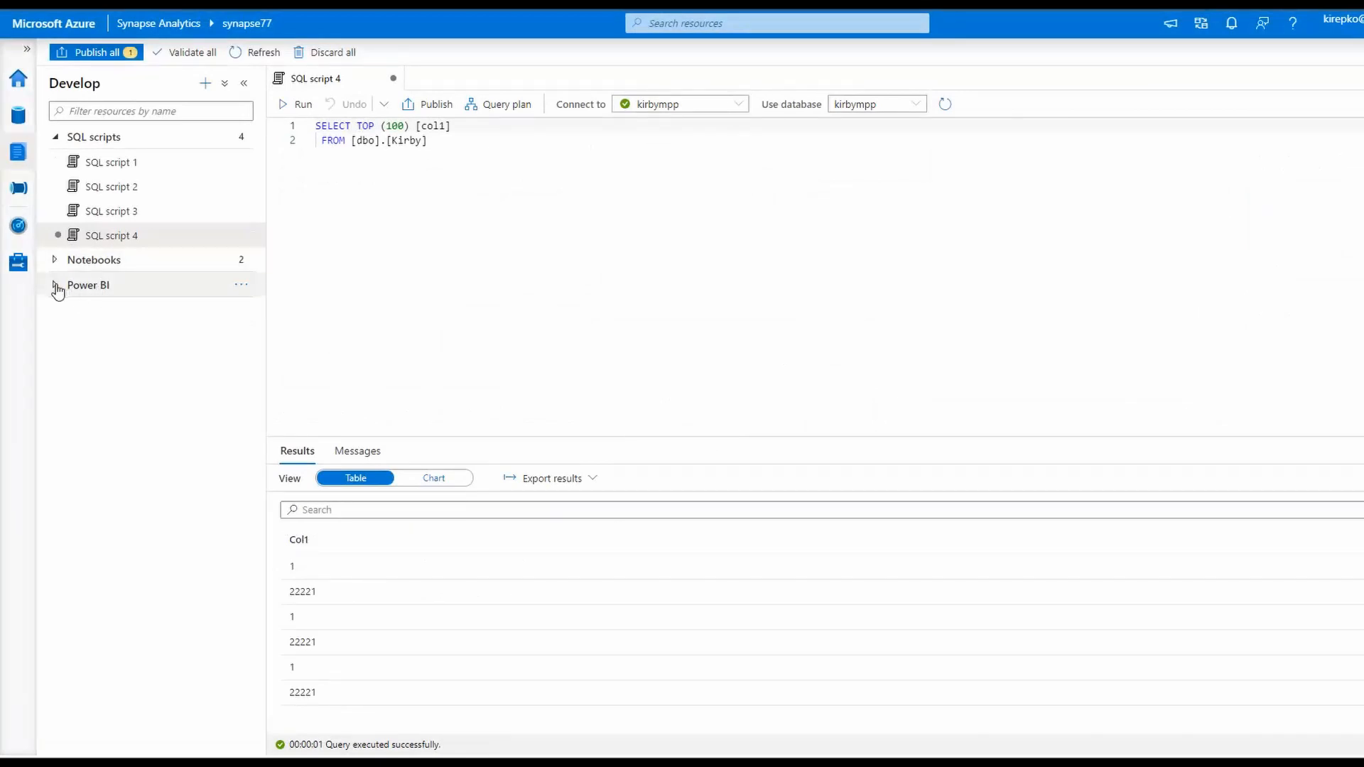
left_click(54, 285)
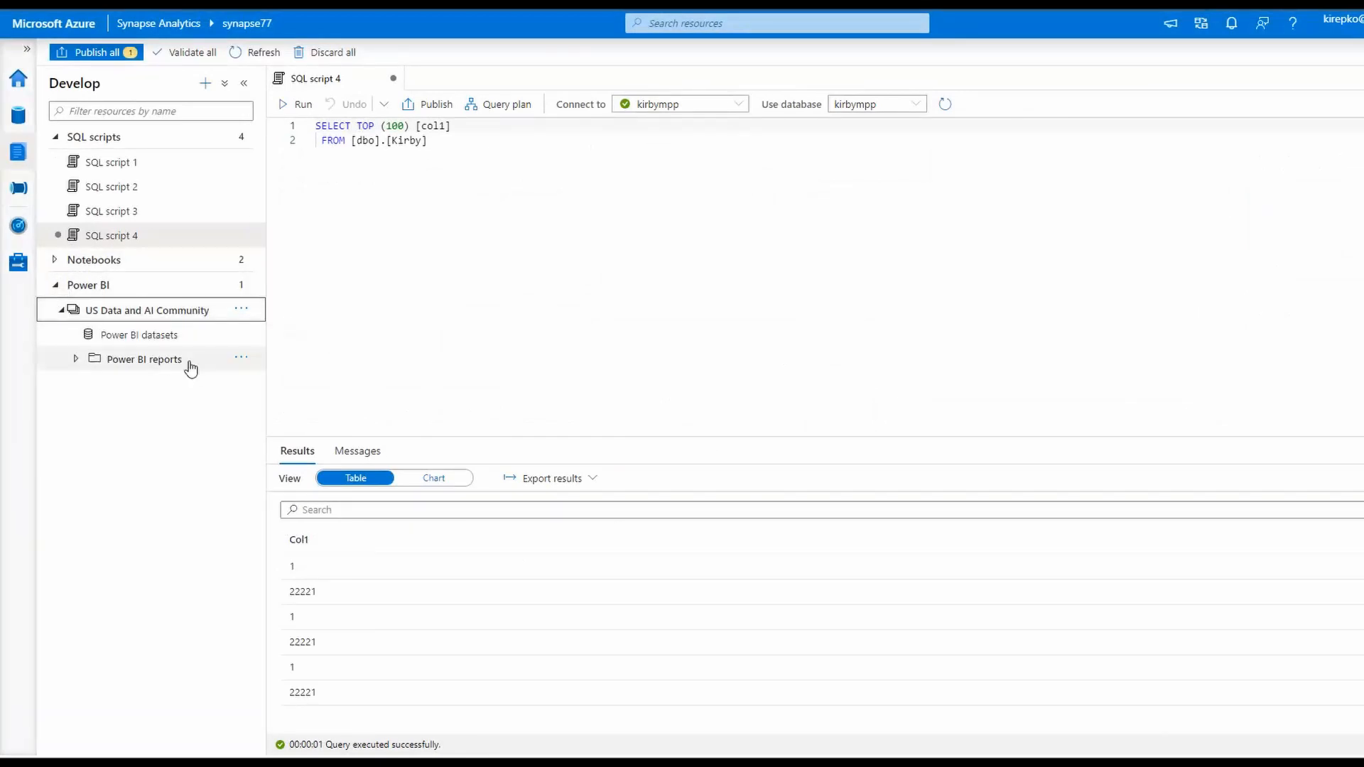
mouse_move(201, 334)
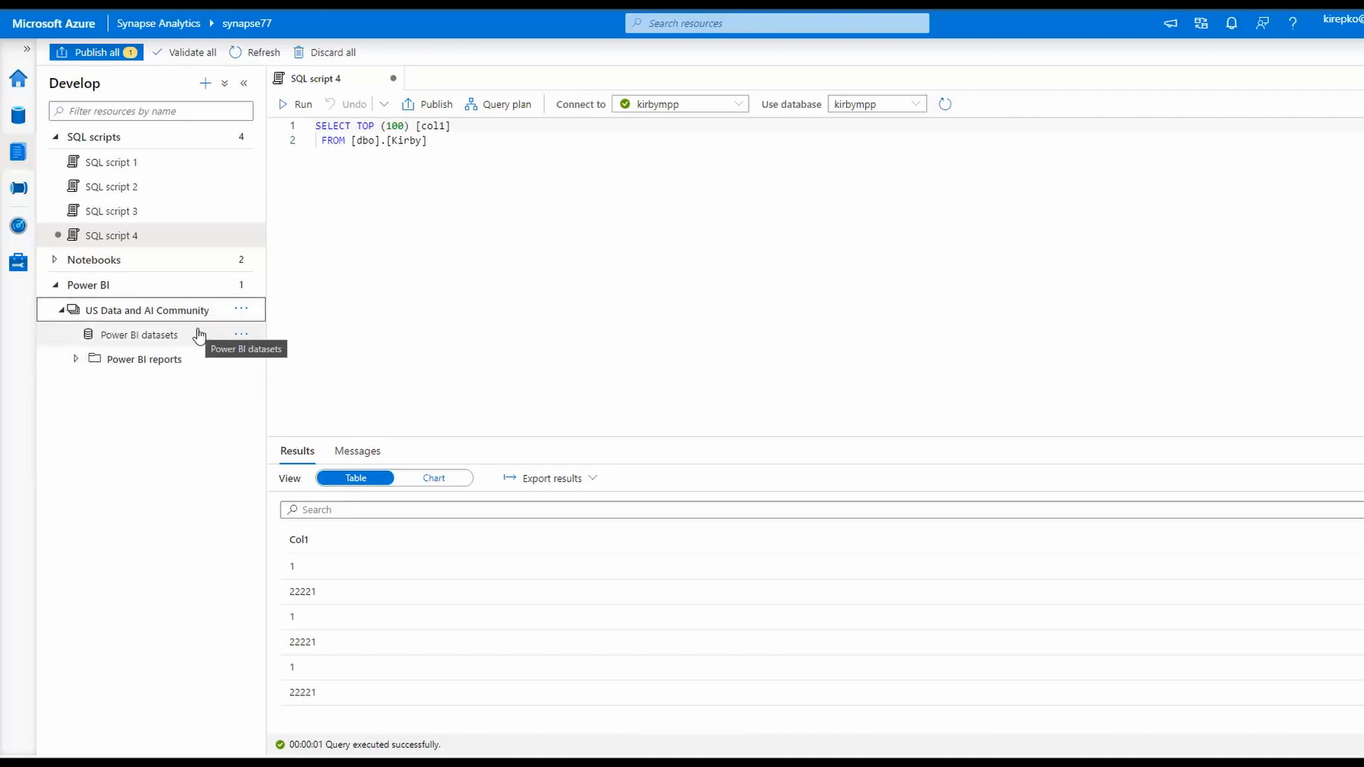
mouse_move(152, 344)
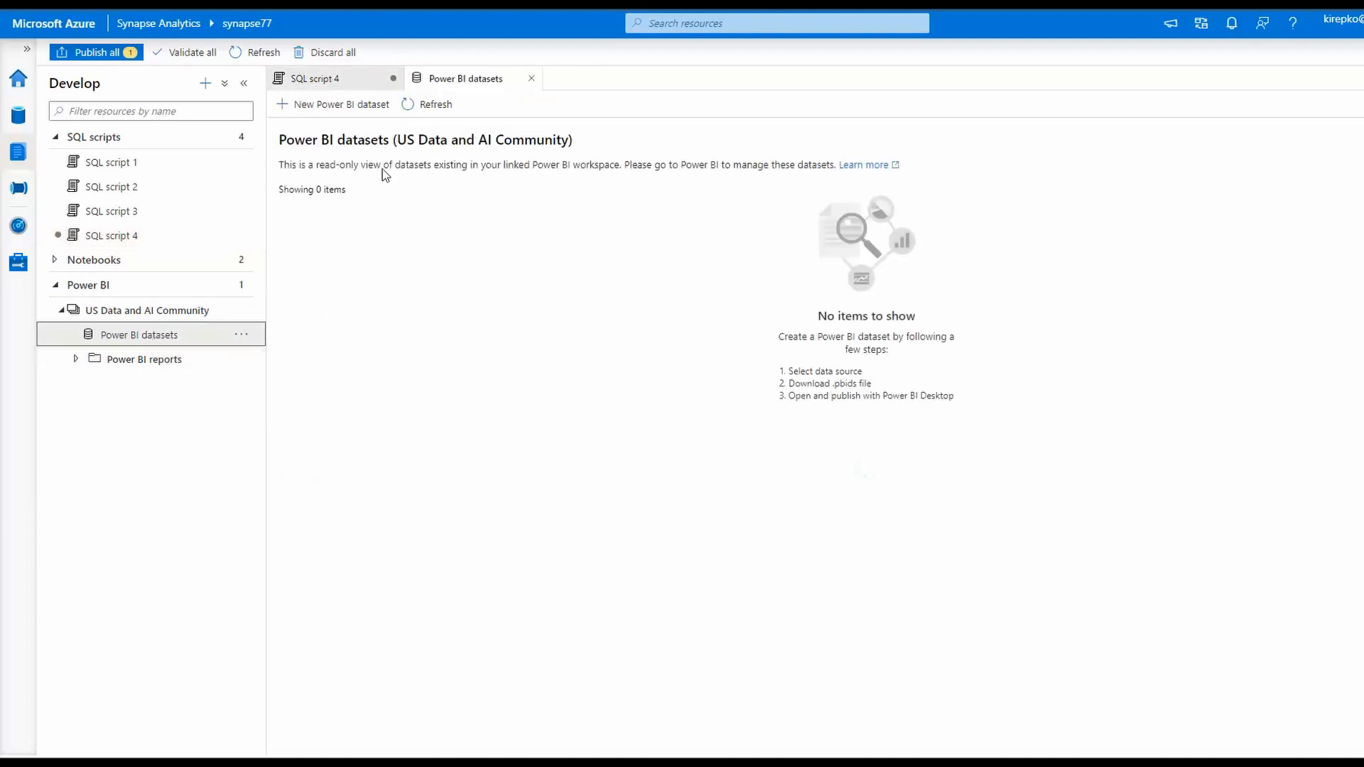
mouse_move(340, 104)
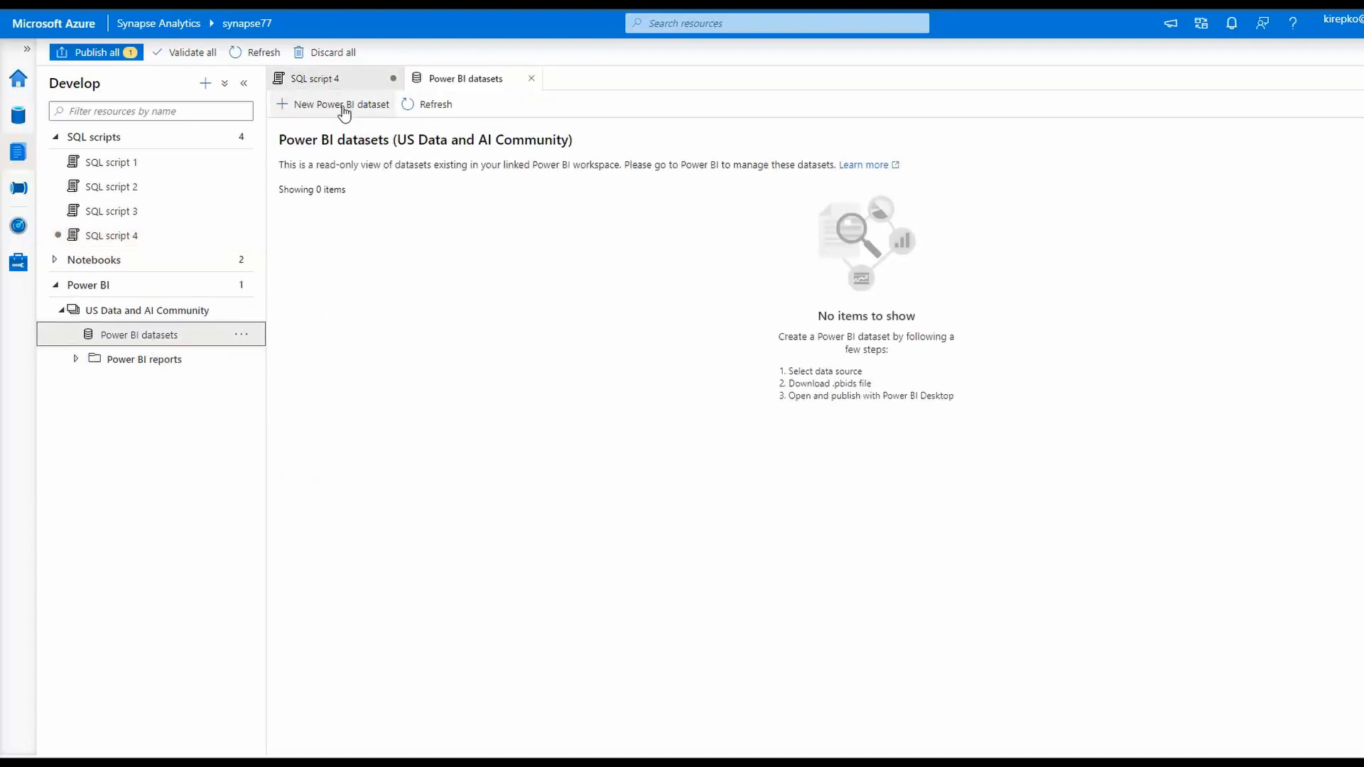
Start a new Power BI dataset and download the kirbympp .pbids file.
left_click(338, 103)
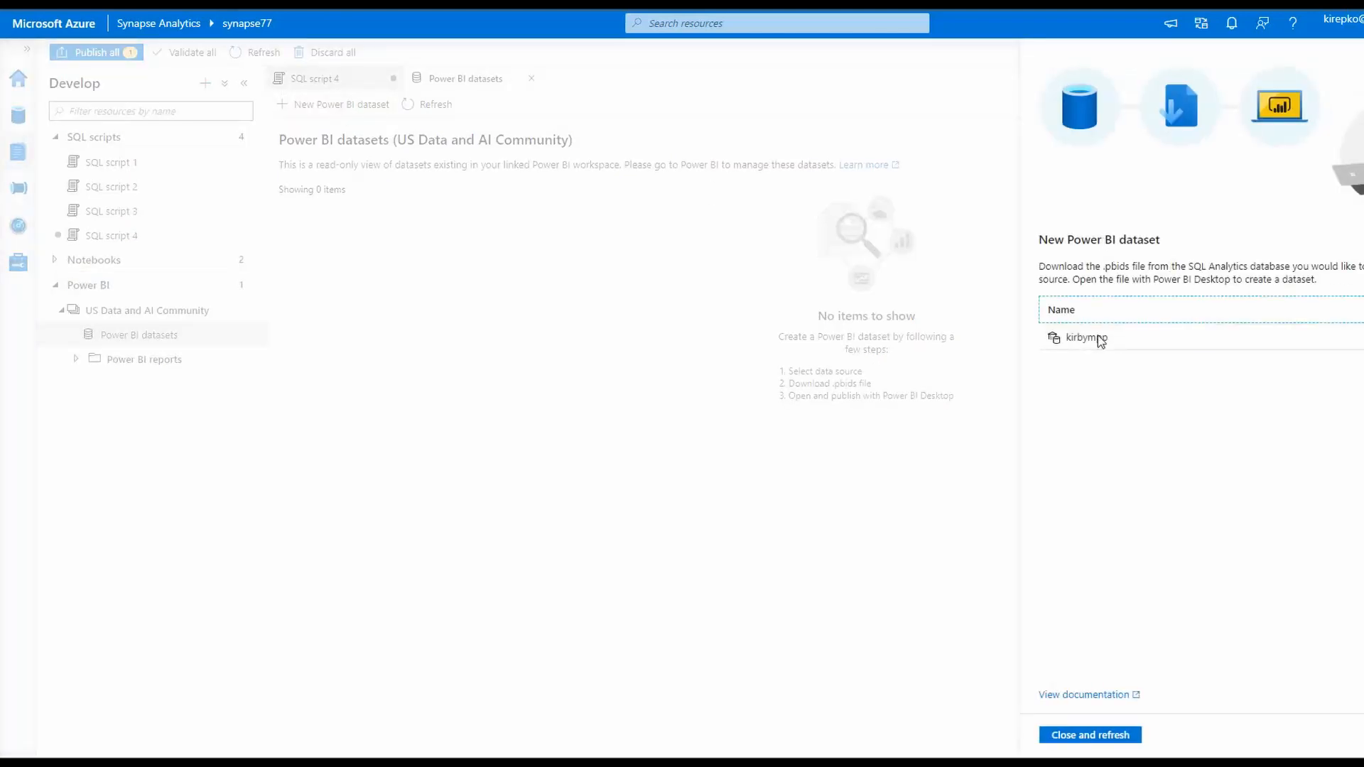
mouse_move(1086, 338)
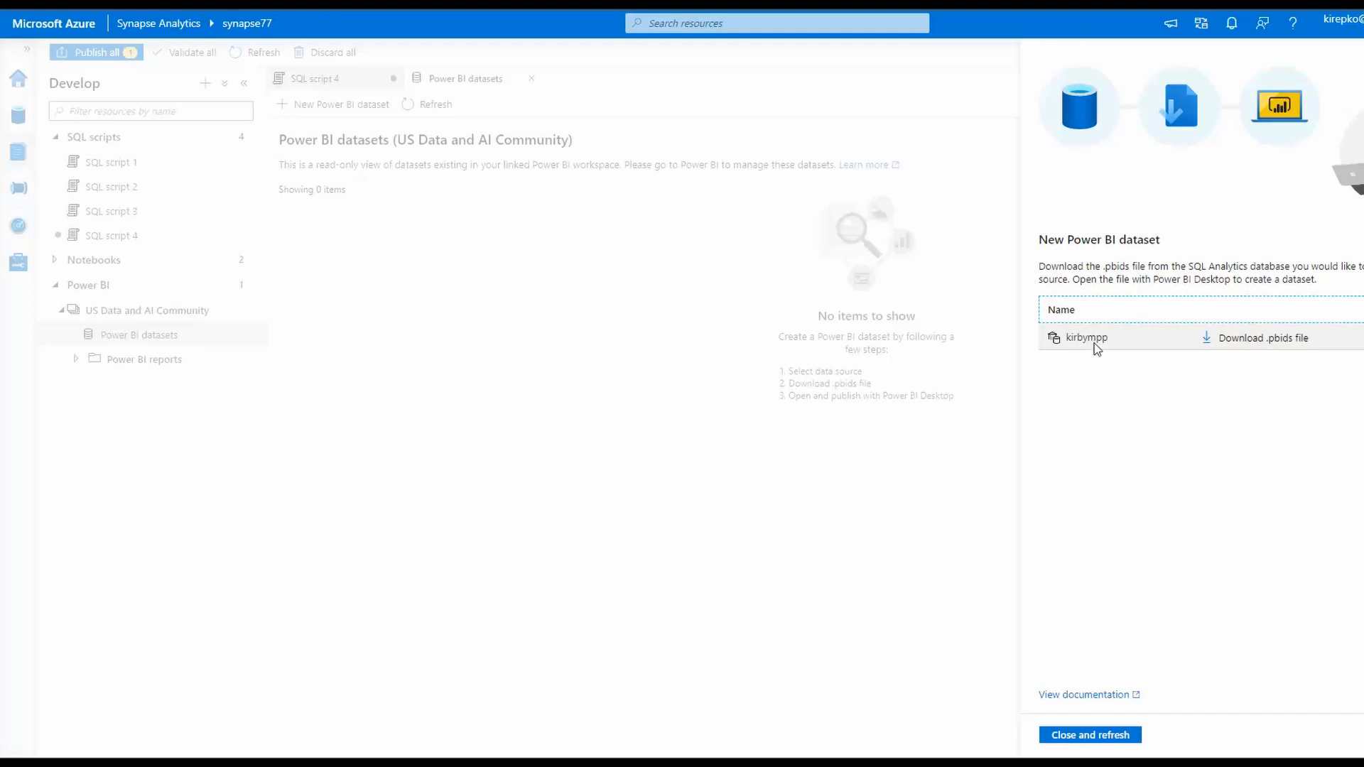
mouse_move(1251, 347)
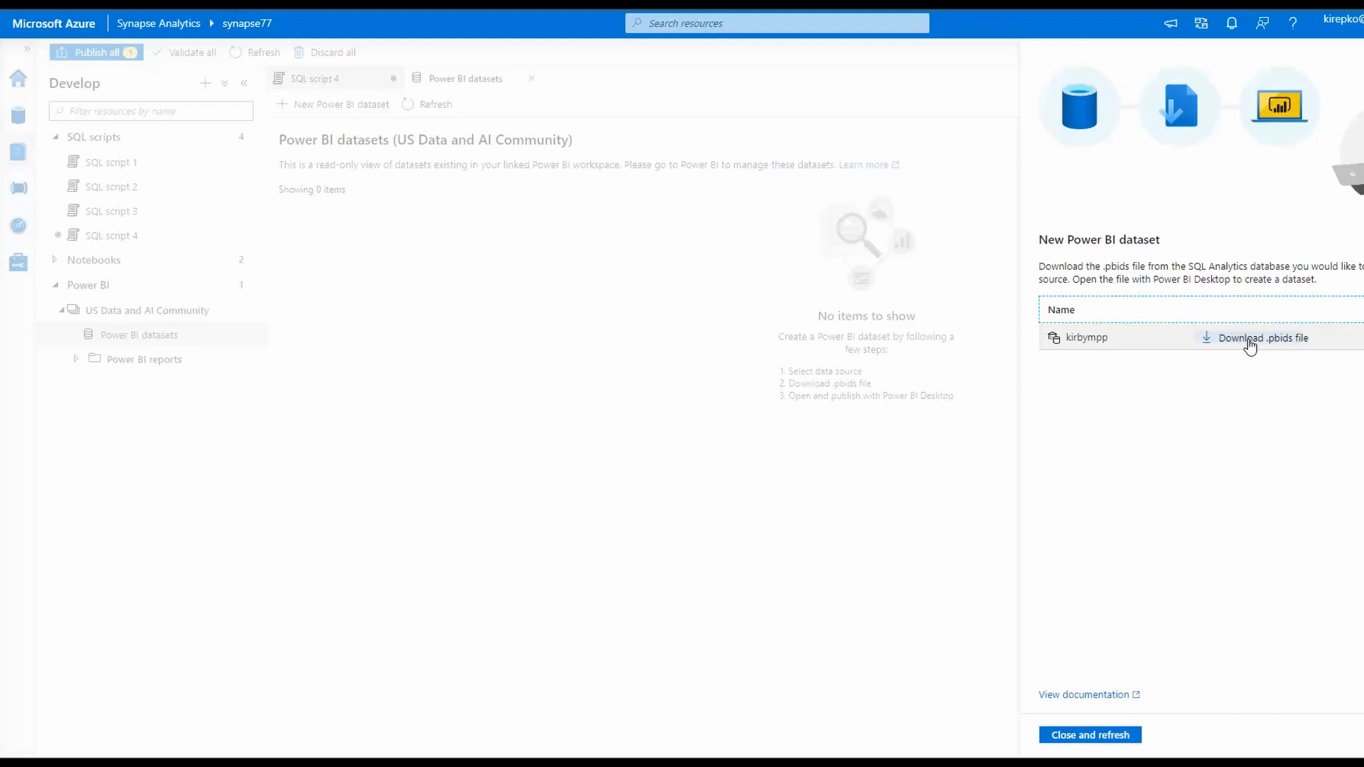
left_click(1090, 735)
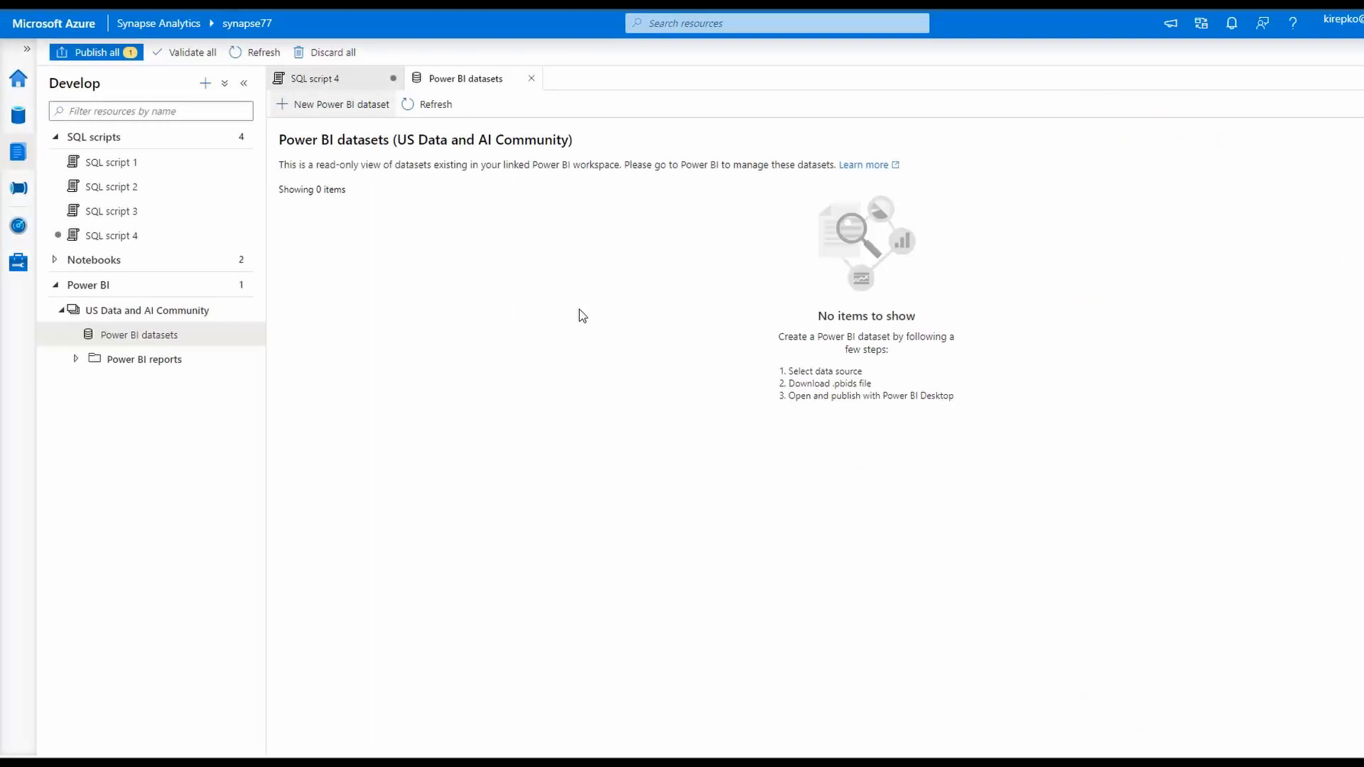
mouse_move(204, 84)
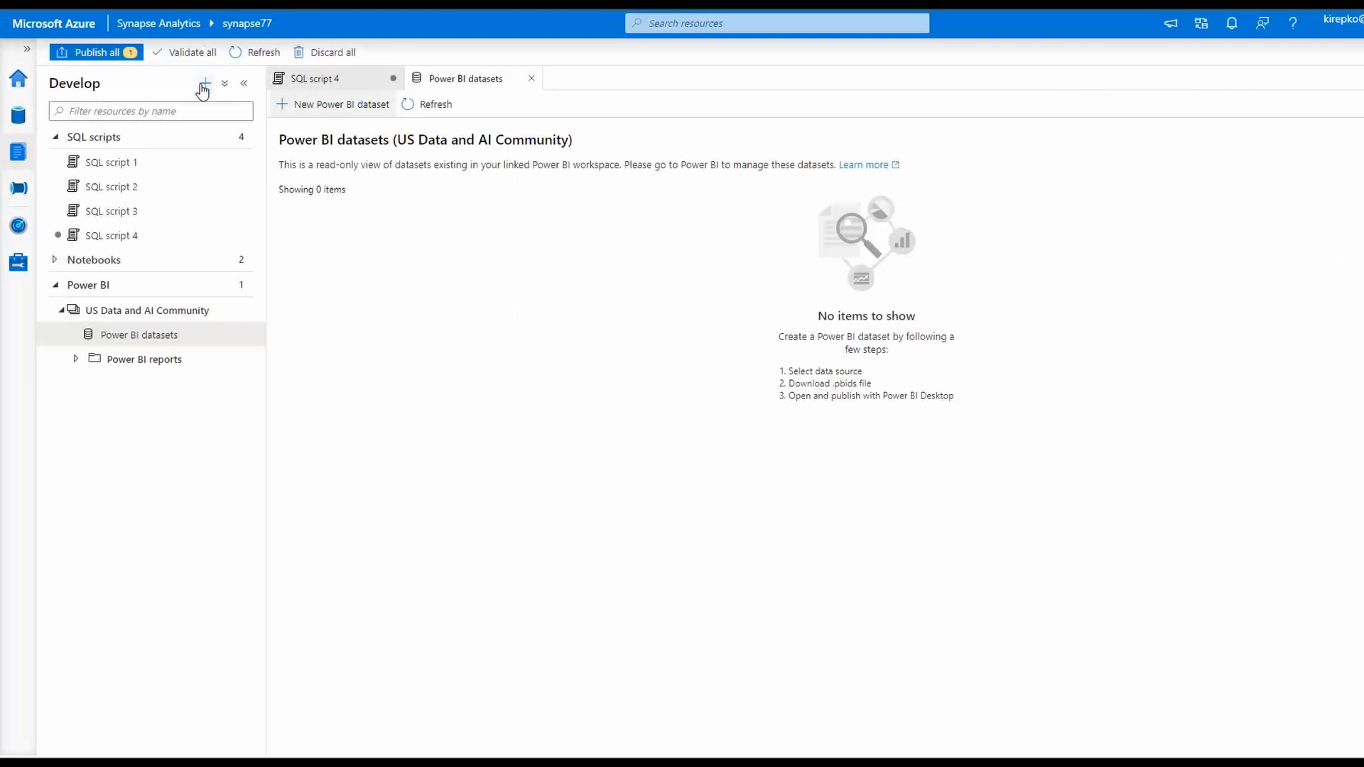
left_click(205, 82)
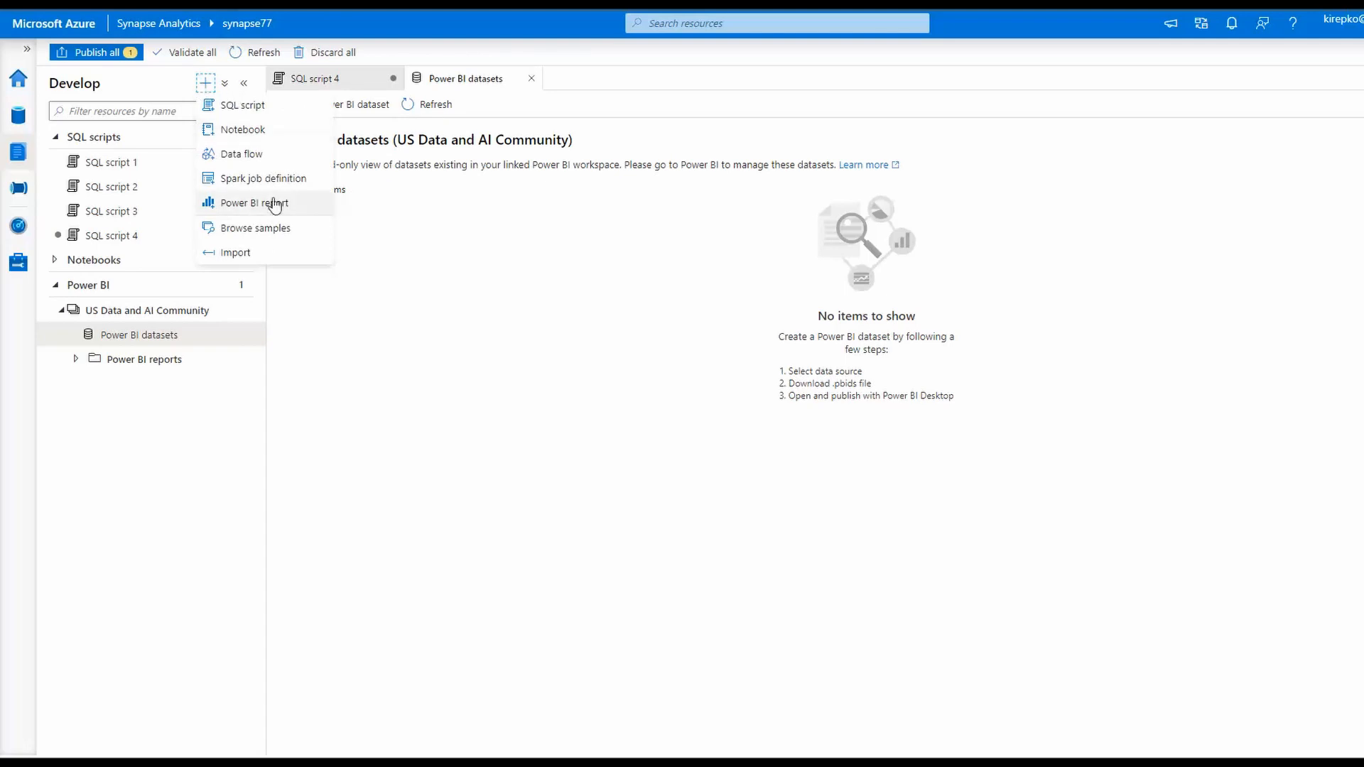
mouse_move(273, 183)
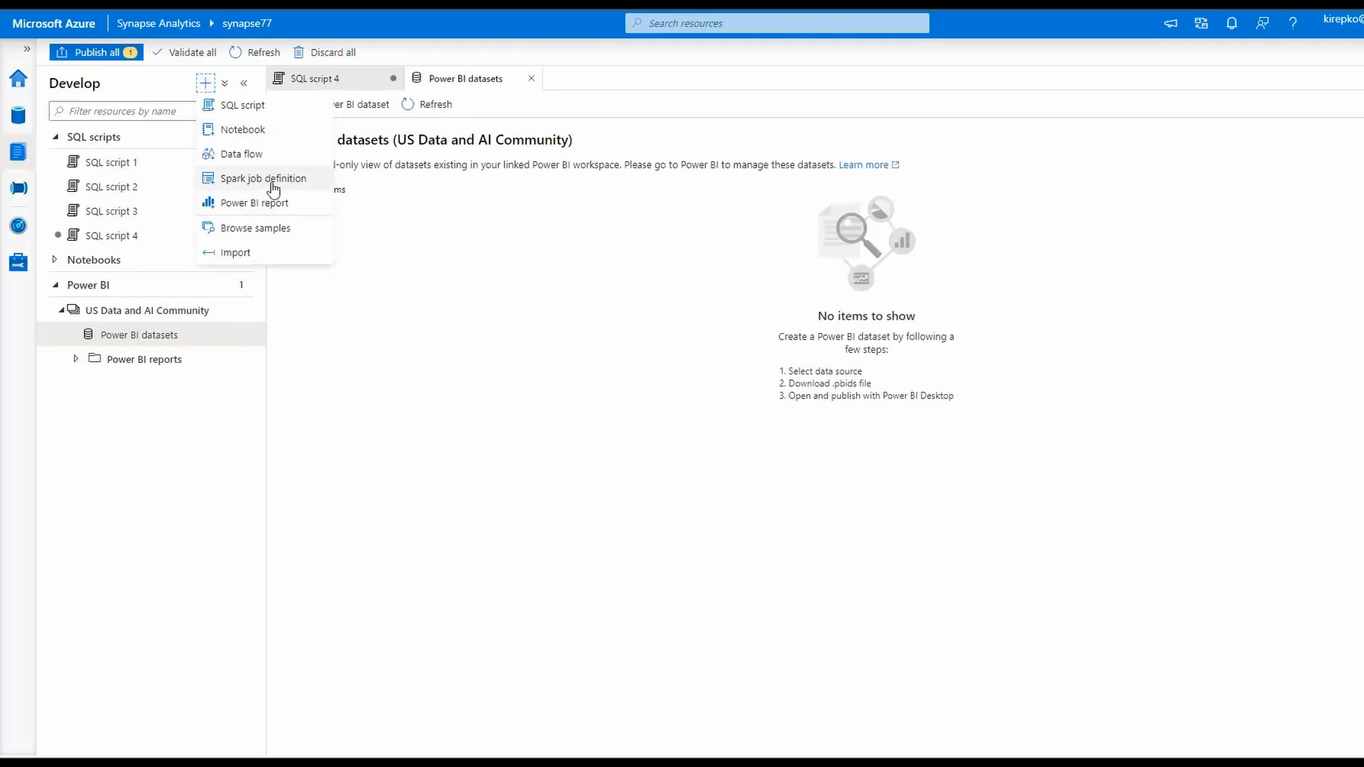
mouse_move(472, 278)
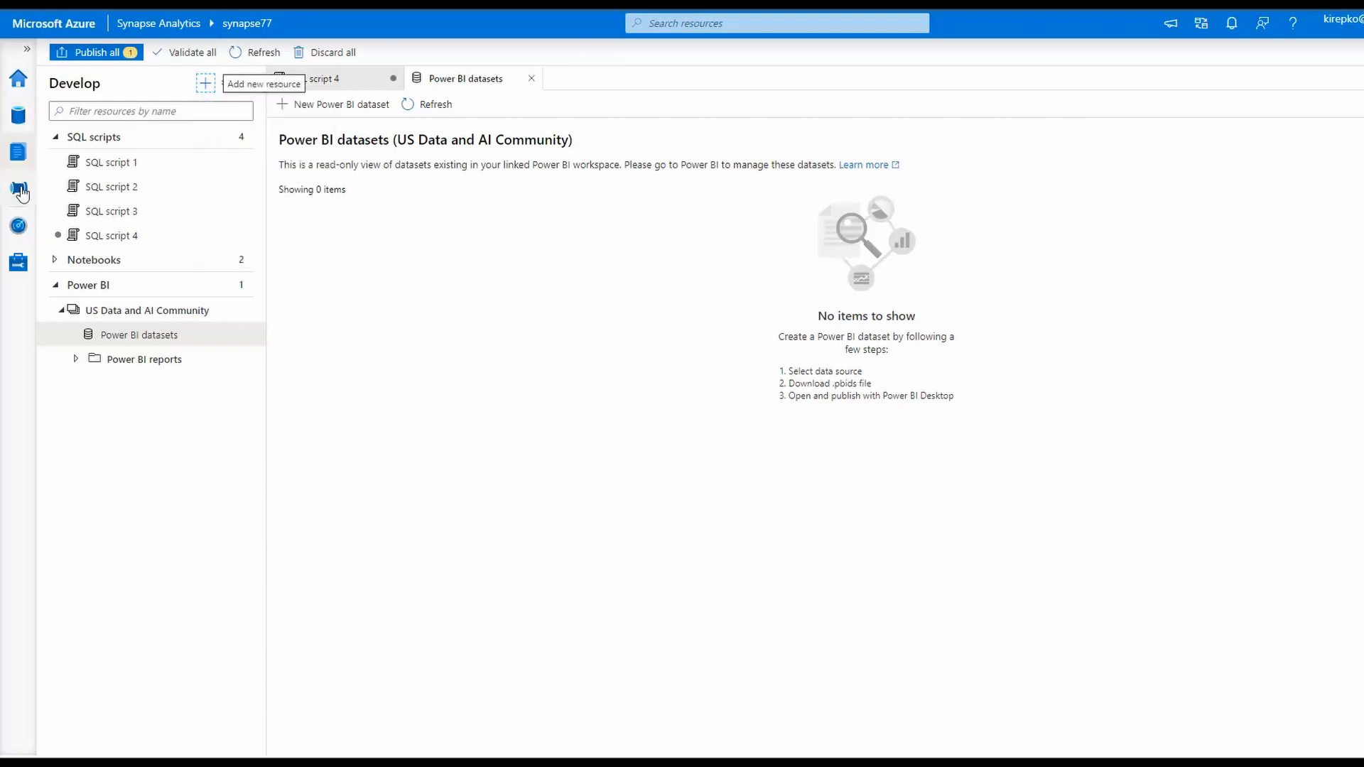
mouse_move(18, 188)
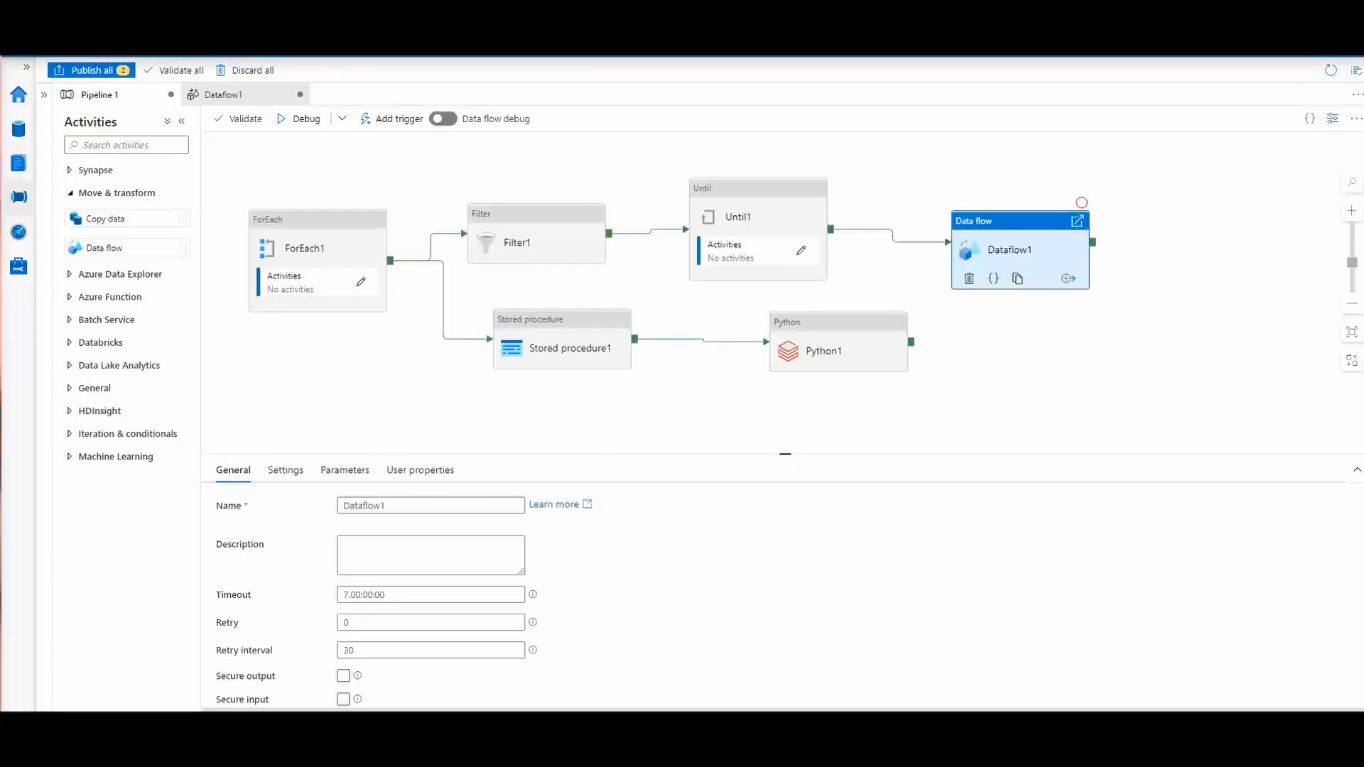
mouse_move(18, 199)
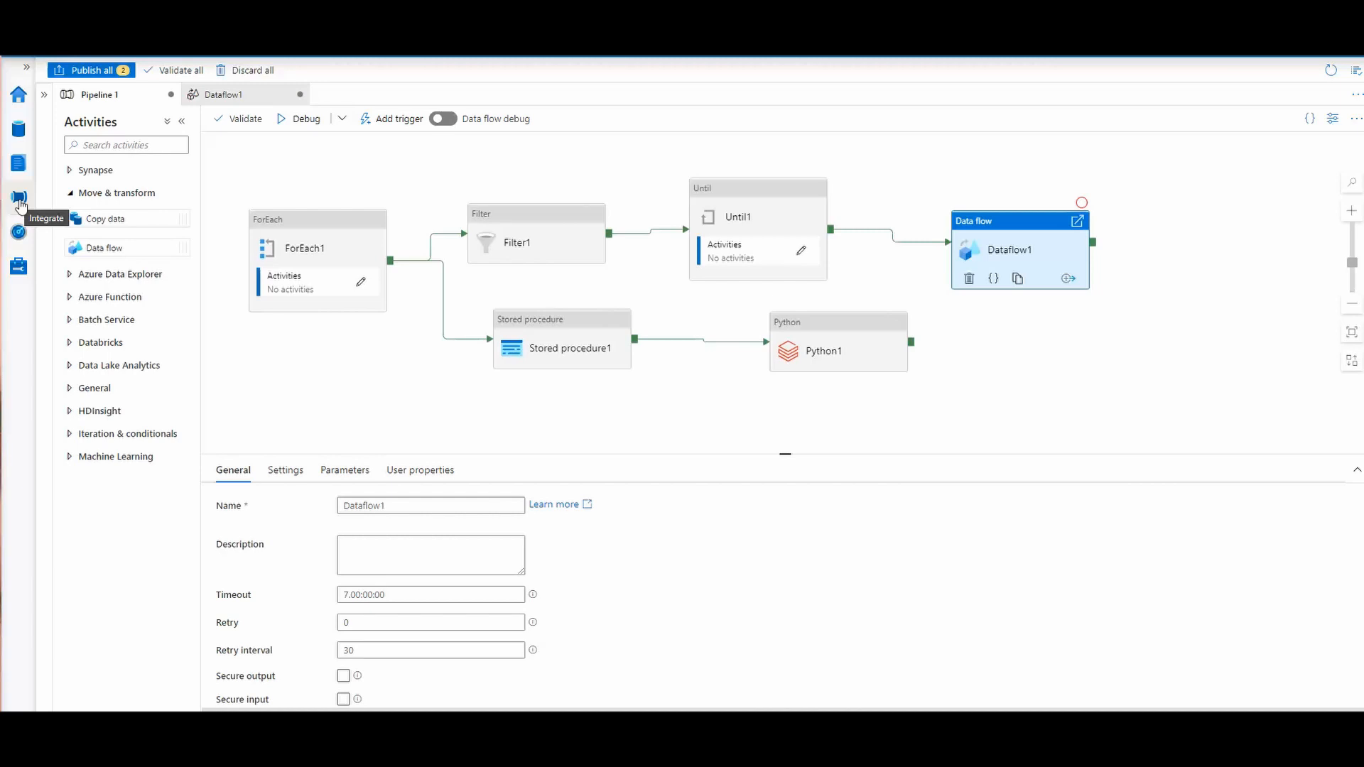
mouse_move(1036, 218)
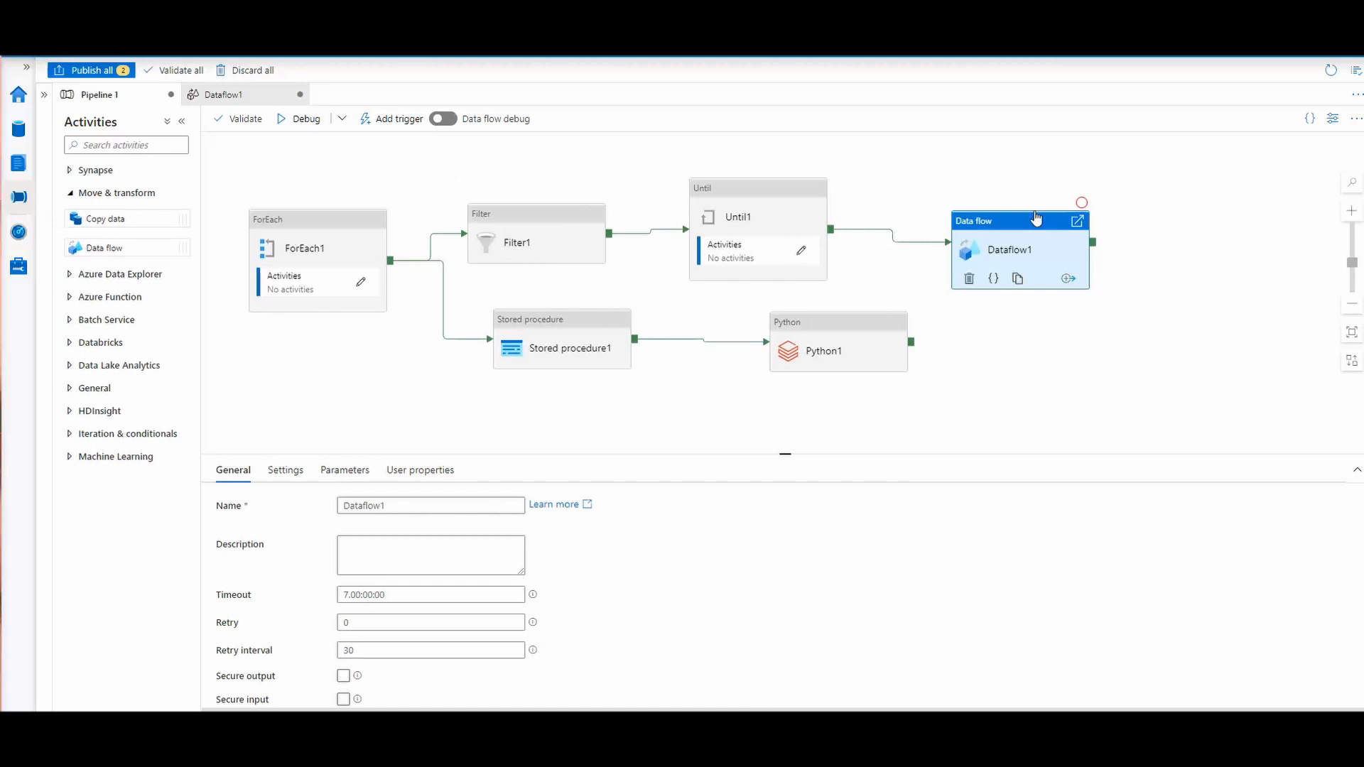
left_click(317, 214)
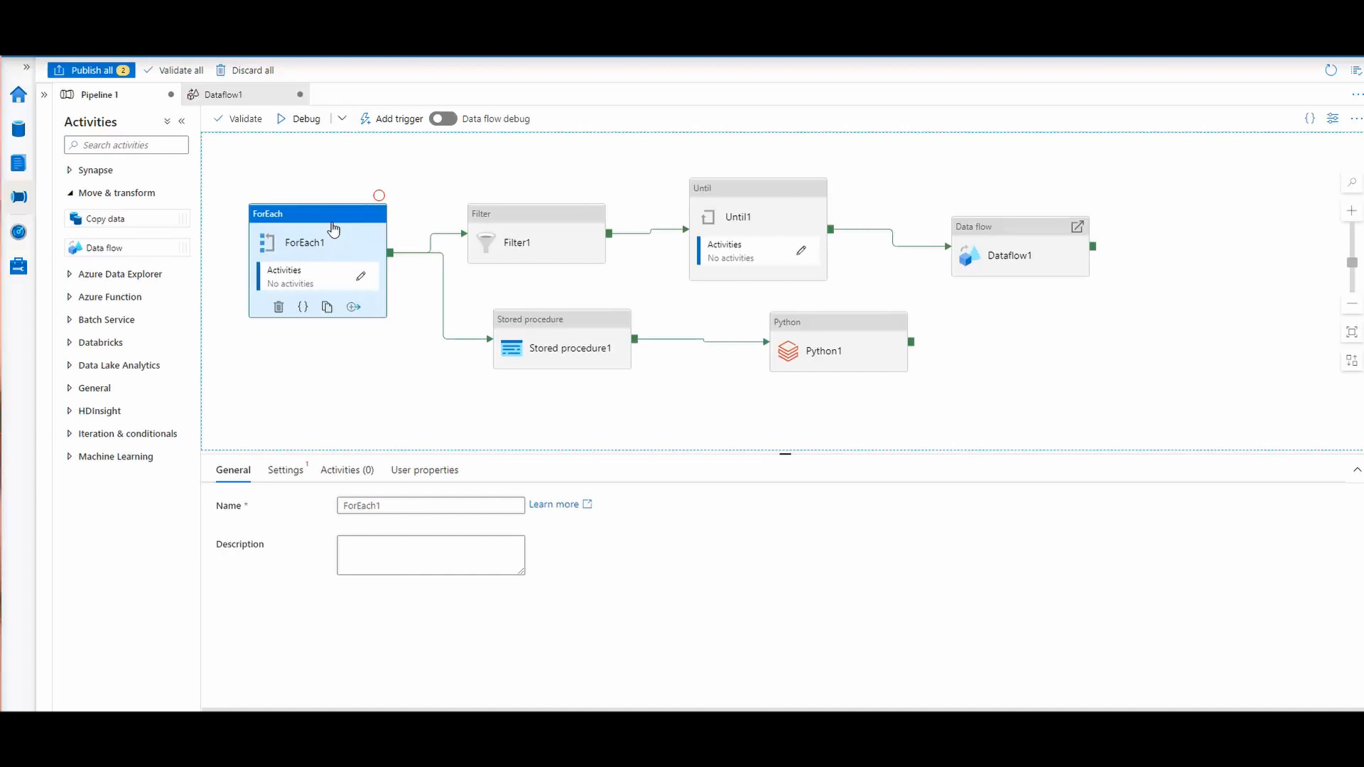
mouse_move(107, 219)
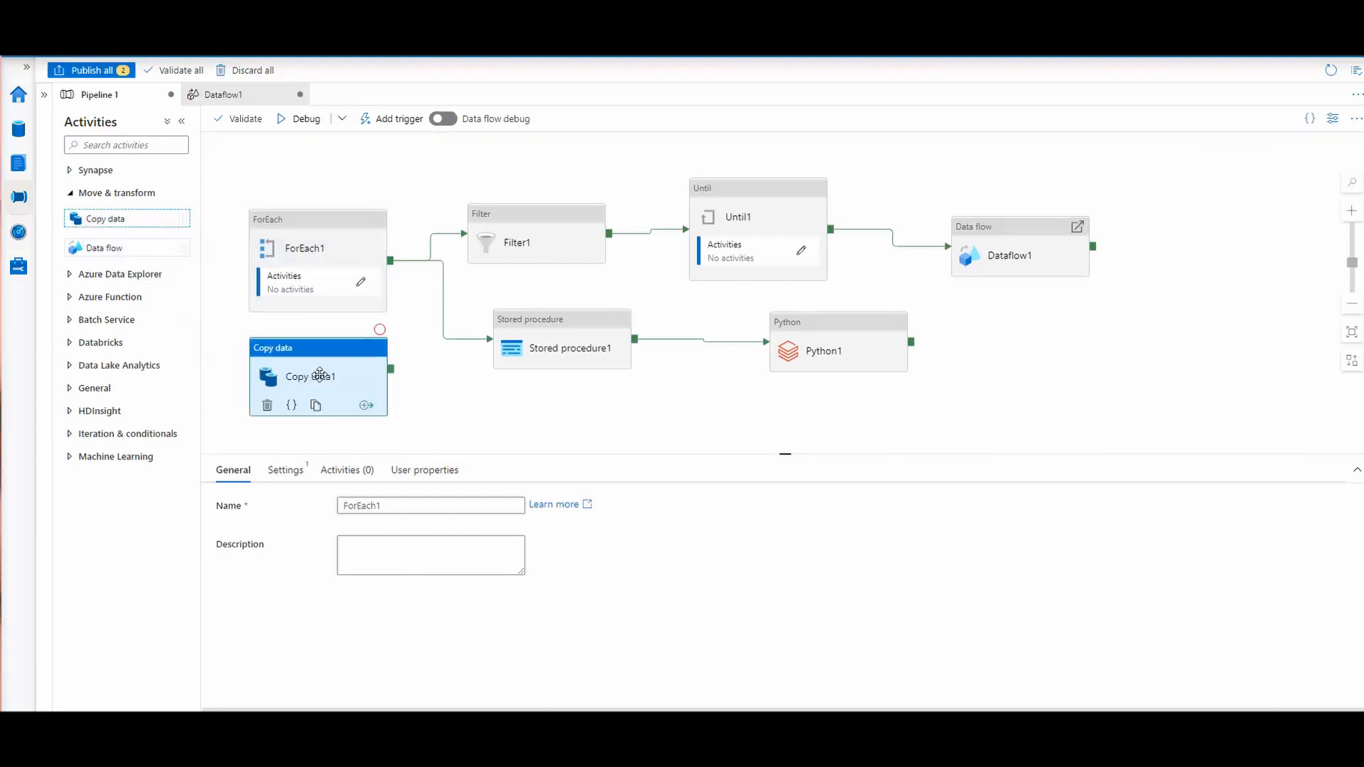
left_click(308, 375)
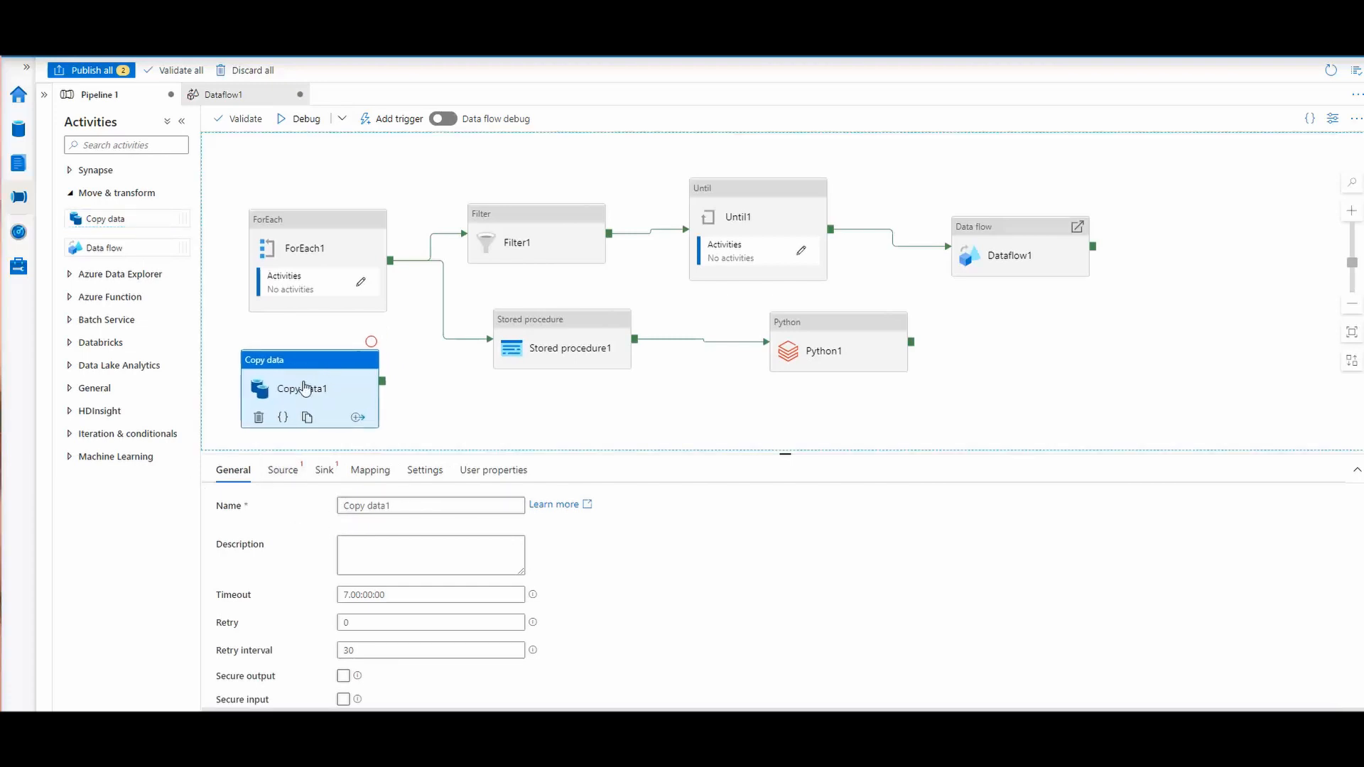
mouse_move(317, 484)
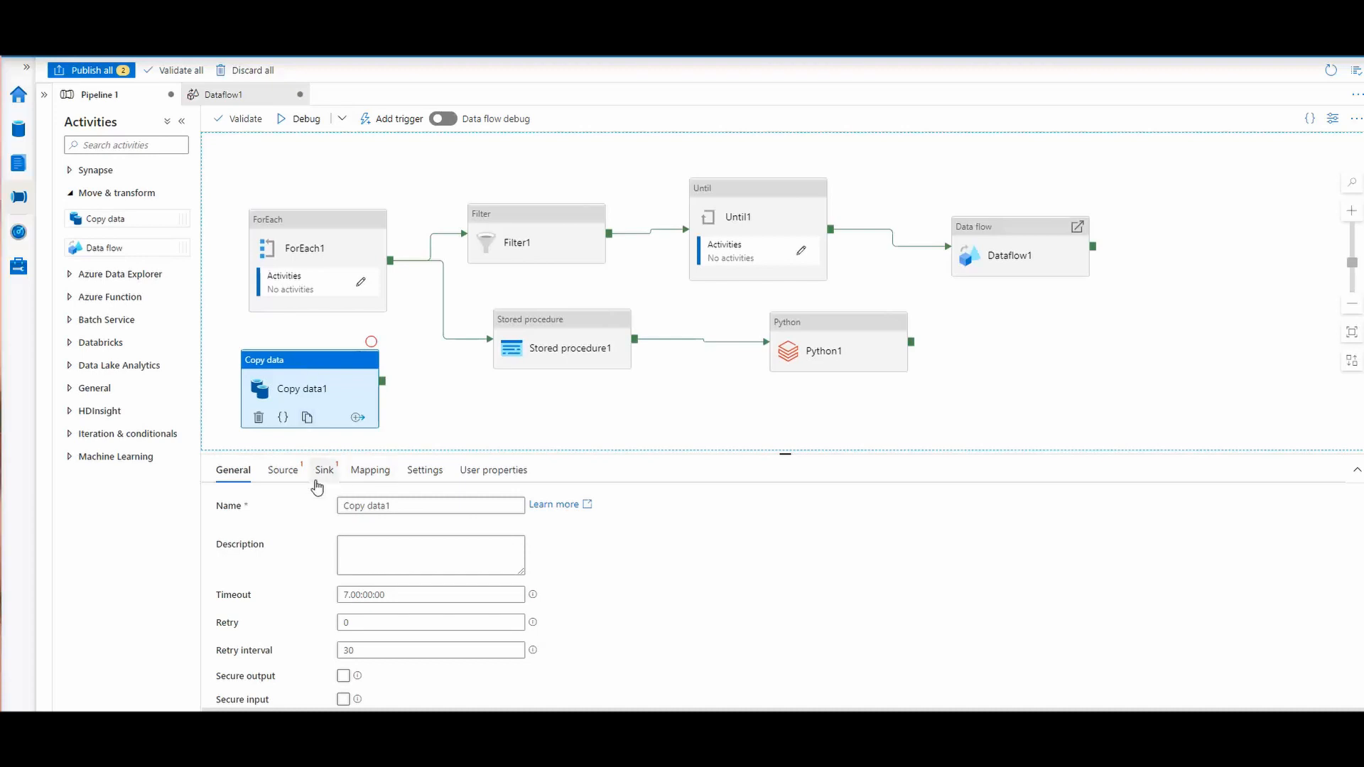
left_click(281, 471)
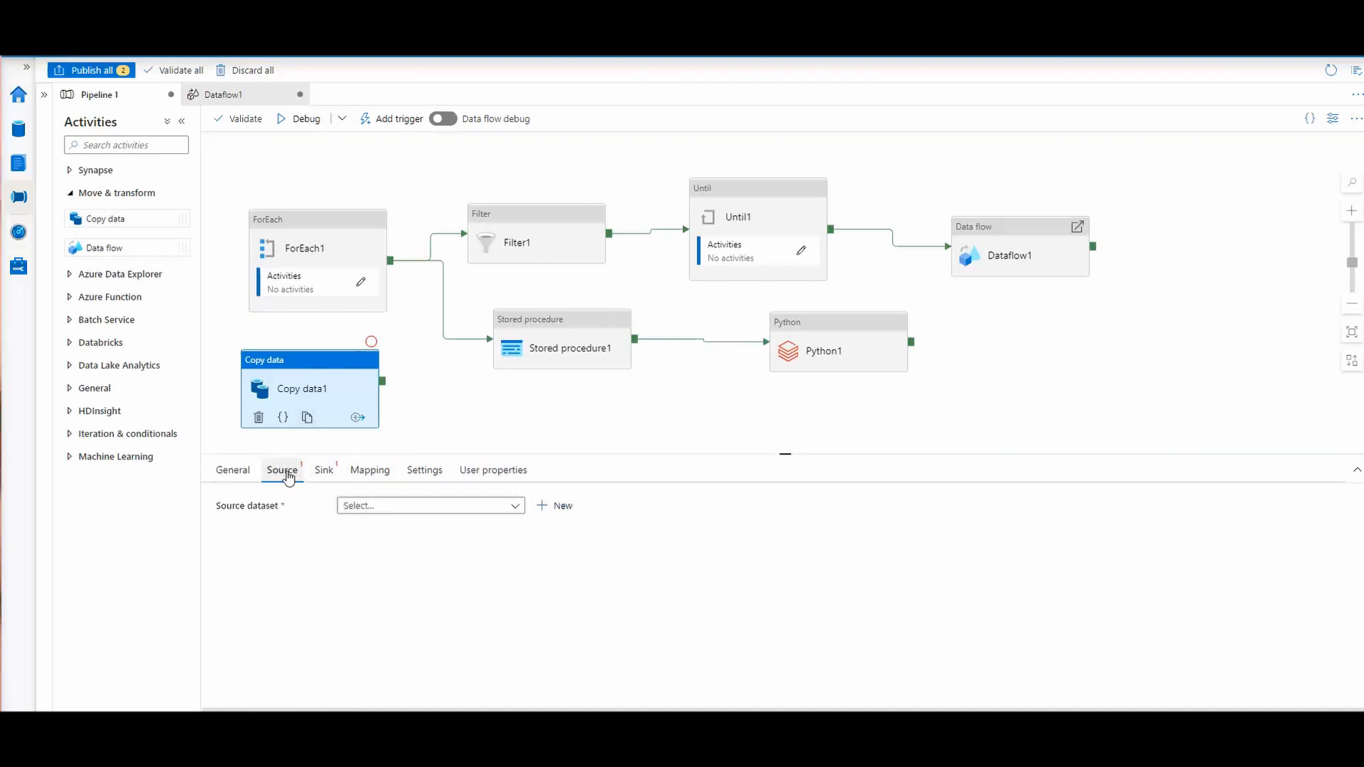
mouse_move(322, 470)
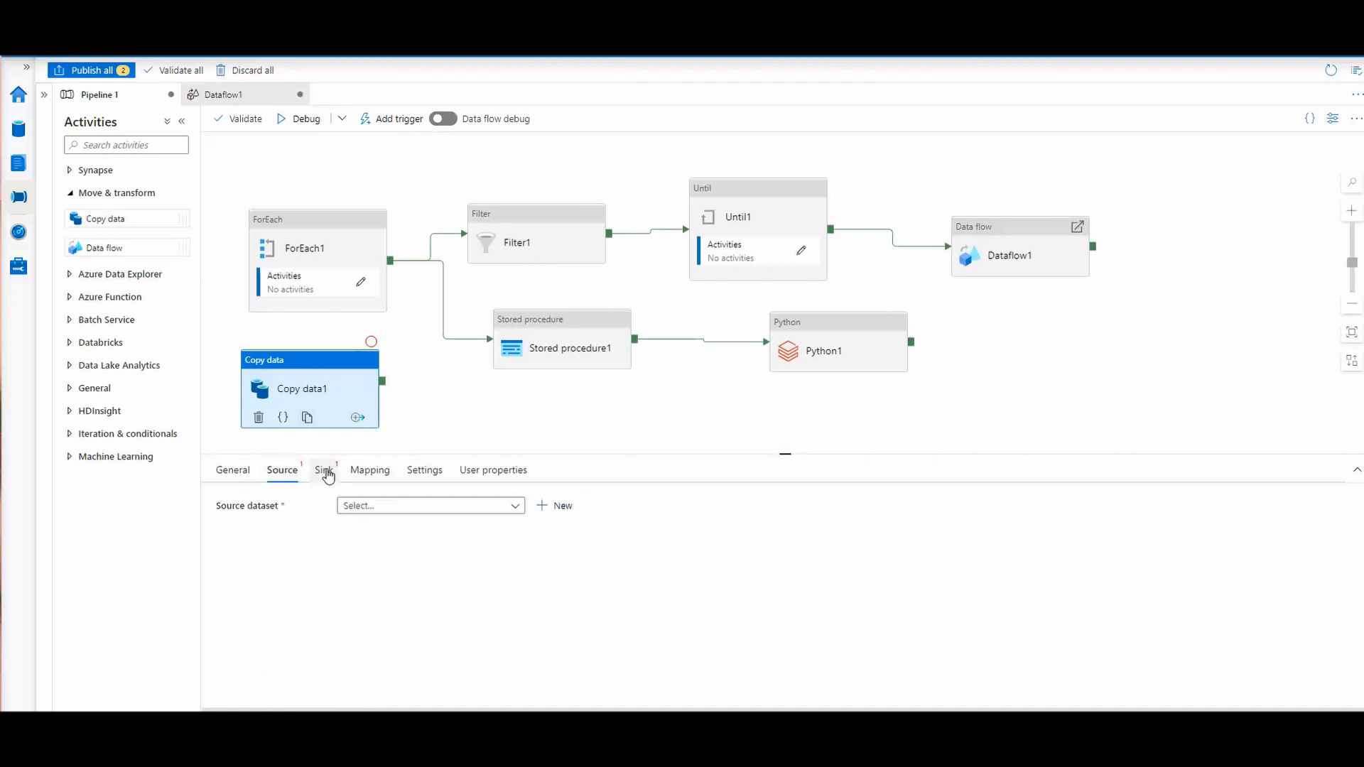
left_click(322, 470)
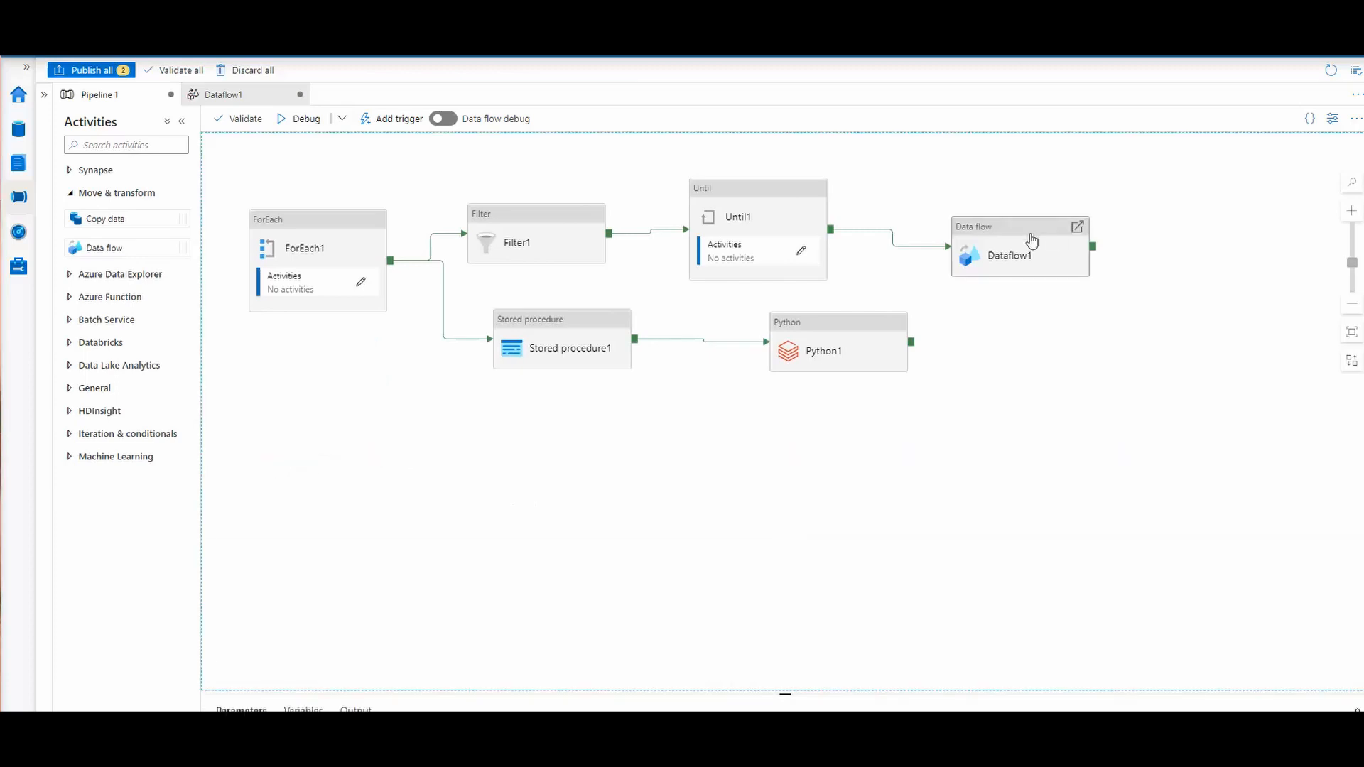
Inspect Dataflow1's properties, expand the Databricks activities, then go to Monitor pipeline runs.
left_click(1009, 254)
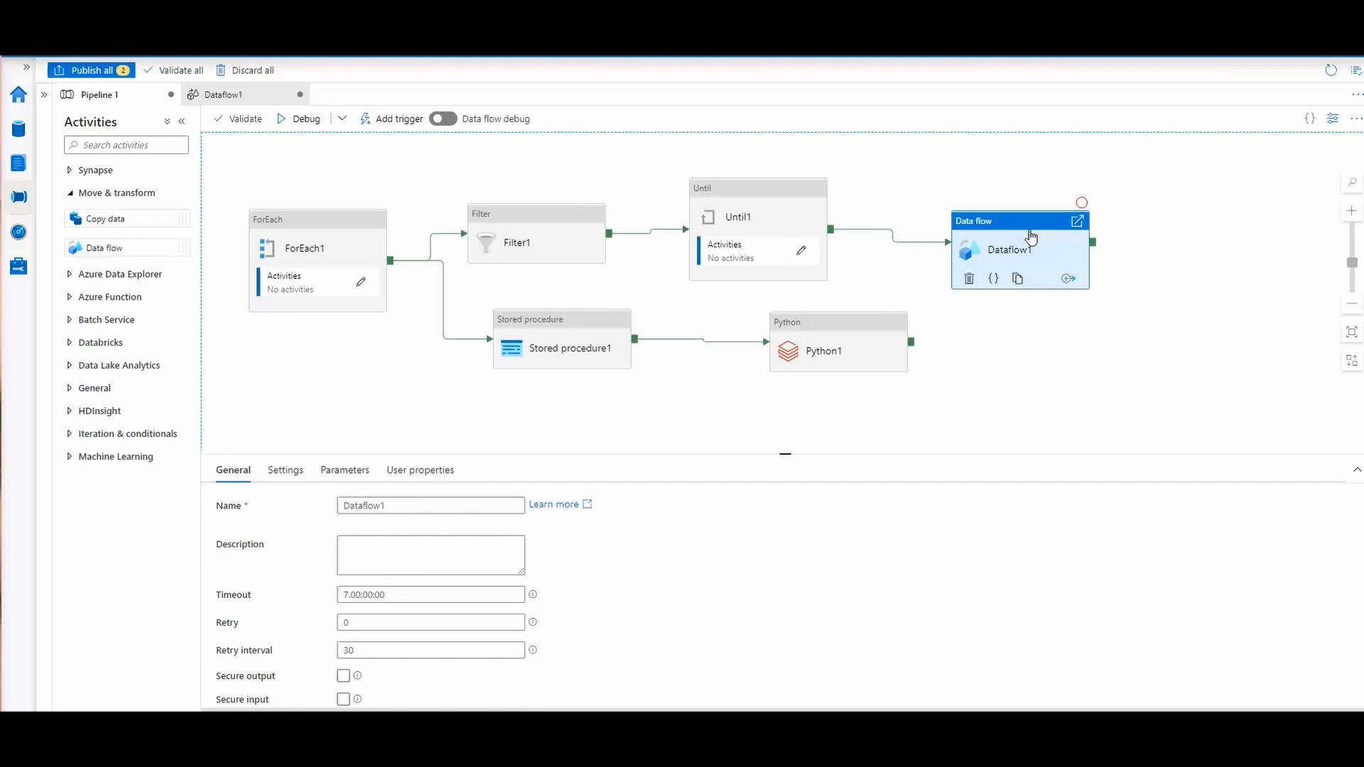
mouse_move(1030, 234)
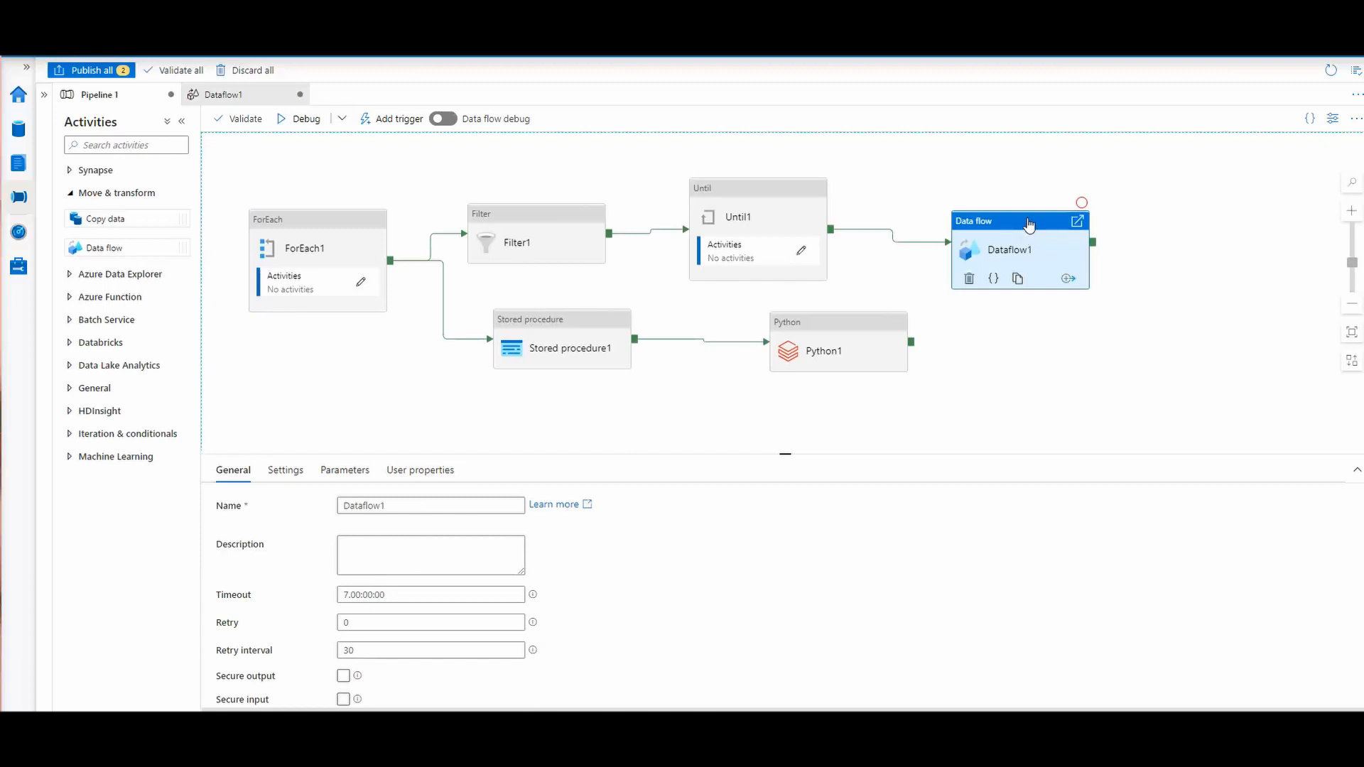
mouse_move(845, 328)
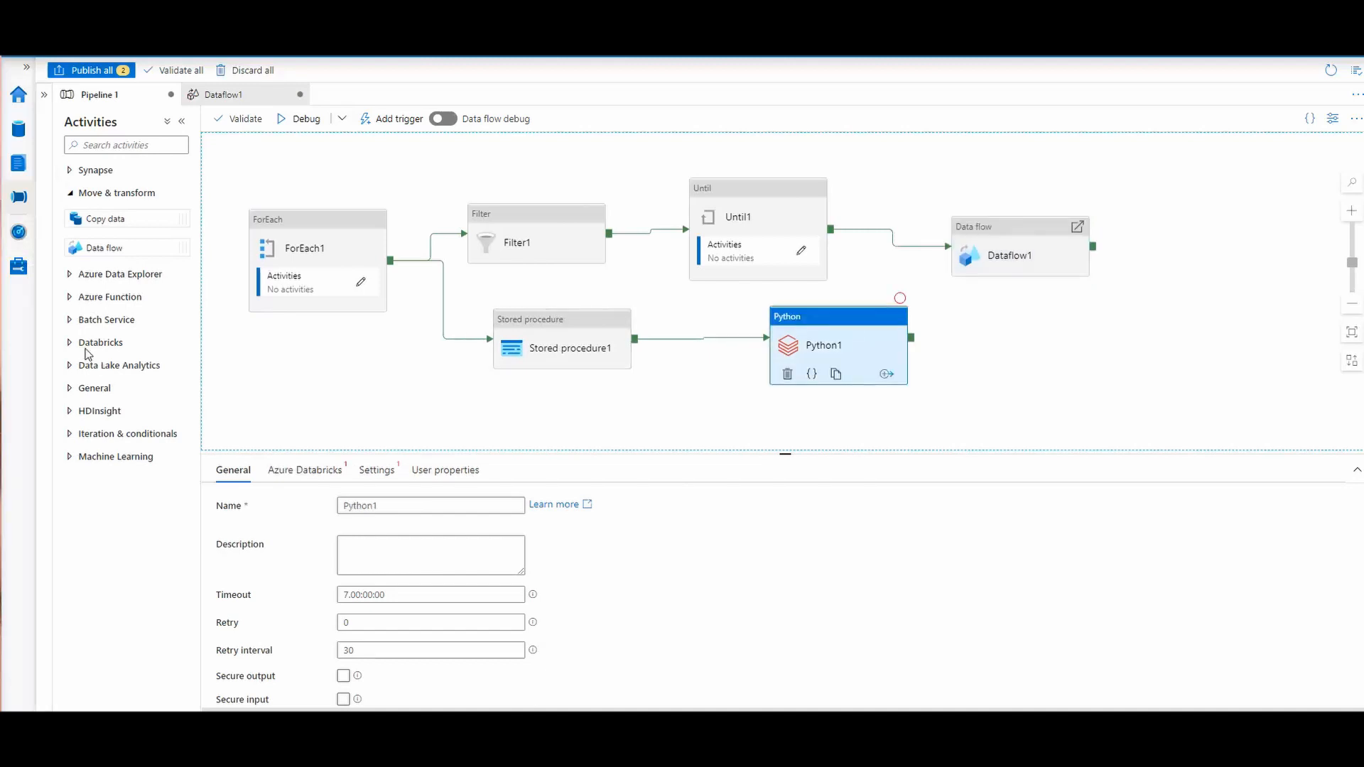
left_click(99, 343)
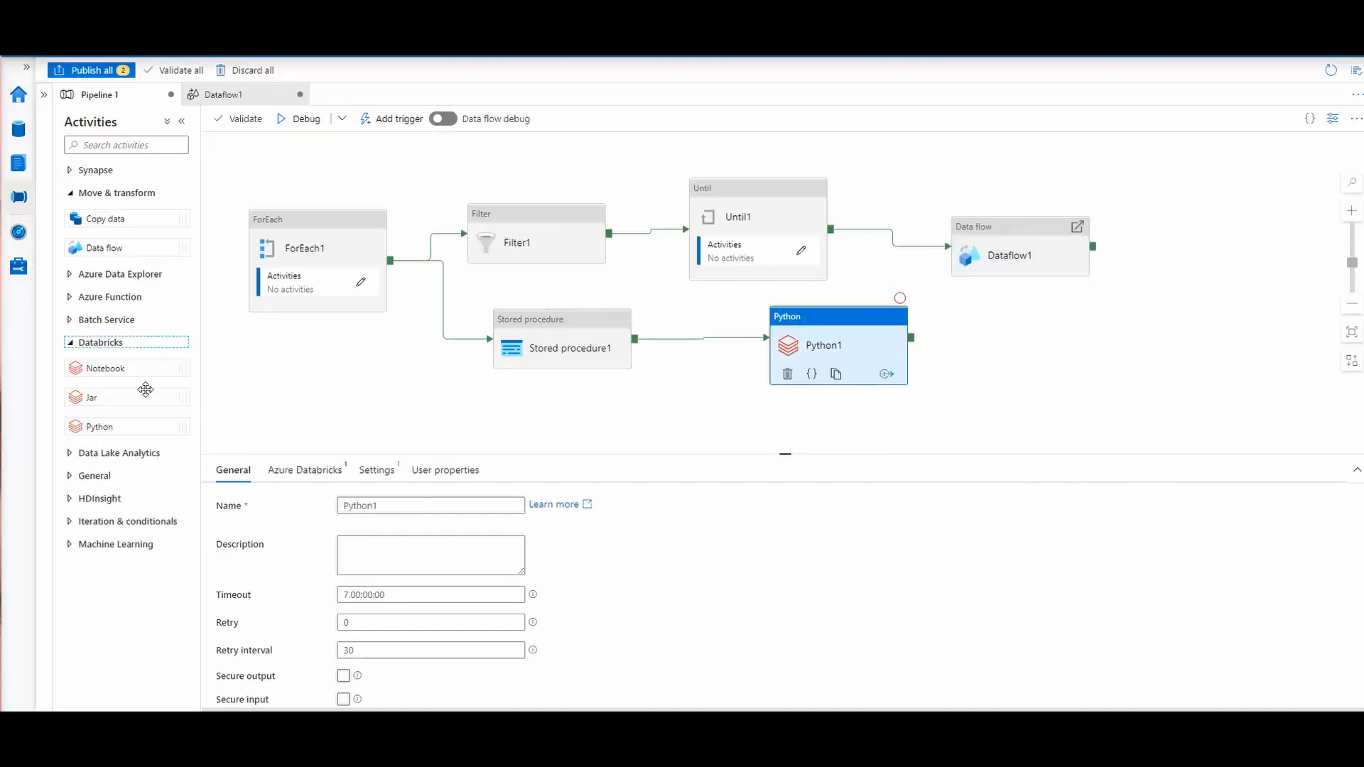
mouse_move(136, 368)
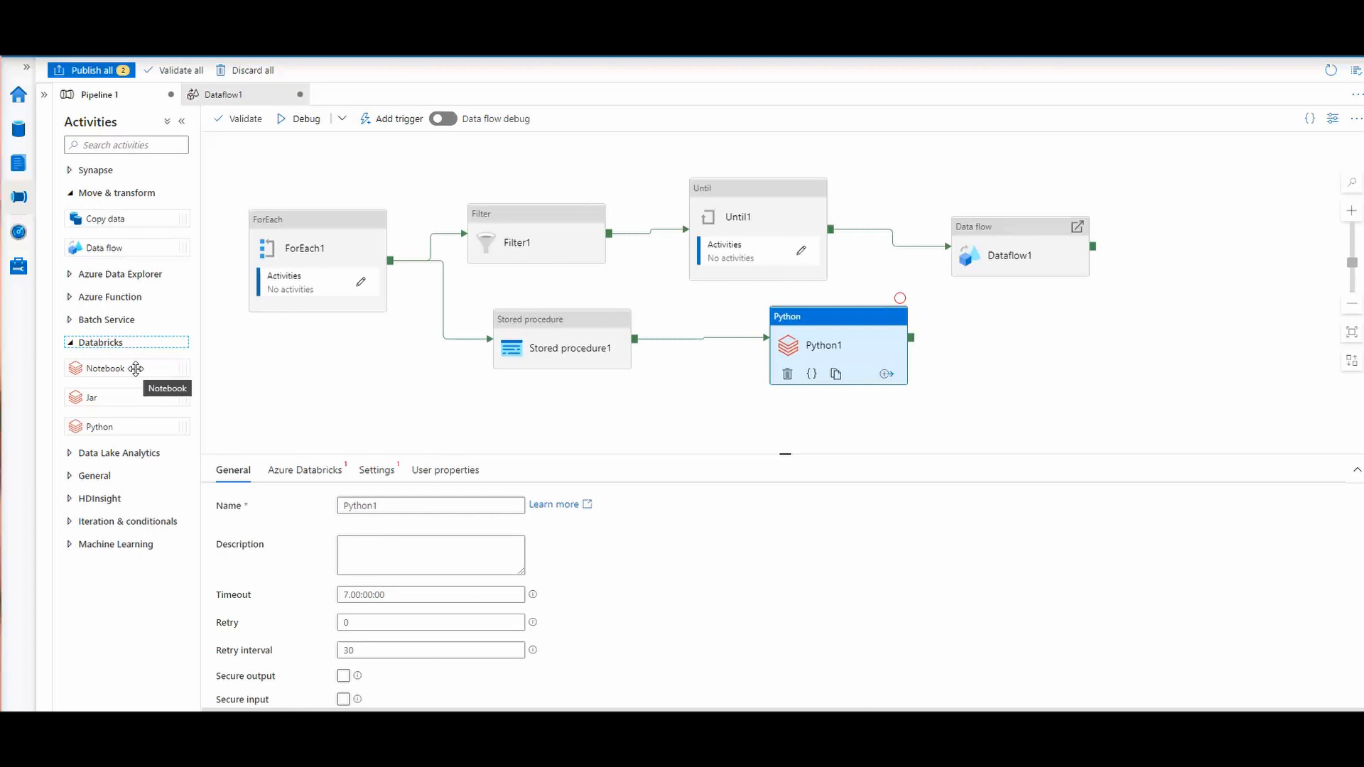
mouse_move(19, 198)
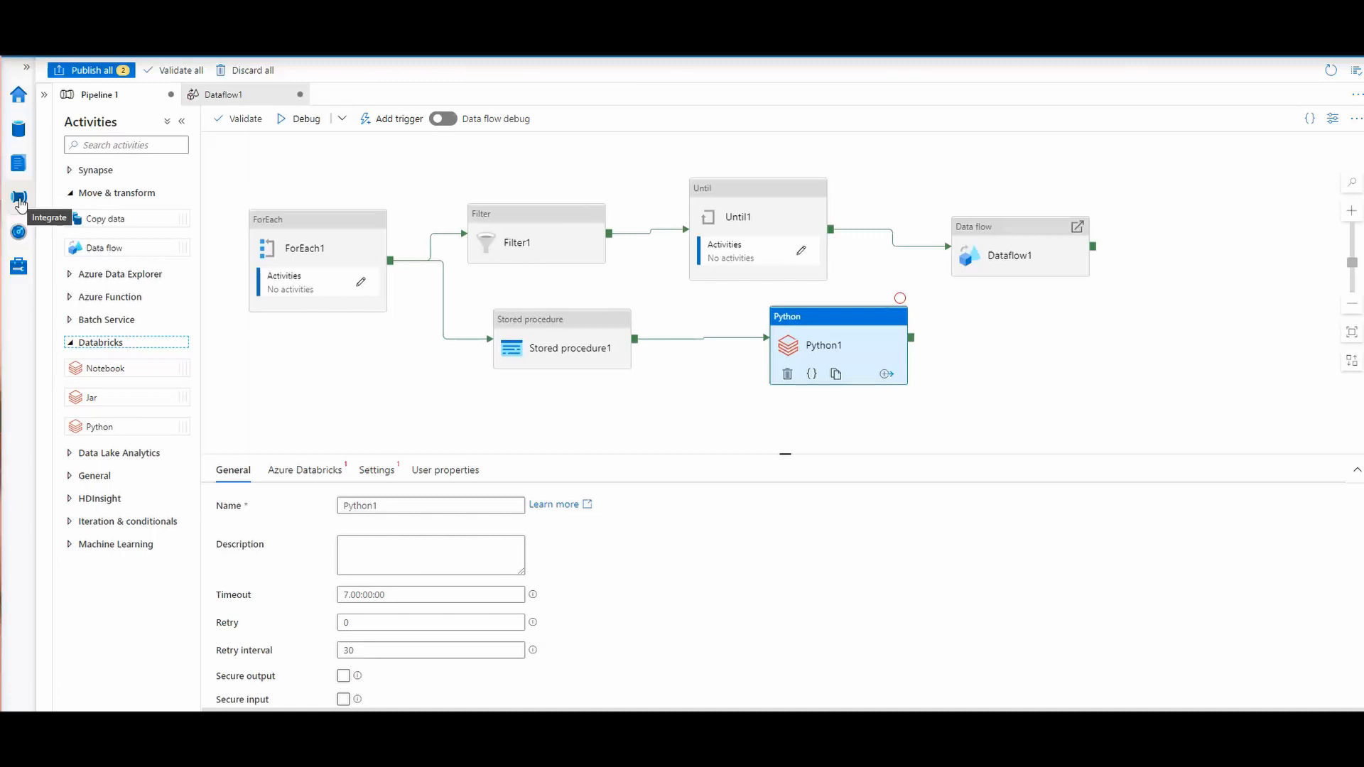
mouse_move(19, 233)
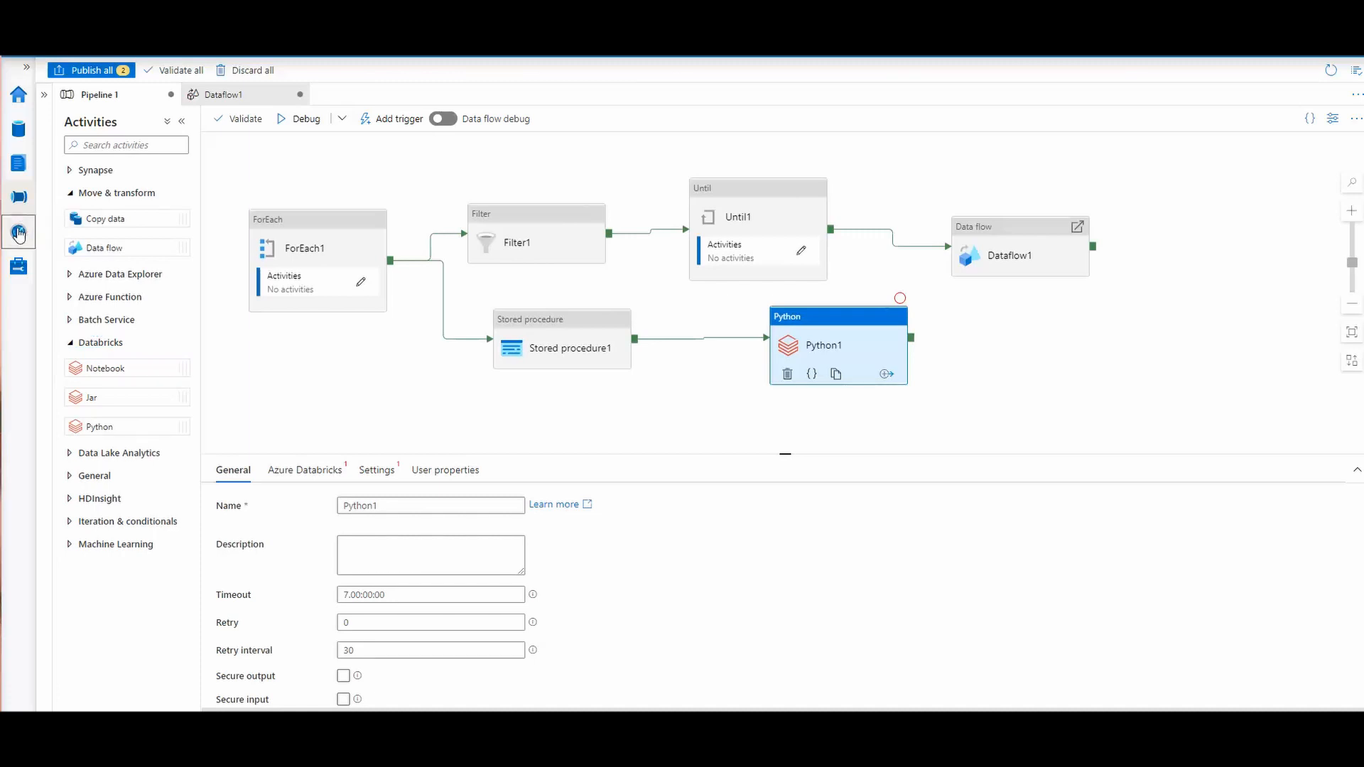
left_click(17, 233)
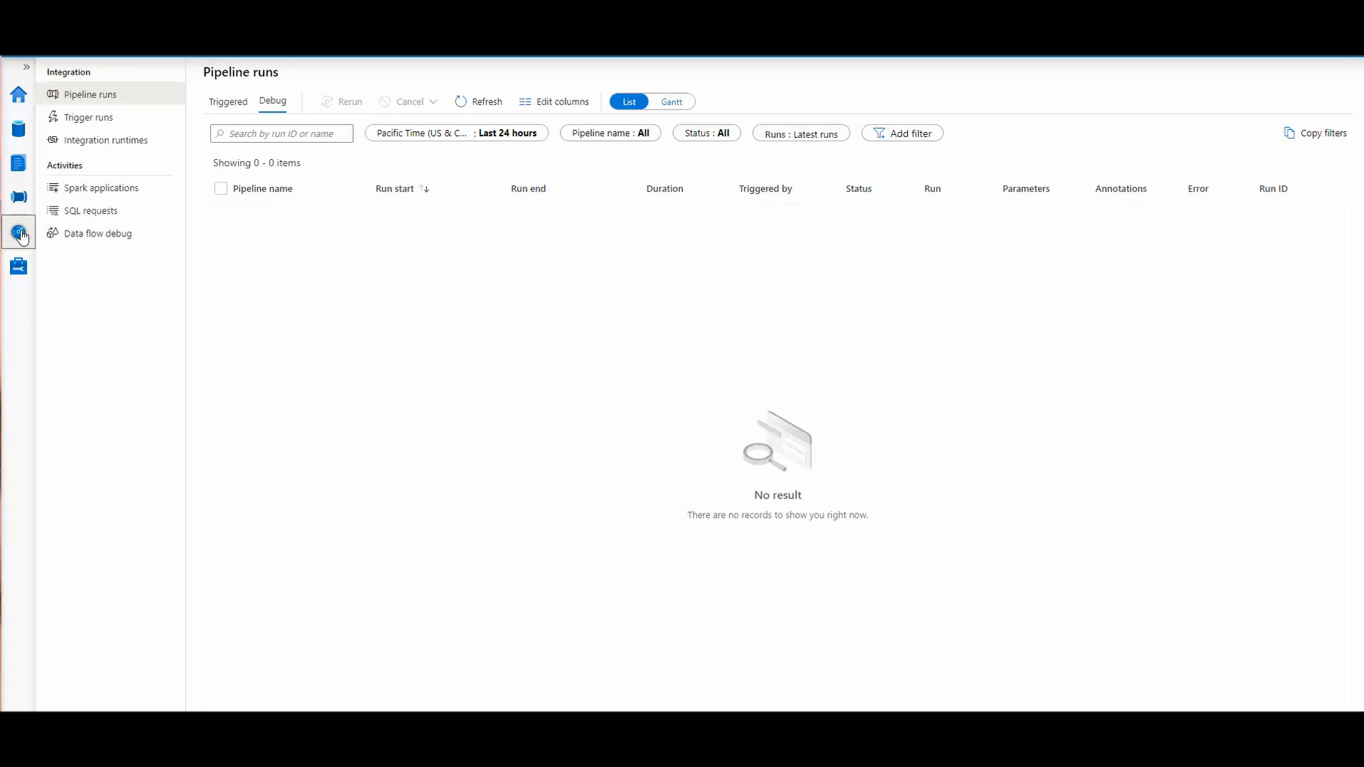
mouse_move(19, 269)
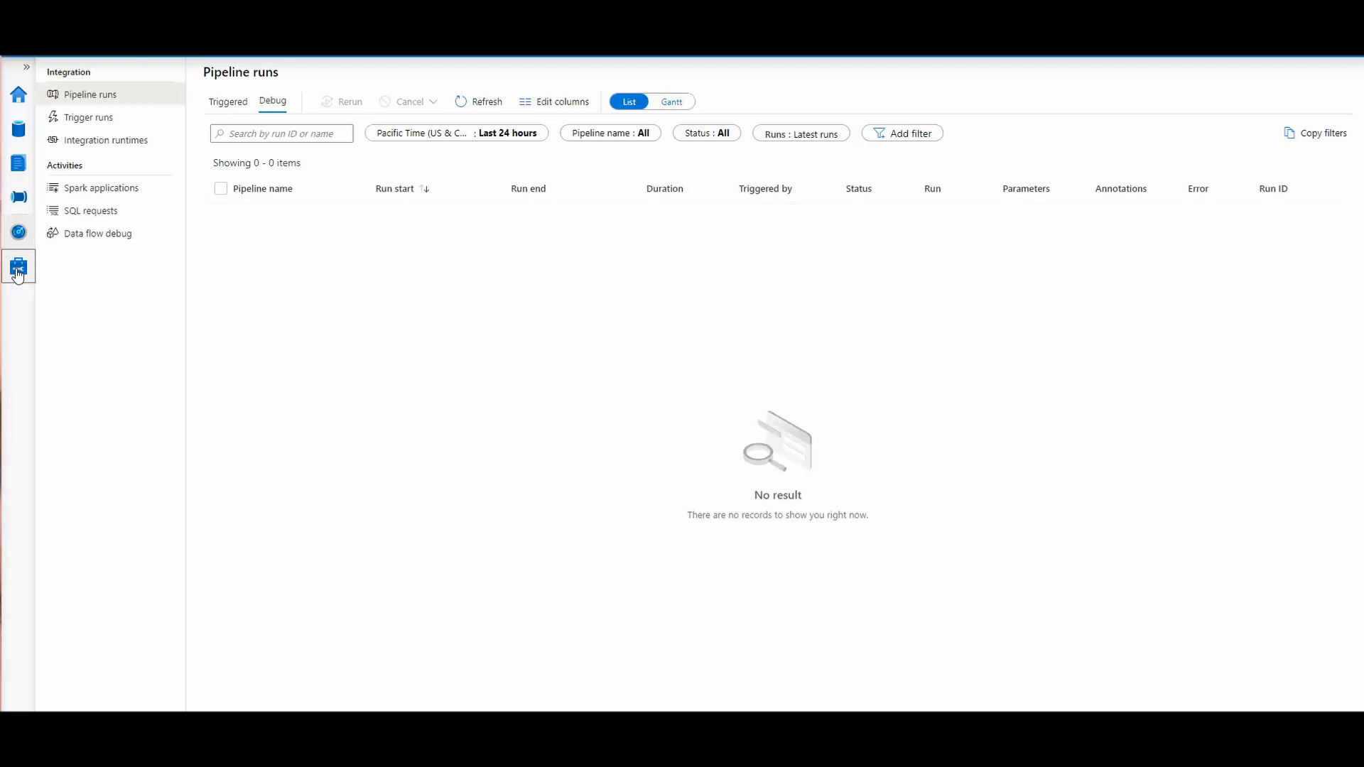
Switch to the Manage hub listing the built-in serverless and KirbysSQLPool pools.
left_click(17, 265)
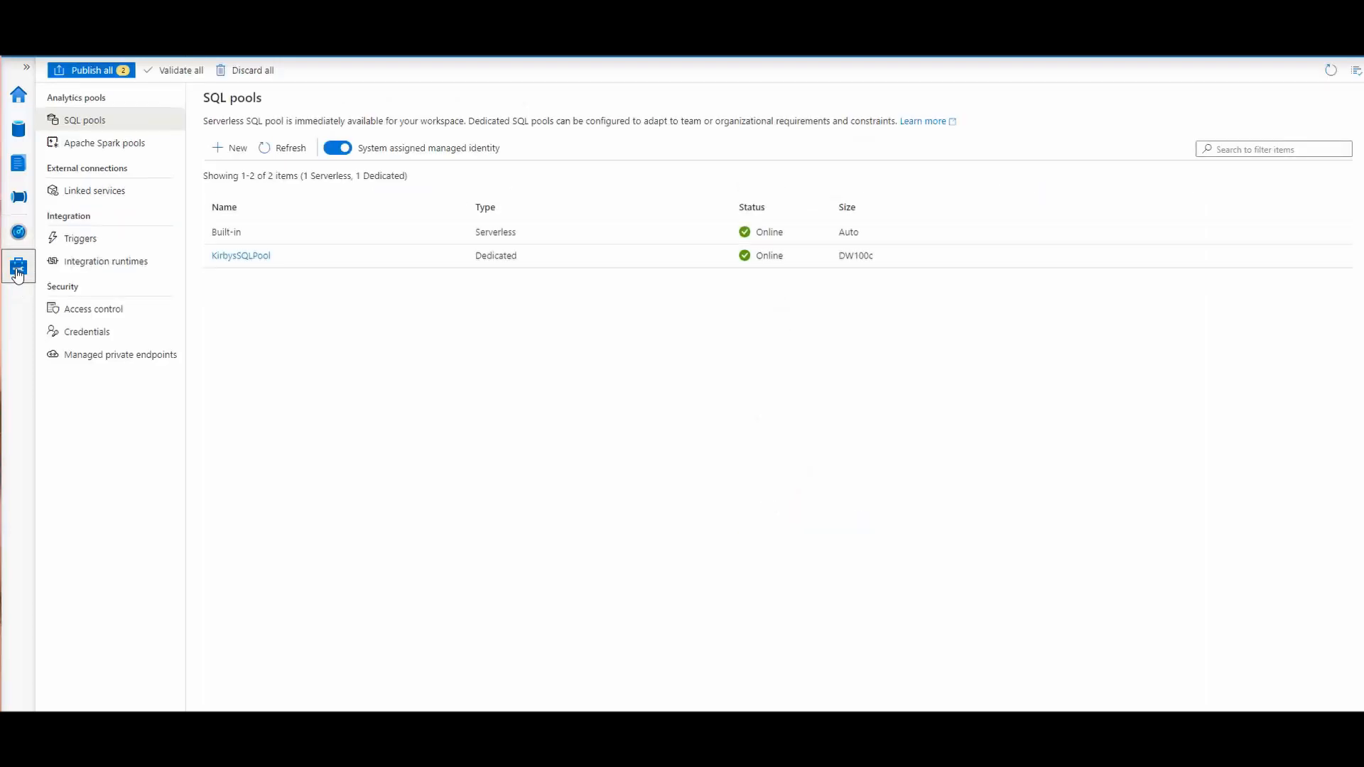
Review linked services, SQL pools and the Apache Spark pool kirbysspark1 in the Manage hub.
left_click(94, 189)
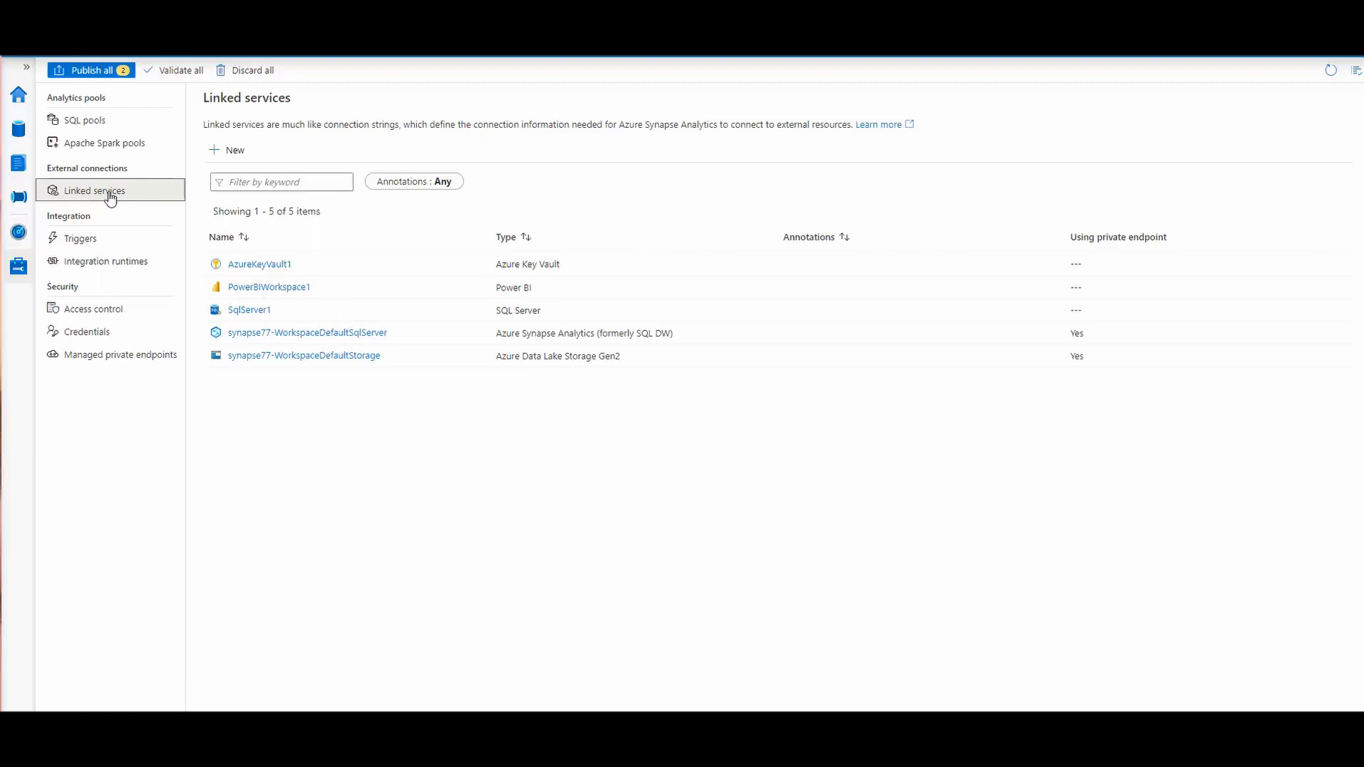
mouse_move(146, 148)
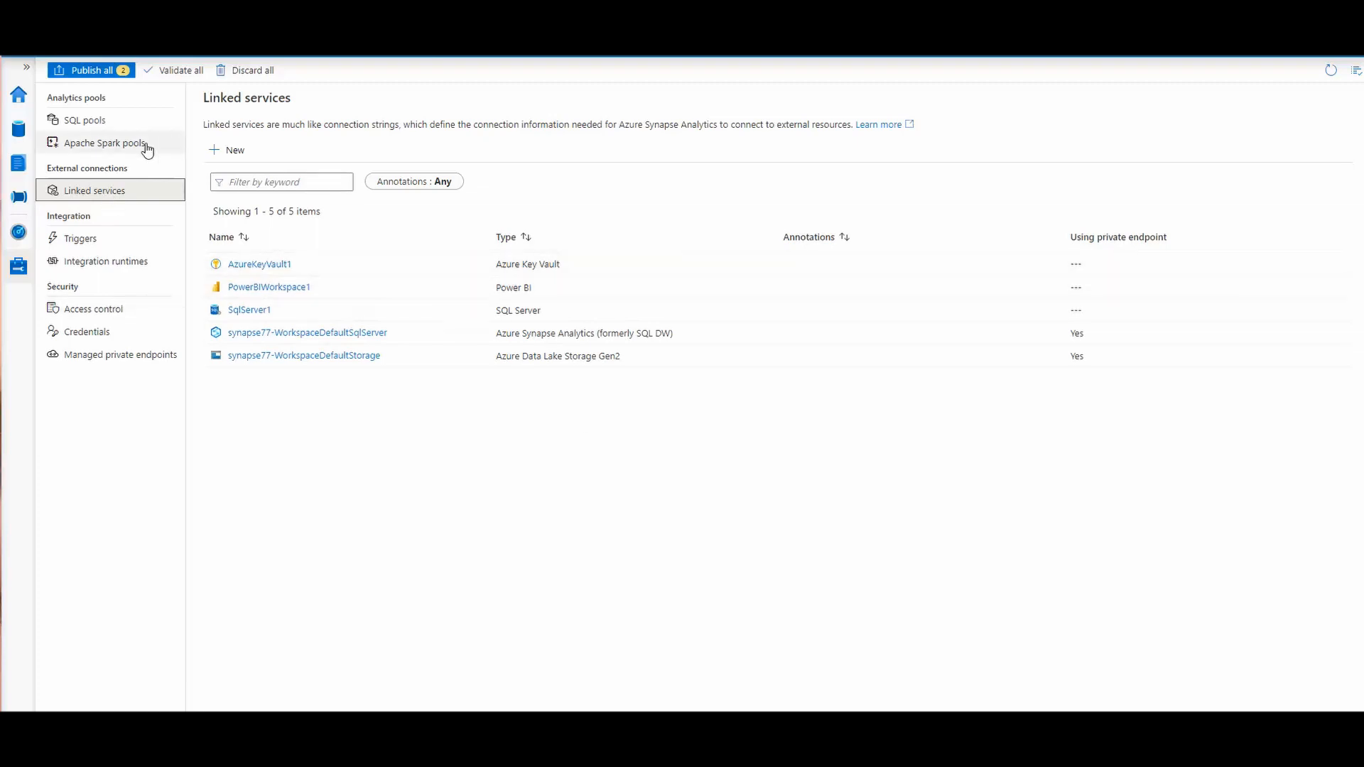
left_click(85, 120)
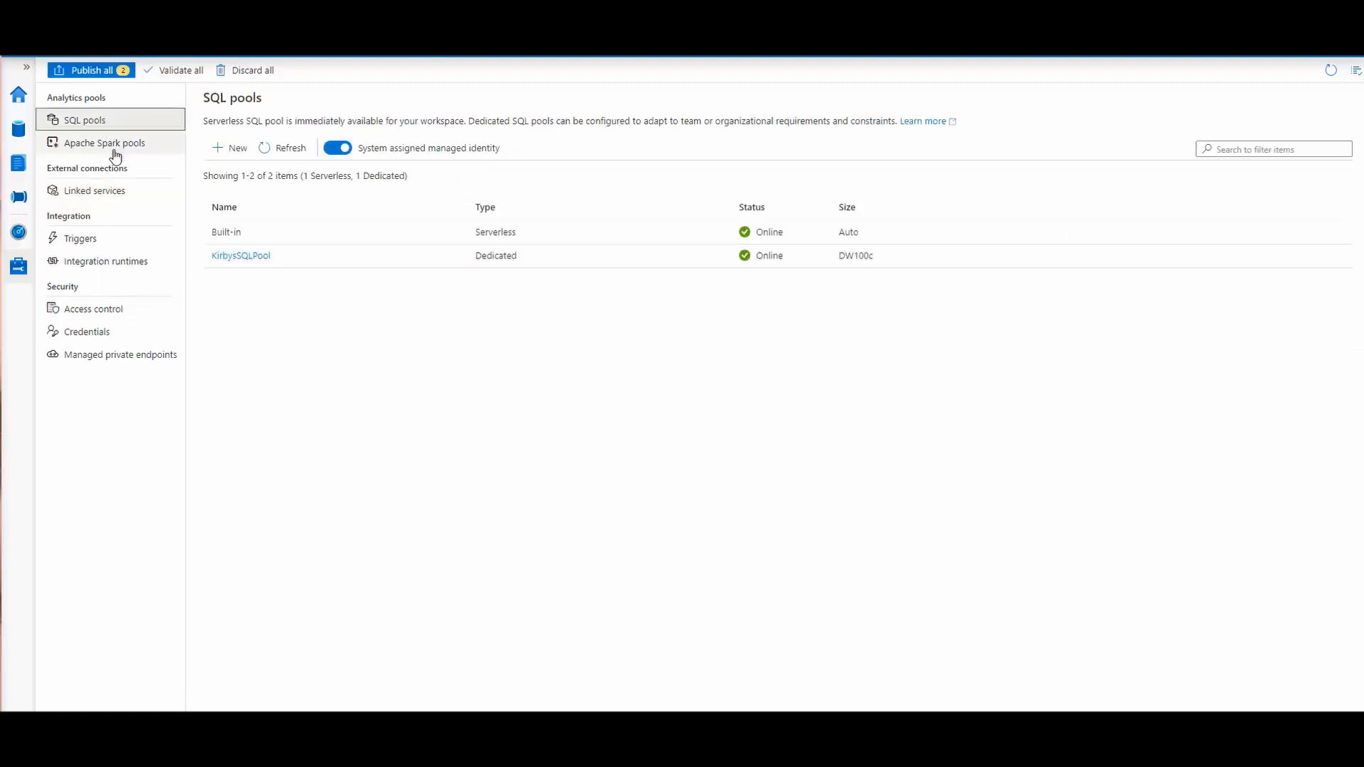
left_click(104, 142)
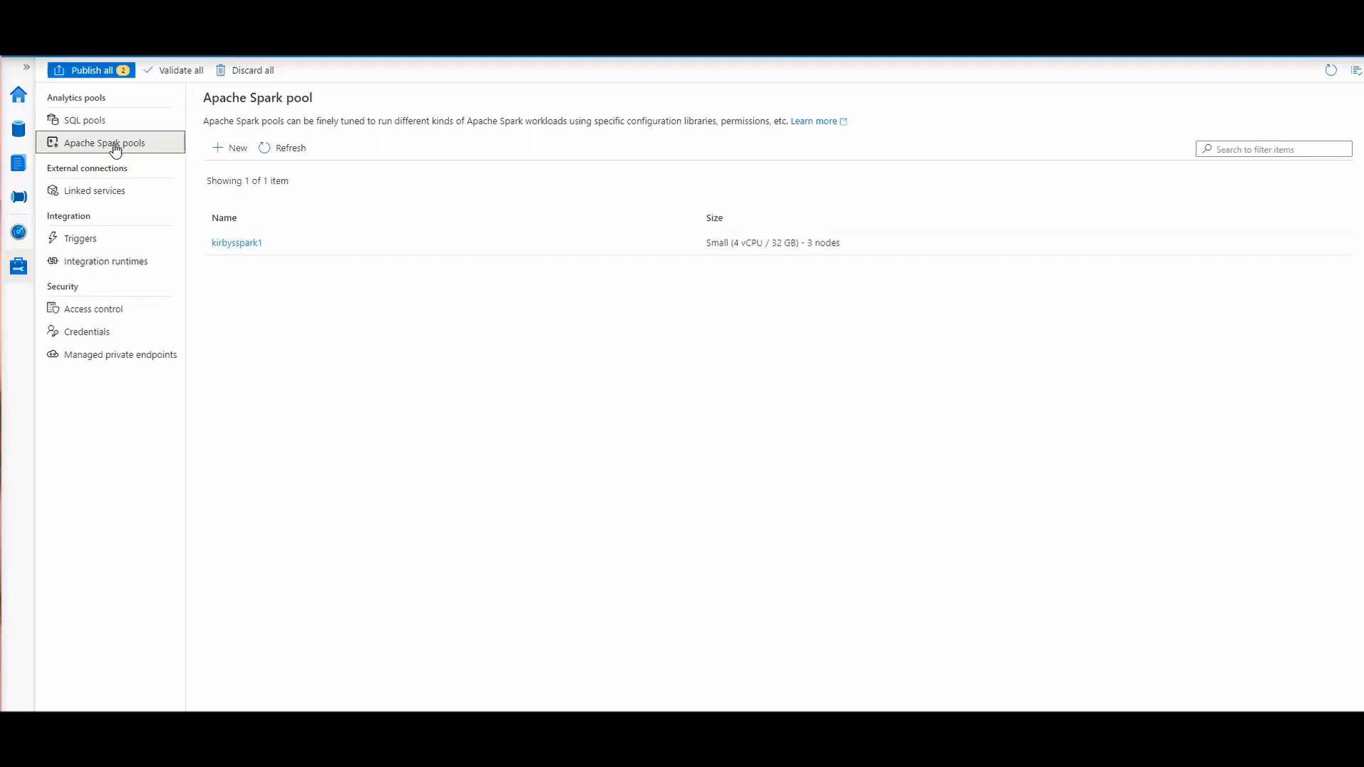
mouse_move(93, 308)
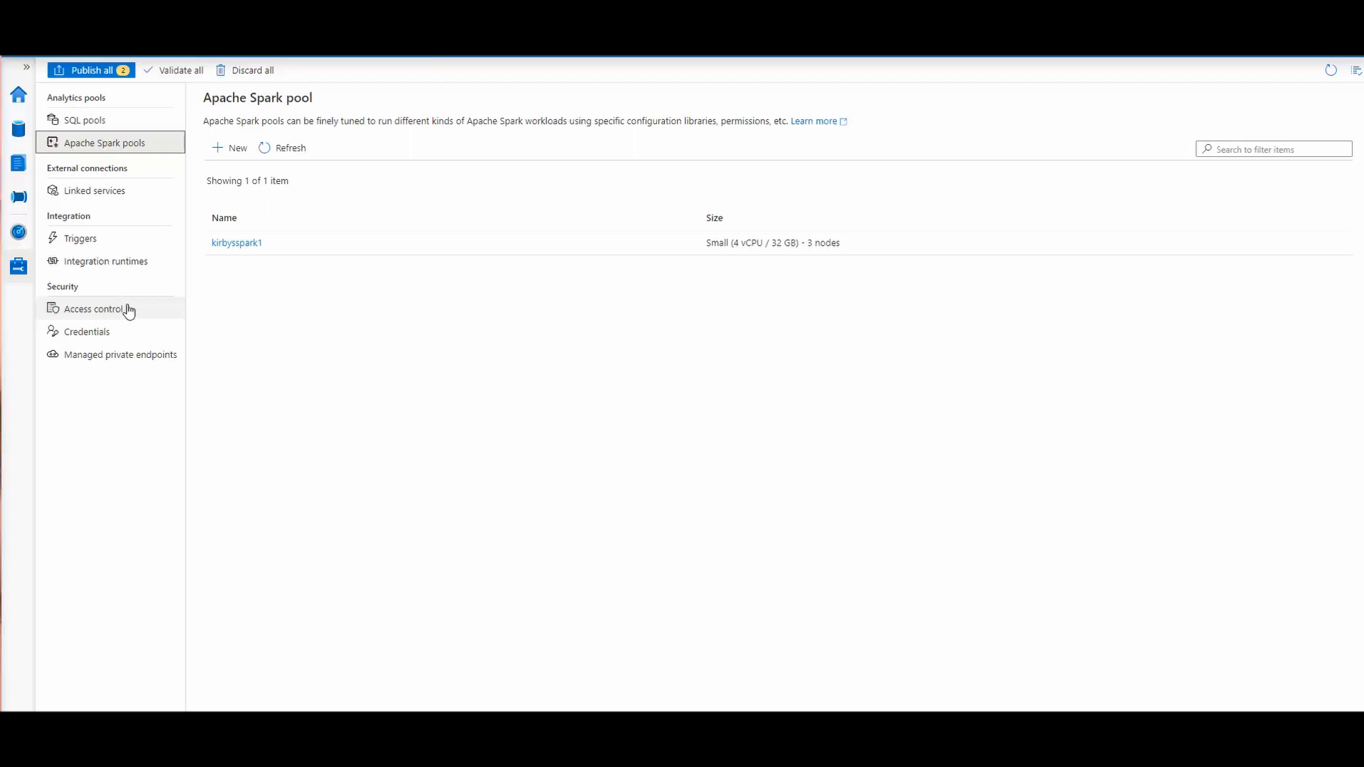
mouse_move(155, 118)
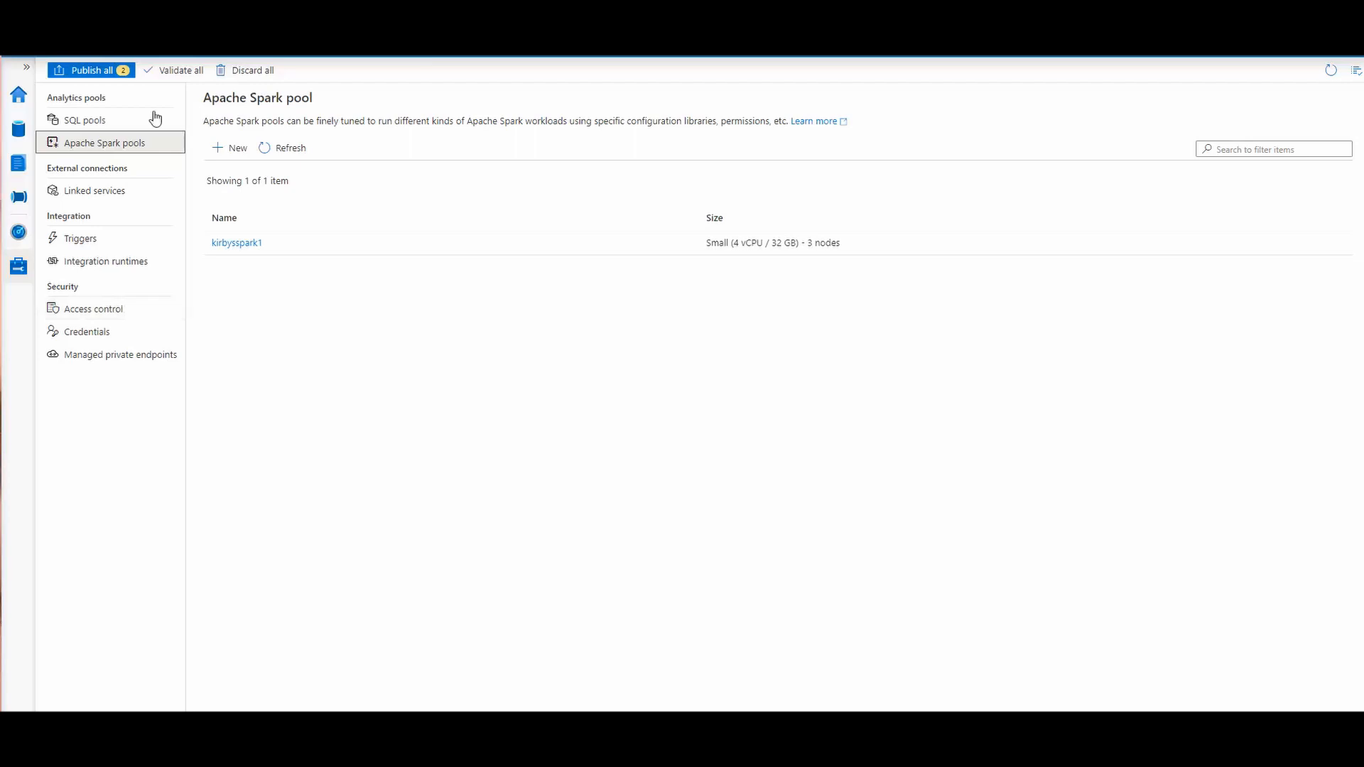
mouse_move(147, 122)
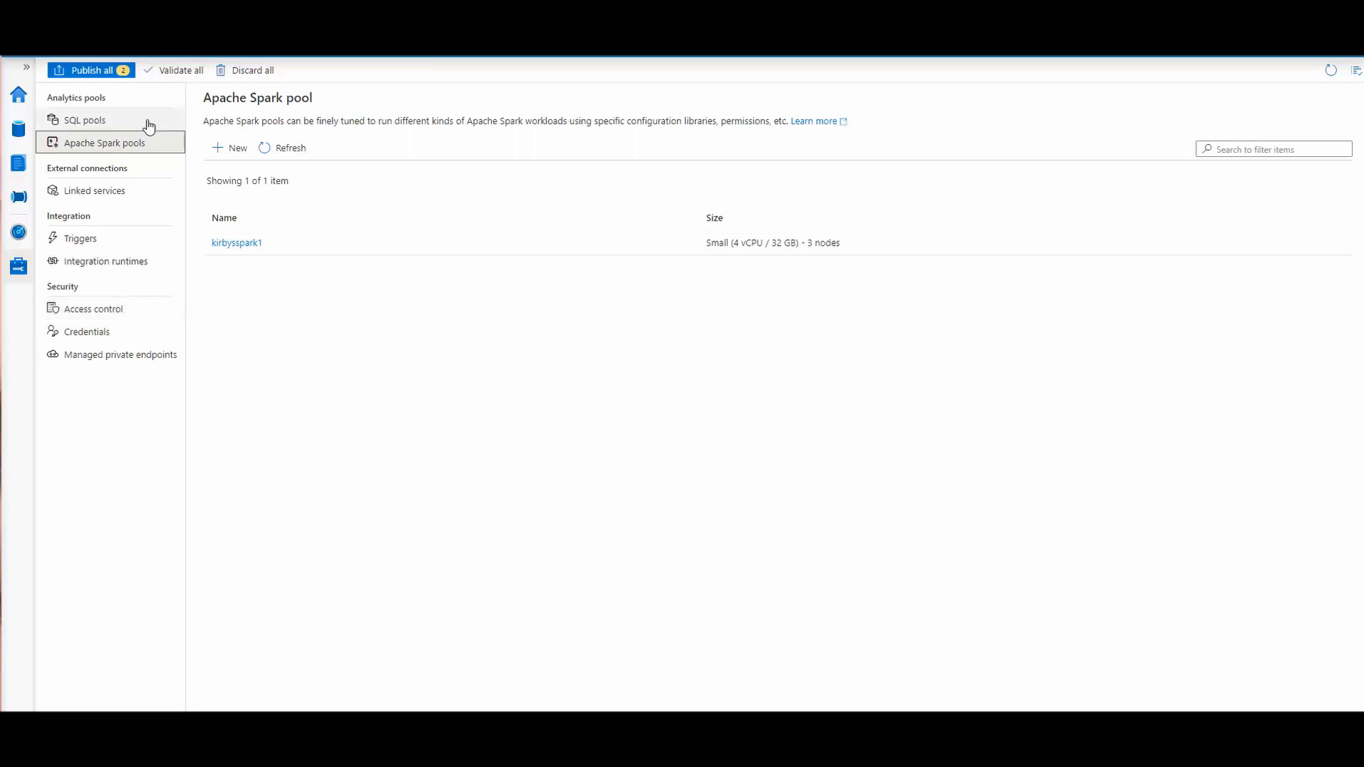